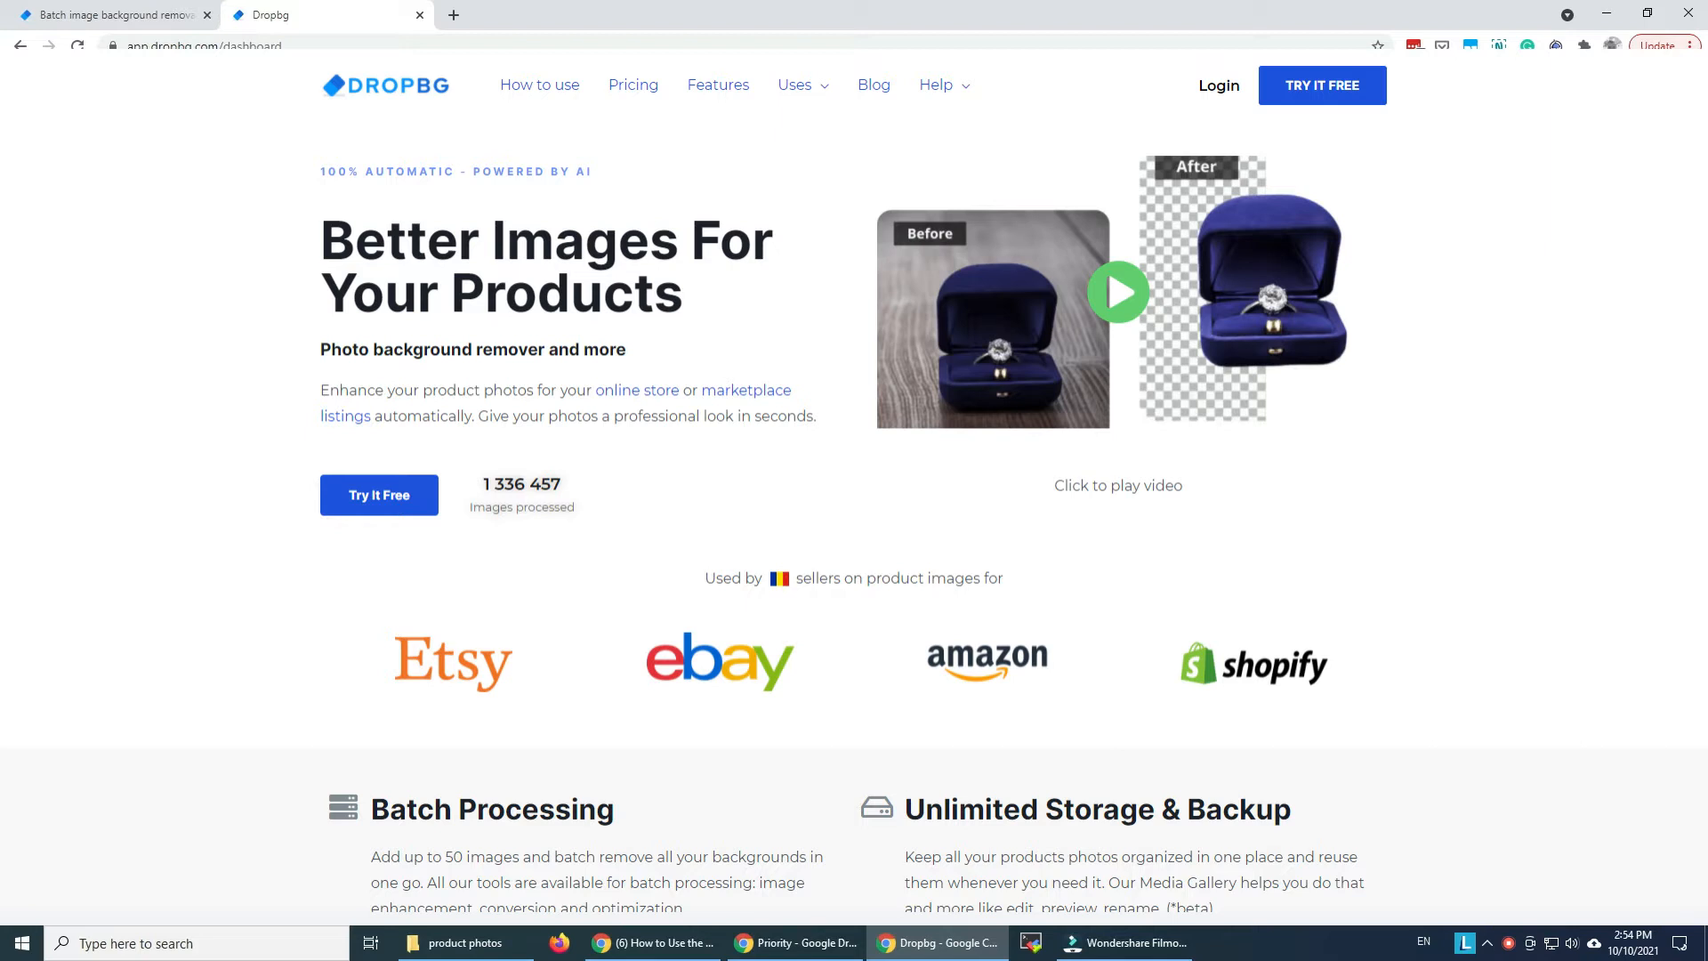
# Switch to the homepage tab, then go to Batch Processing in the dashboard
pyautogui.click(109, 15)
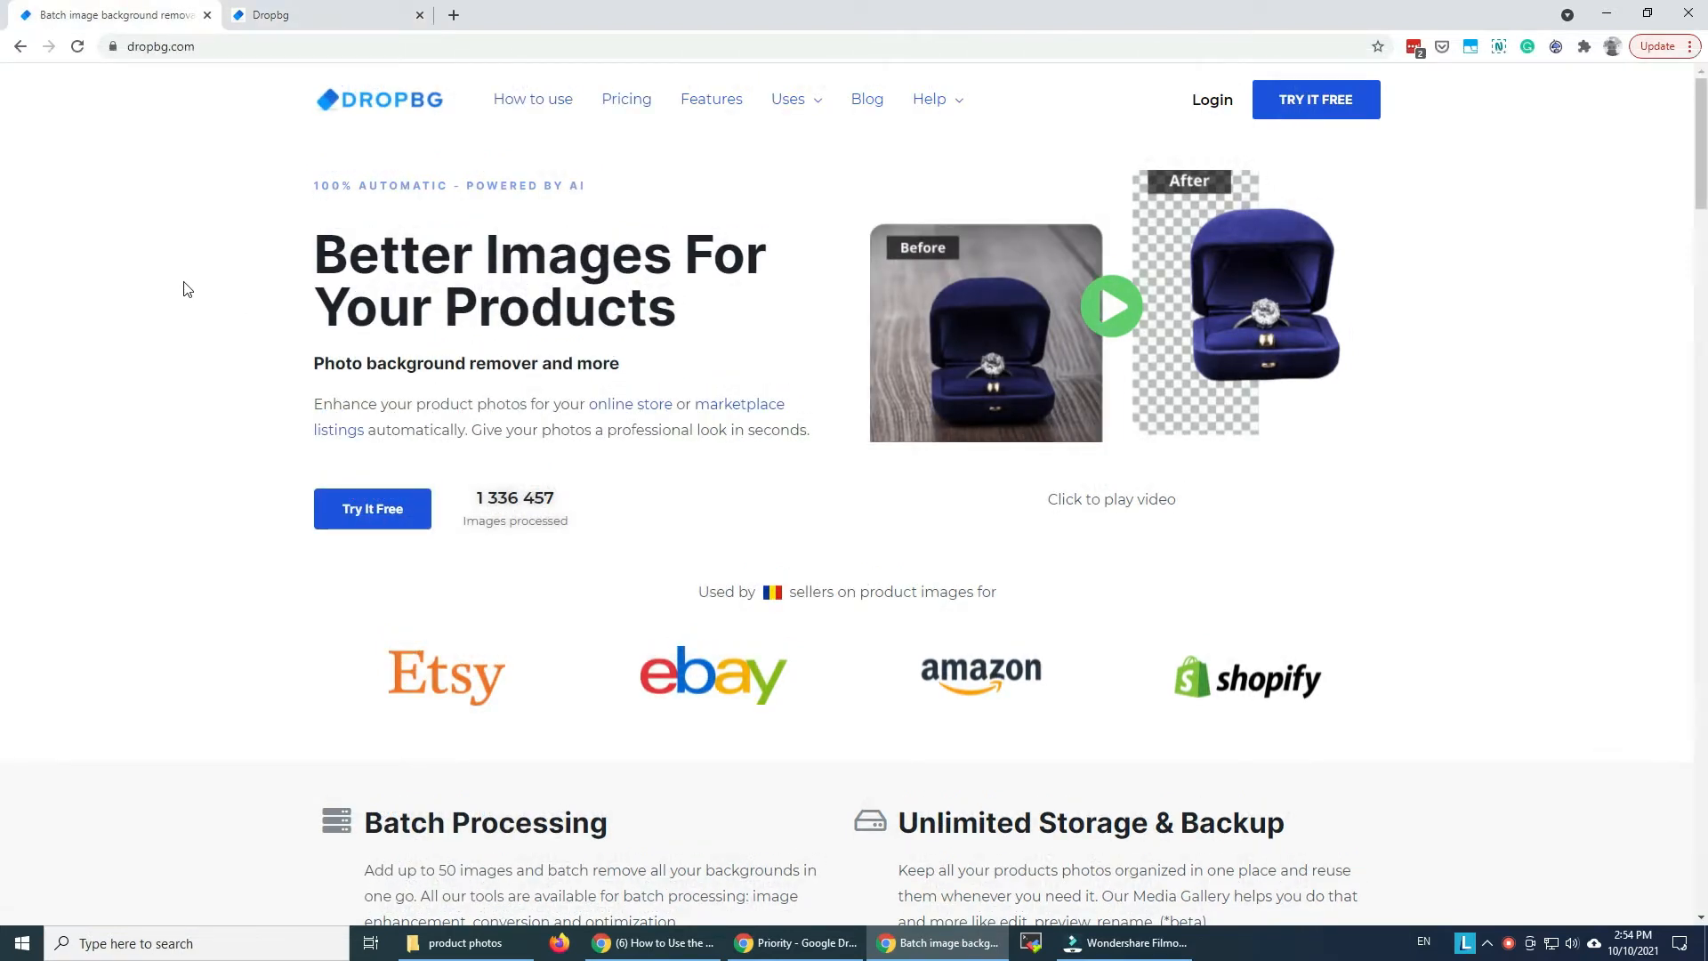
pyautogui.moveTo(517, 470)
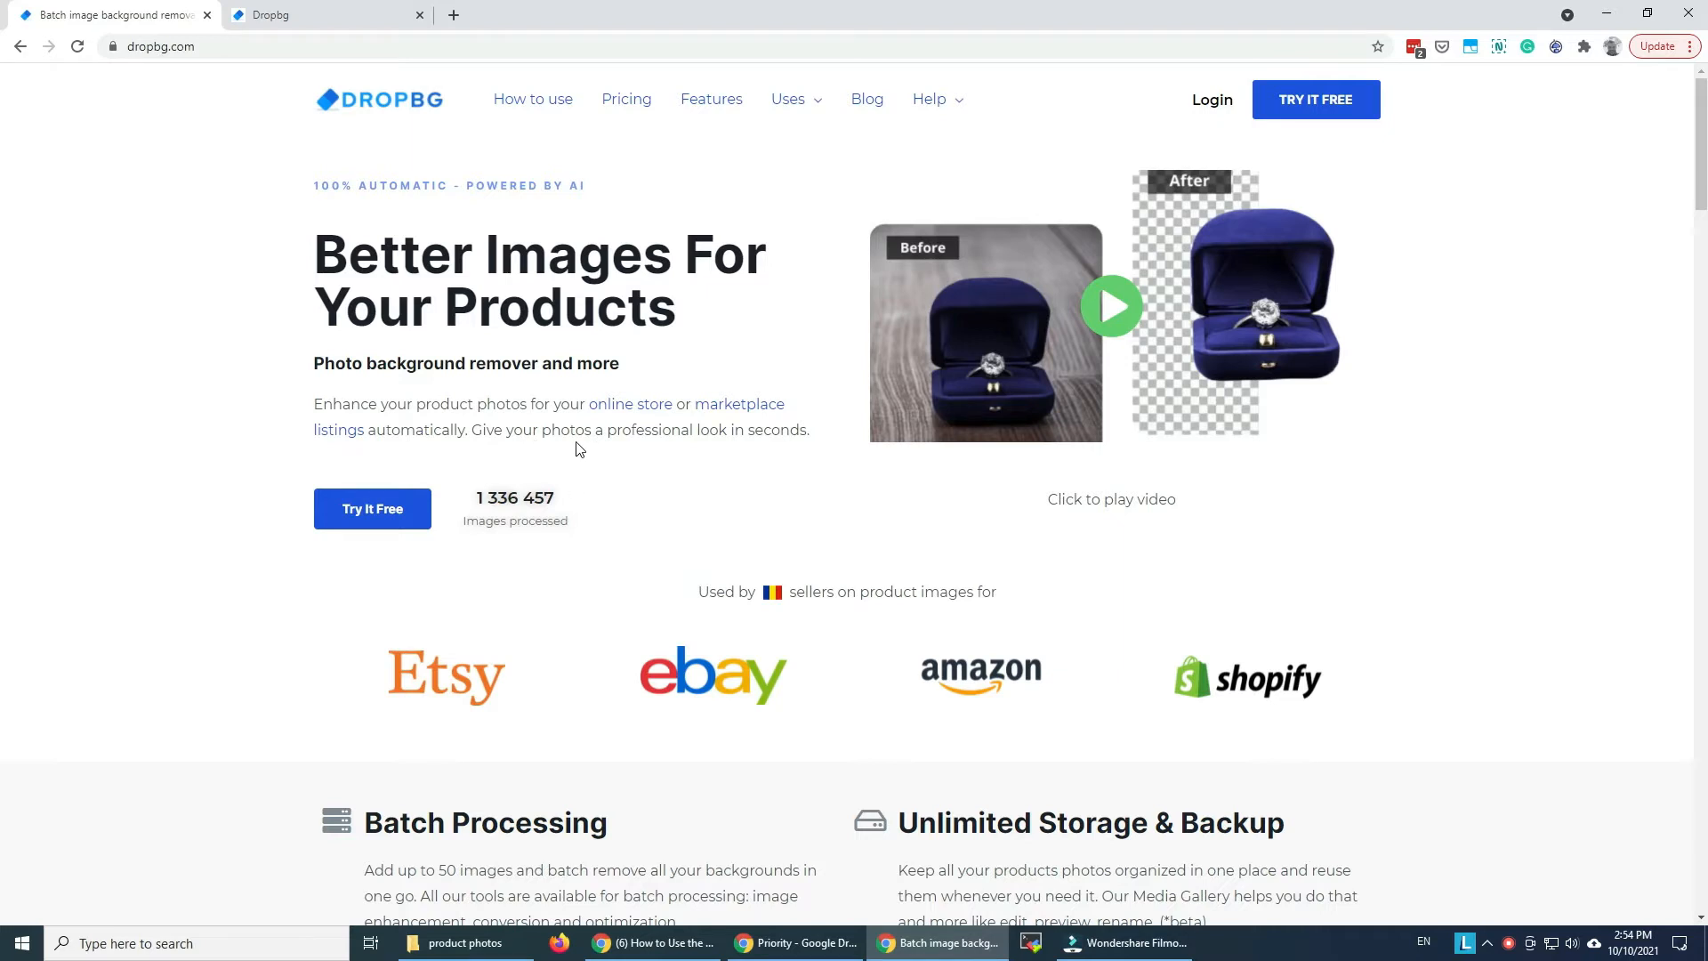
pyautogui.moveTo(849, 545)
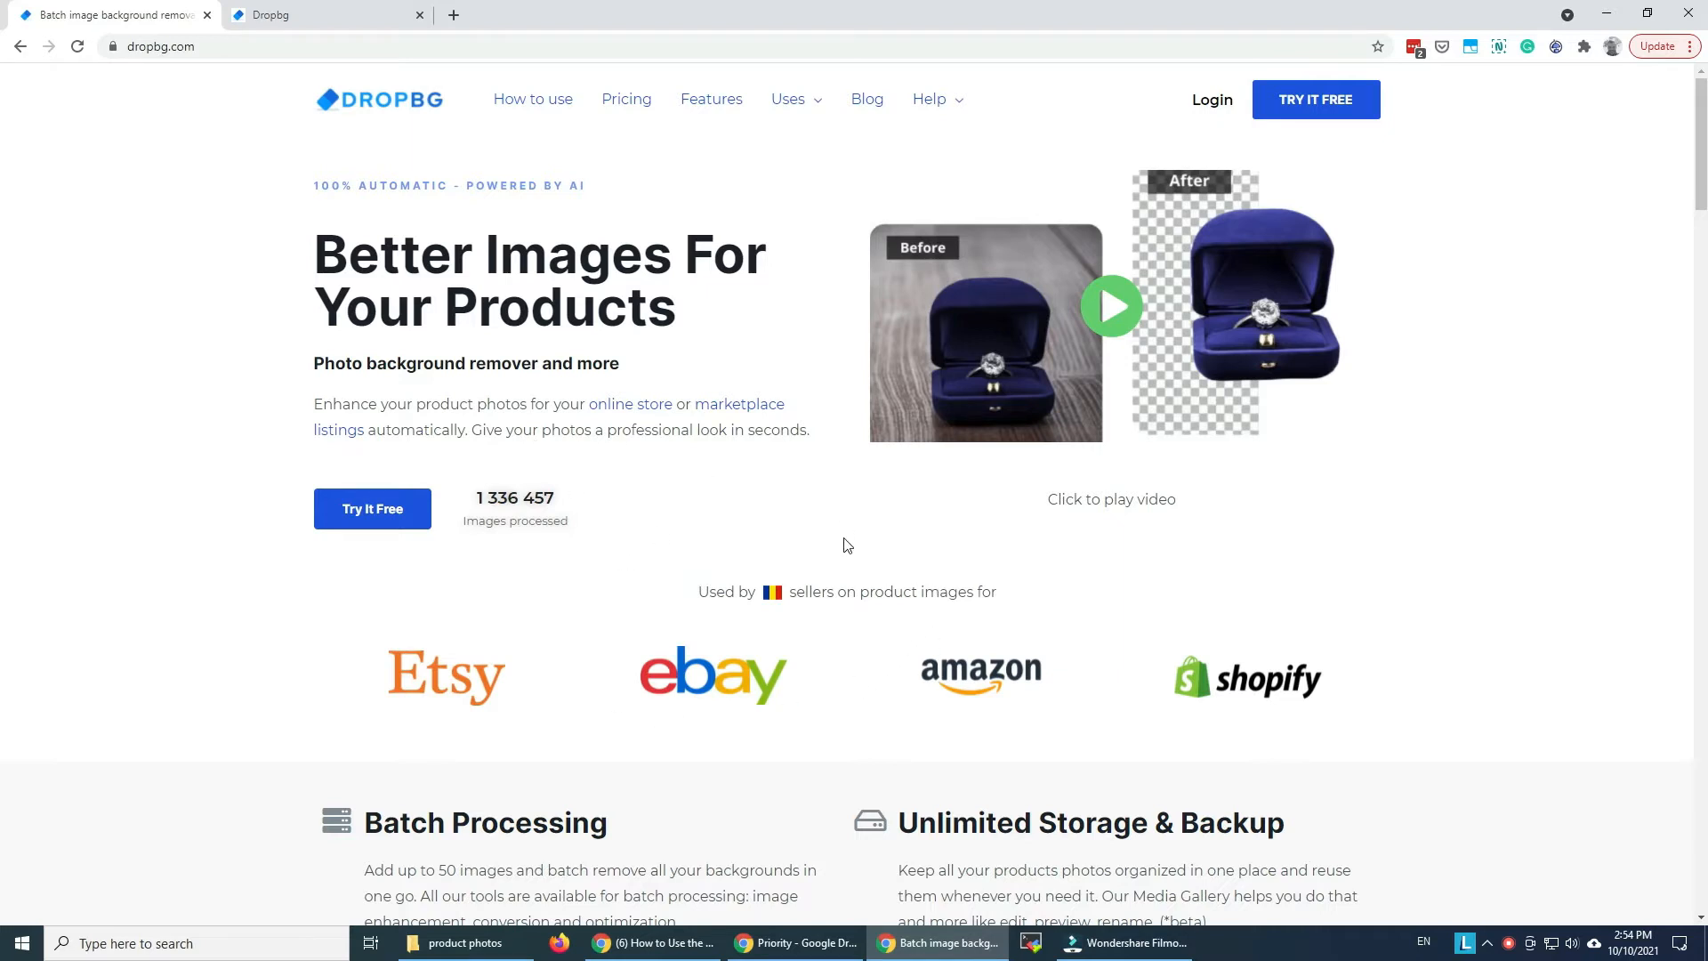
pyautogui.moveTo(708, 505)
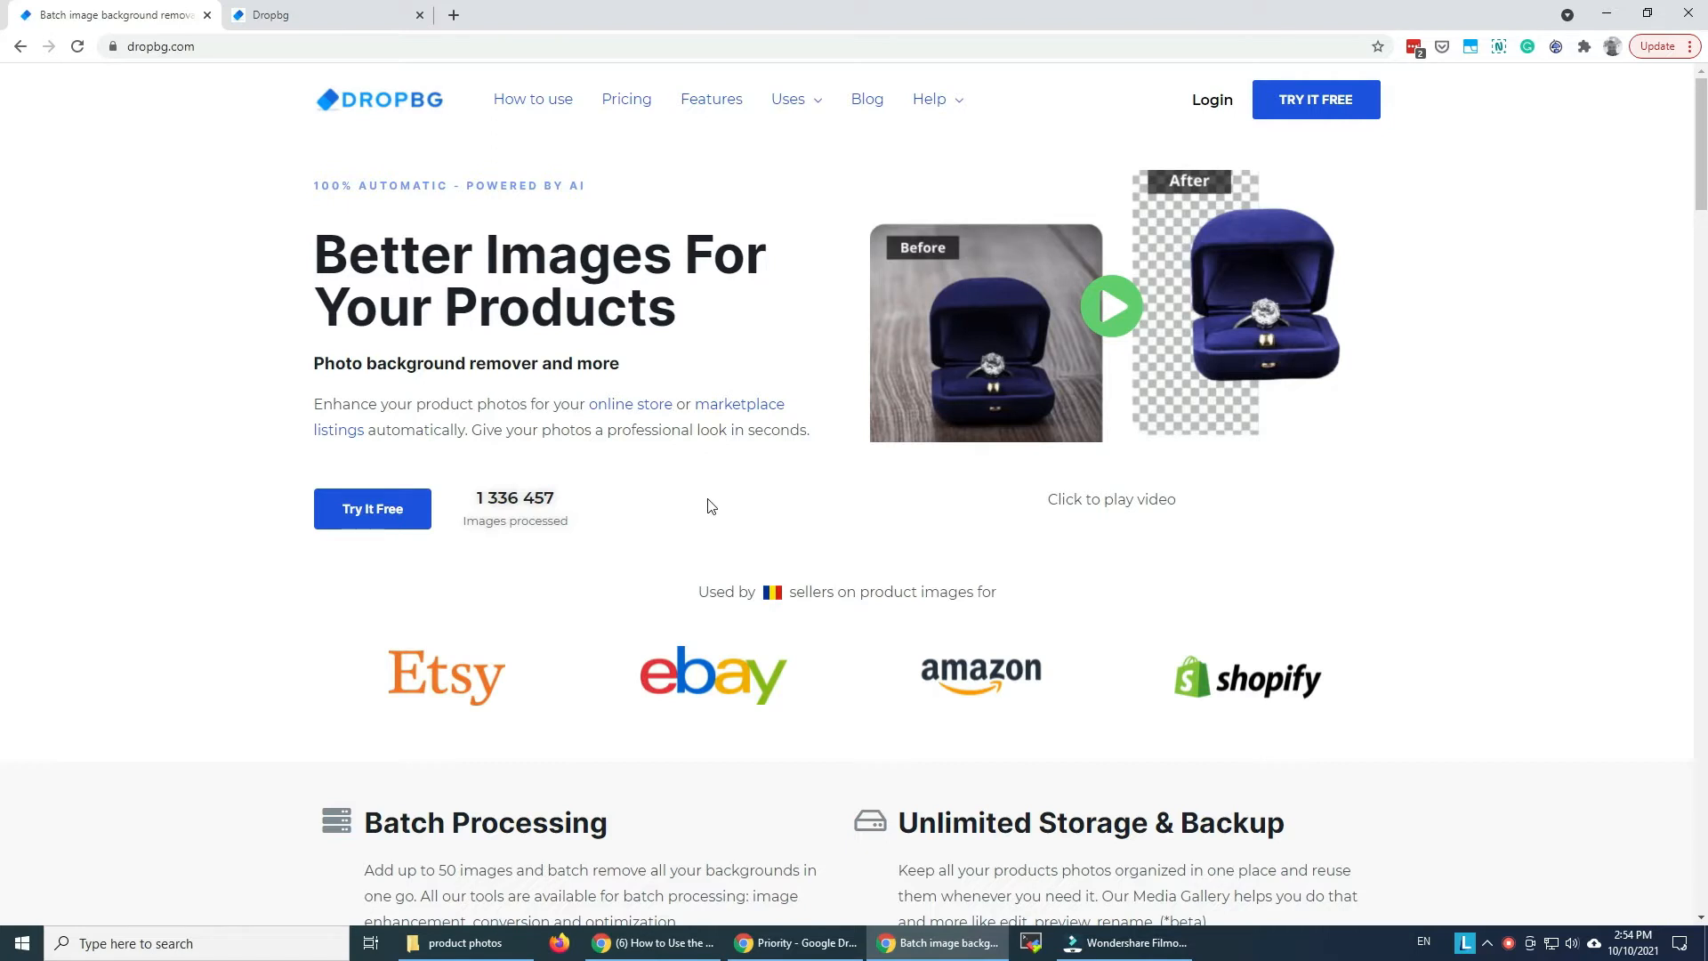
pyautogui.moveTo(650, 498)
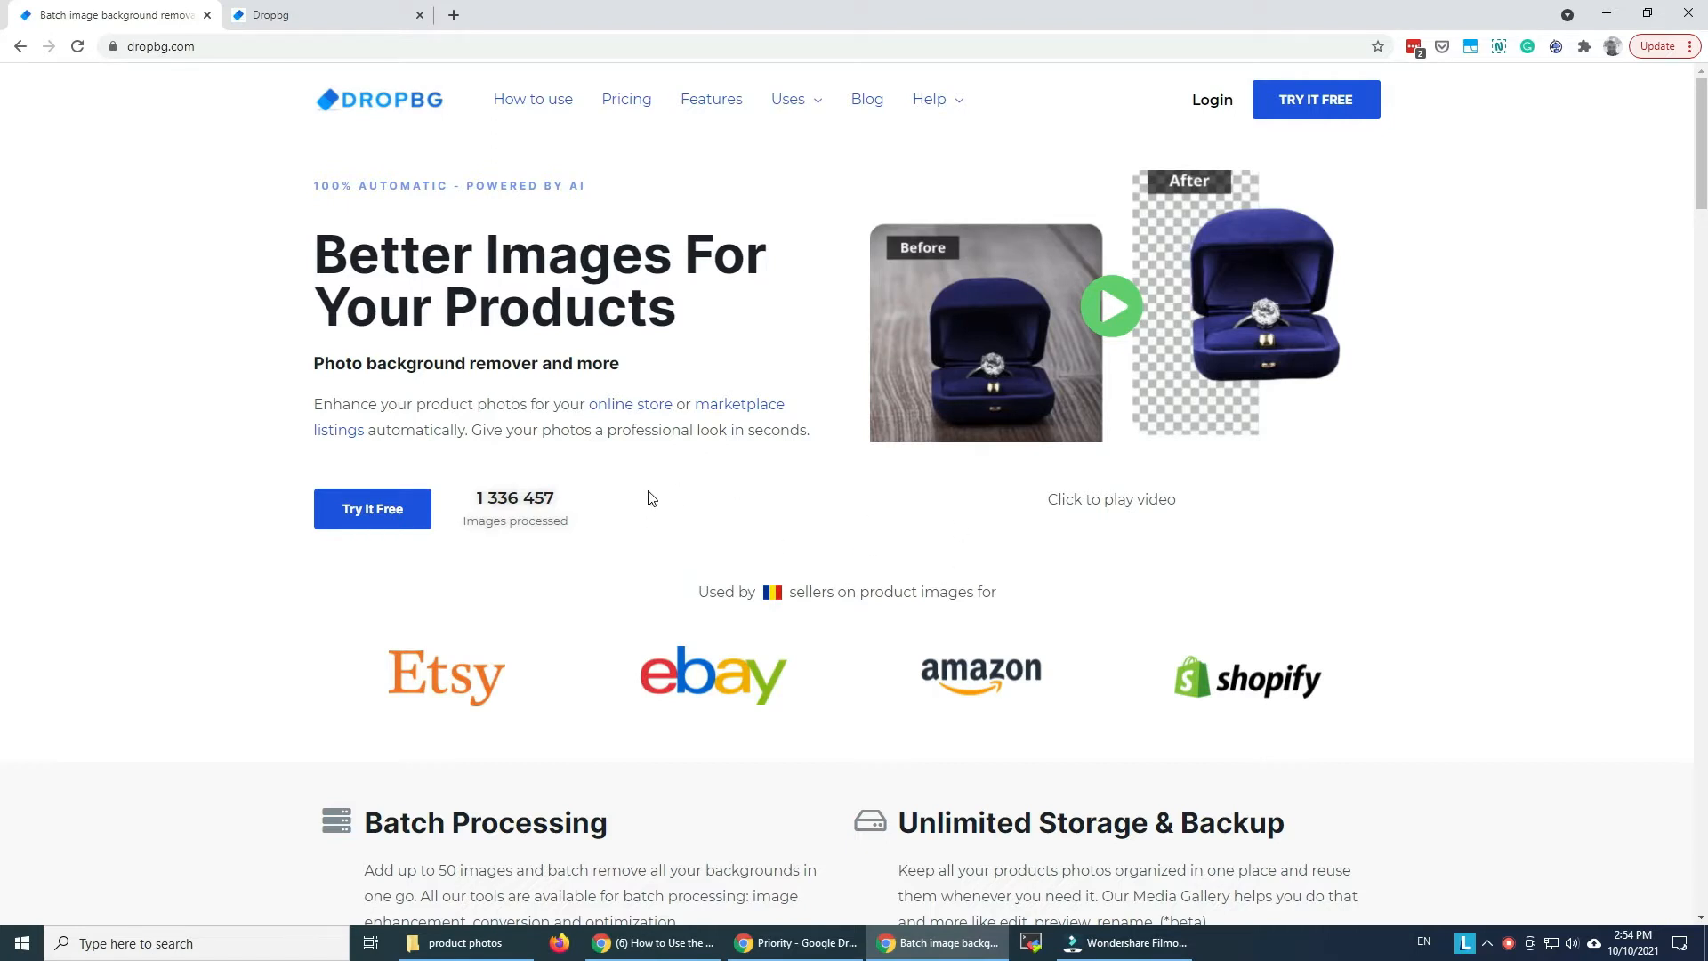
pyautogui.moveTo(752, 513)
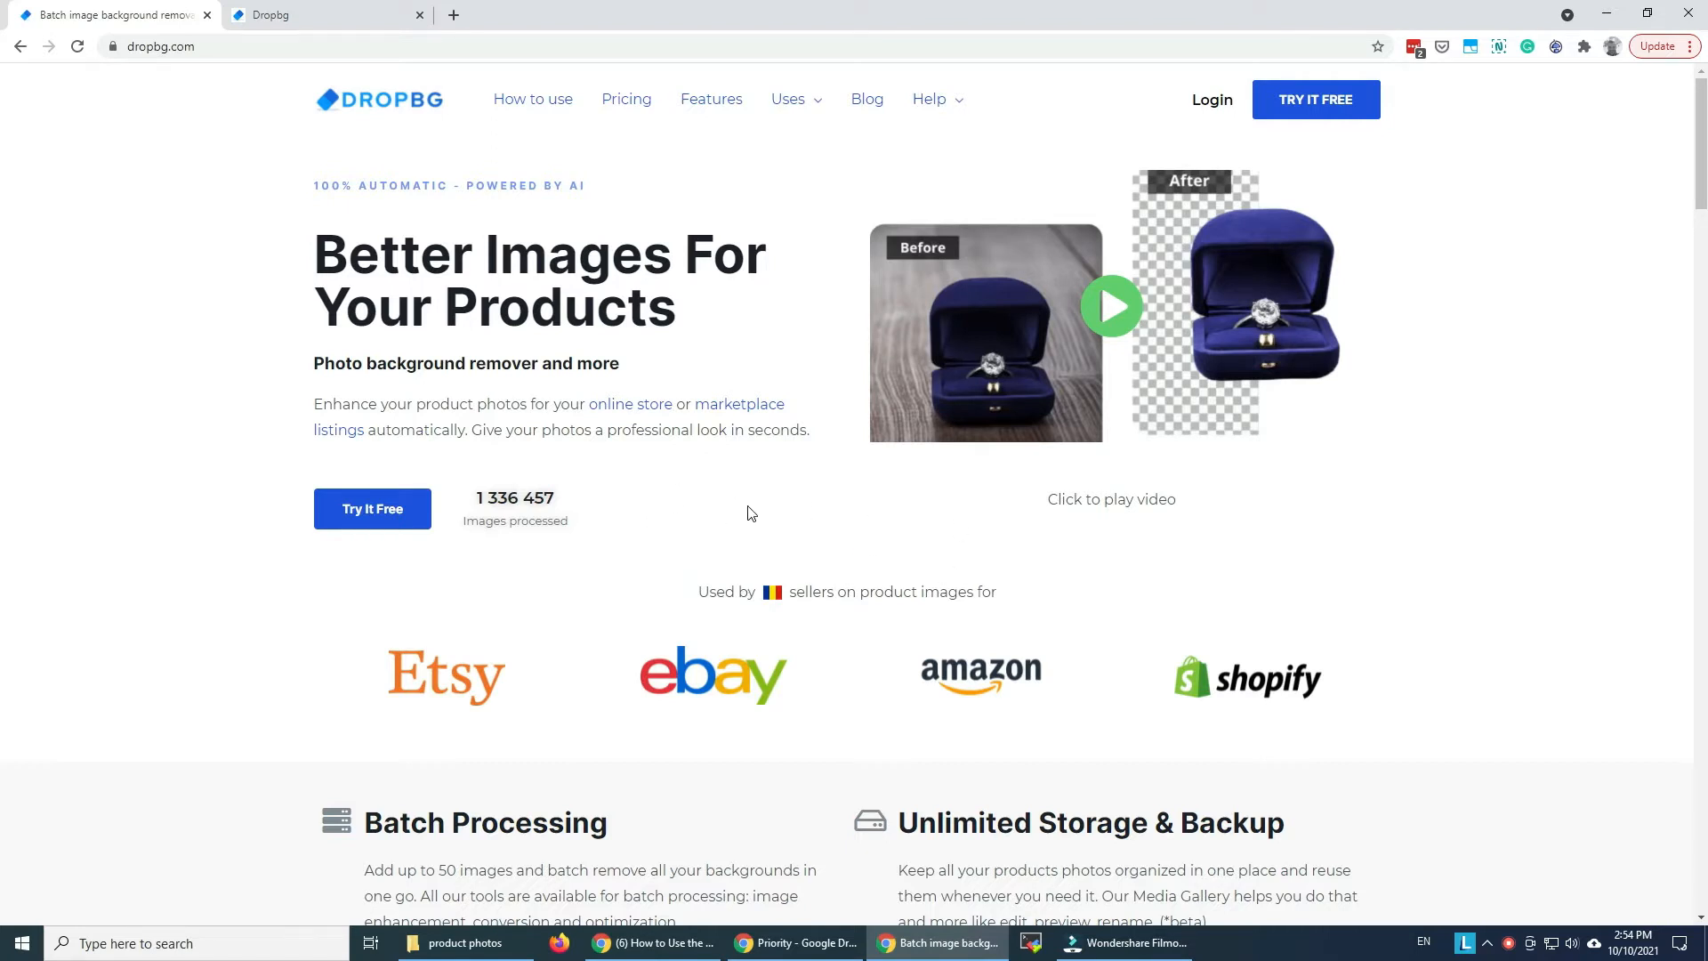
pyautogui.moveTo(690, 498)
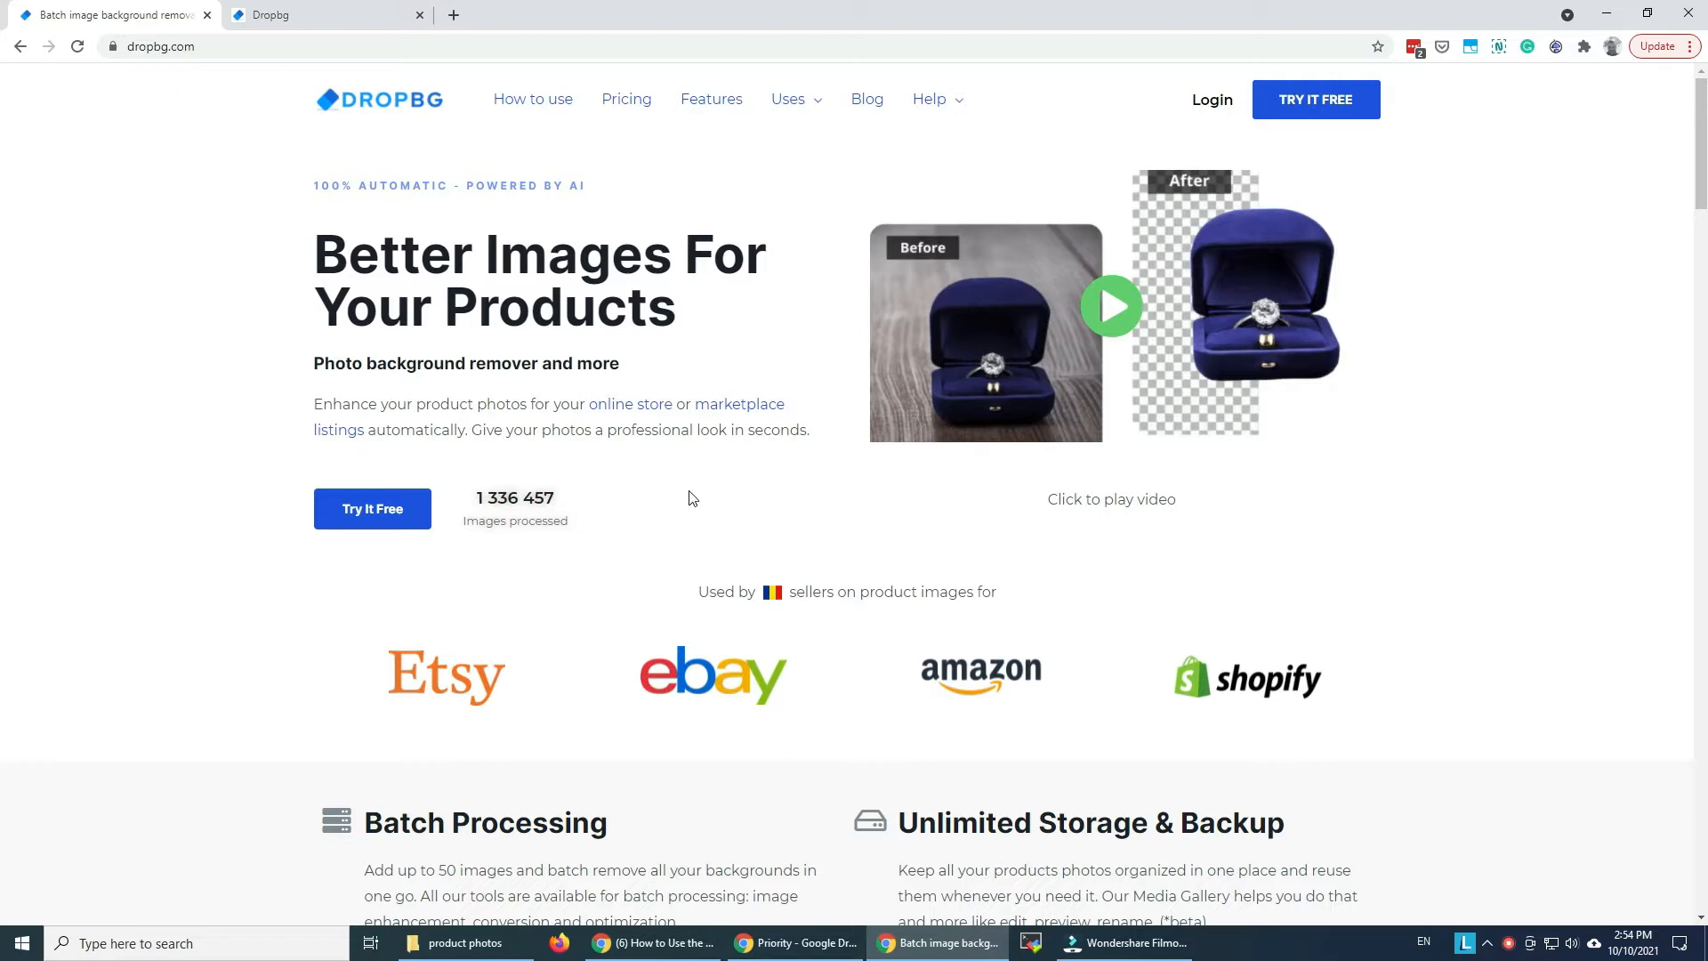
pyautogui.moveTo(684, 467)
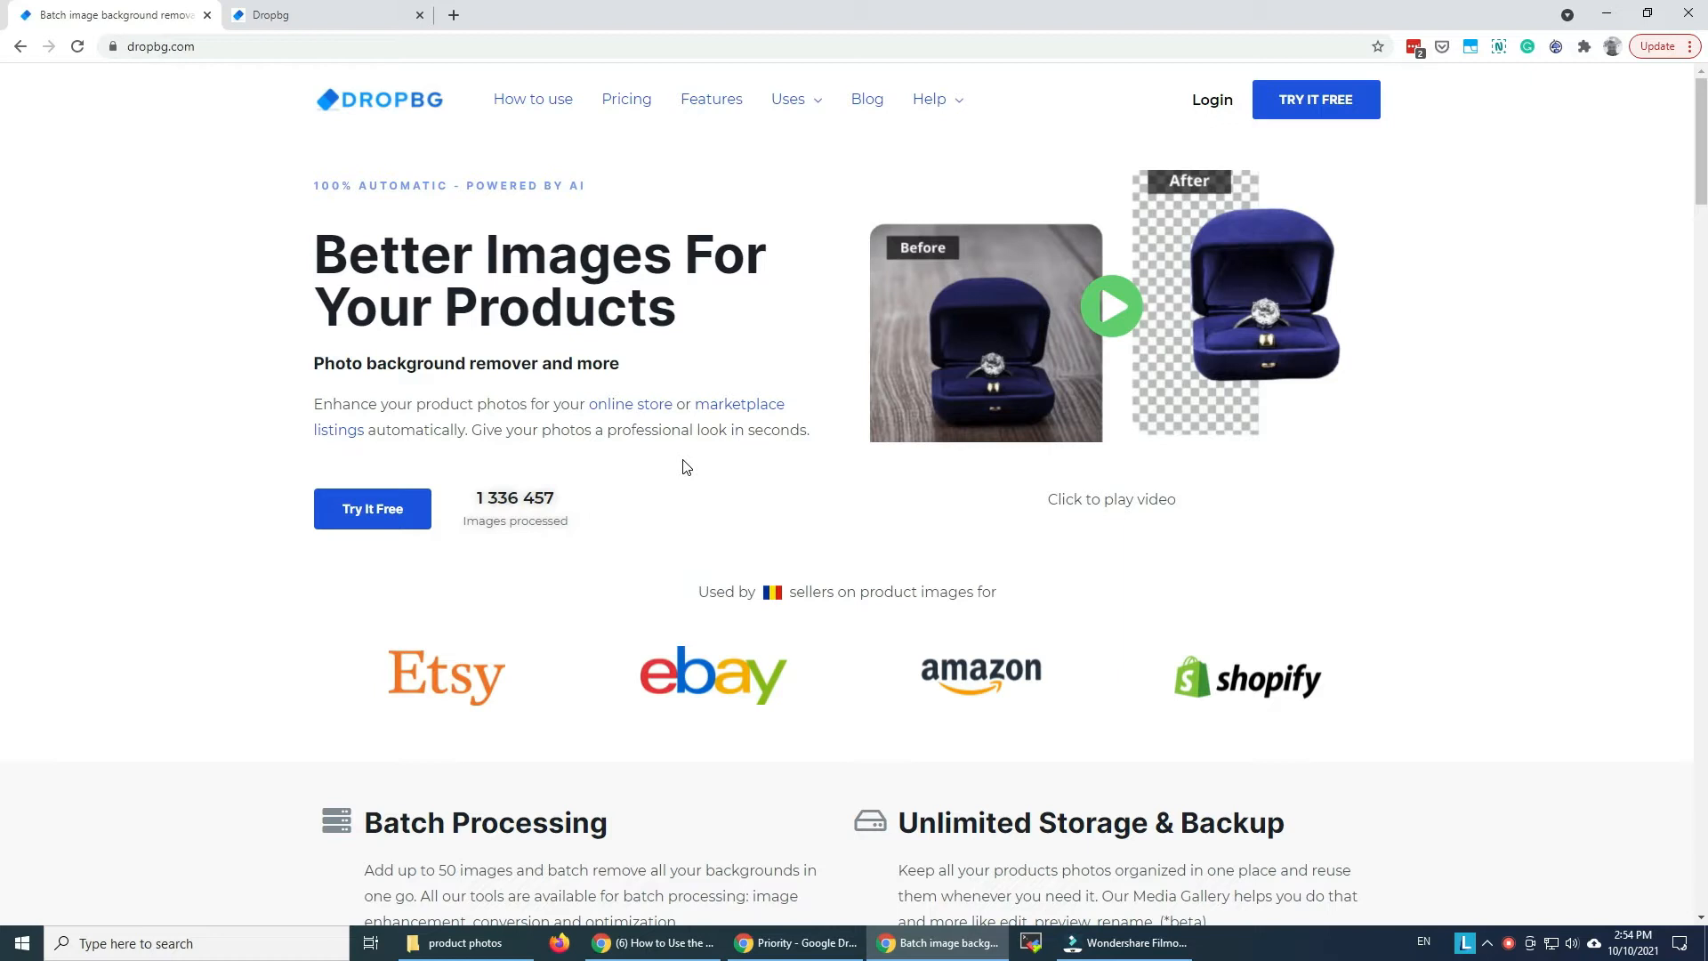
pyautogui.moveTo(686, 520)
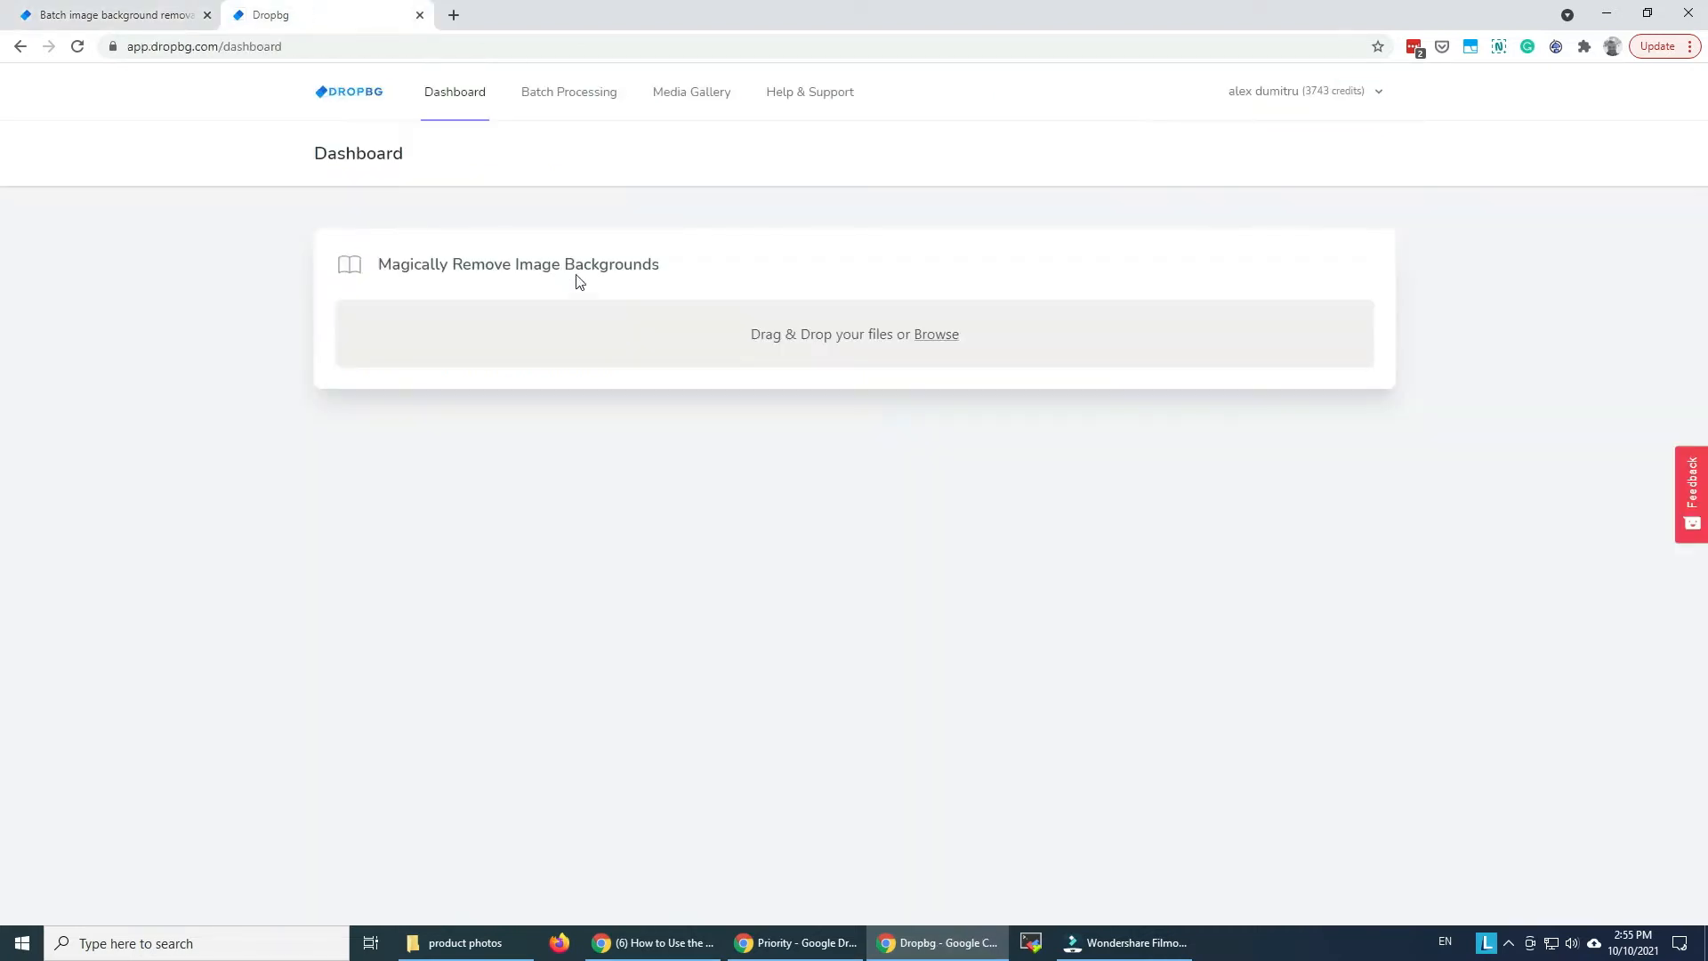
pyautogui.moveTo(315, 479)
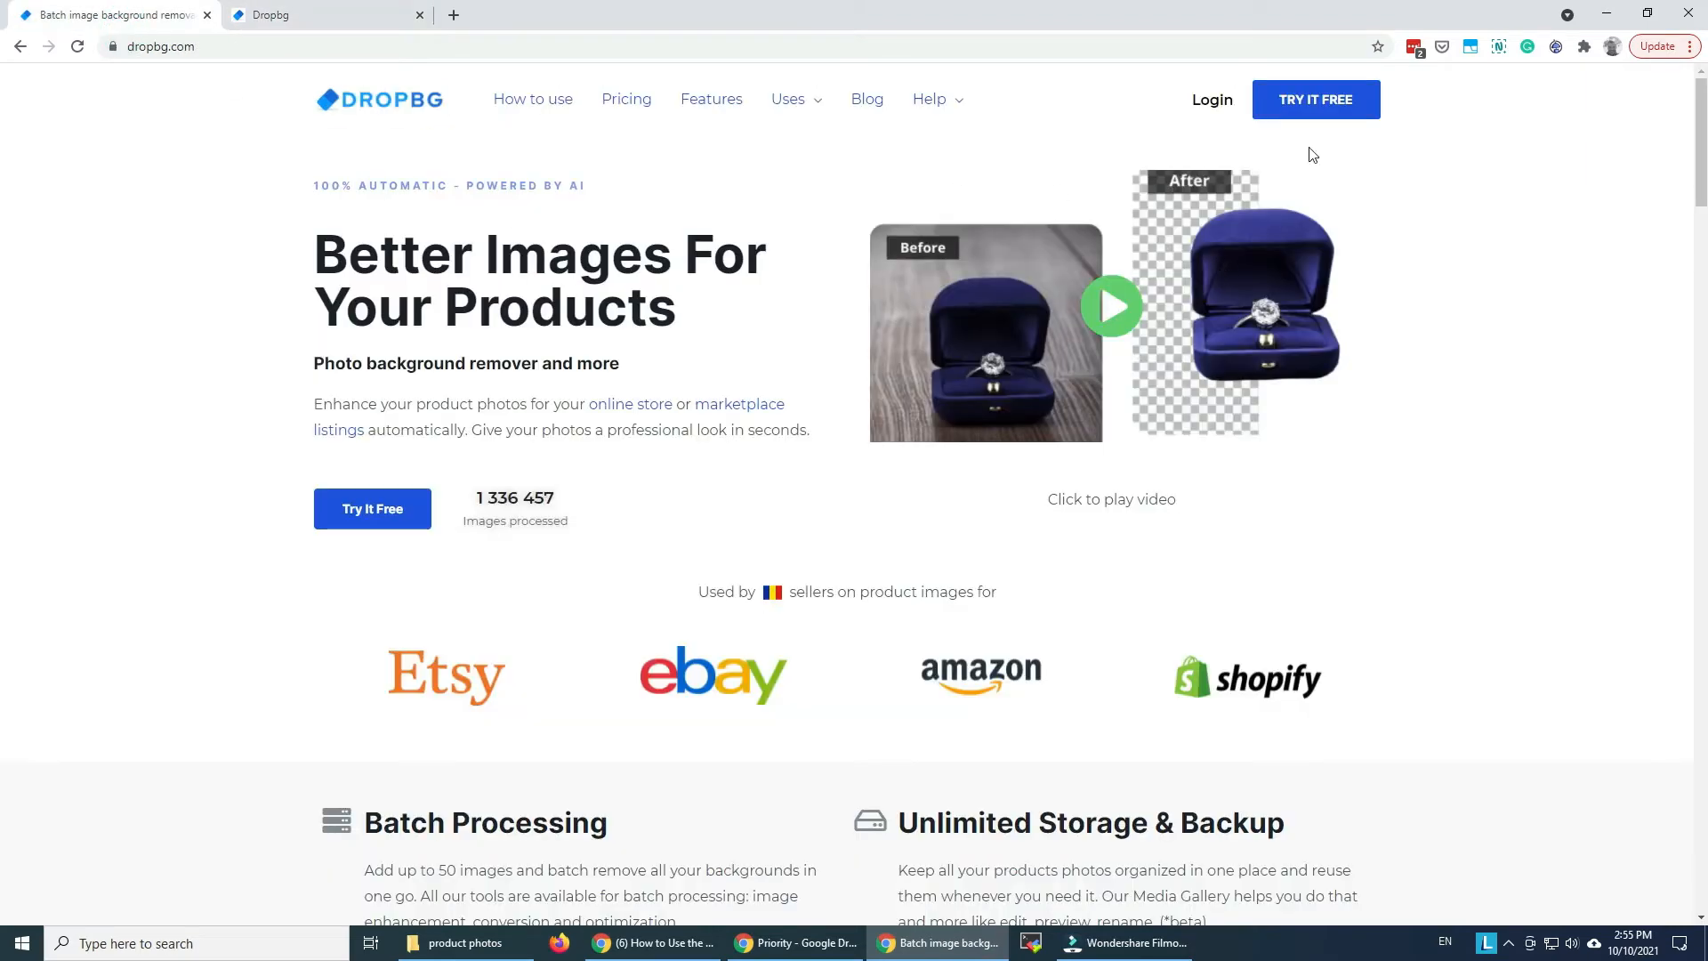
pyautogui.moveTo(737, 404)
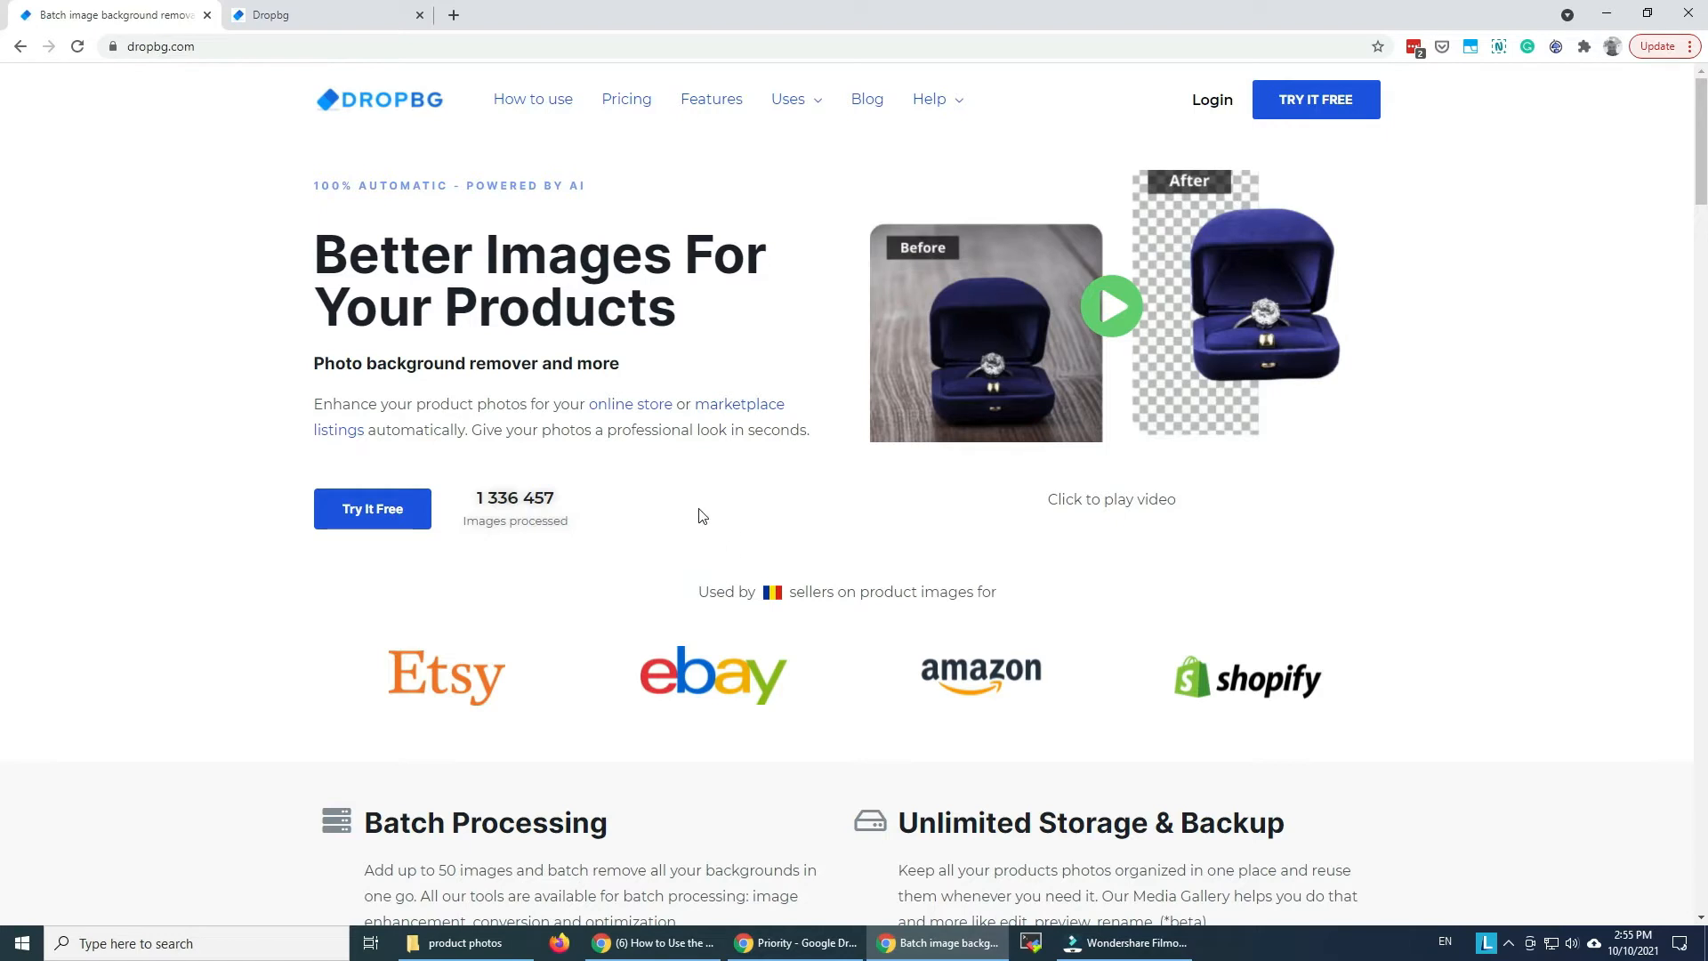
pyautogui.moveTo(670, 467)
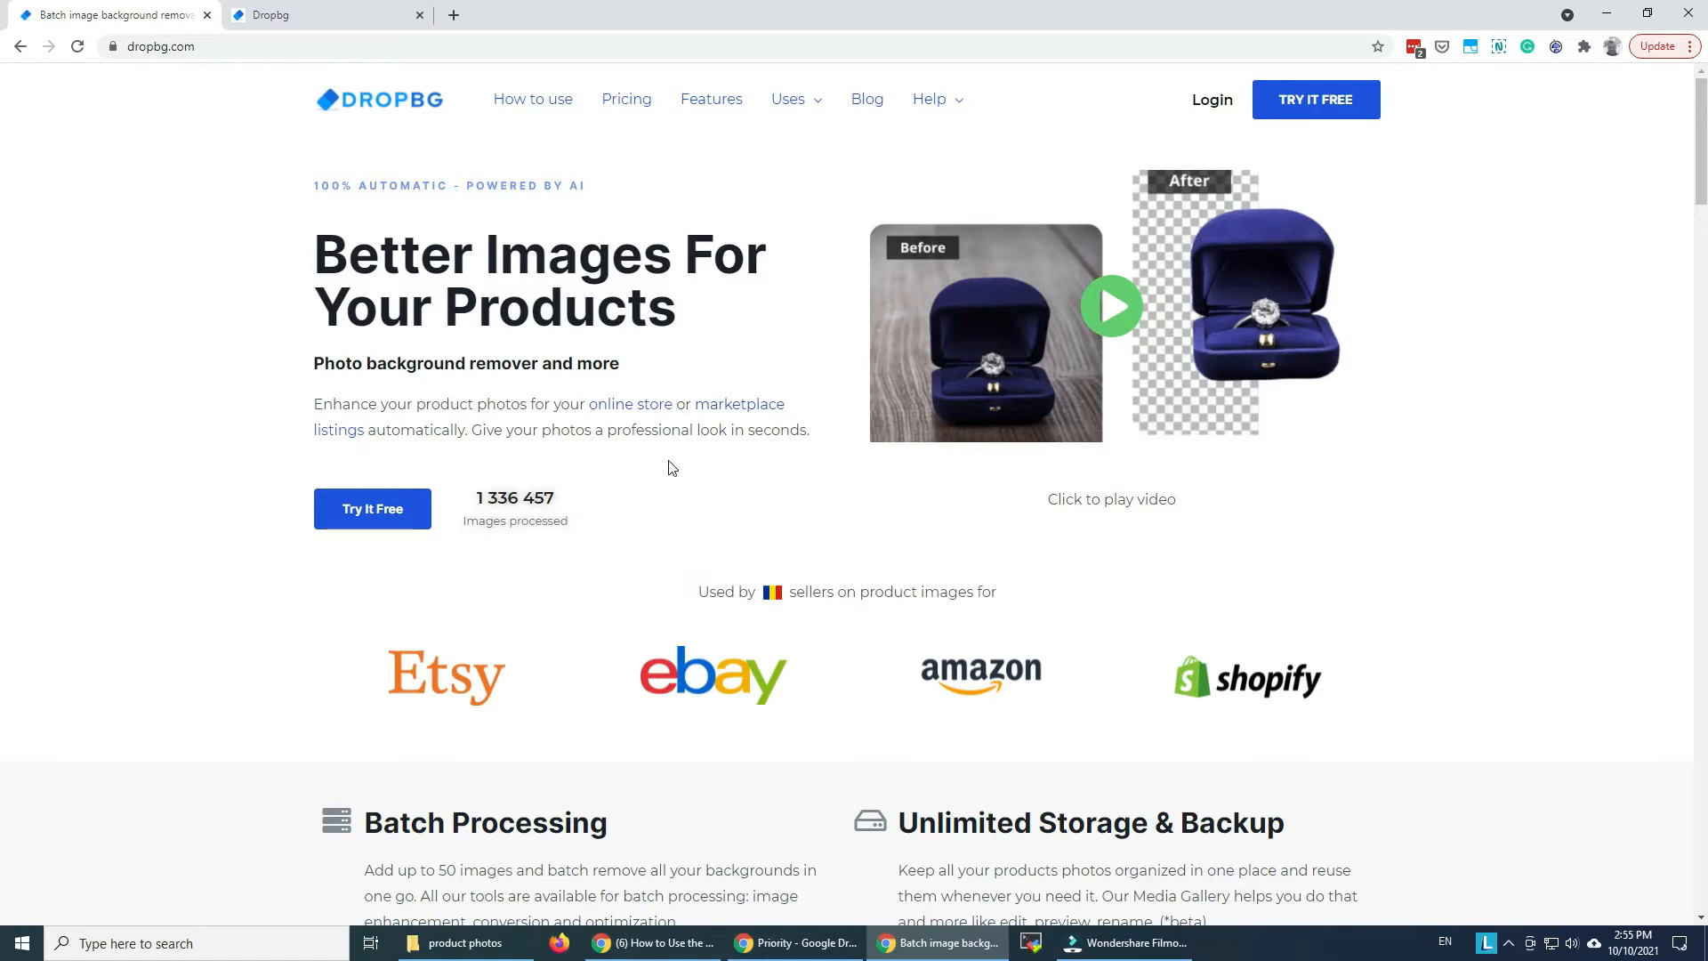
pyautogui.moveTo(686, 315)
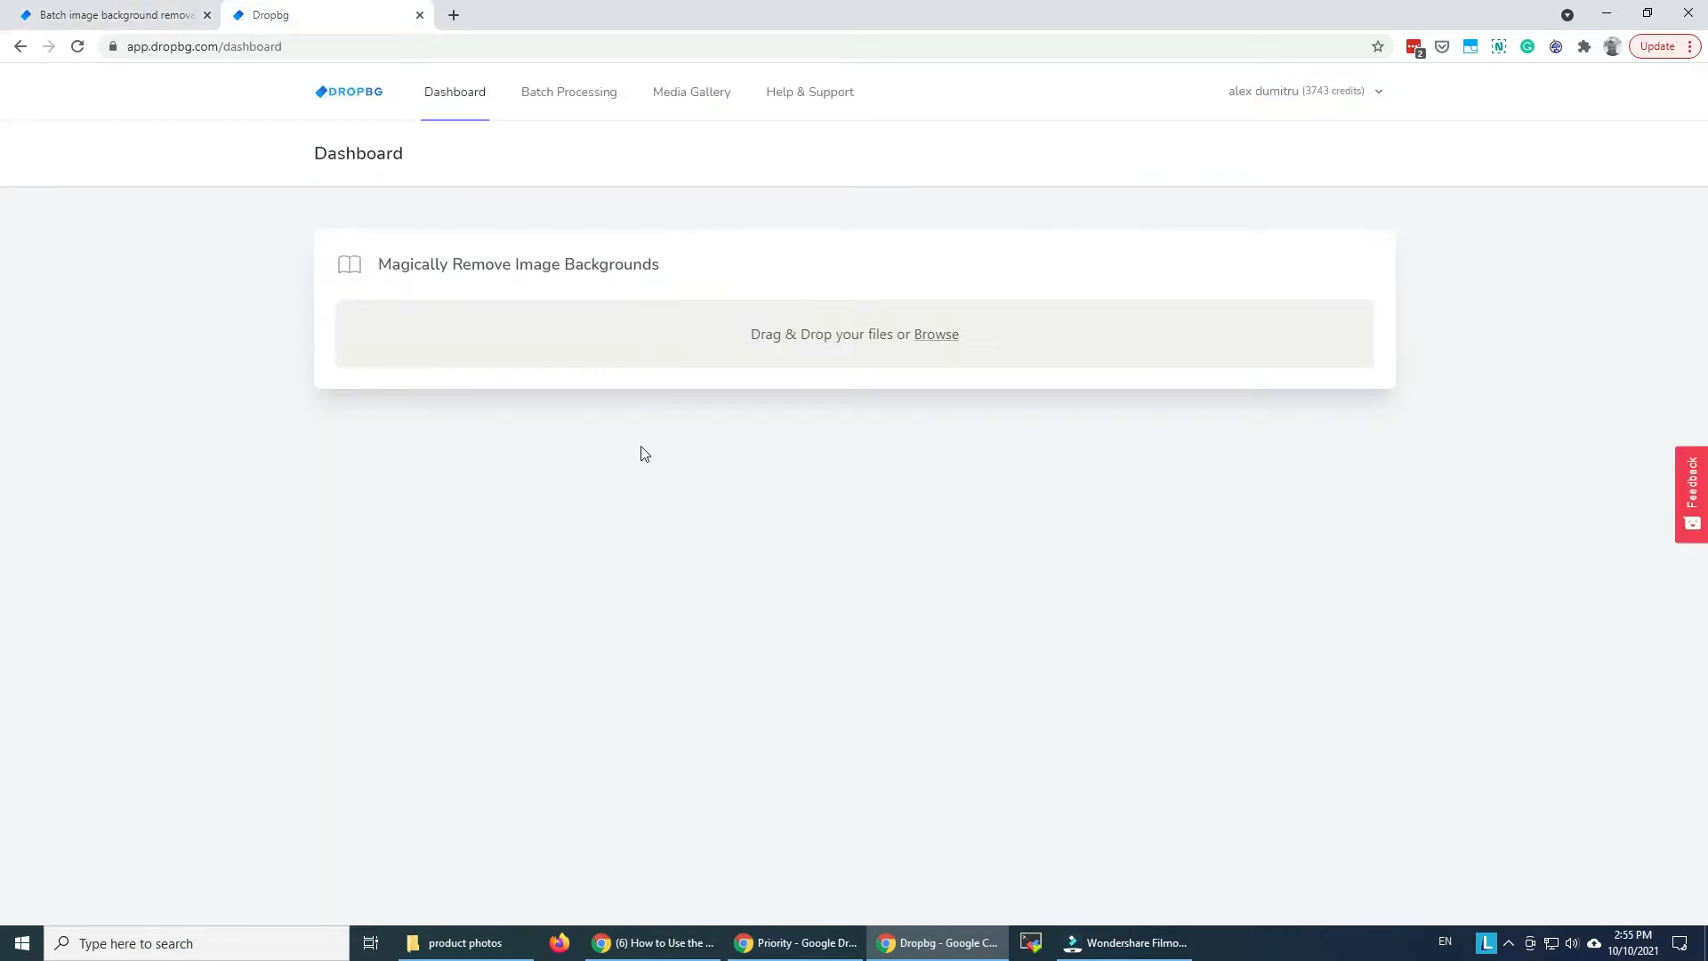
pyautogui.moveTo(762, 286)
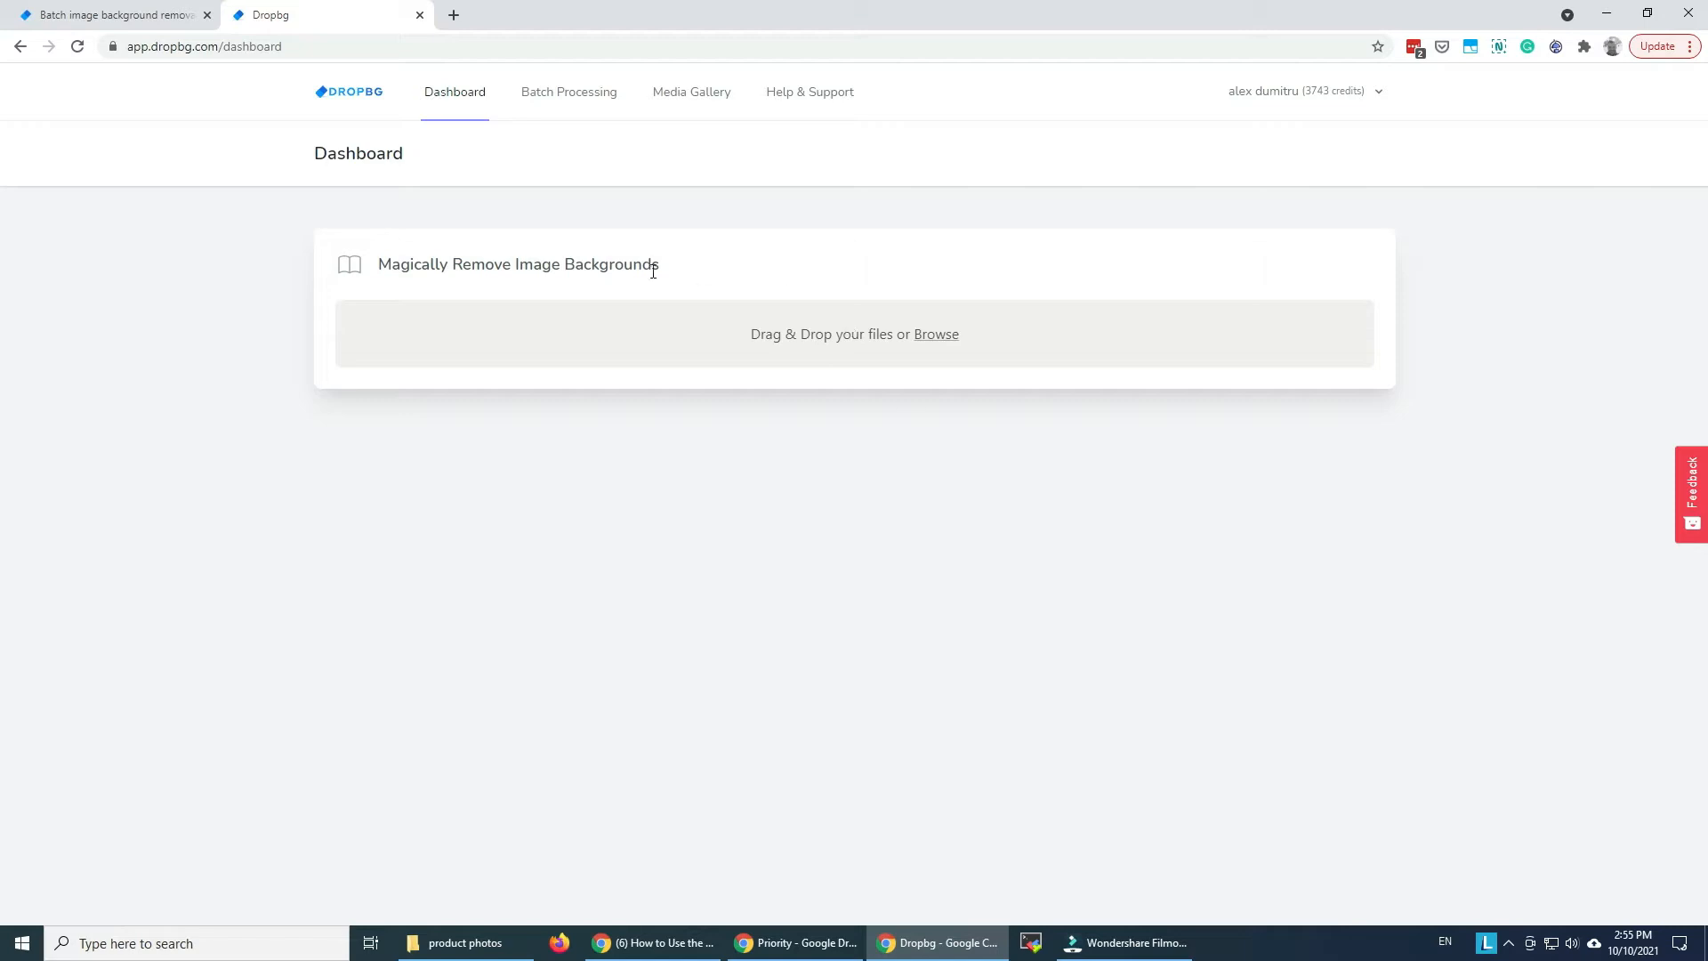
pyautogui.moveTo(655, 286)
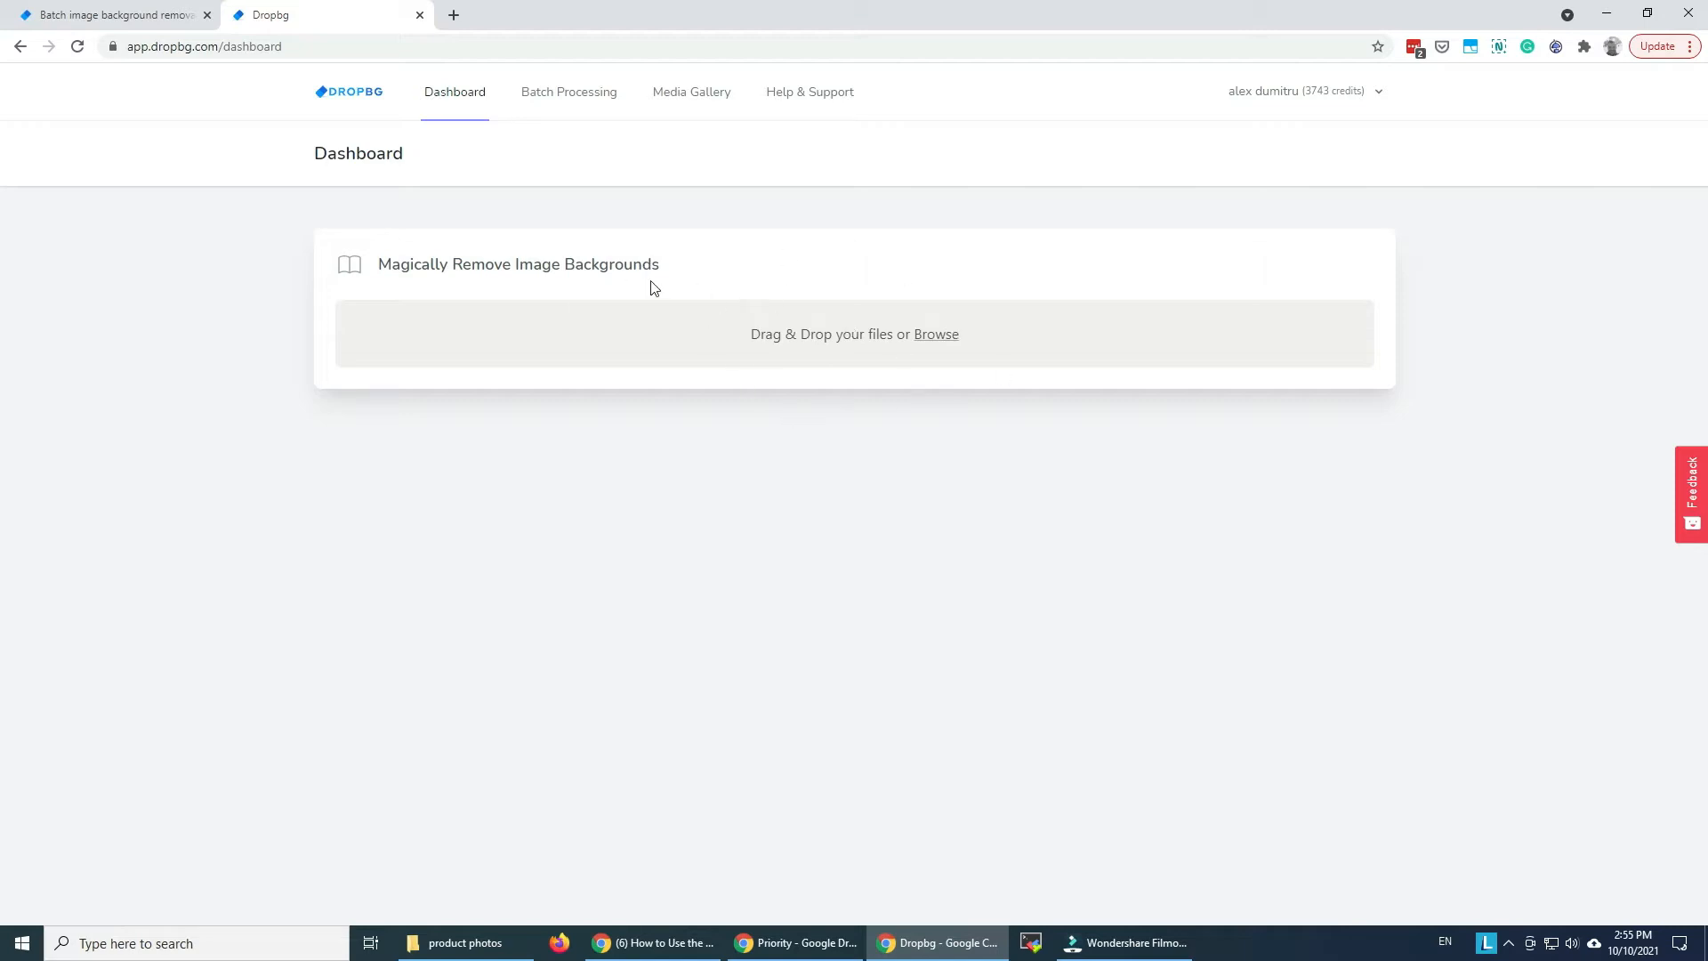
pyautogui.click(567, 91)
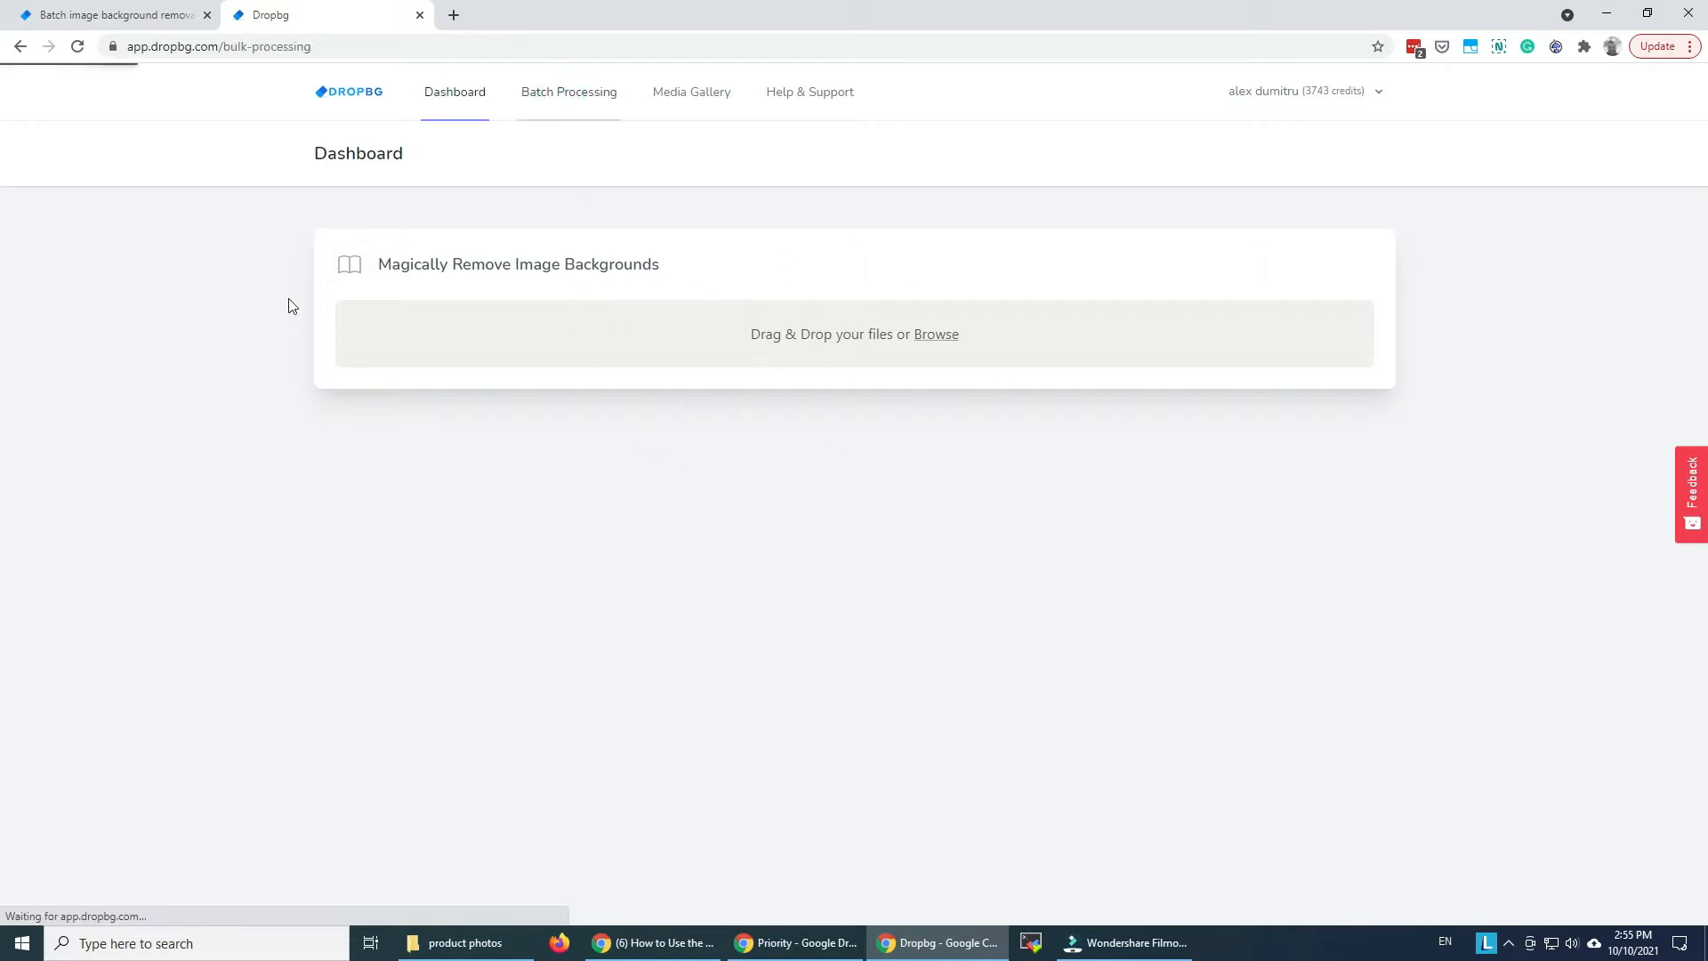
pyautogui.click(568, 91)
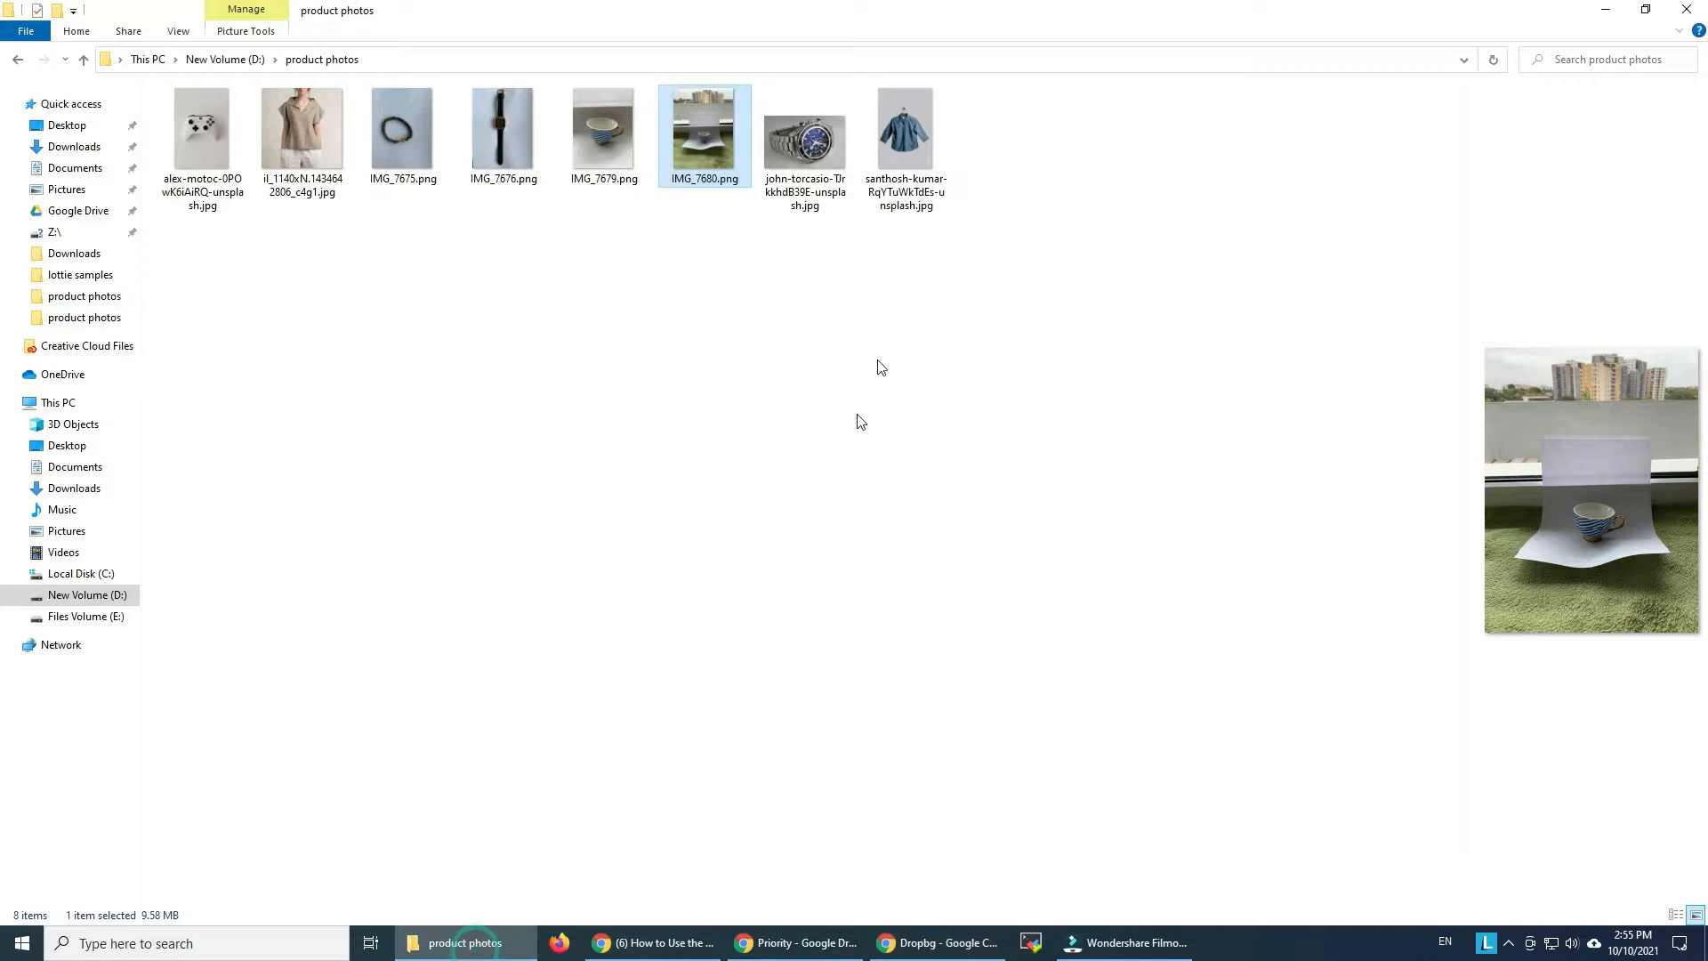
# Preview the bracelet and teacup product photos, then view IMG_7680.png full size
pyautogui.click(402, 131)
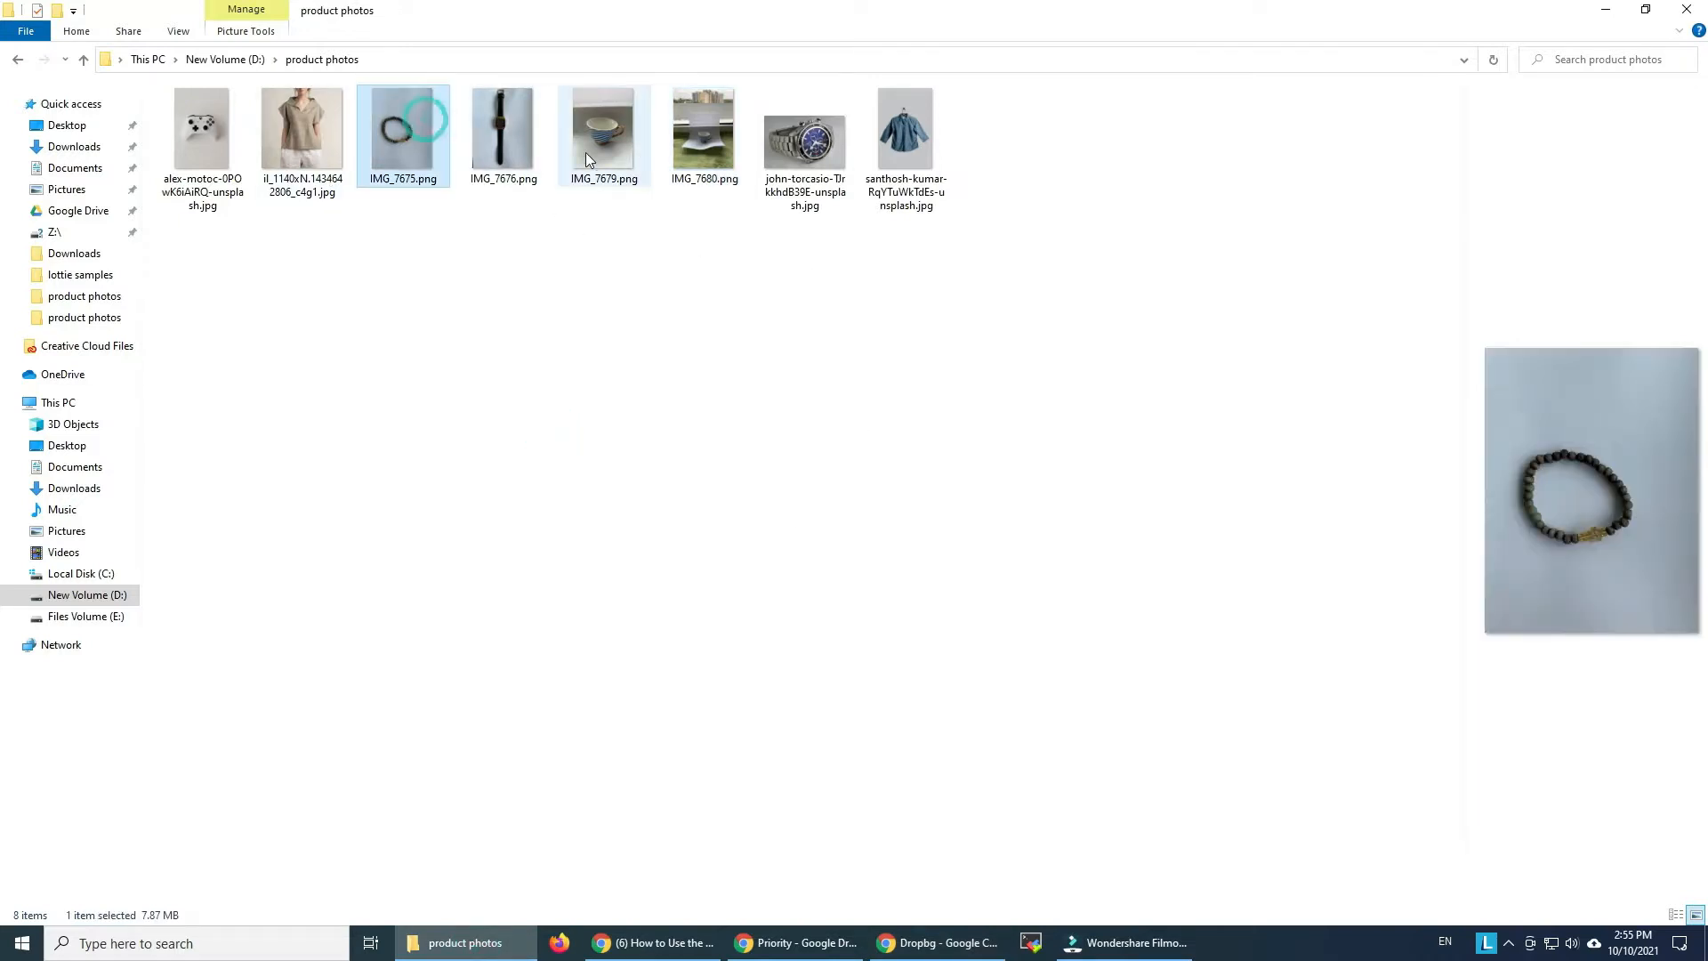
pyautogui.doubleClick(402, 128)
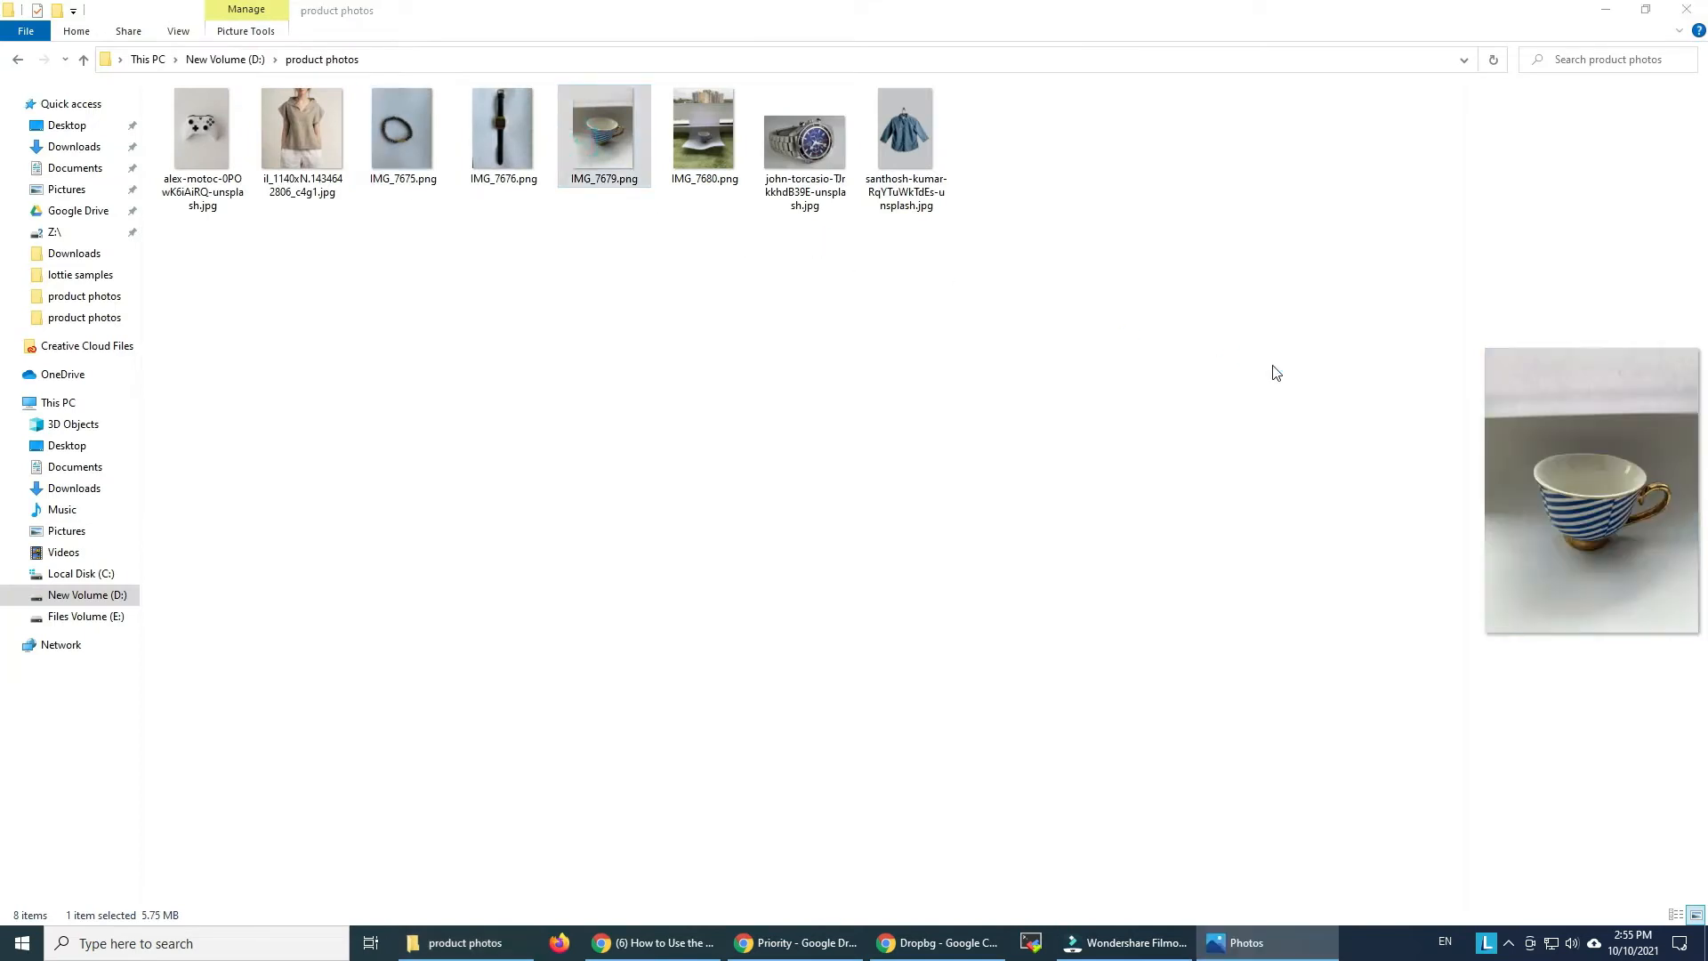
pyautogui.doubleClick(602, 135)
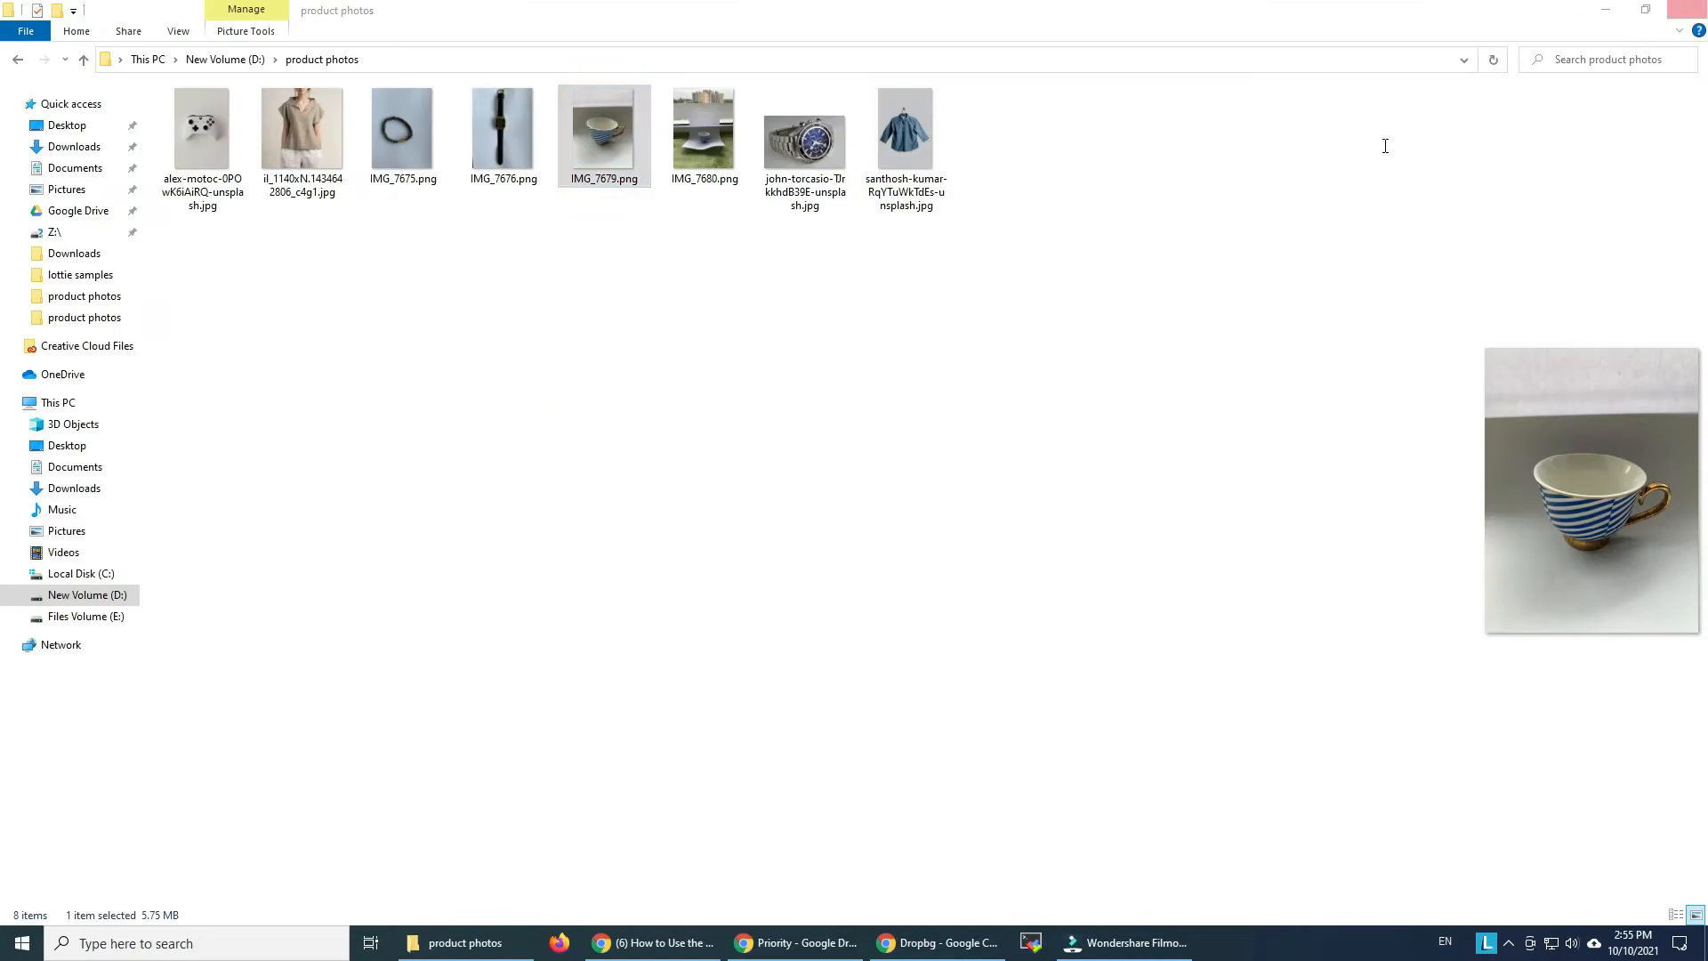
pyautogui.click(703, 135)
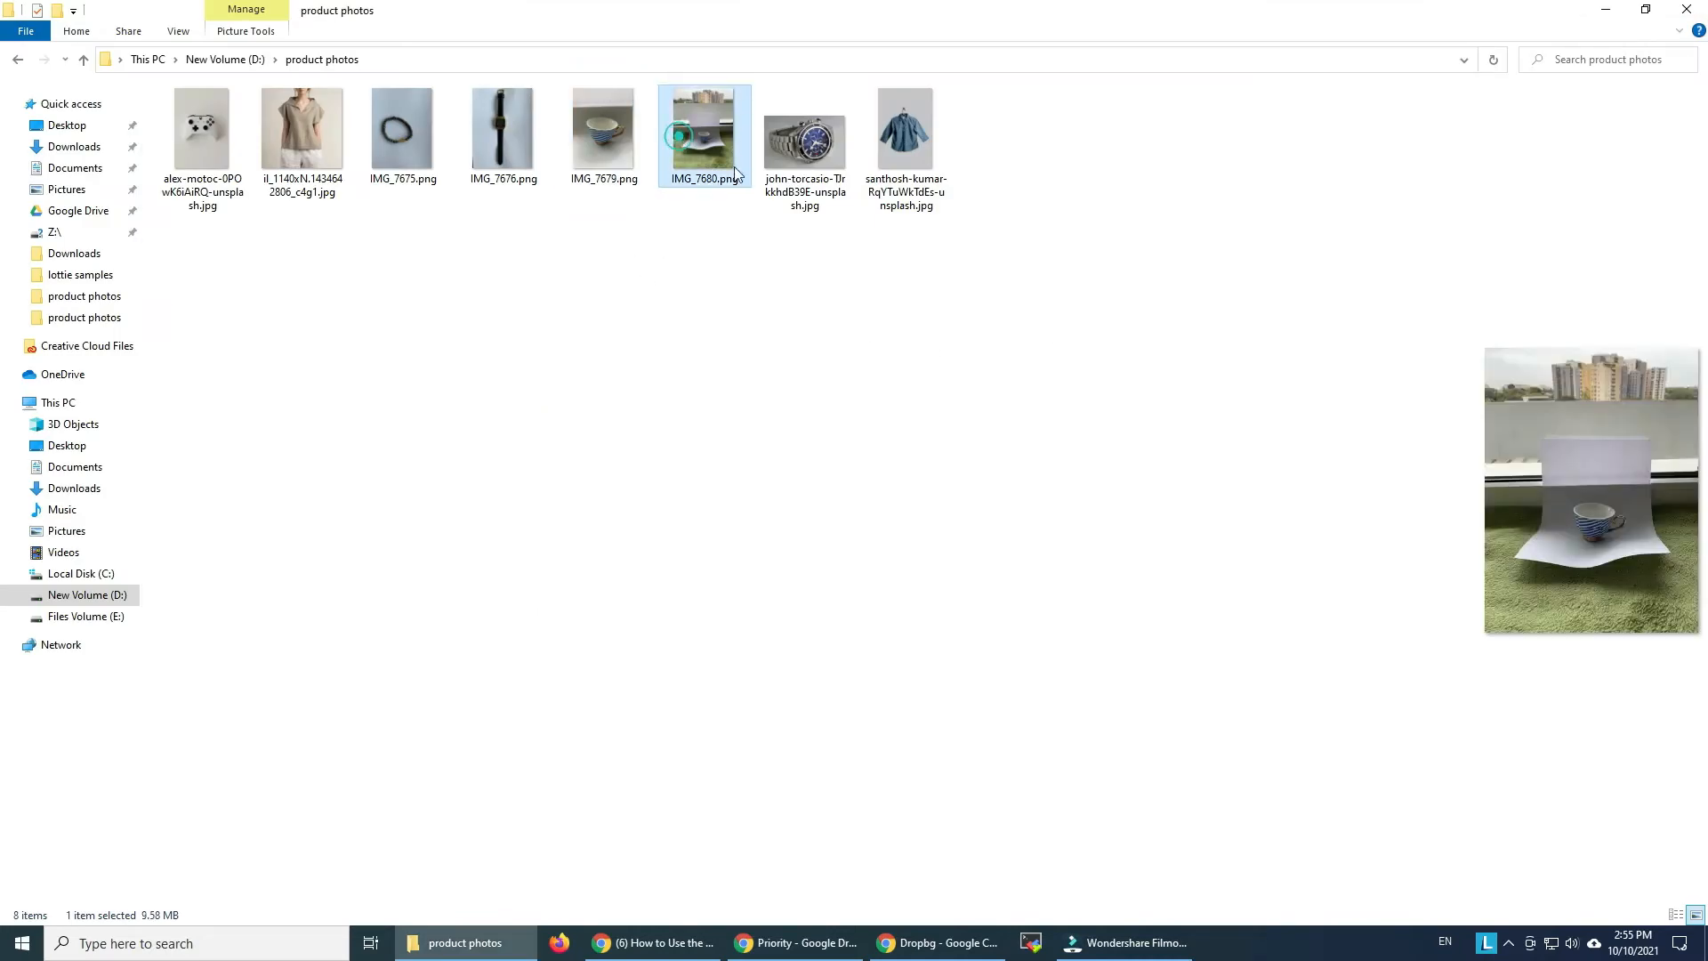
pyautogui.doubleClick(703, 134)
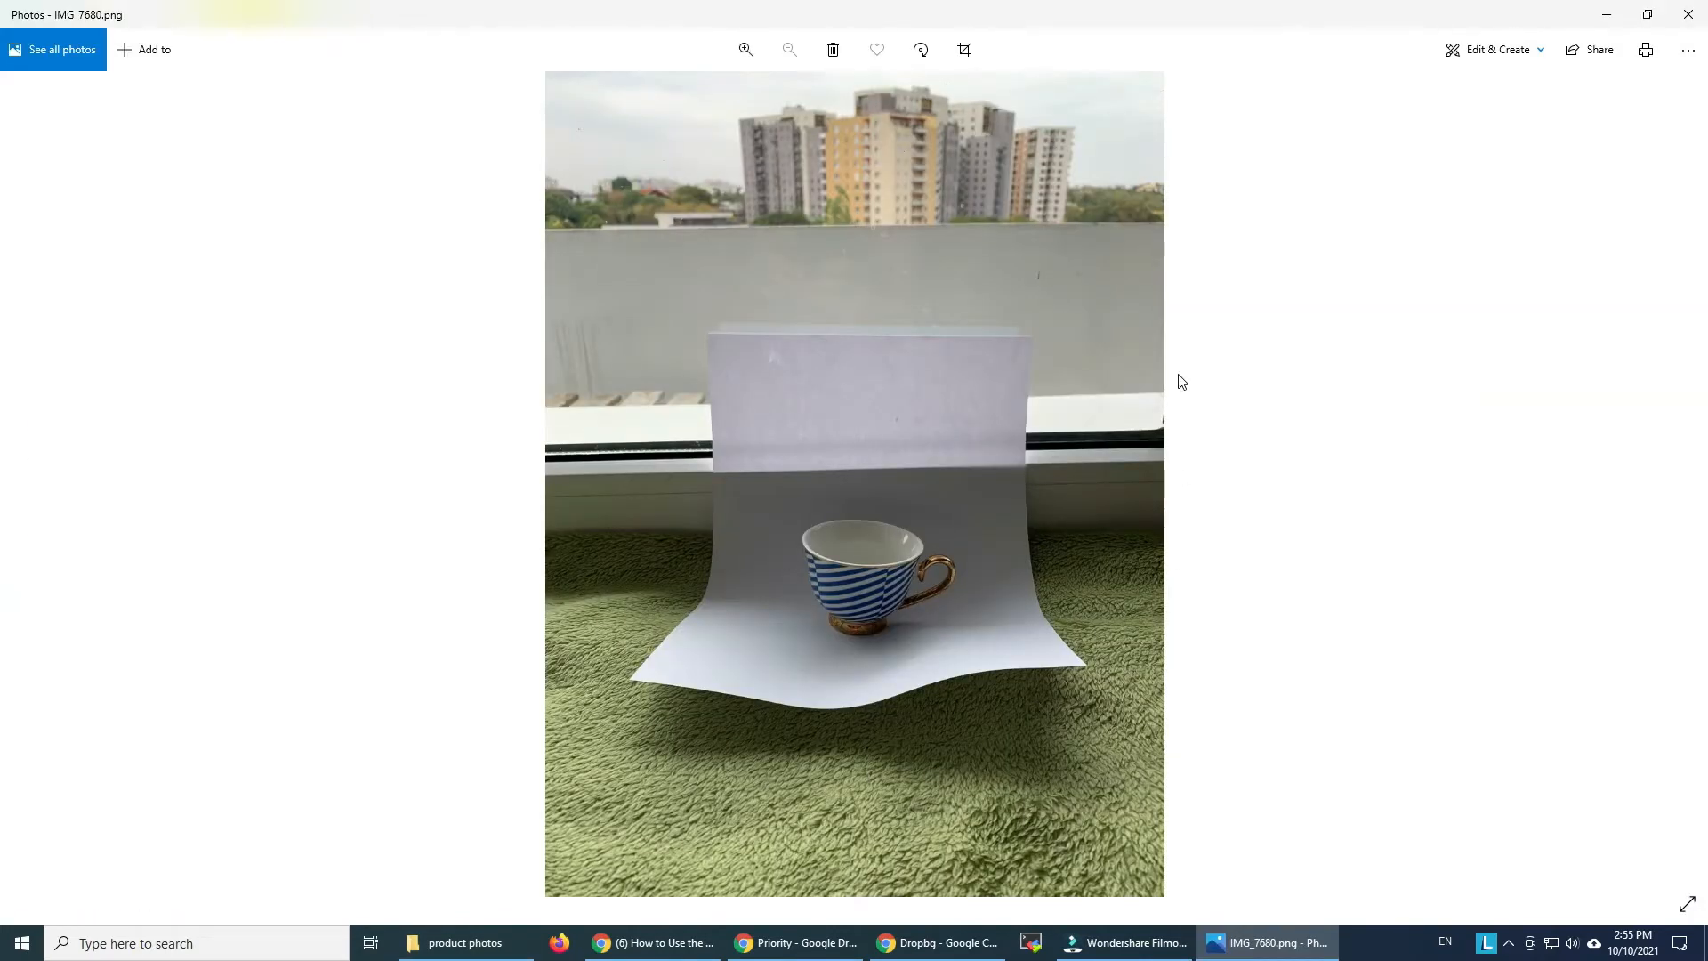
pyautogui.moveTo(1149, 411)
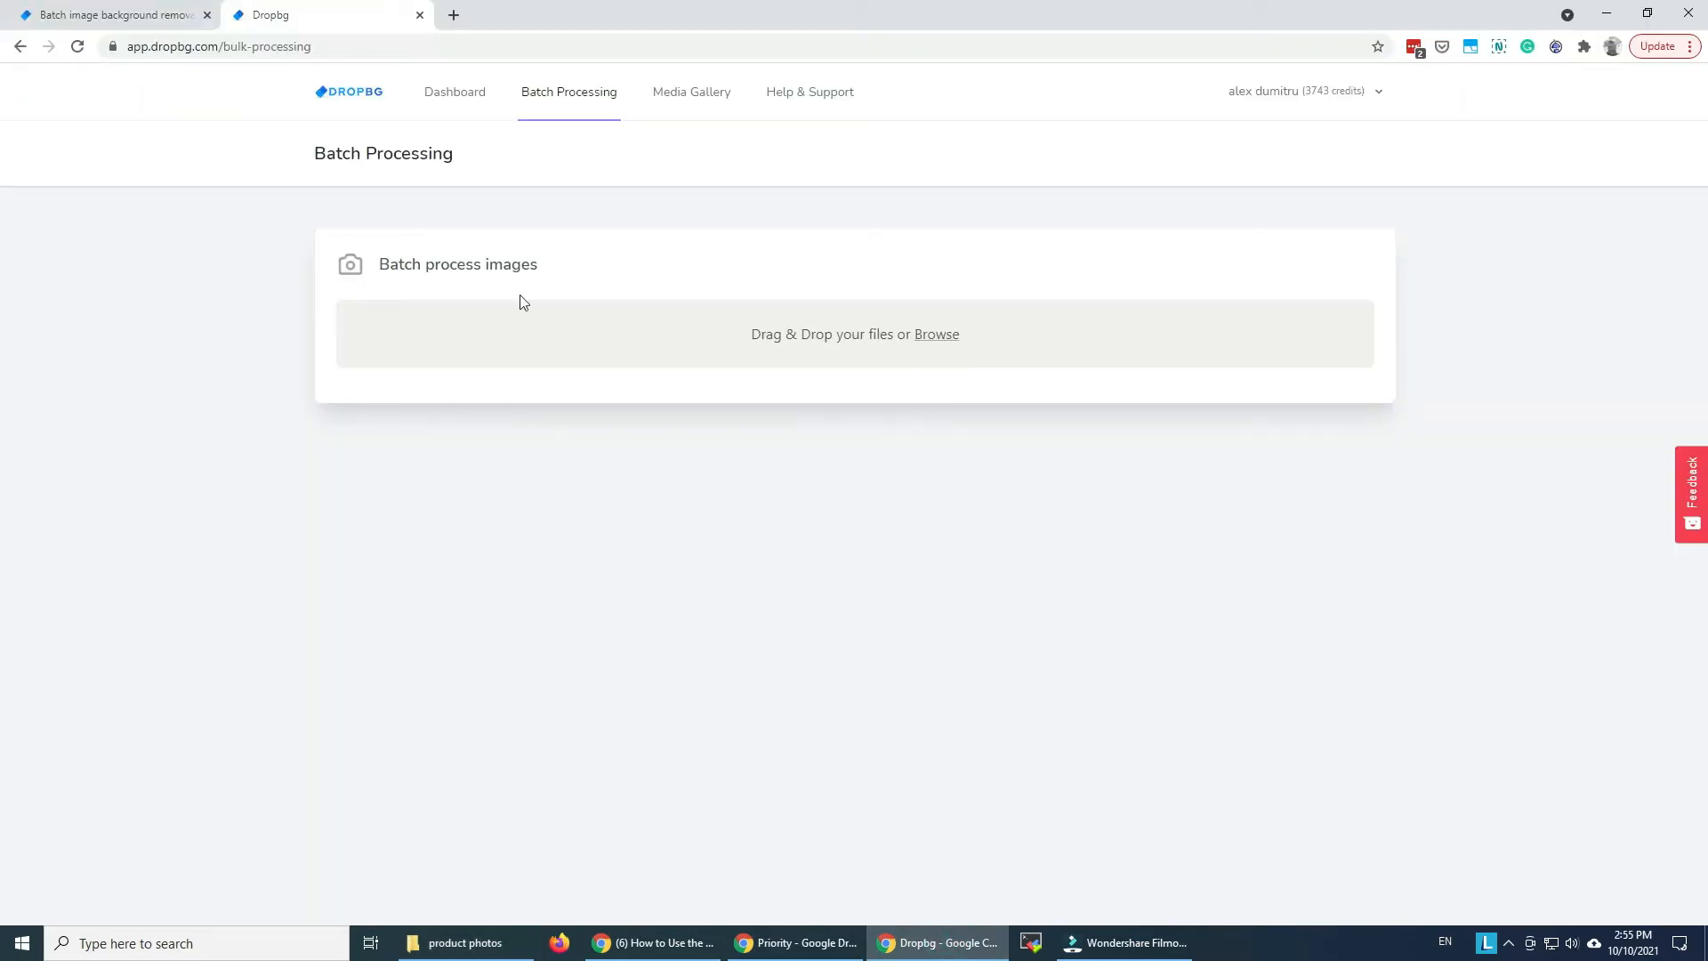
# Upload five product photos, including bracelet IMG_7675.png and the controller, for batch processing
pyautogui.click(935, 335)
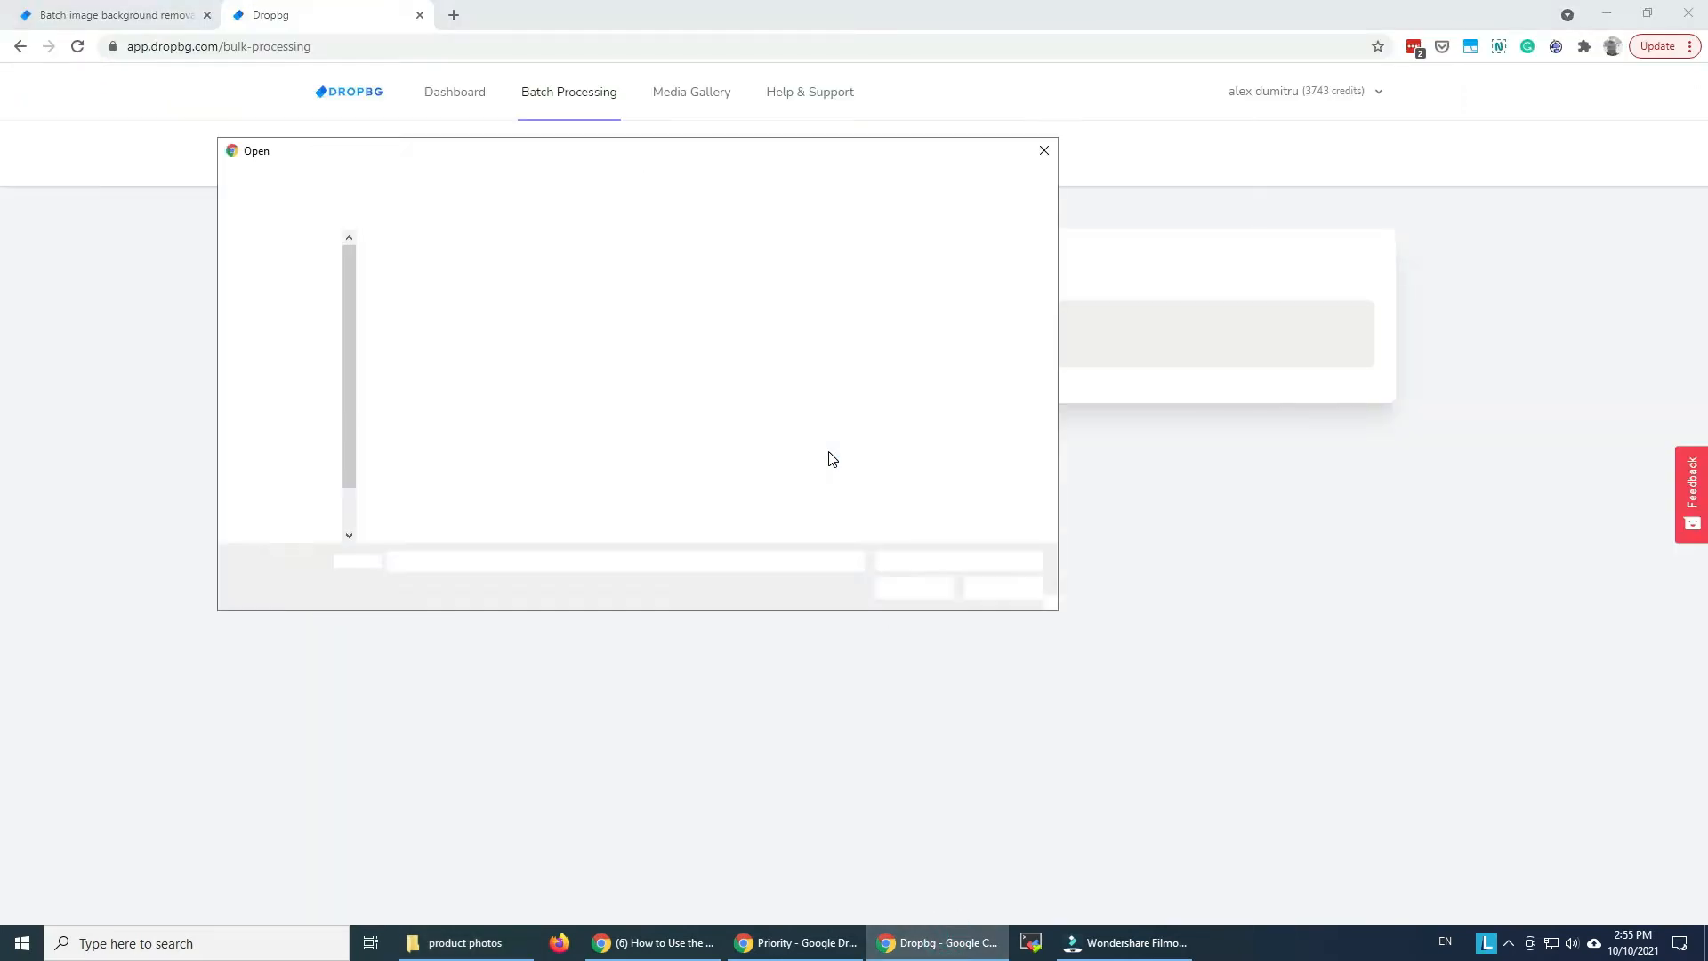
pyautogui.click(642, 286)
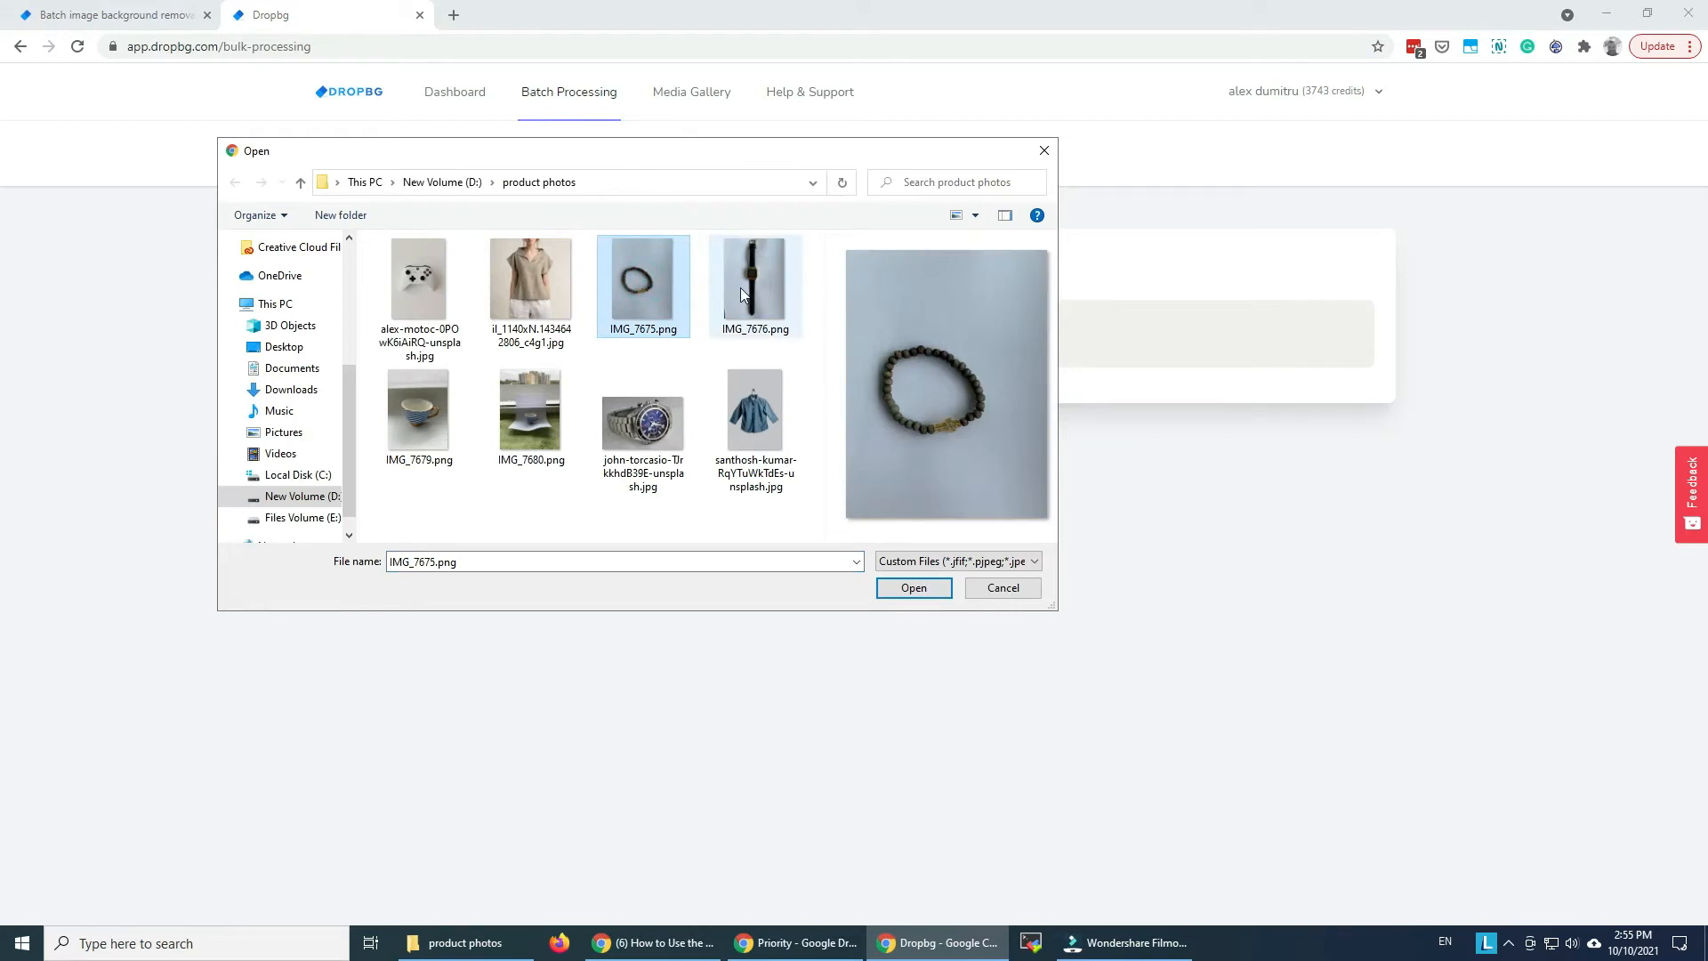
pyautogui.moveTo(754, 286)
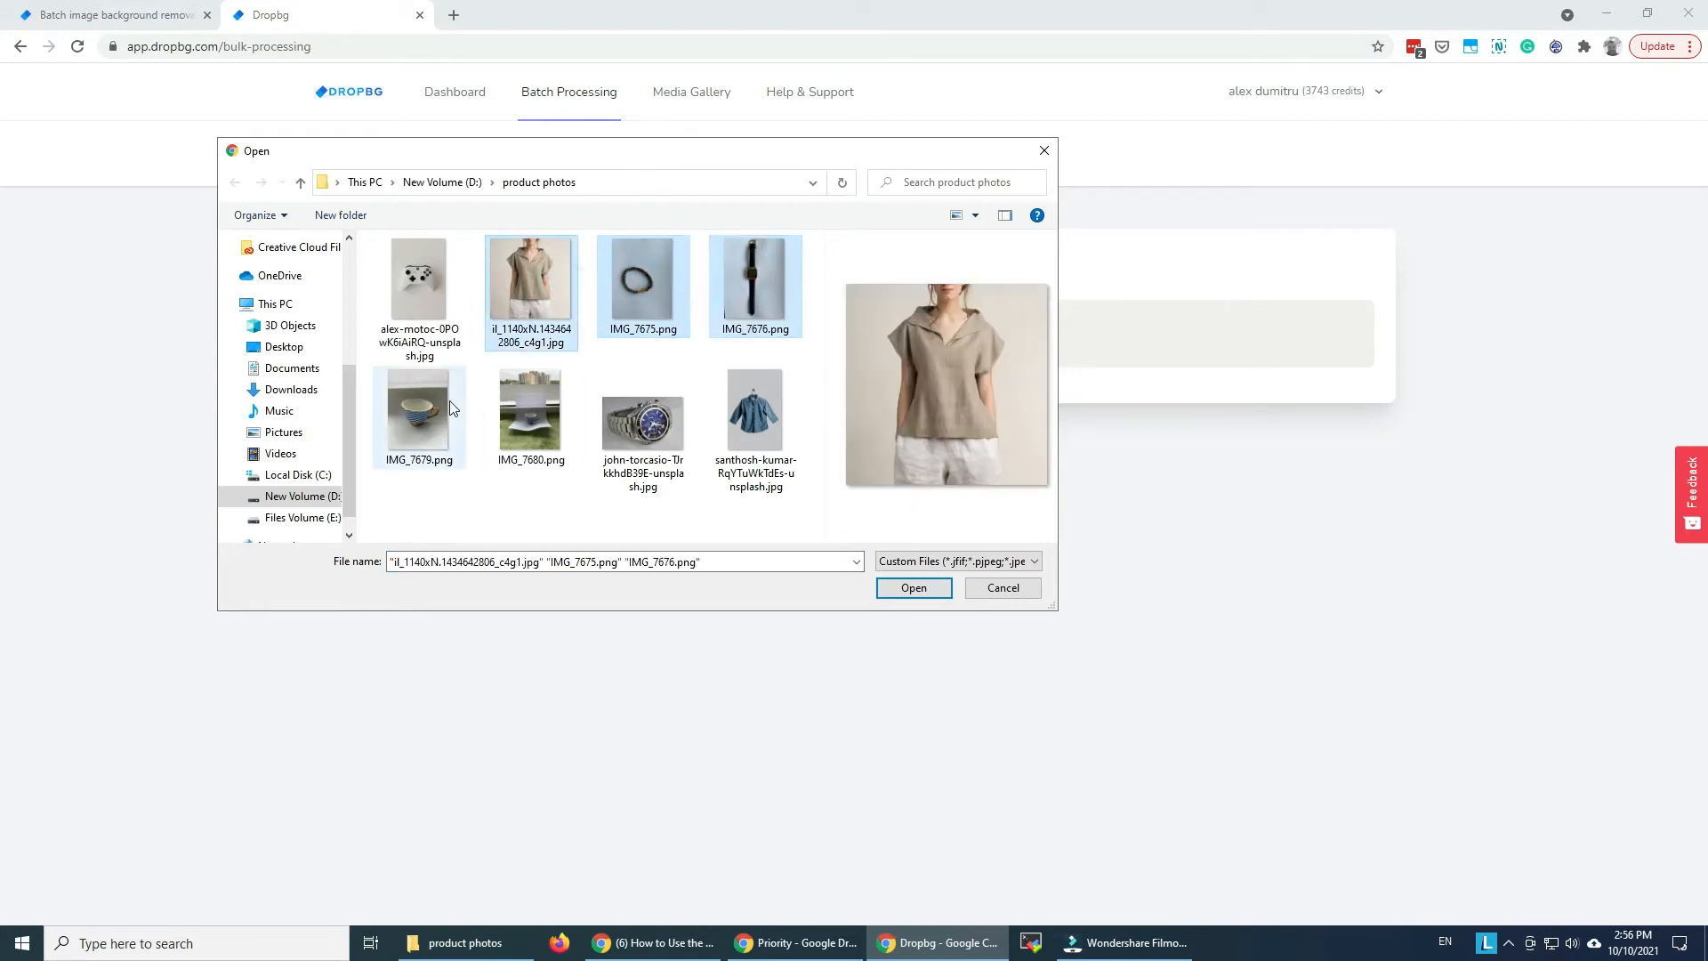
pyautogui.click(418, 277)
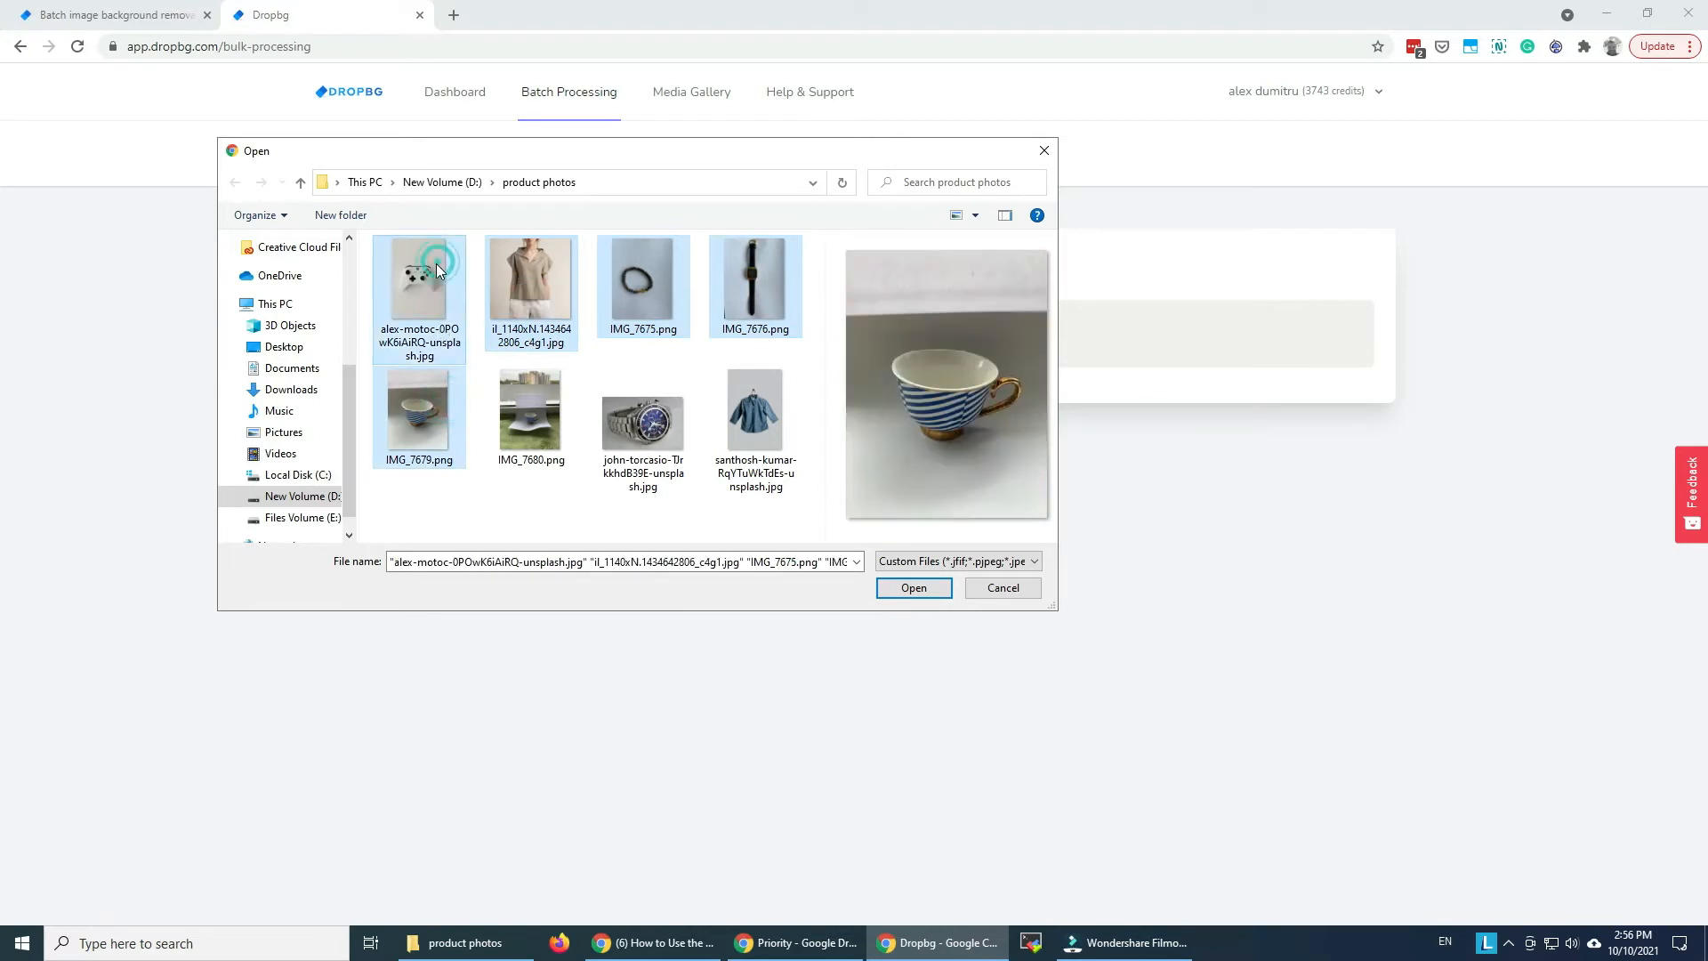
pyautogui.click(913, 587)
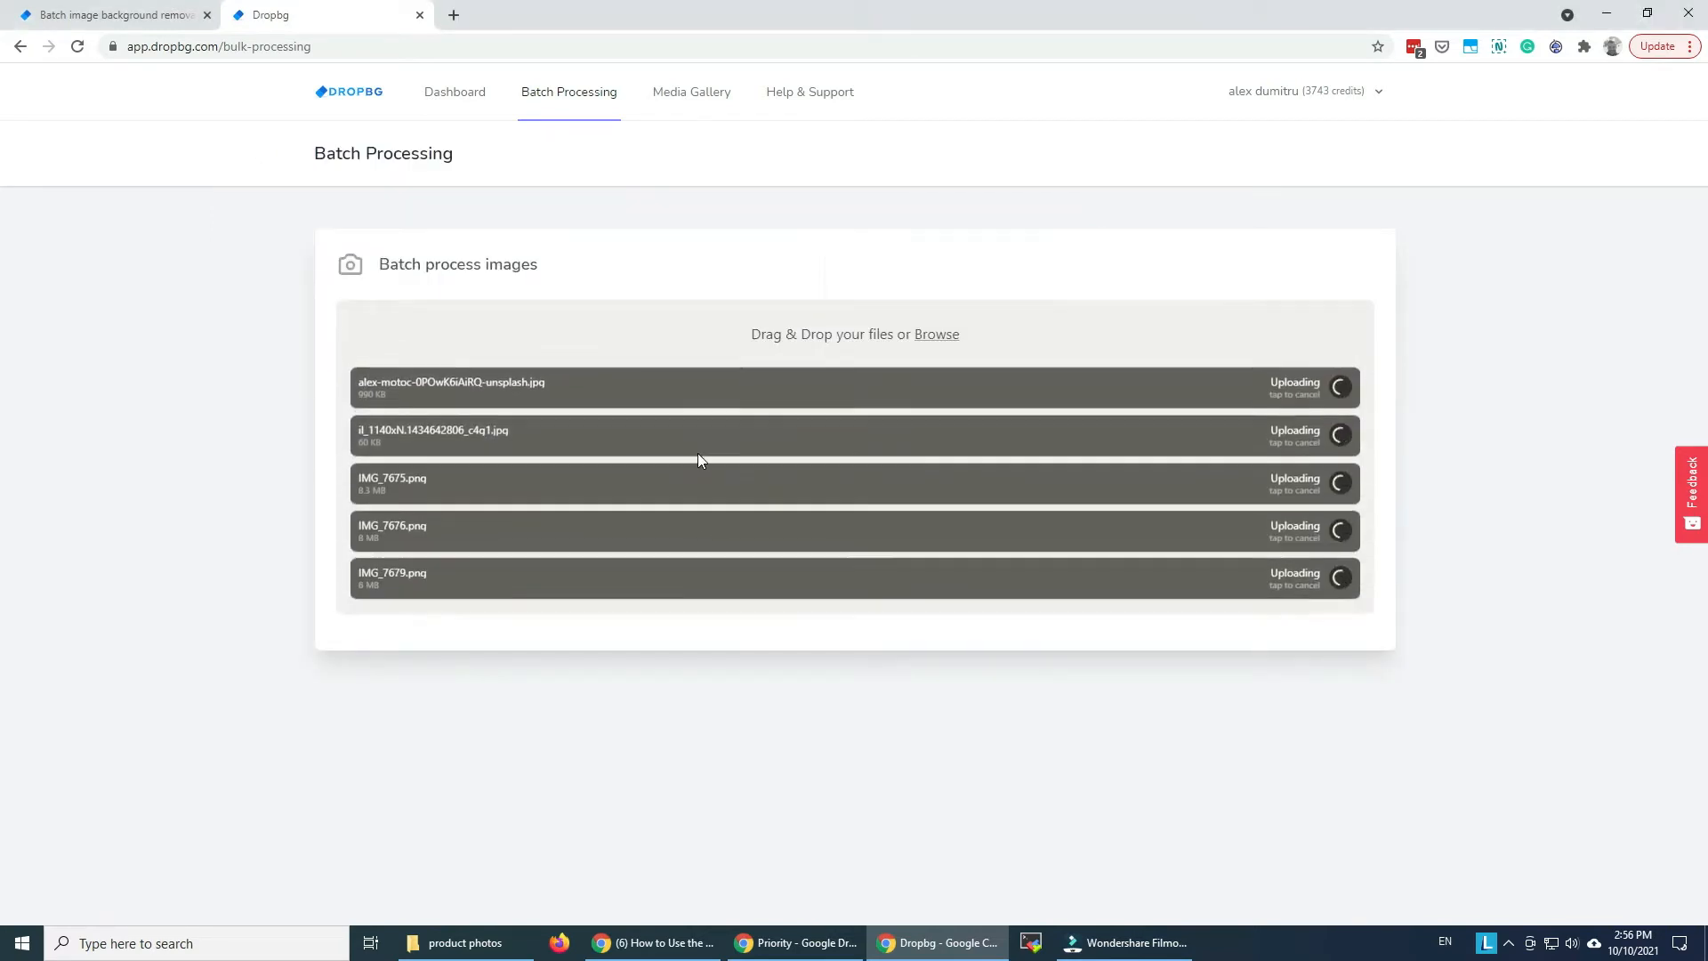
pyautogui.moveTo(675, 459)
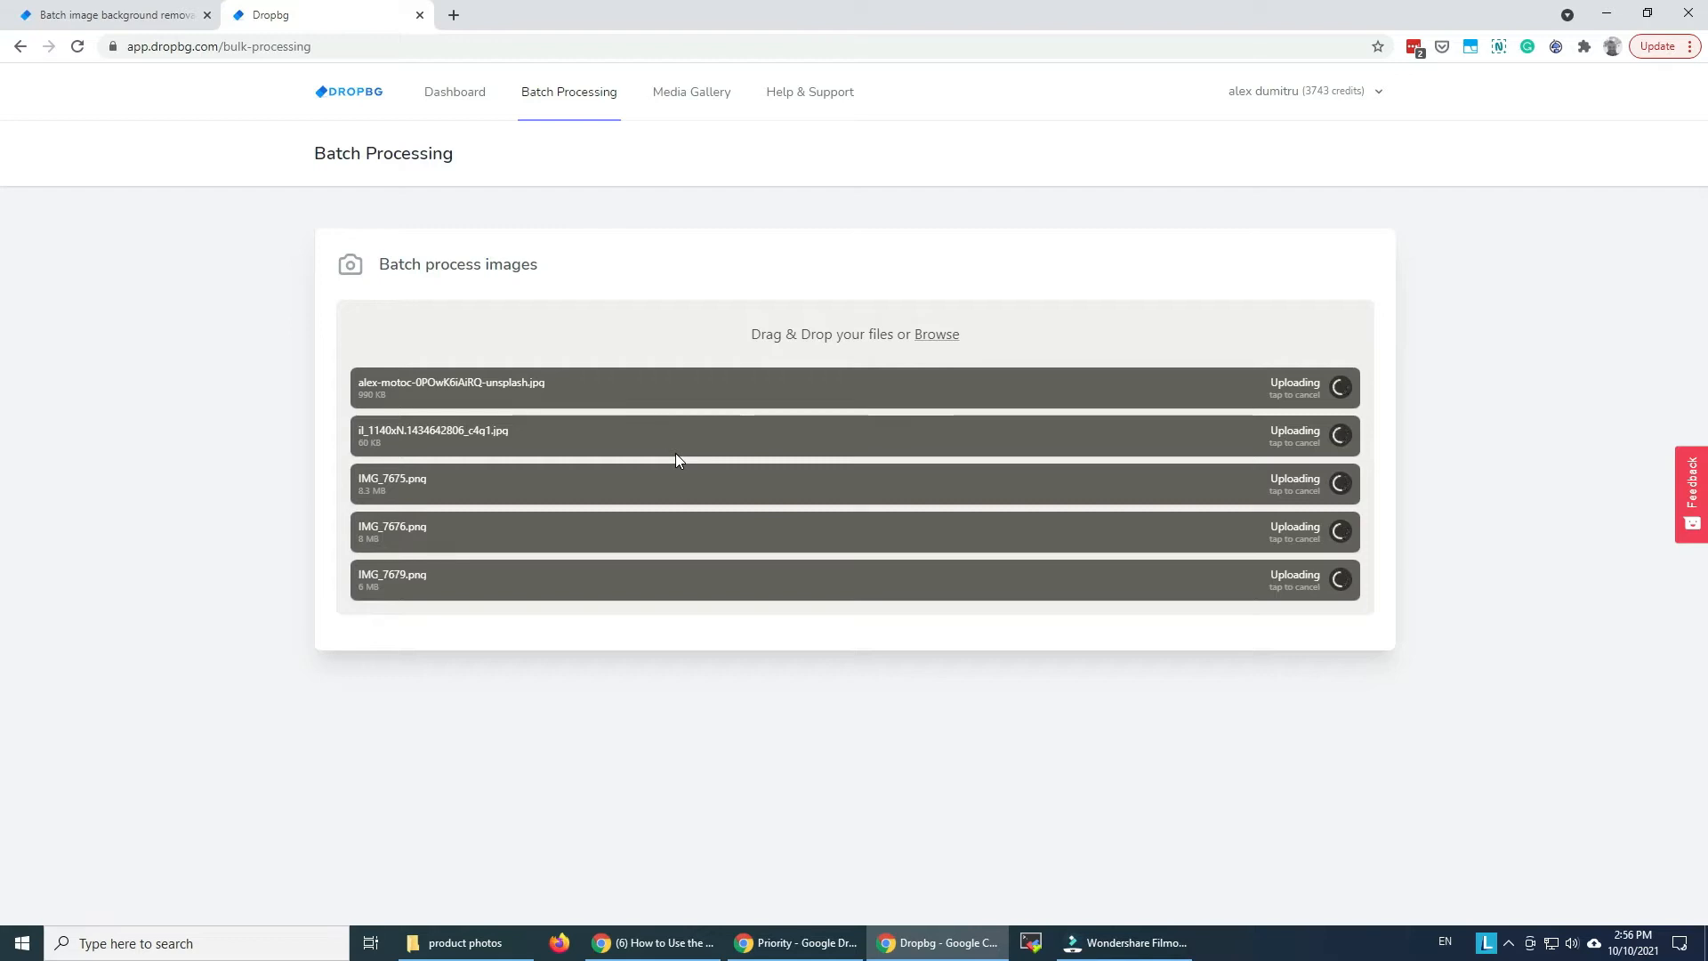
pyautogui.moveTo(407, 412)
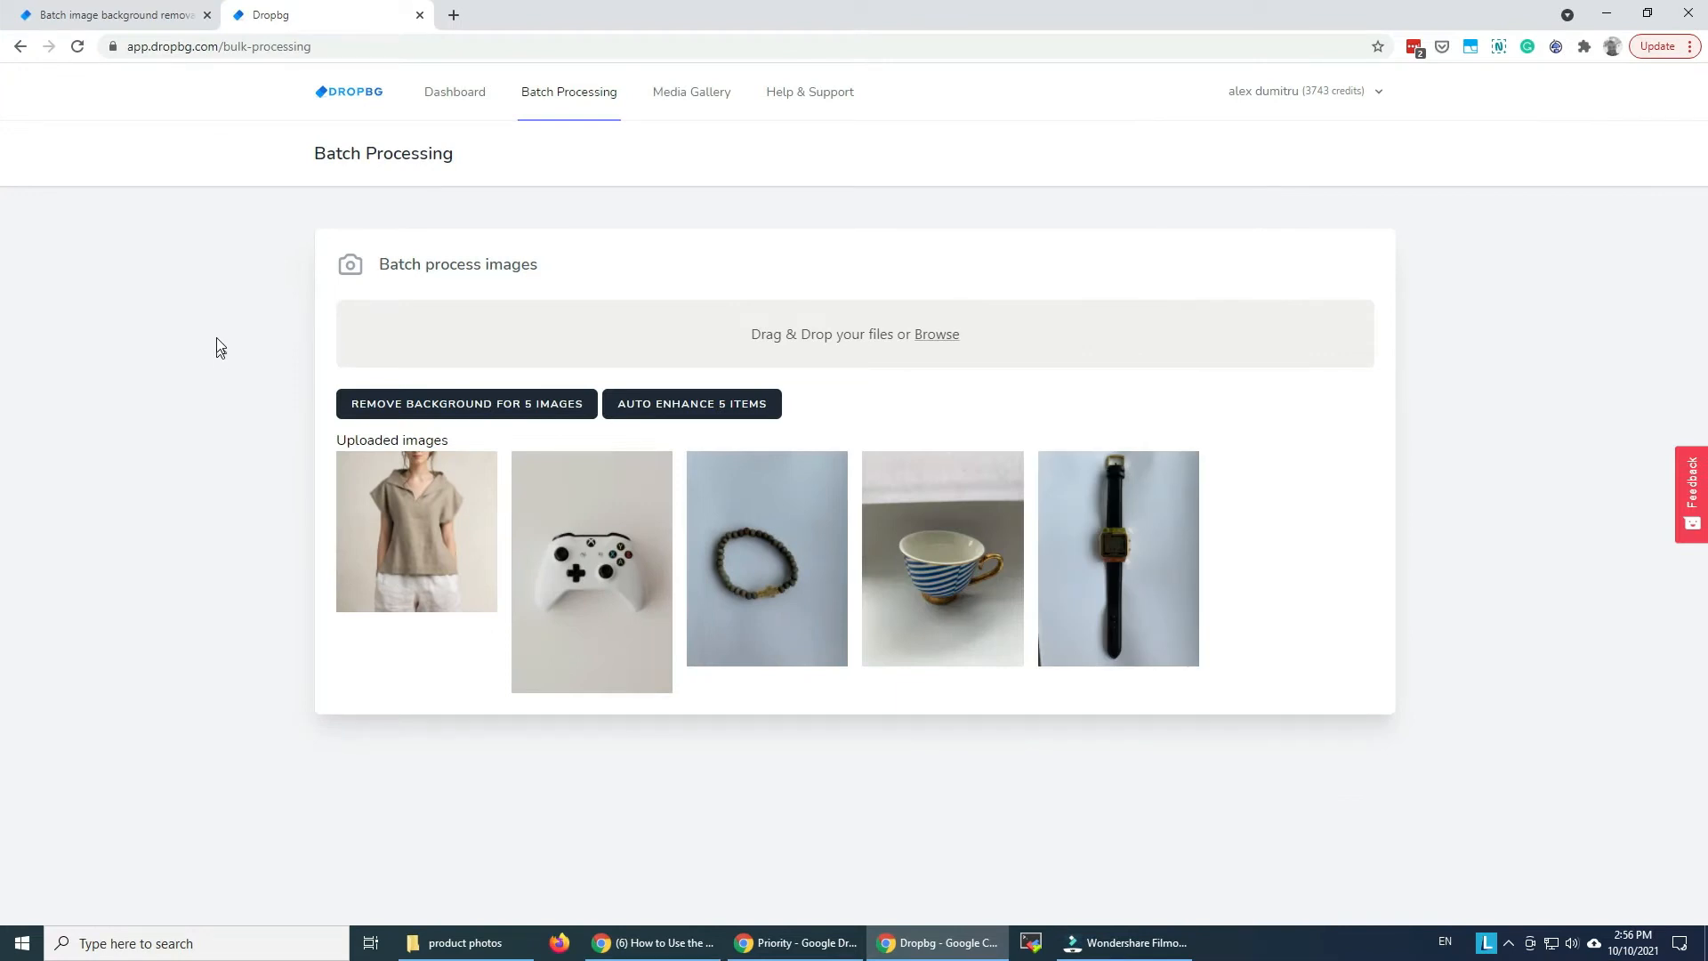
pyautogui.moveTo(227, 303)
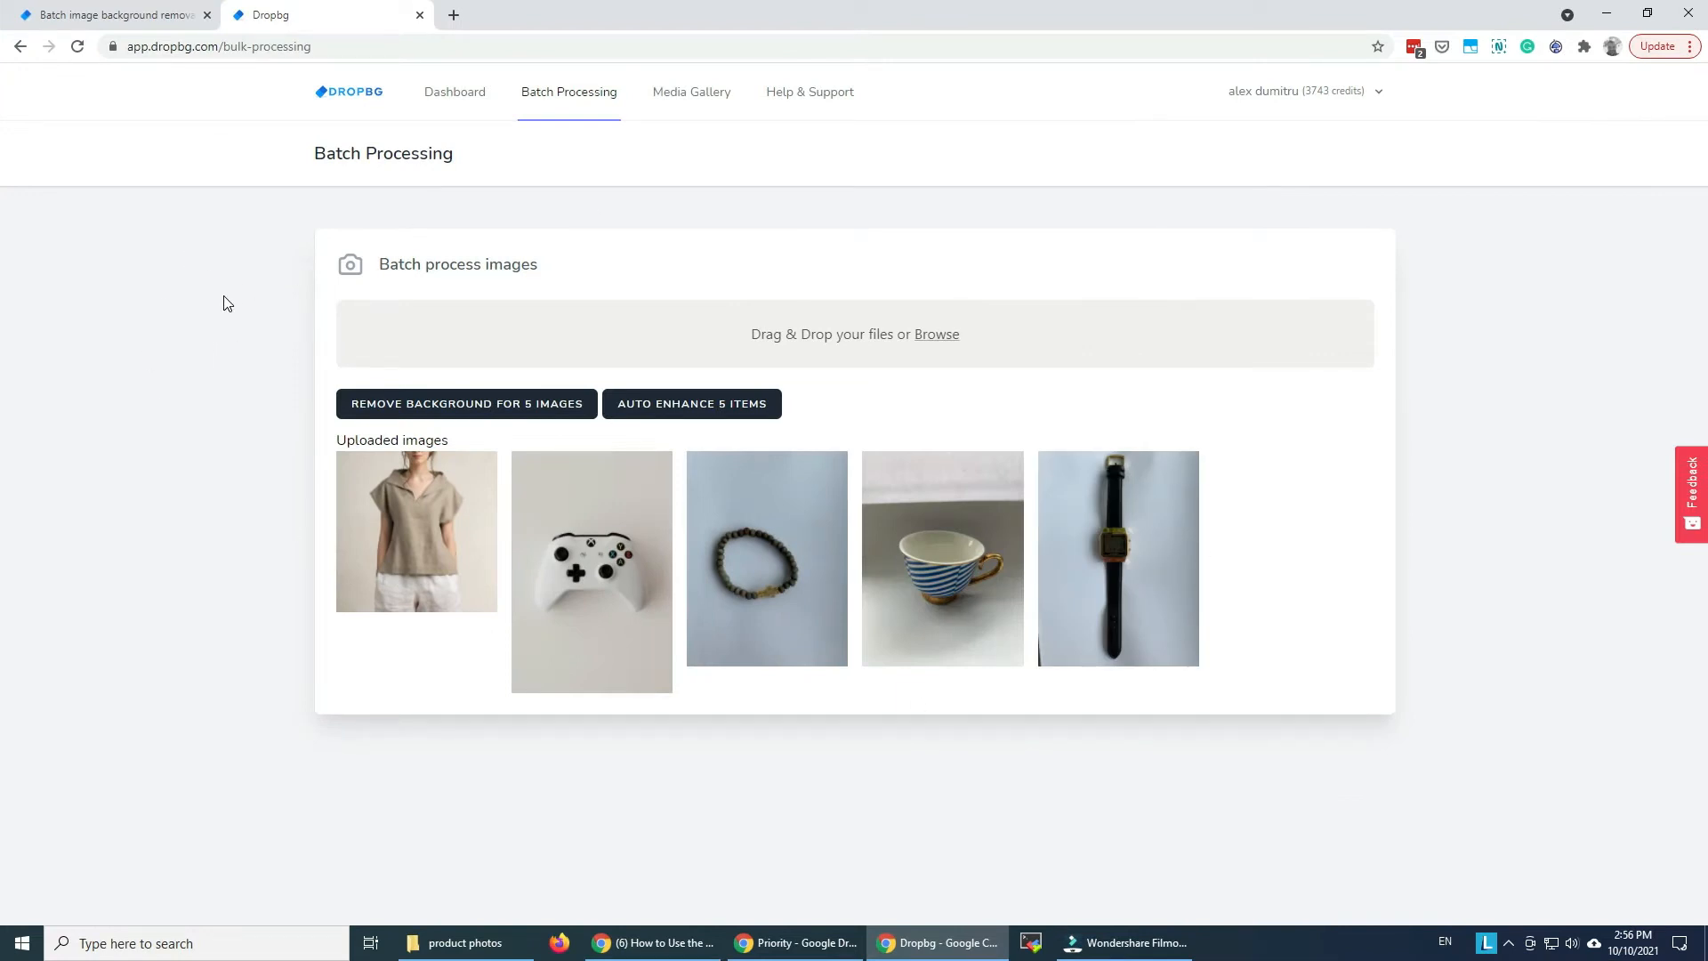
pyautogui.moveTo(428, 388)
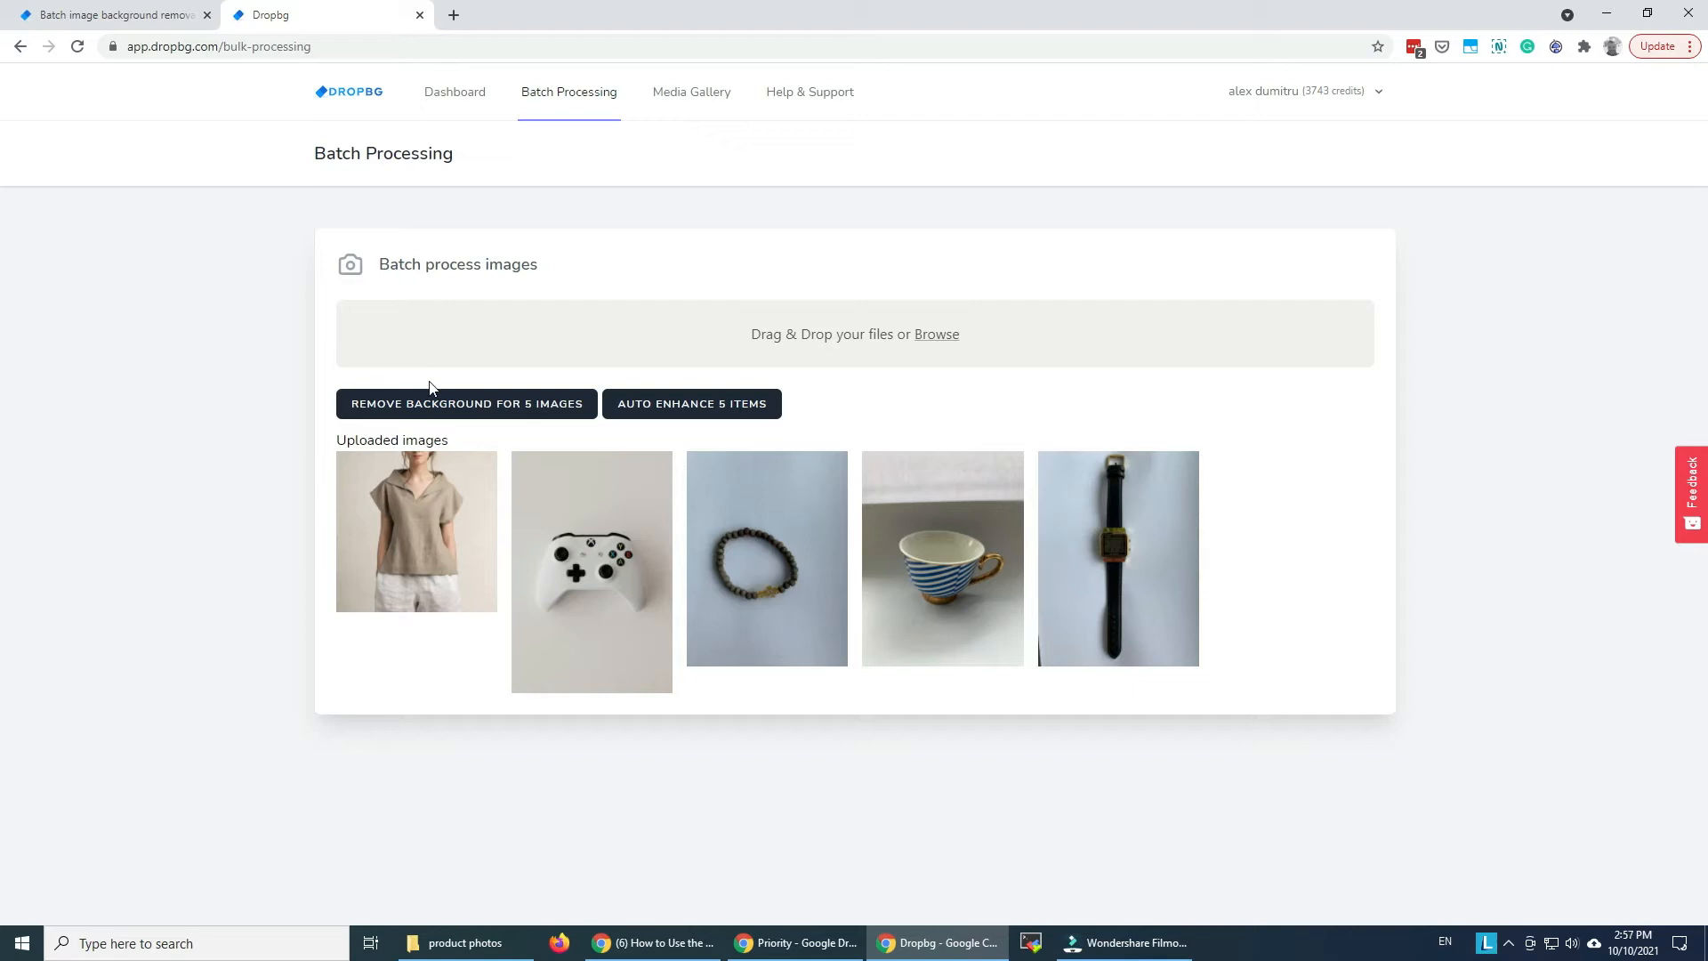
pyautogui.moveTo(689, 403)
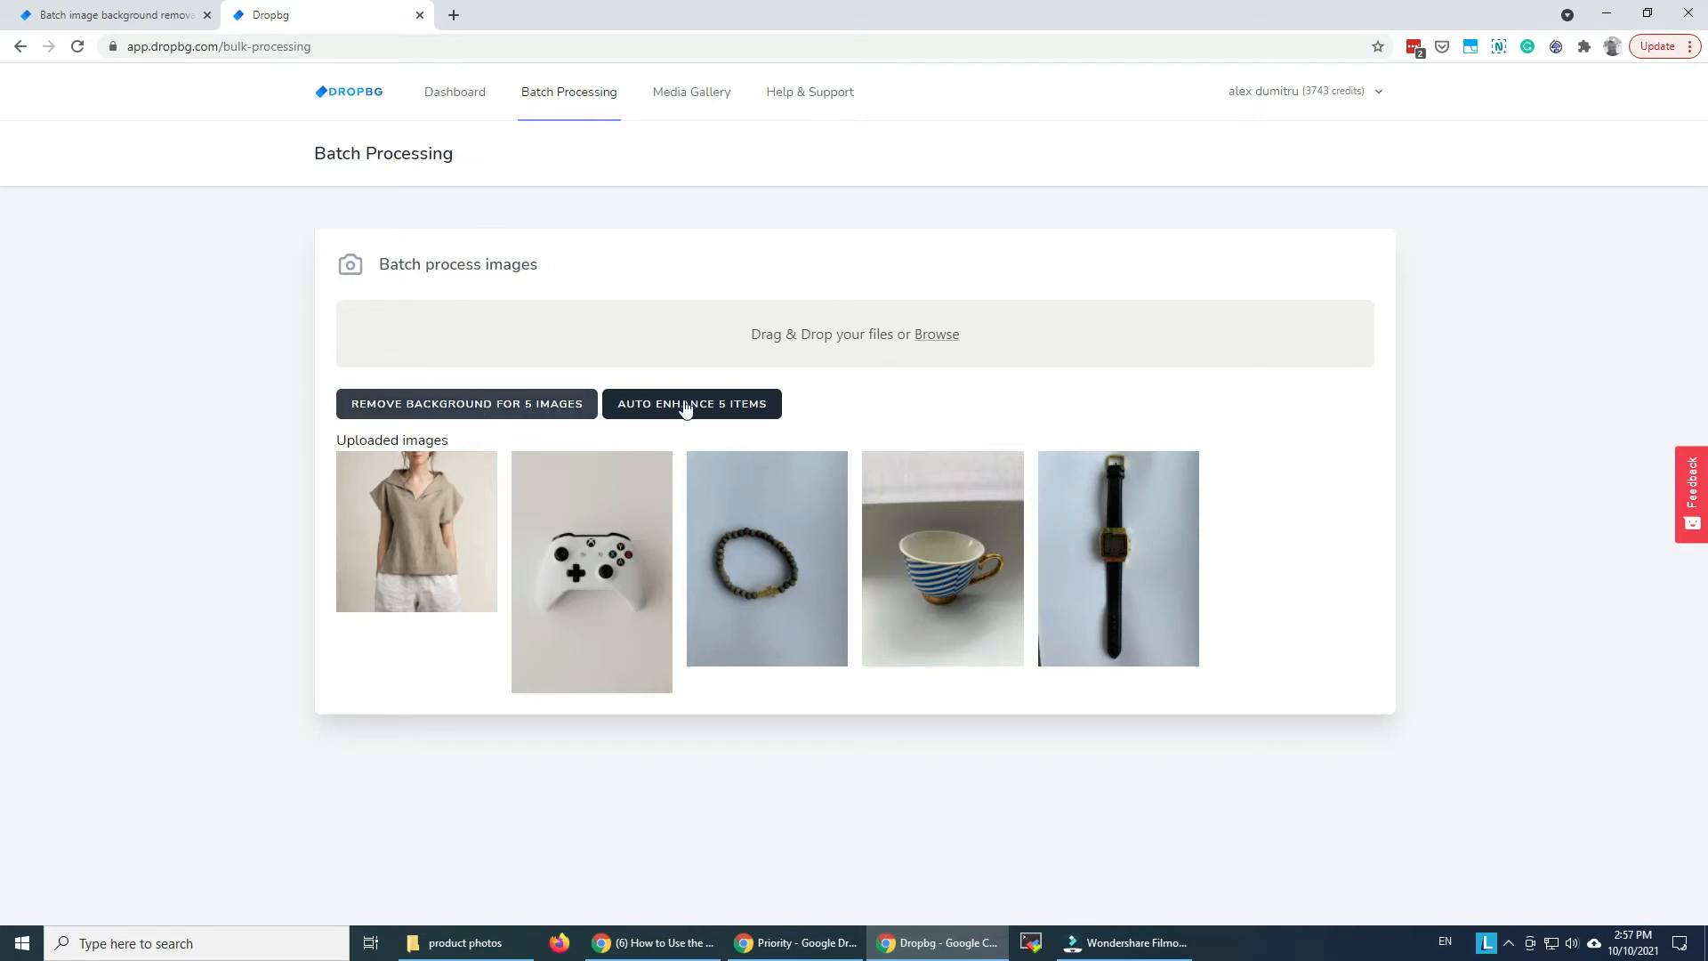
pyautogui.moveTo(834, 408)
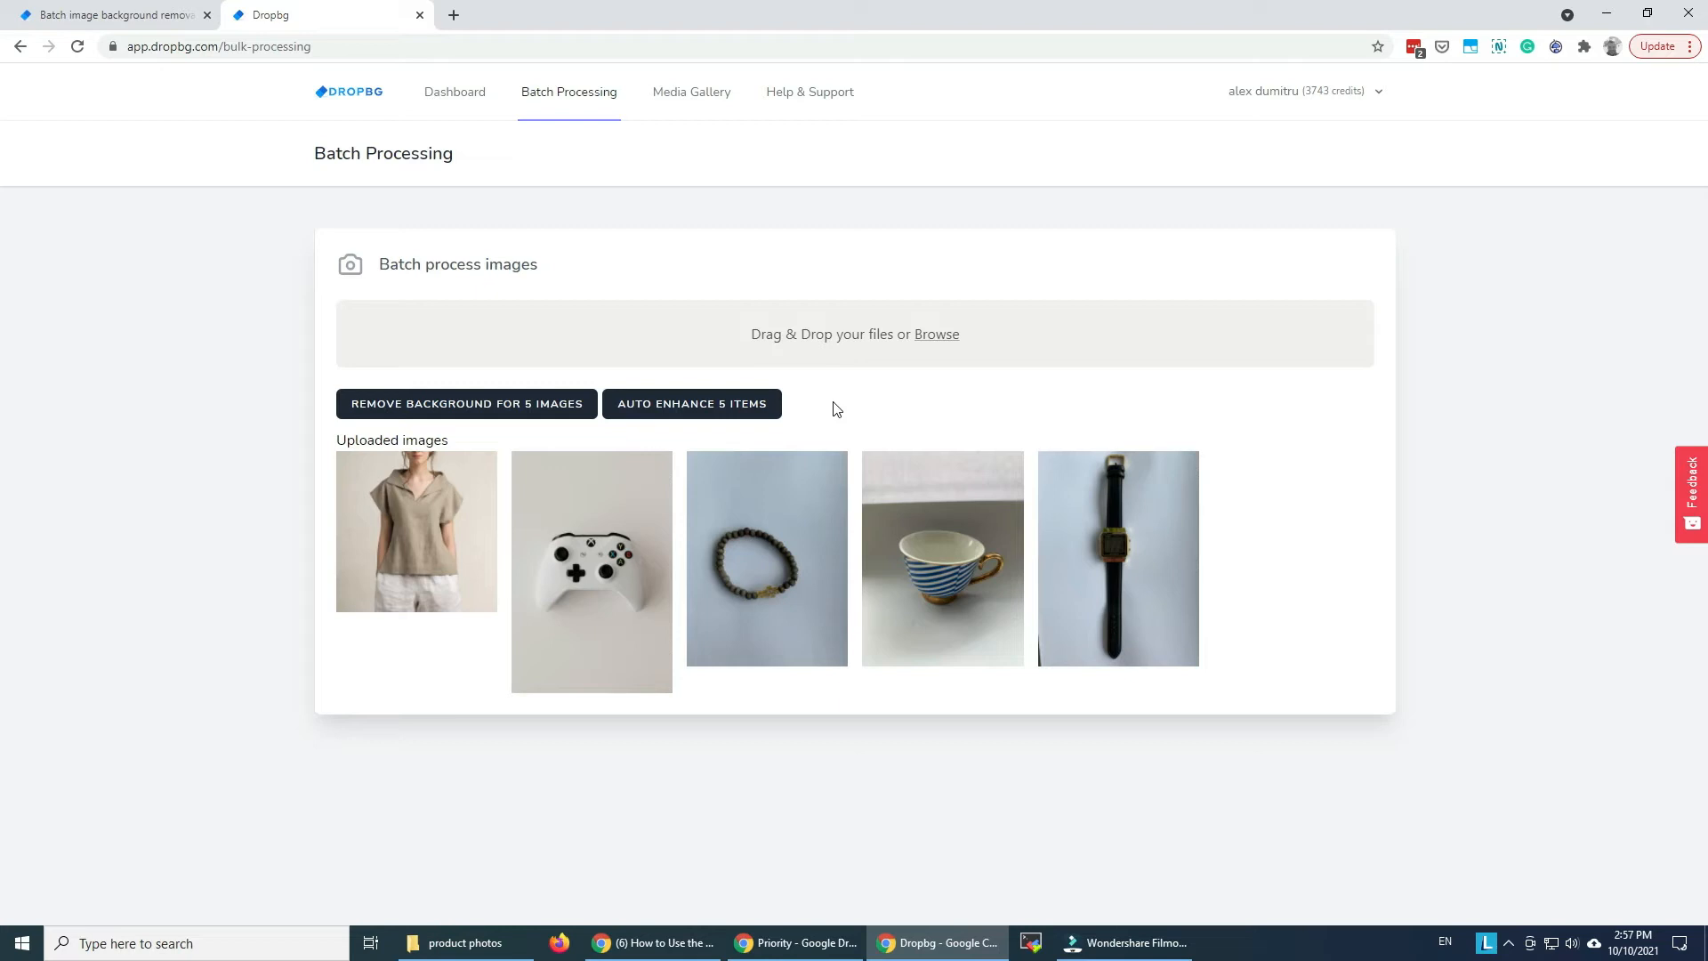
pyautogui.moveTo(792, 443)
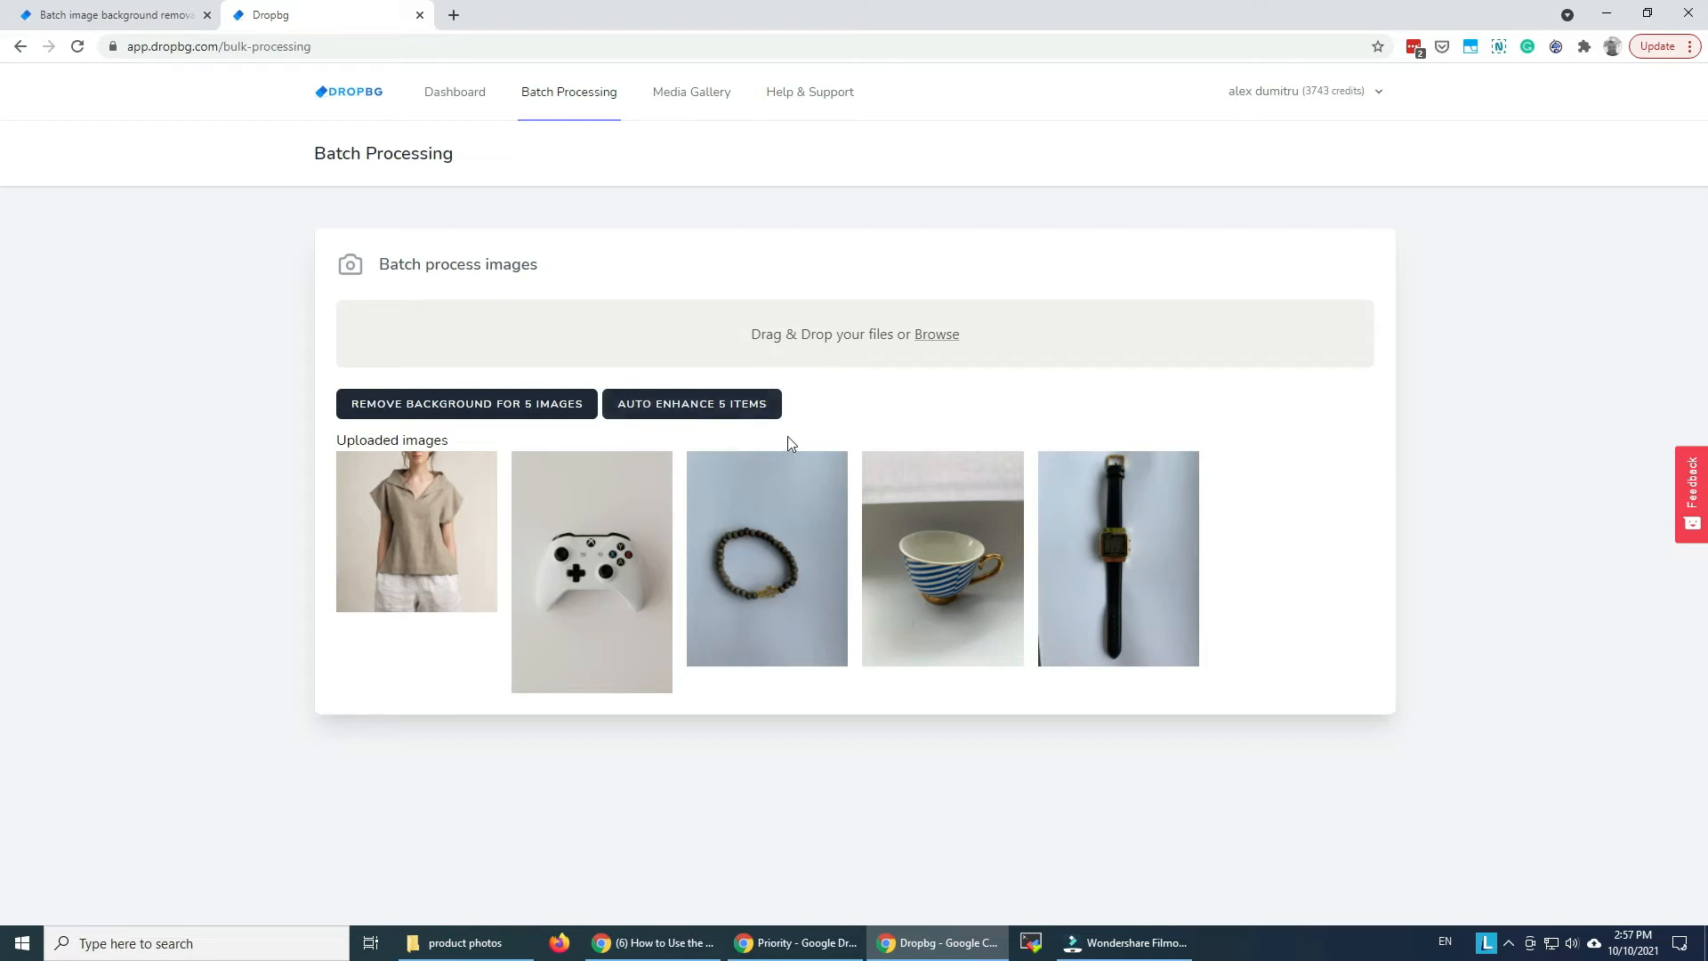
pyautogui.moveTo(698, 305)
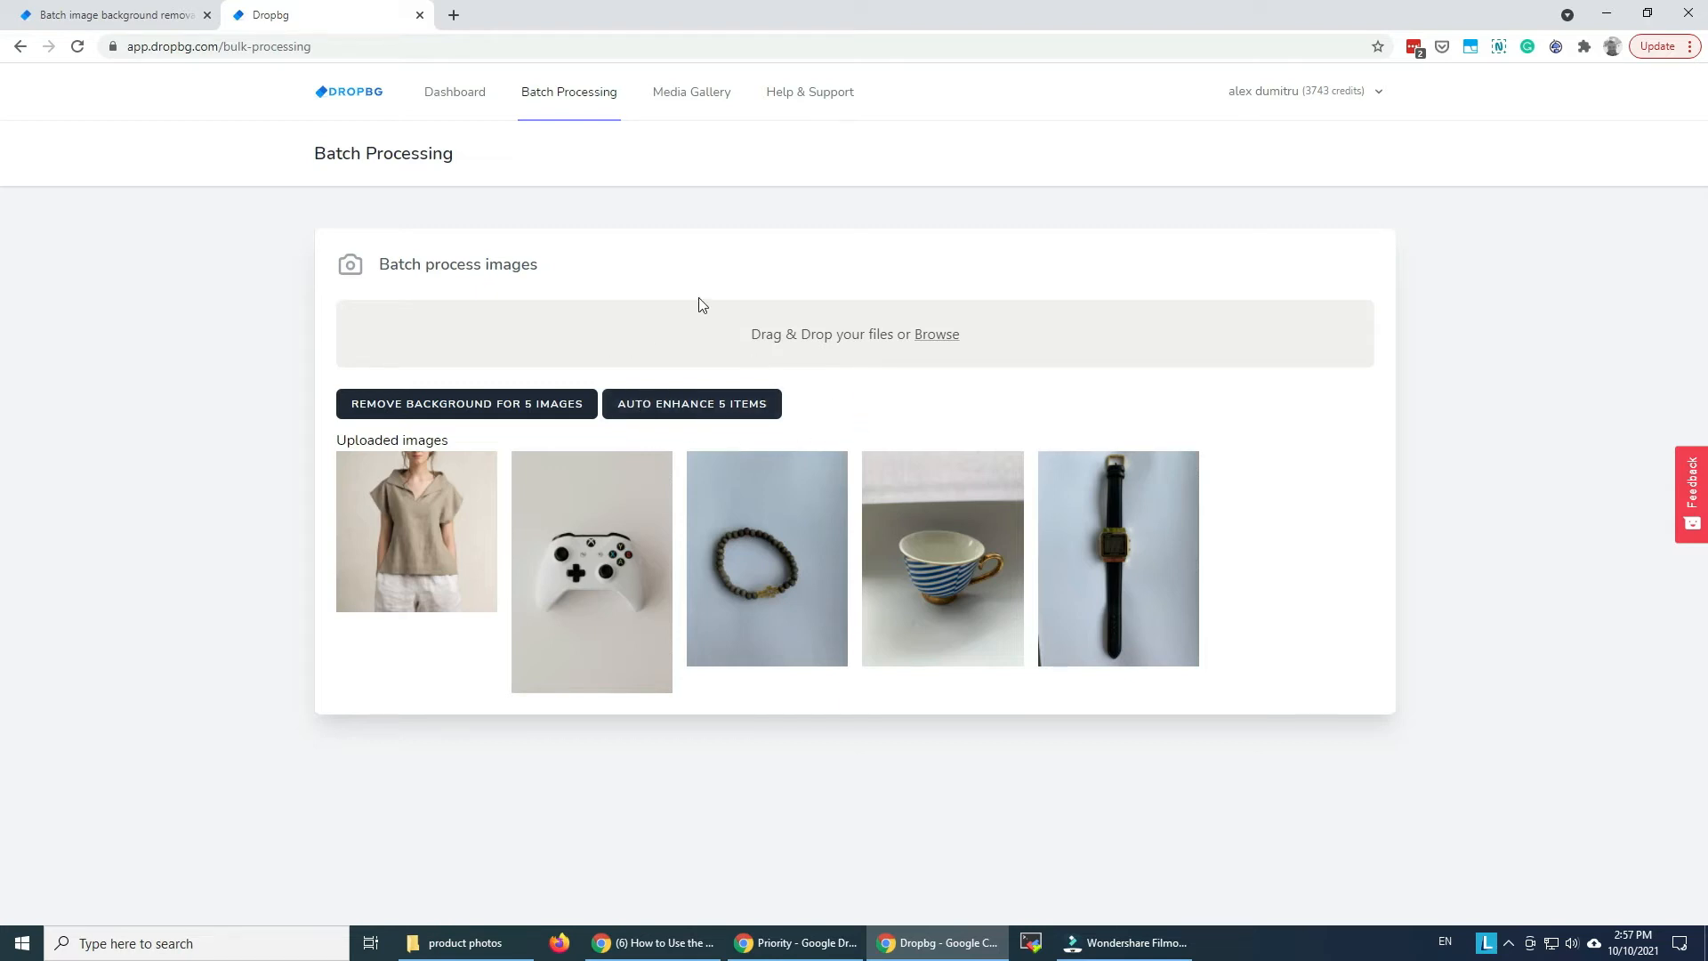
pyautogui.moveTo(673, 253)
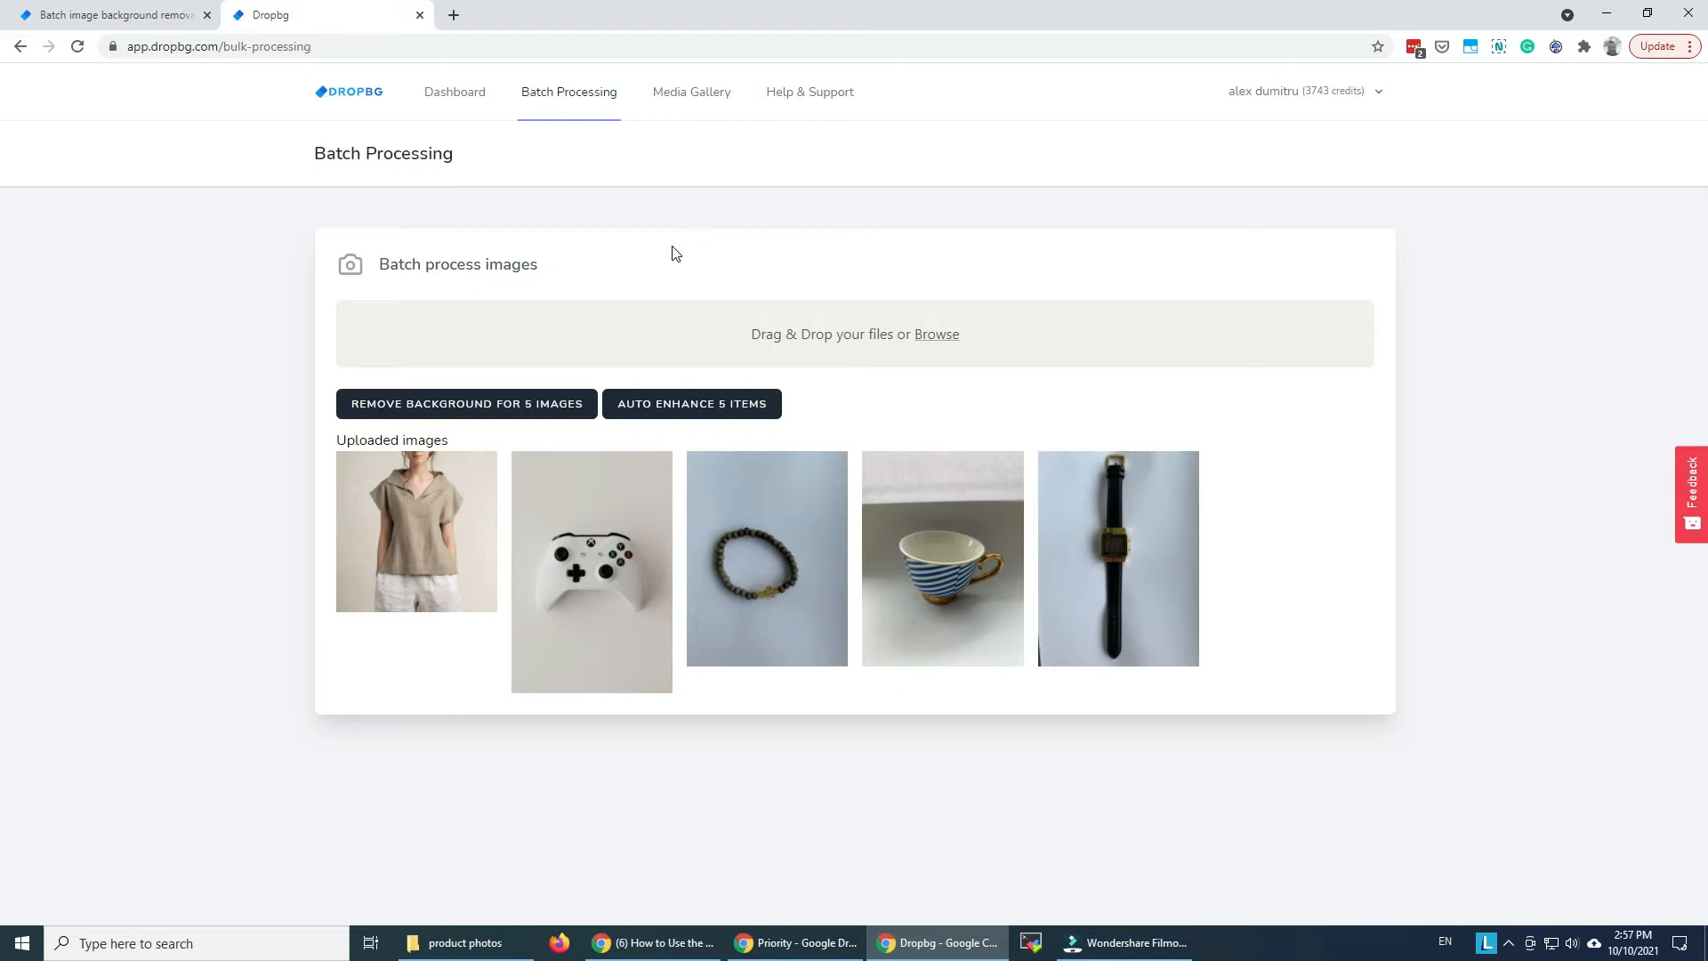
pyautogui.moveTo(831, 341)
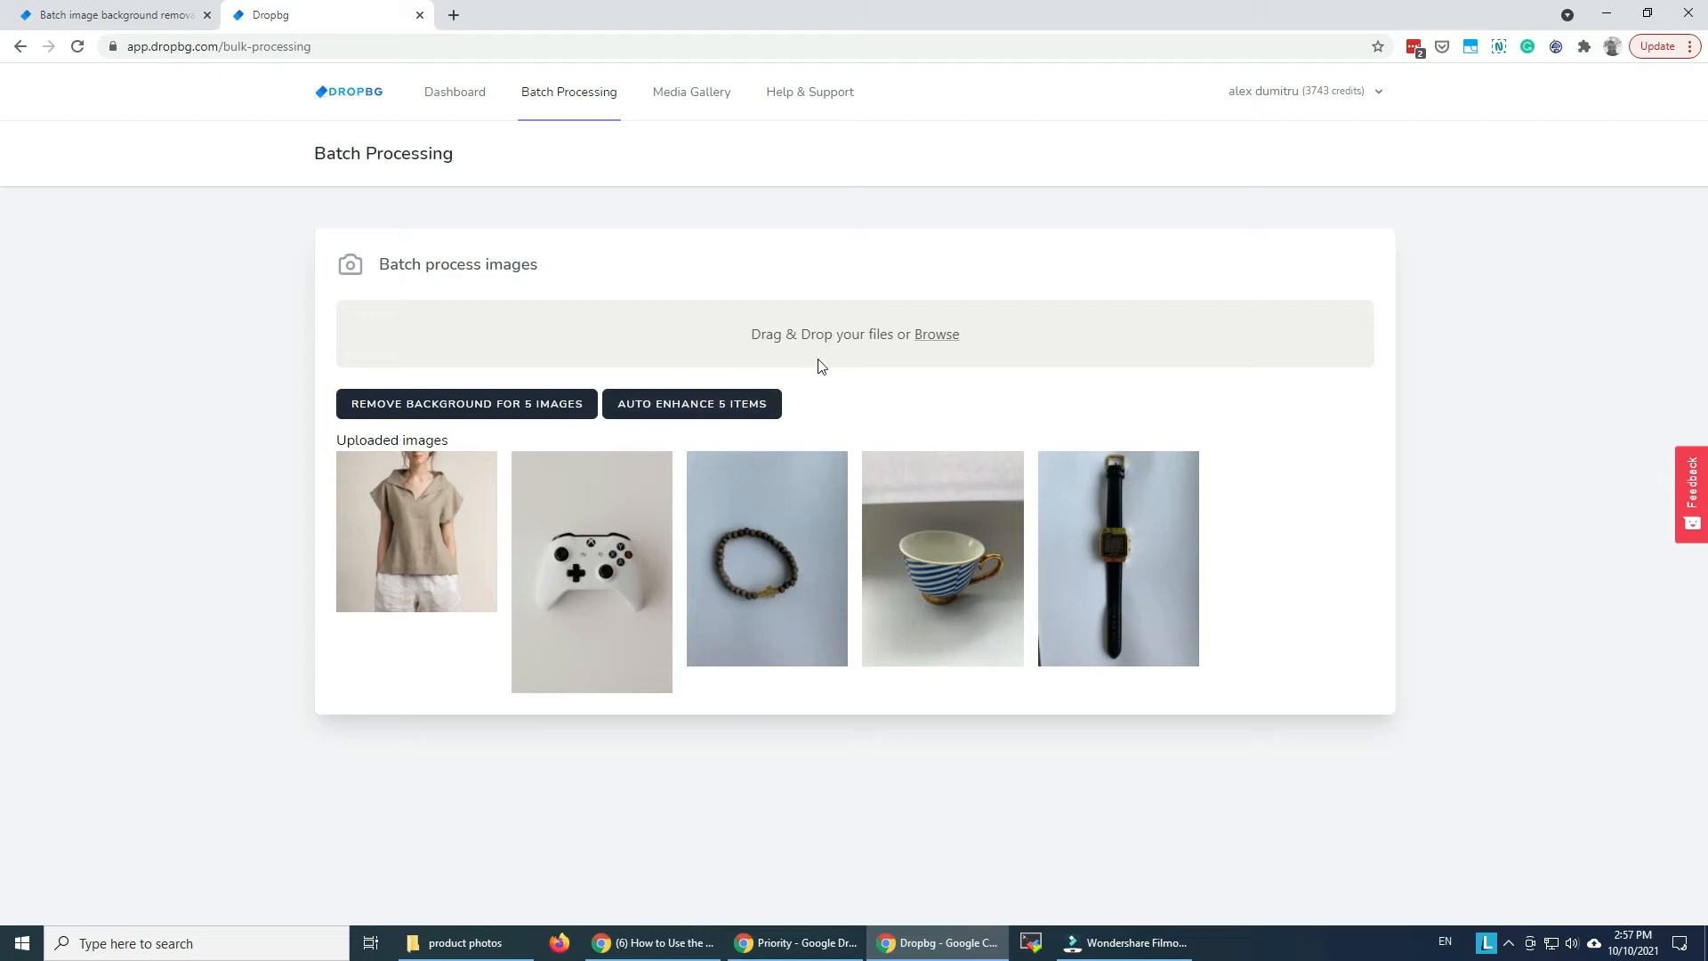
pyautogui.moveTo(871, 409)
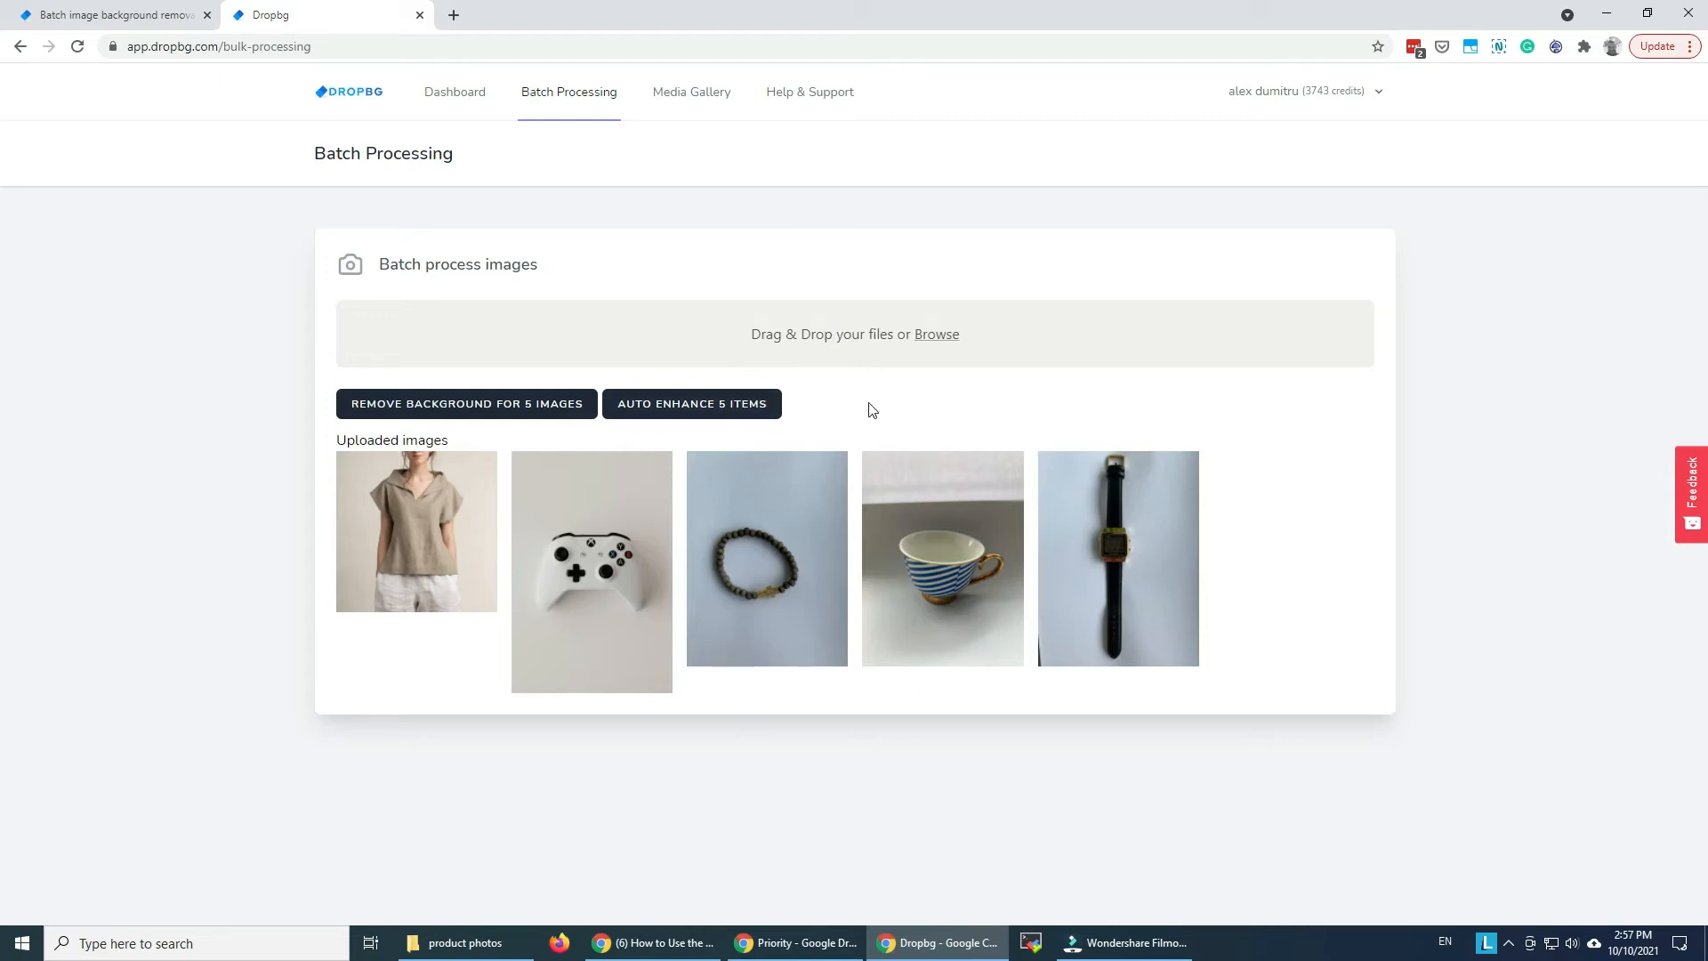
pyautogui.moveTo(908, 399)
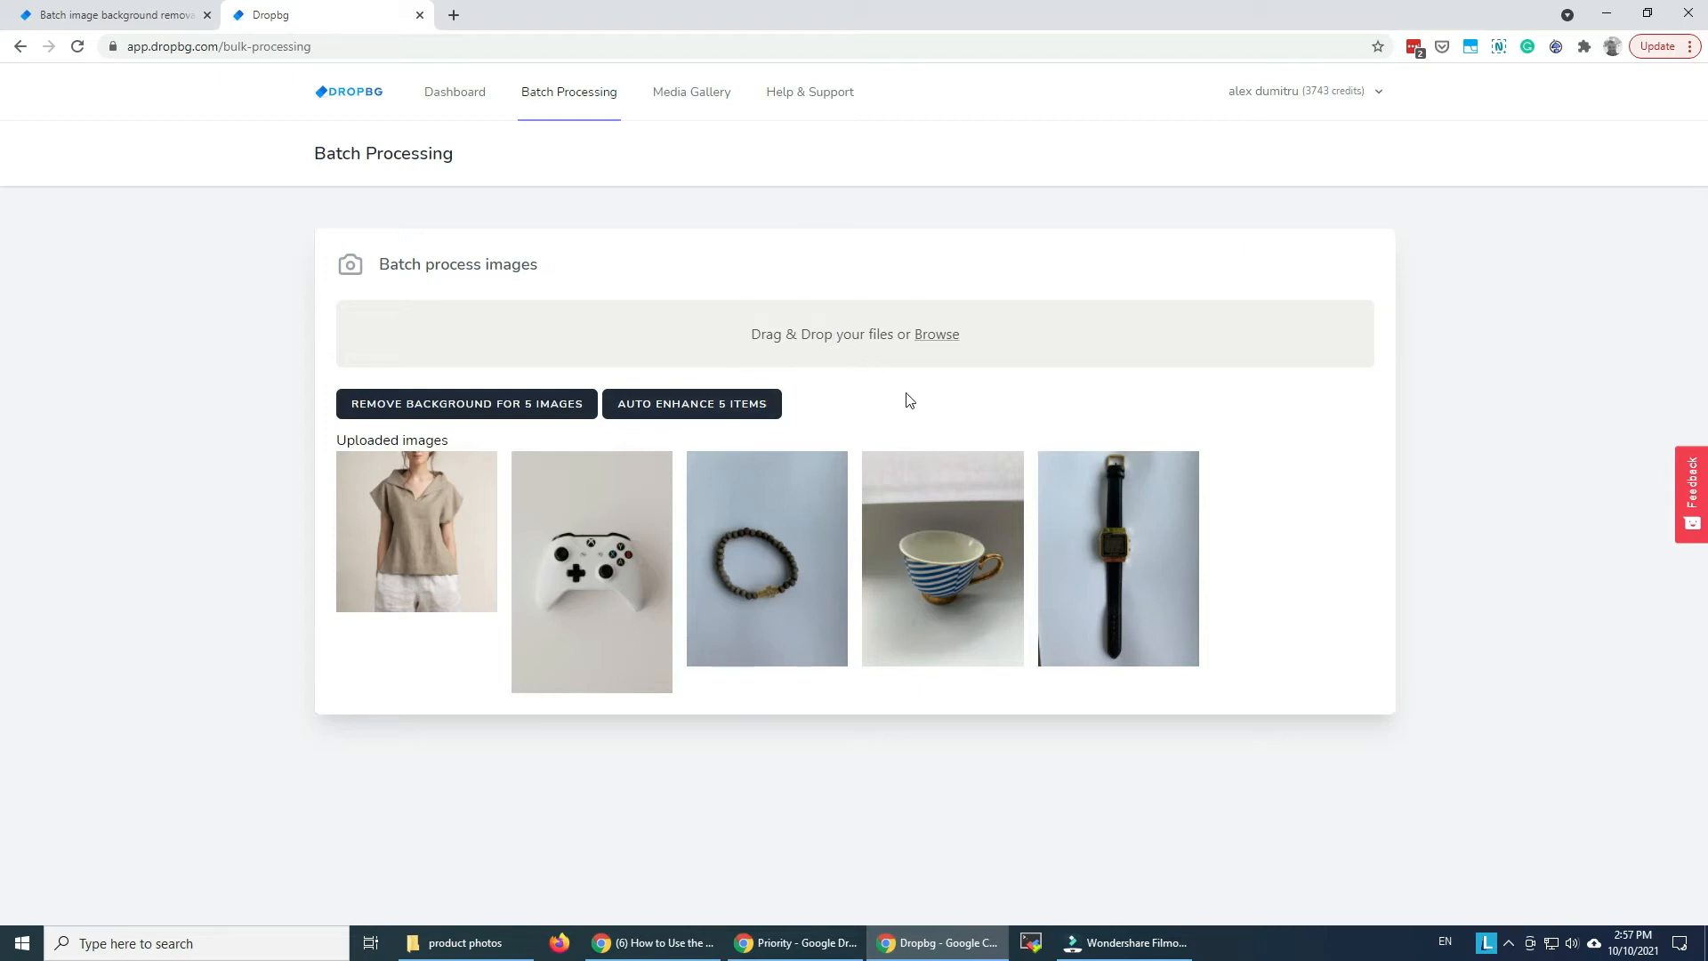
pyautogui.moveTo(918, 426)
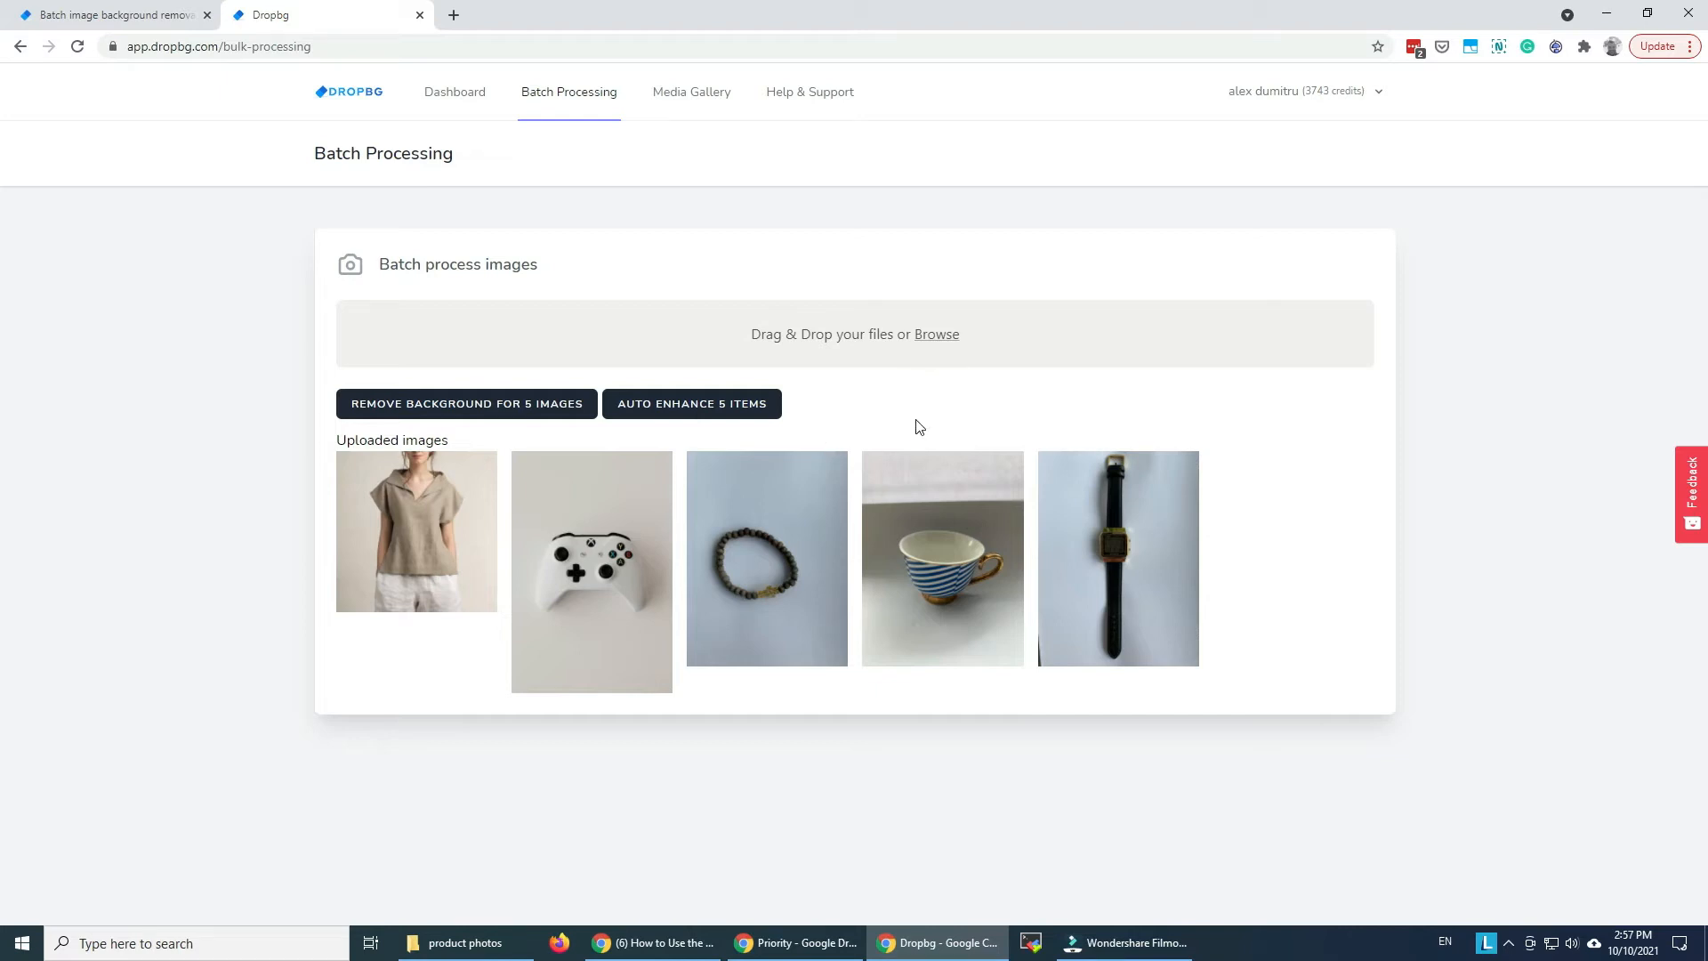
pyautogui.moveTo(400, 368)
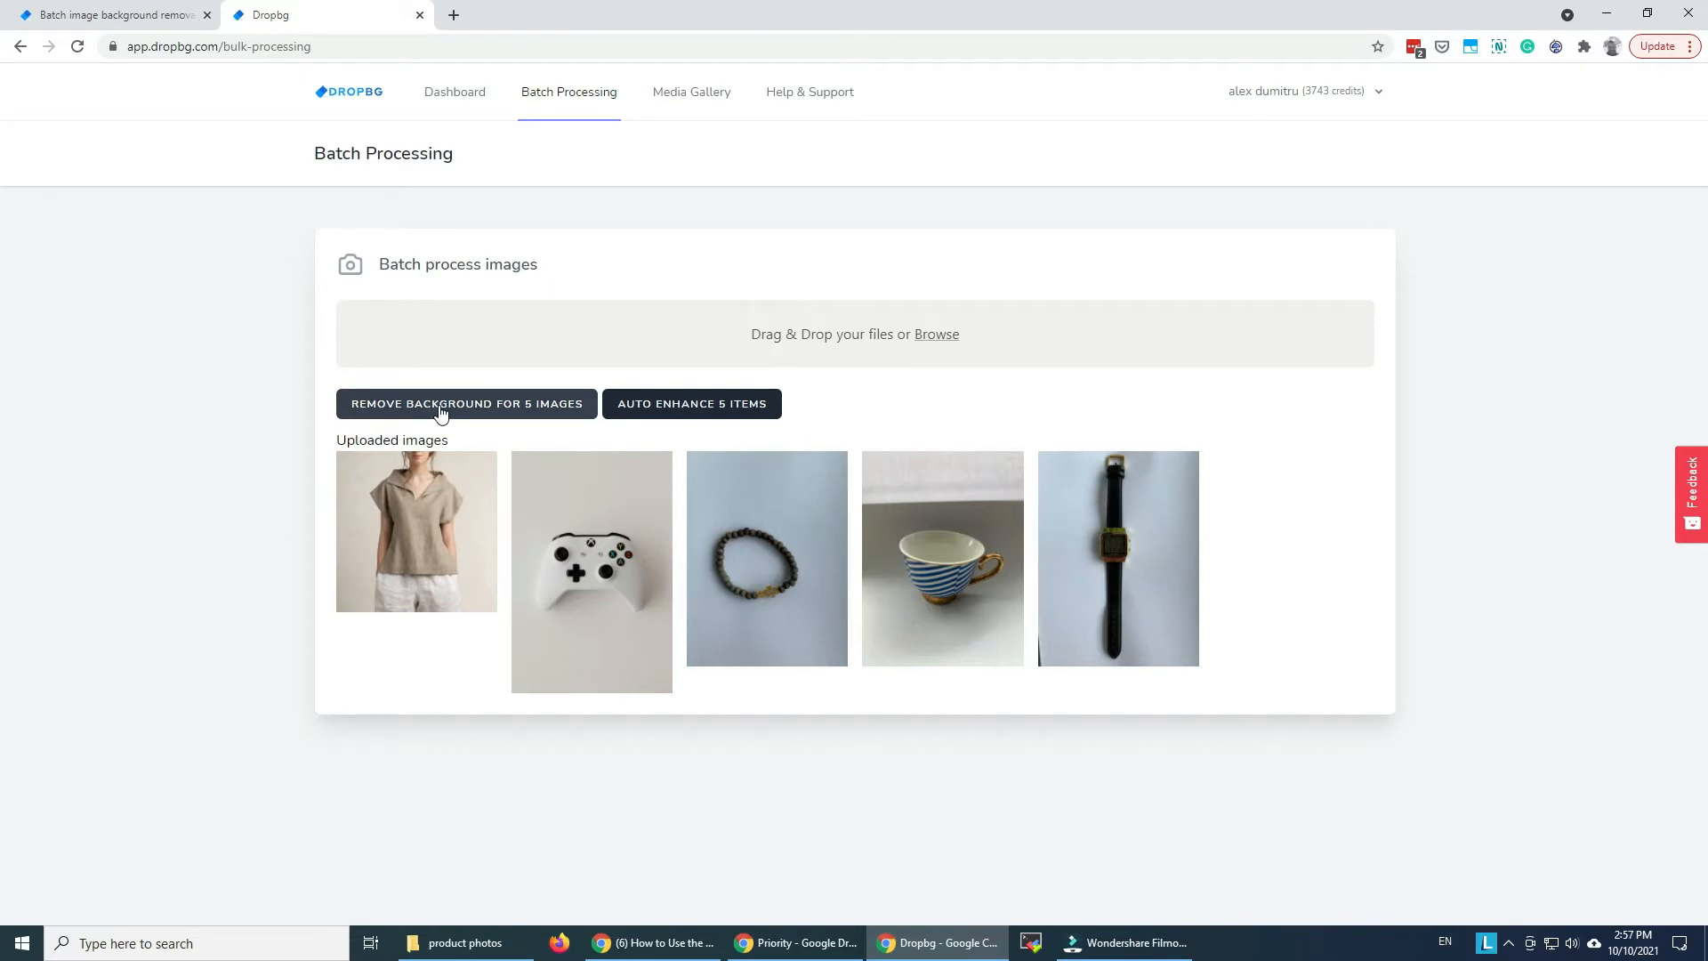
# Remove the backgrounds from all five uploaded images
pyautogui.click(465, 403)
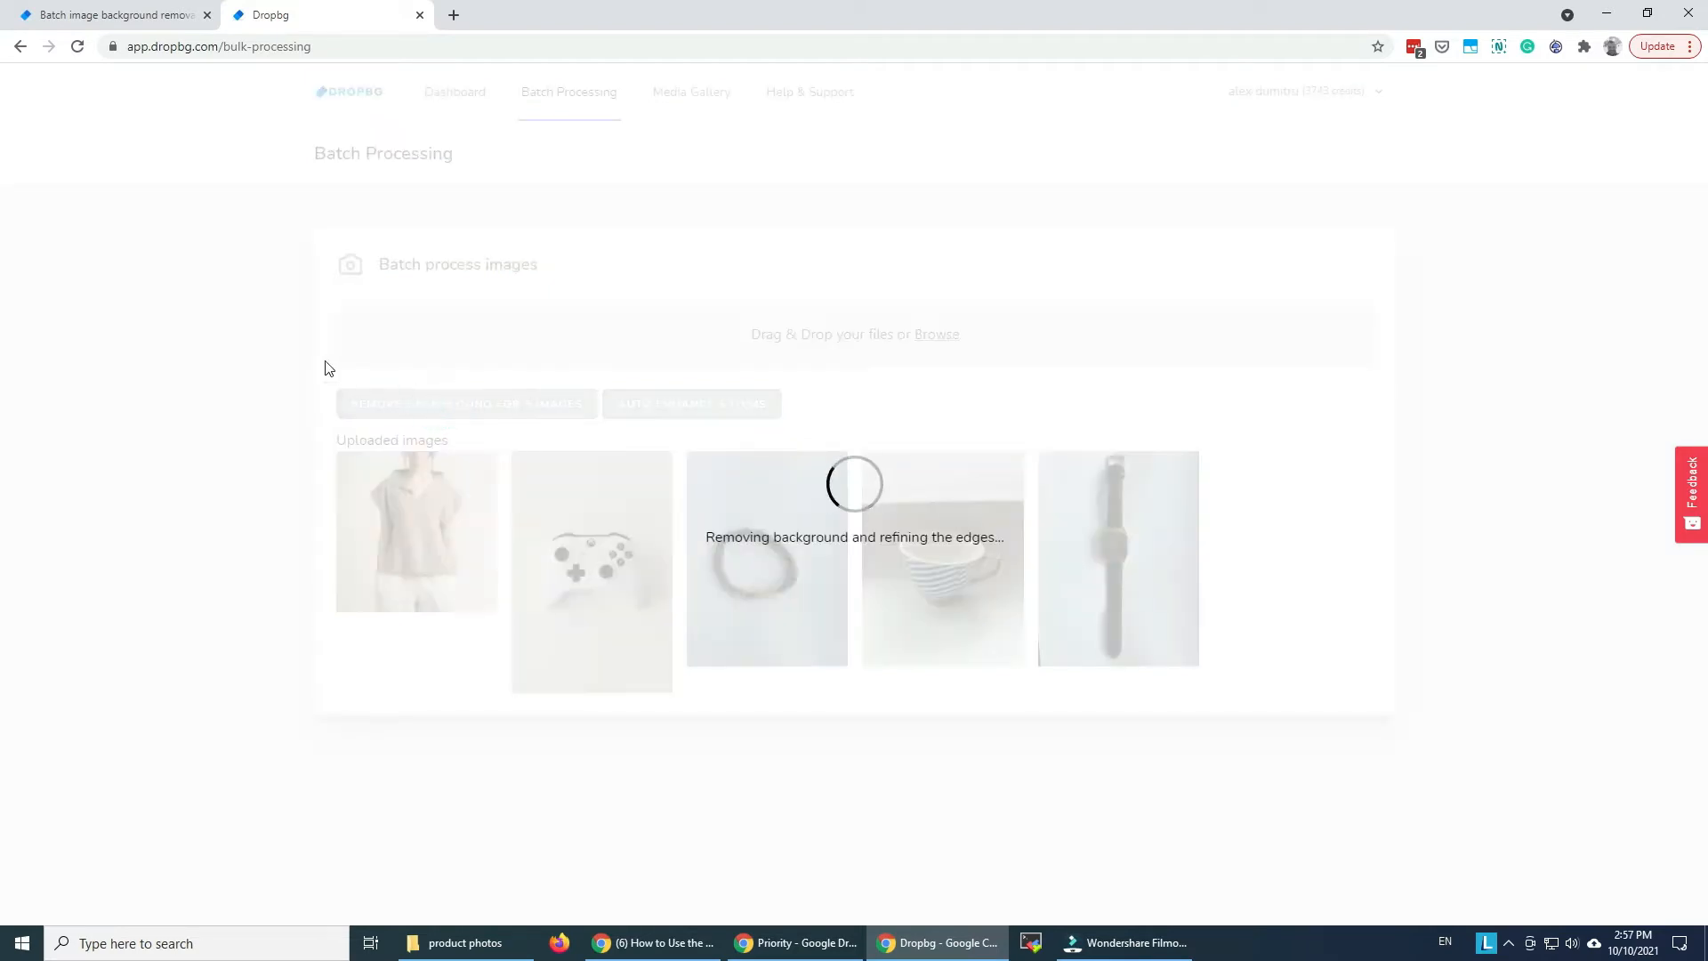
pyautogui.moveTo(550, 356)
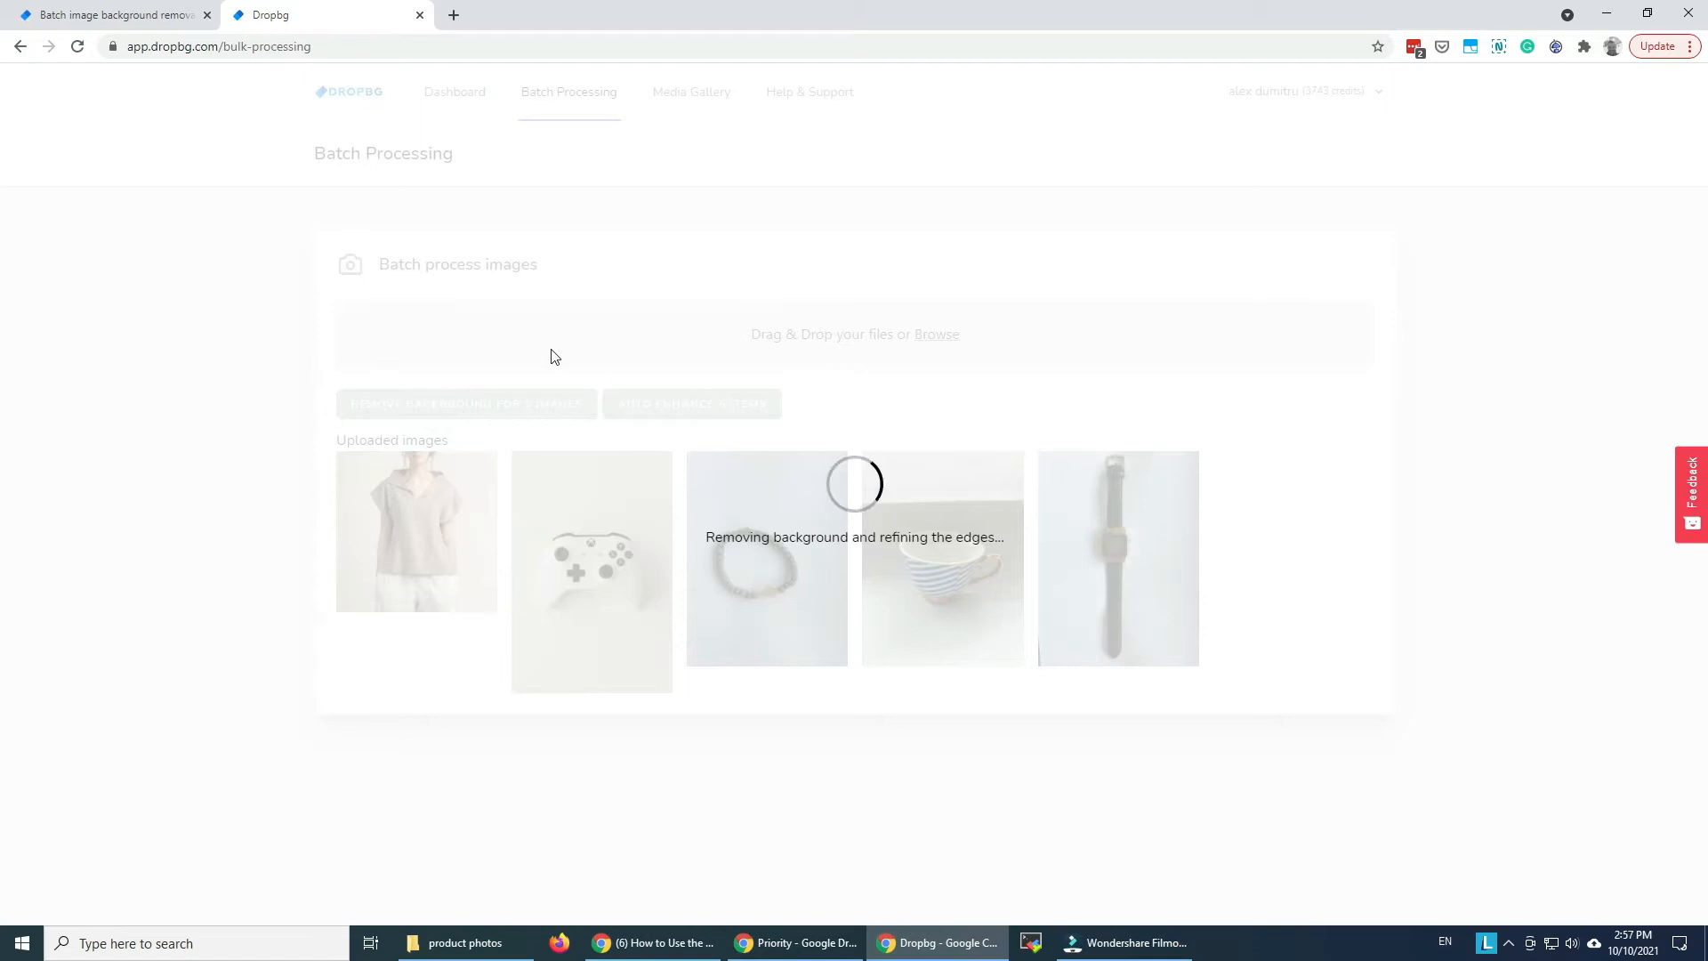
pyautogui.moveTo(544, 379)
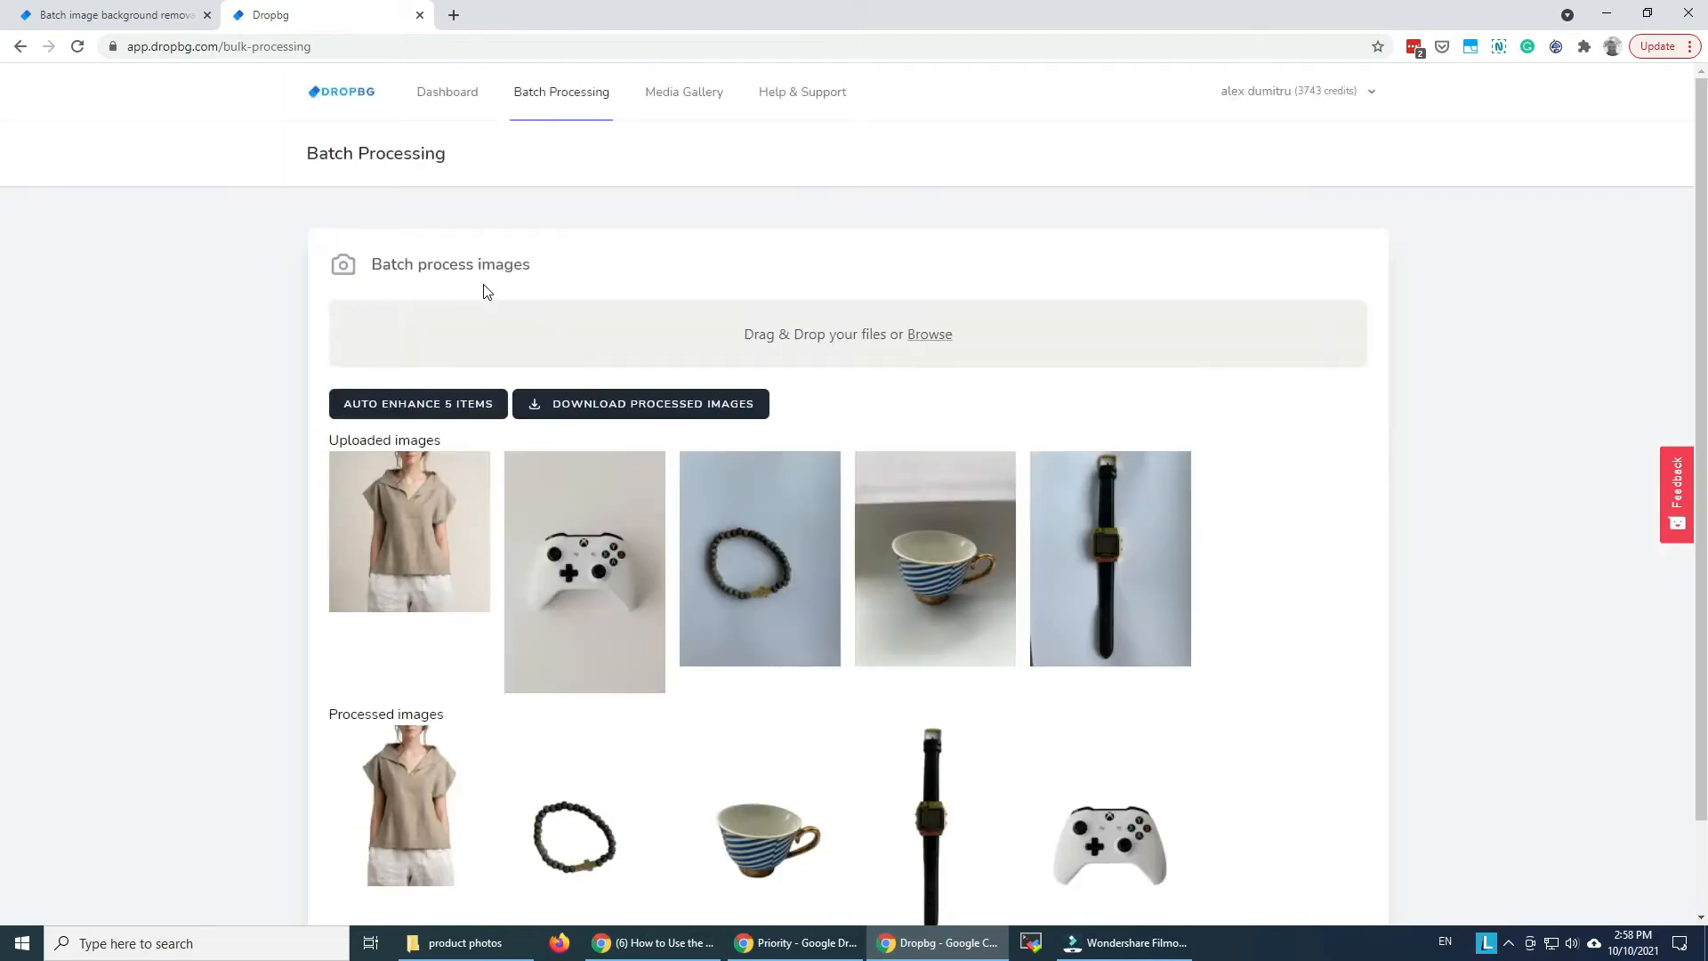
pyautogui.scroll(-3)
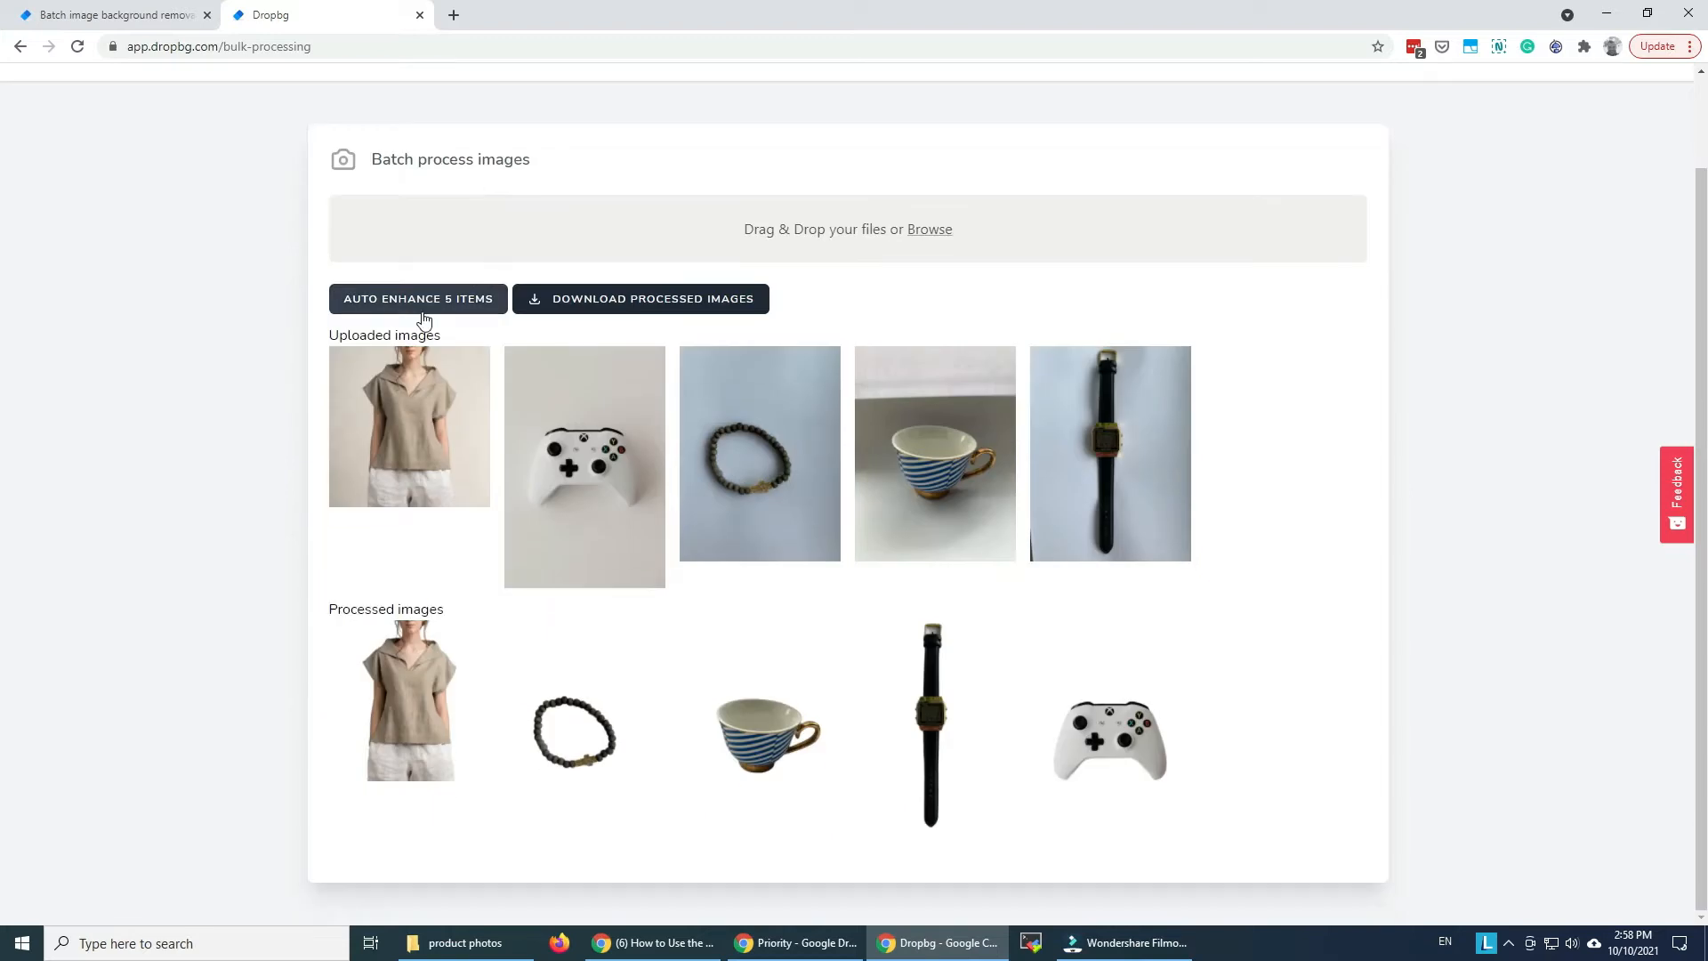
pyautogui.moveTo(1380, 760)
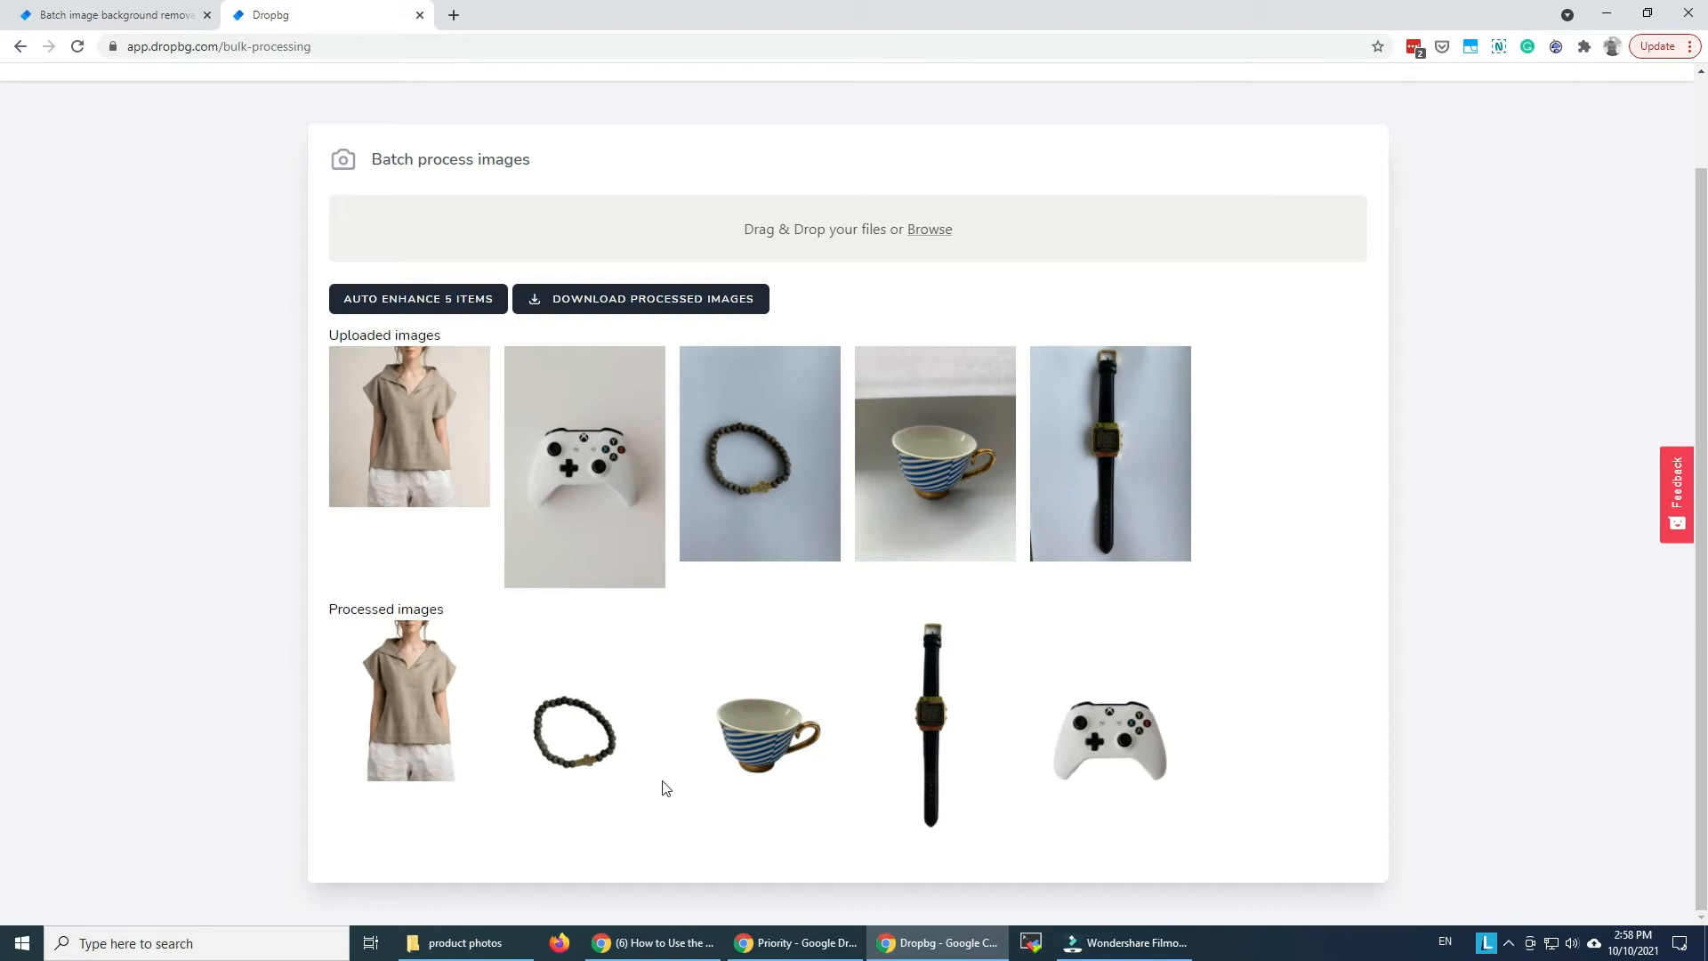
pyautogui.moveTo(1047, 699)
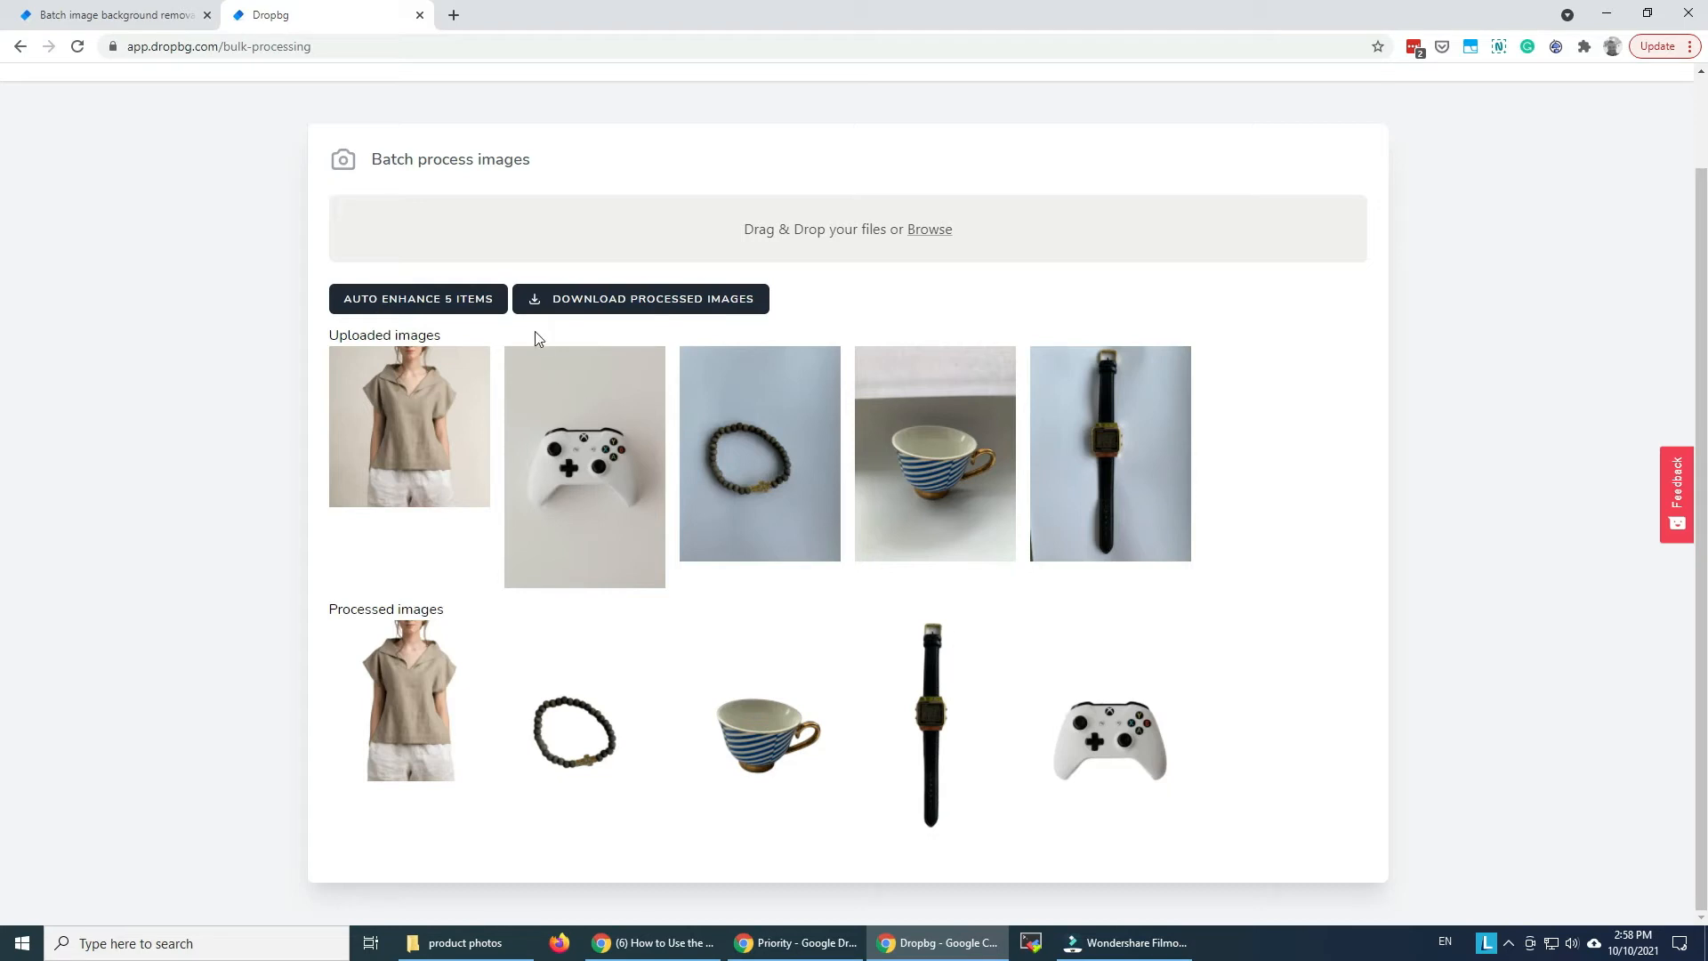
# Set the download format to JPG with output size kept at 100%
pyautogui.click(649, 298)
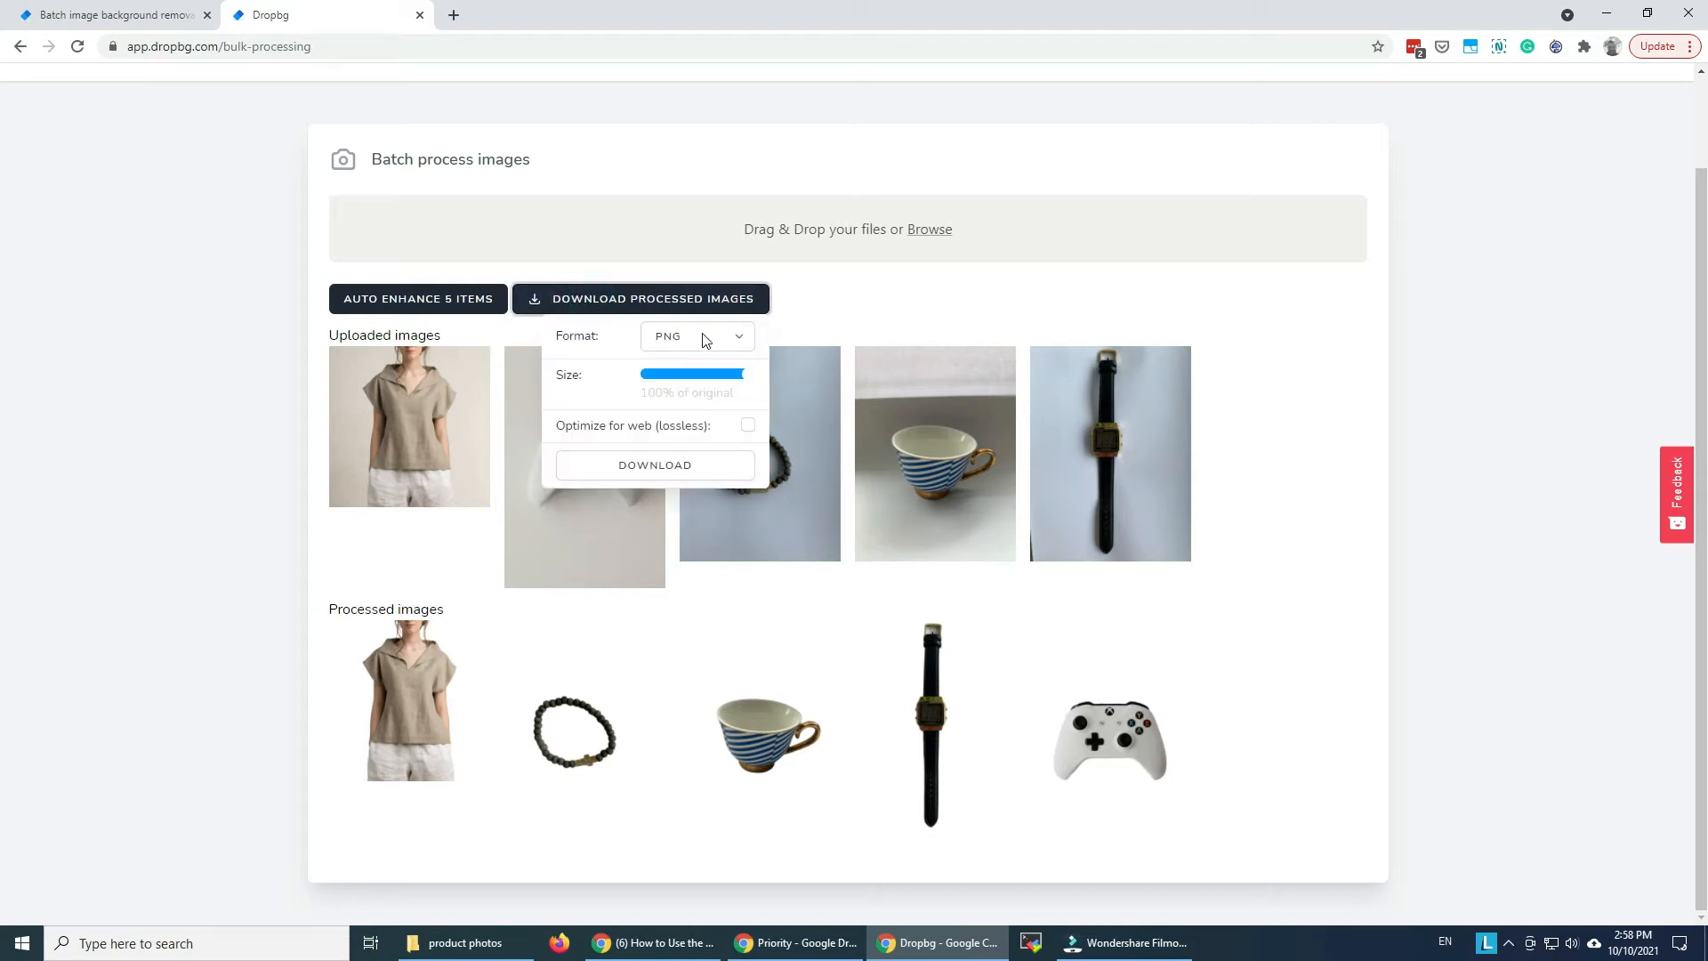
pyautogui.click(696, 336)
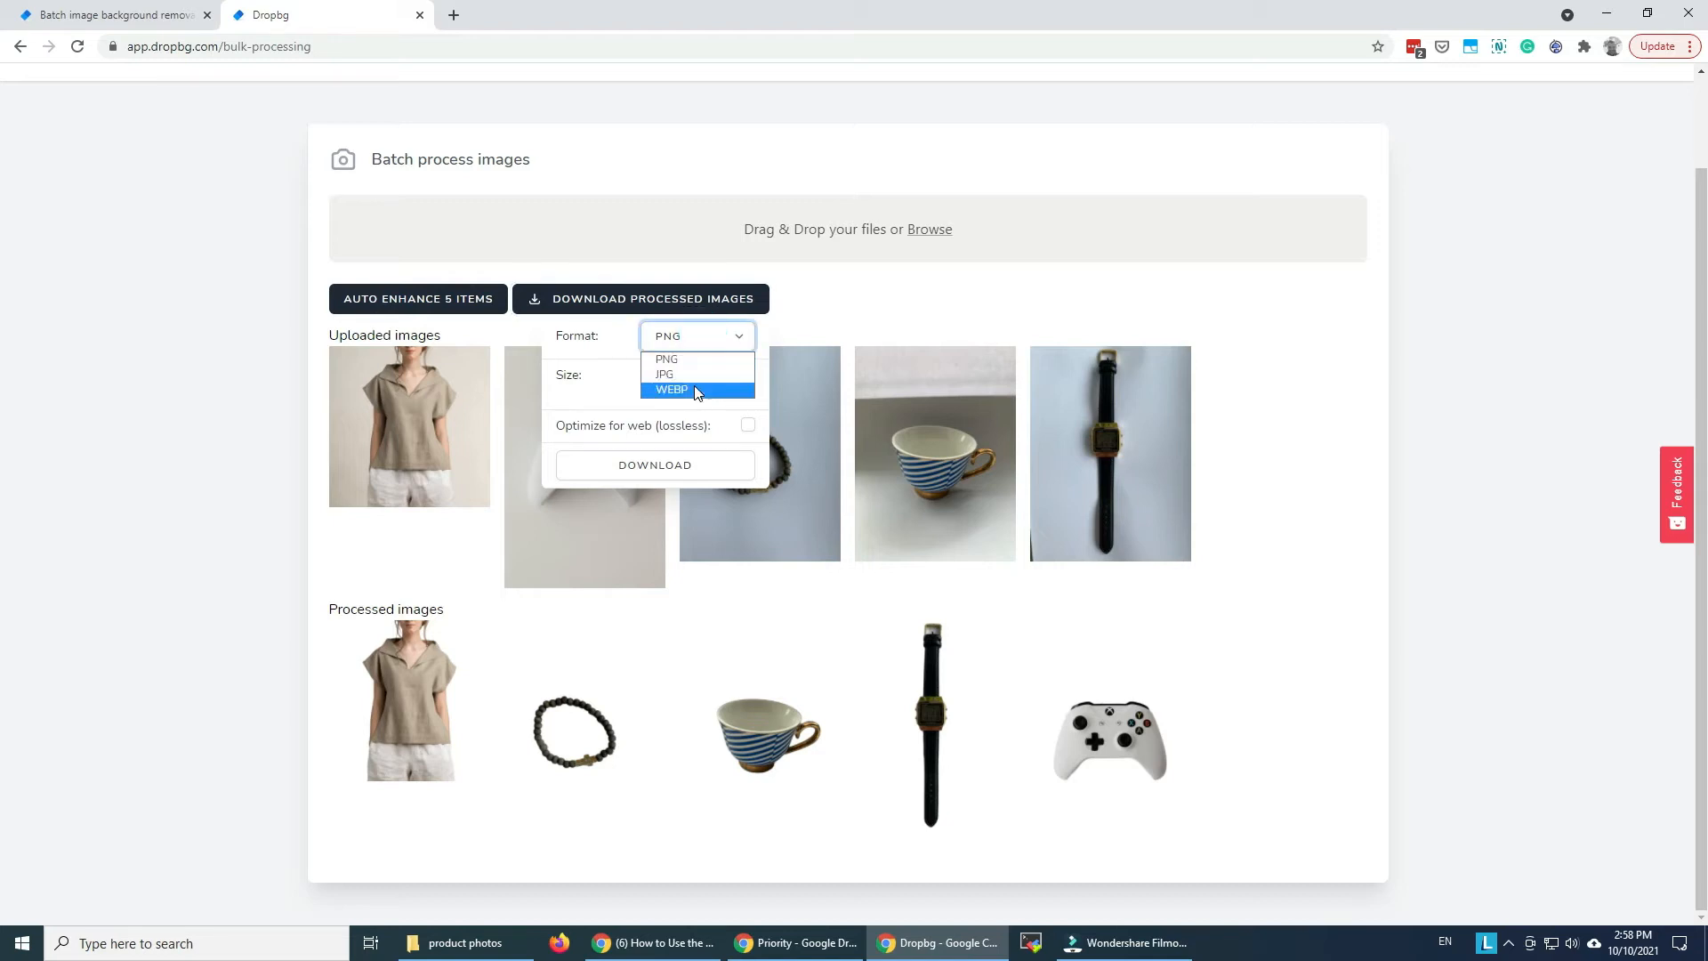
pyautogui.moveTo(664, 374)
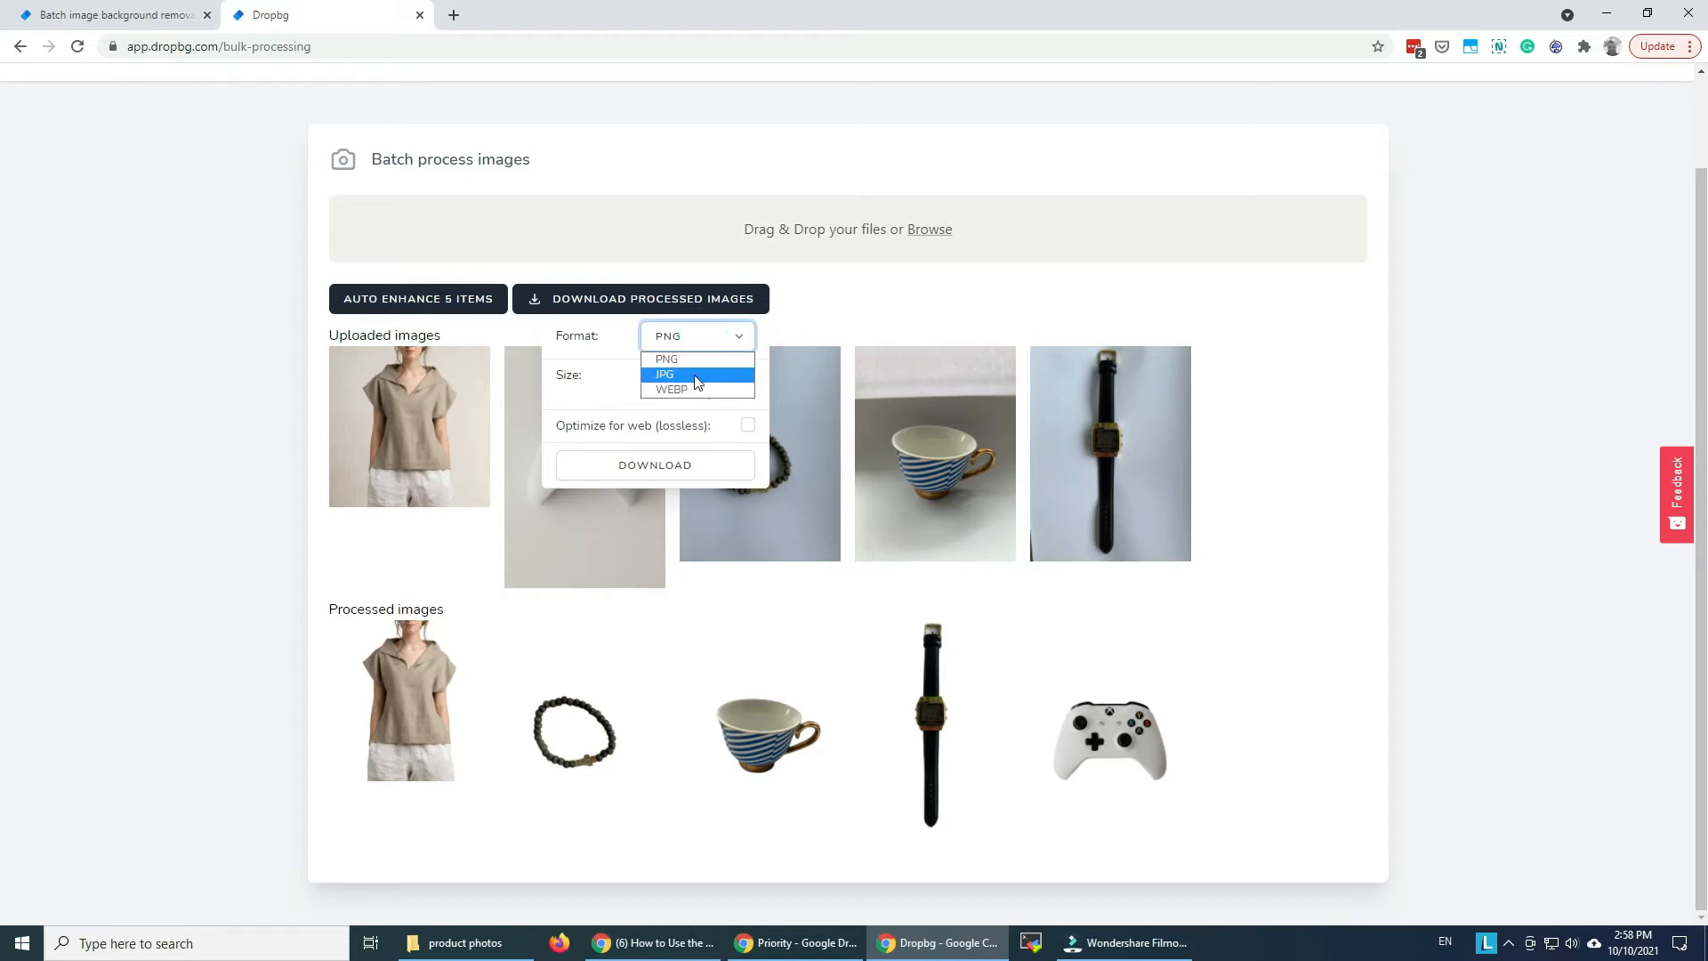
pyautogui.click(664, 373)
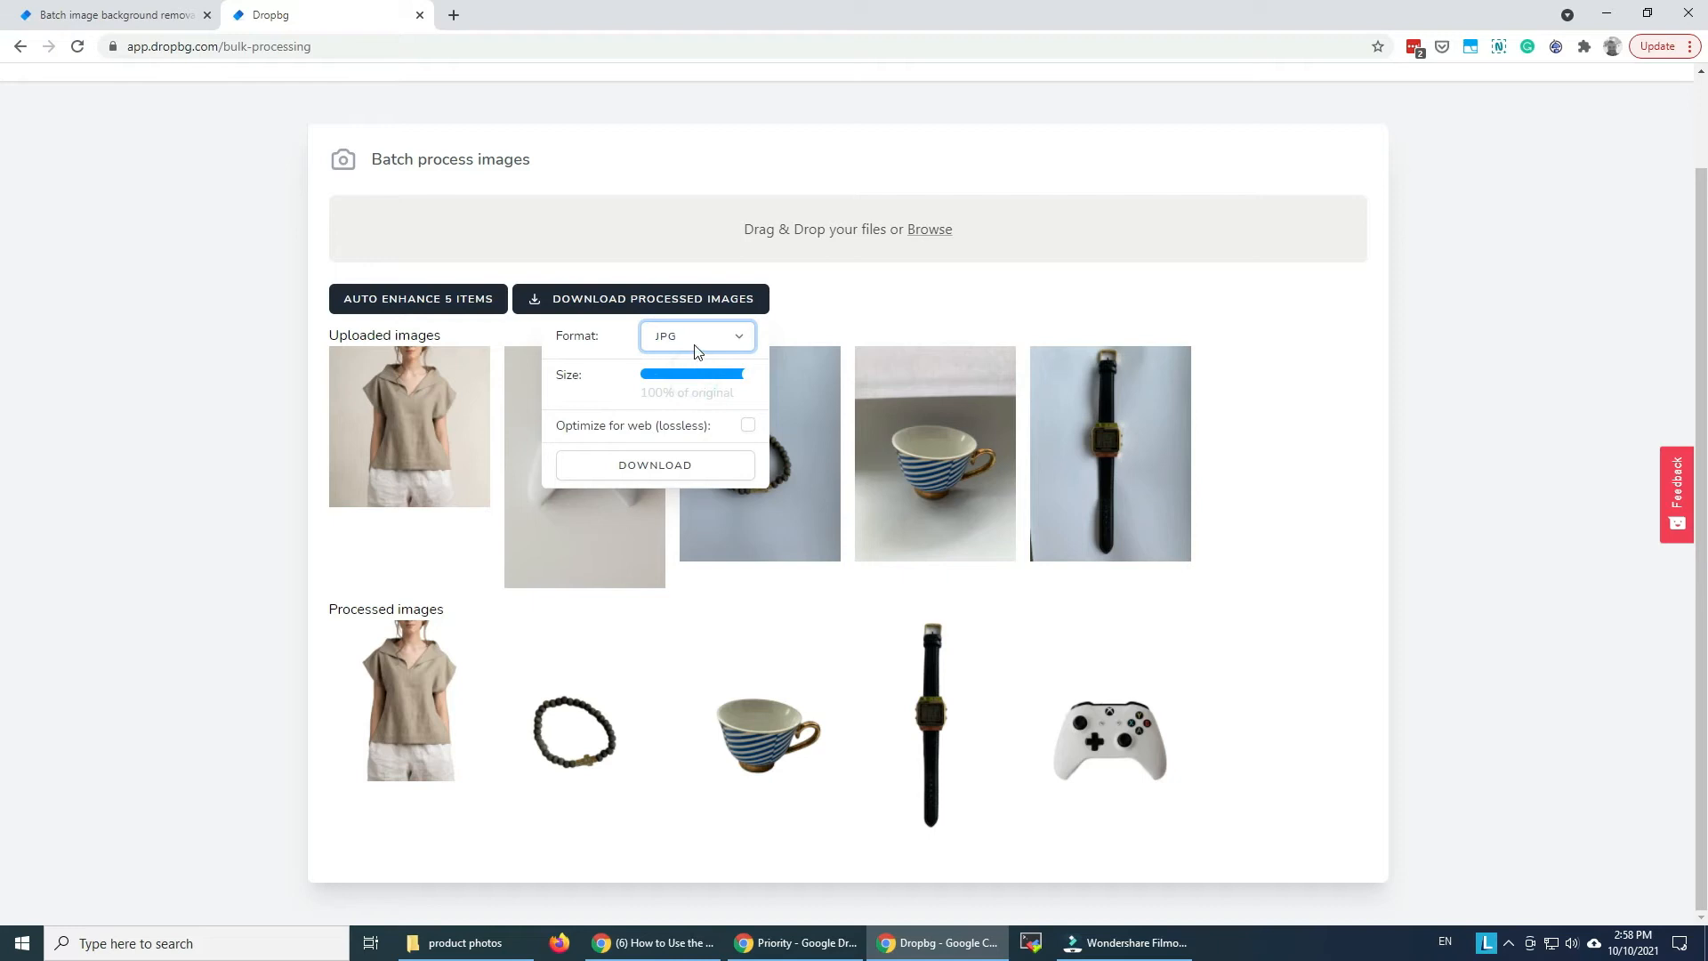
pyautogui.click(697, 335)
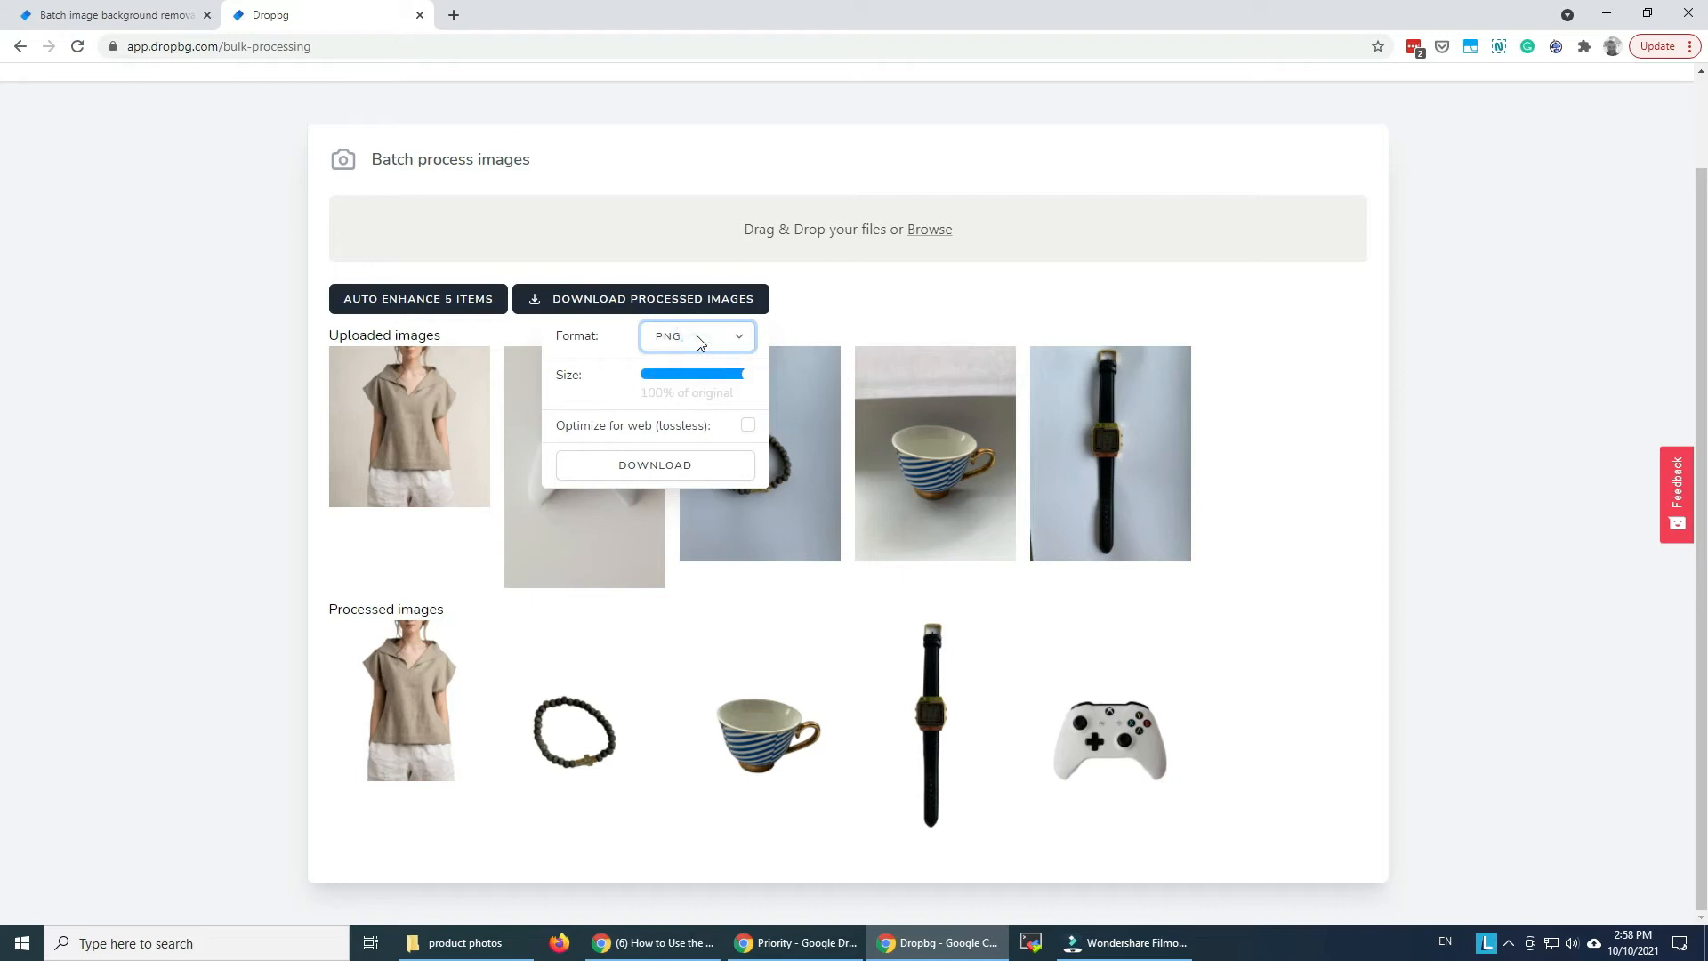
pyautogui.moveTo(702, 346)
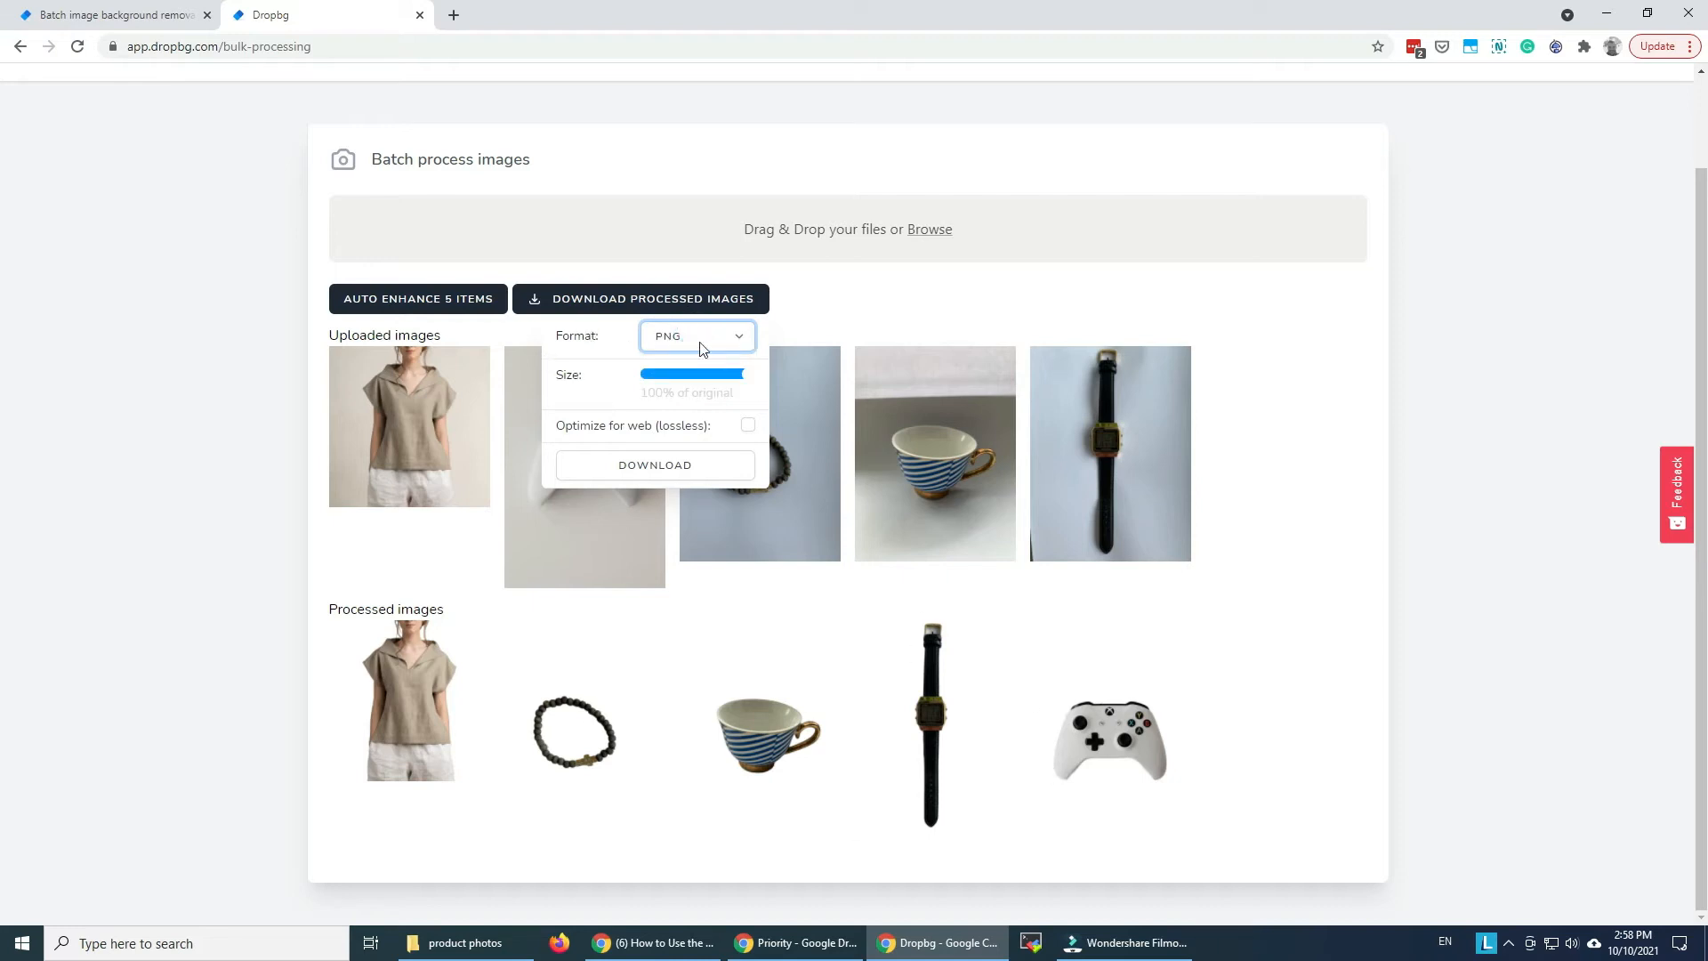
pyautogui.click(695, 336)
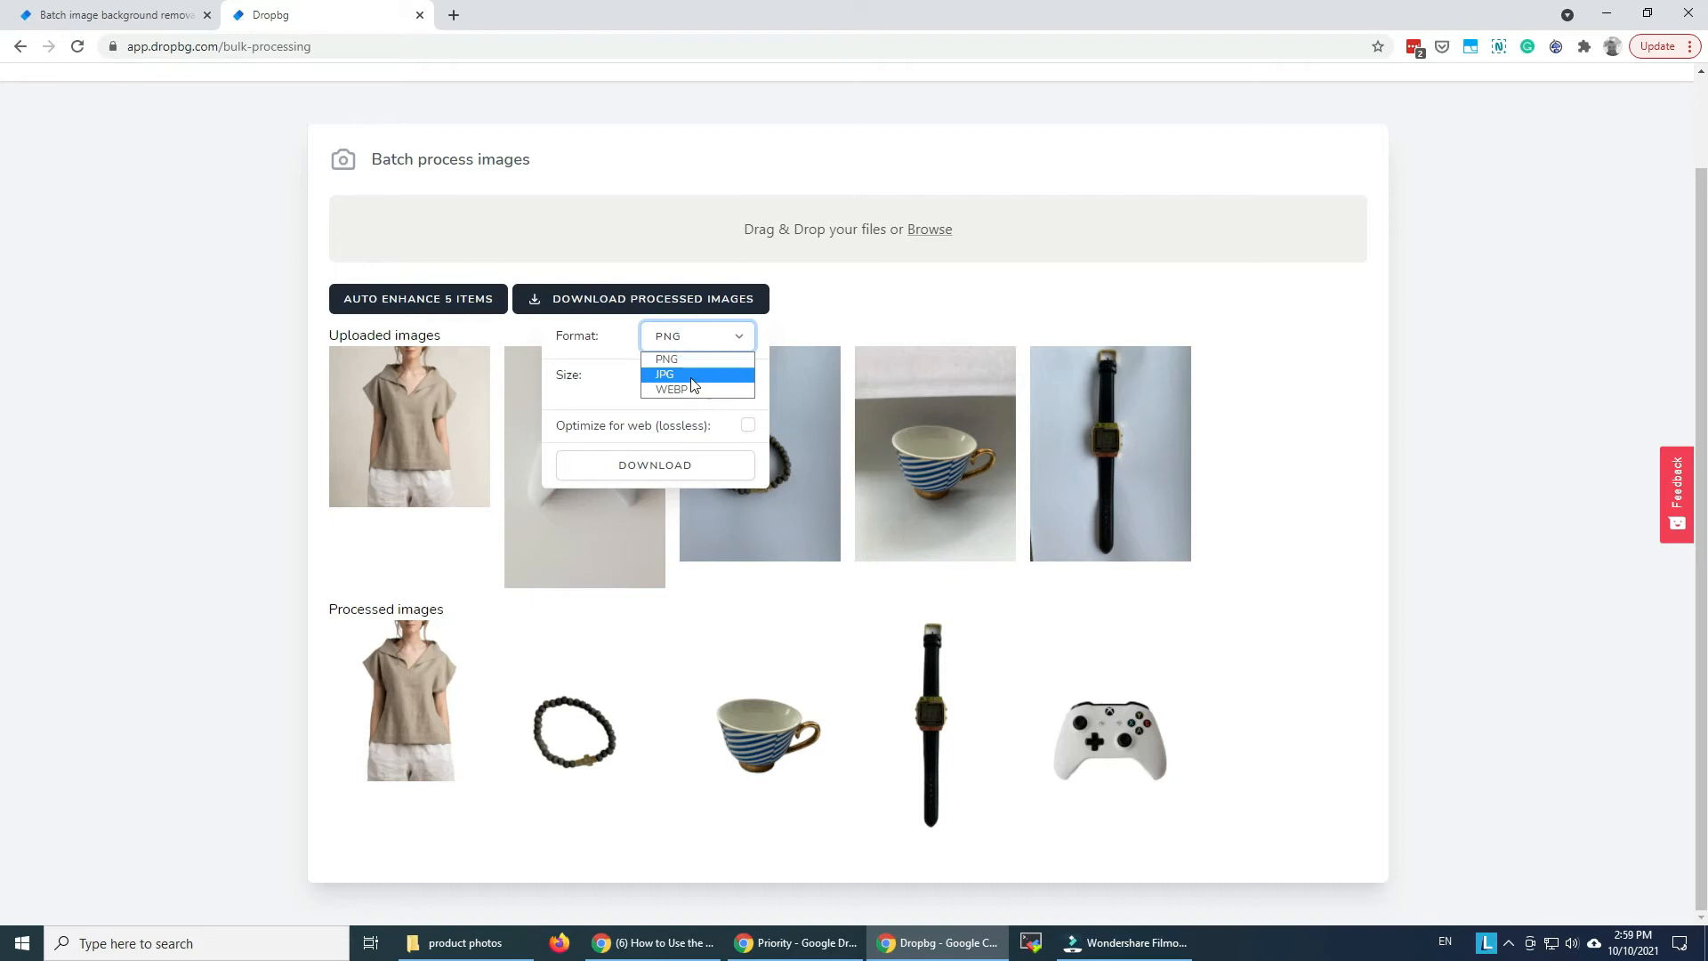
pyautogui.click(663, 374)
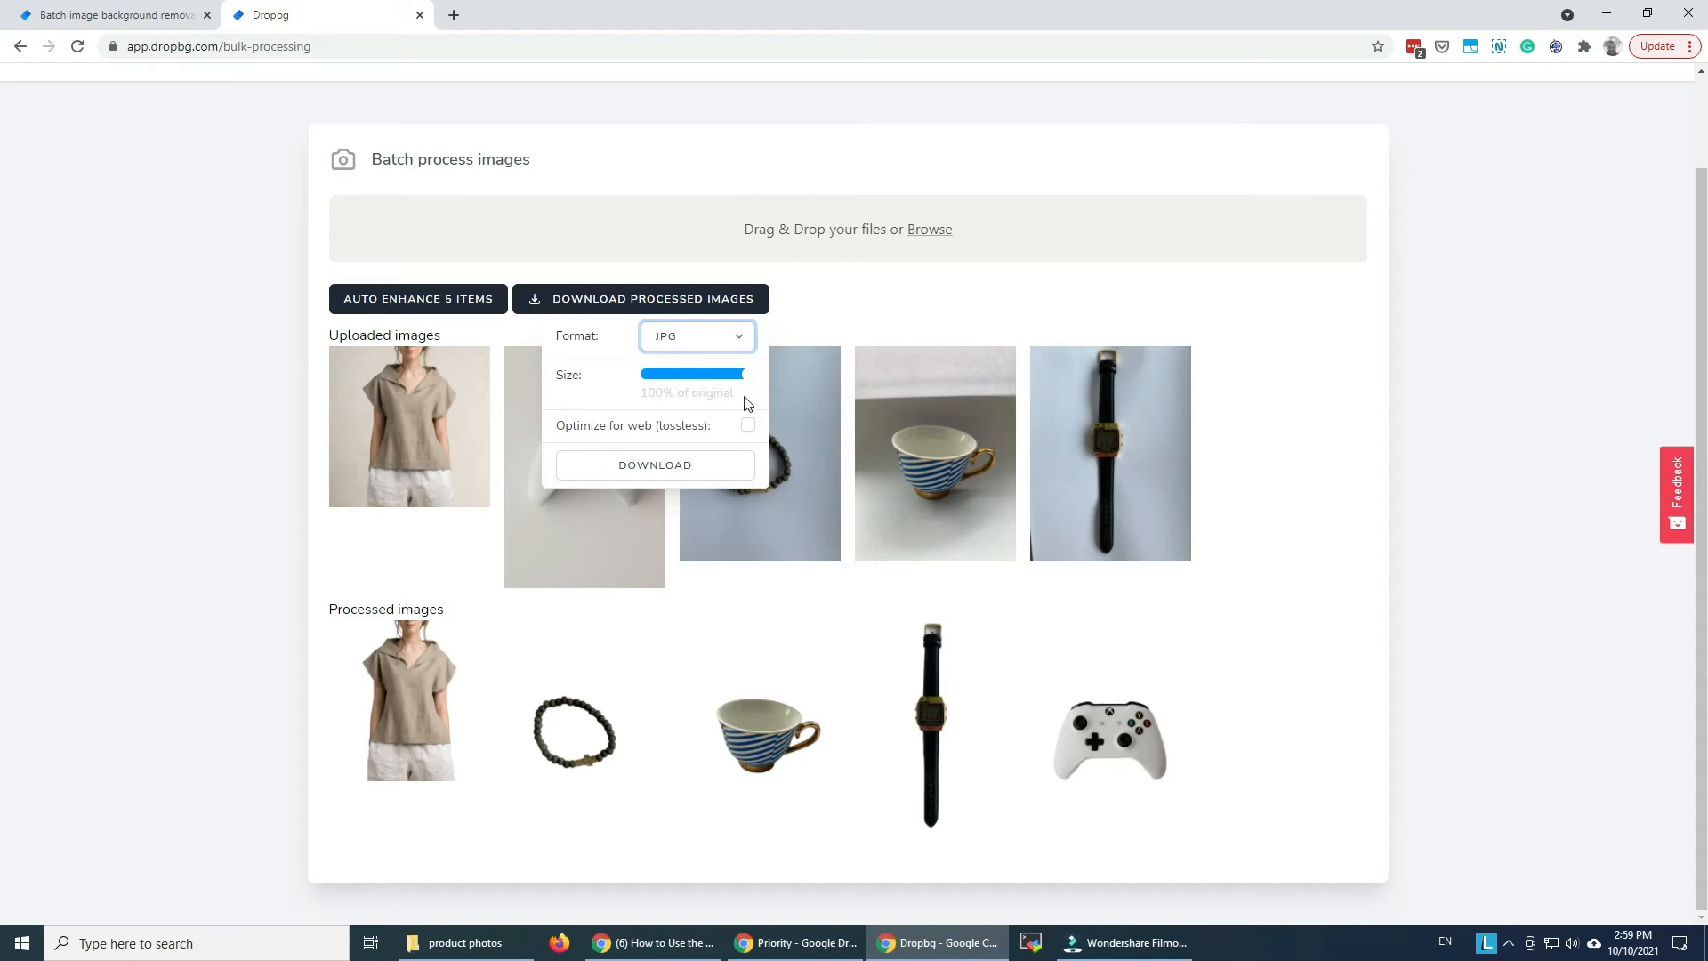
pyautogui.moveTo(741, 374); pyautogui.dragTo(734, 374)
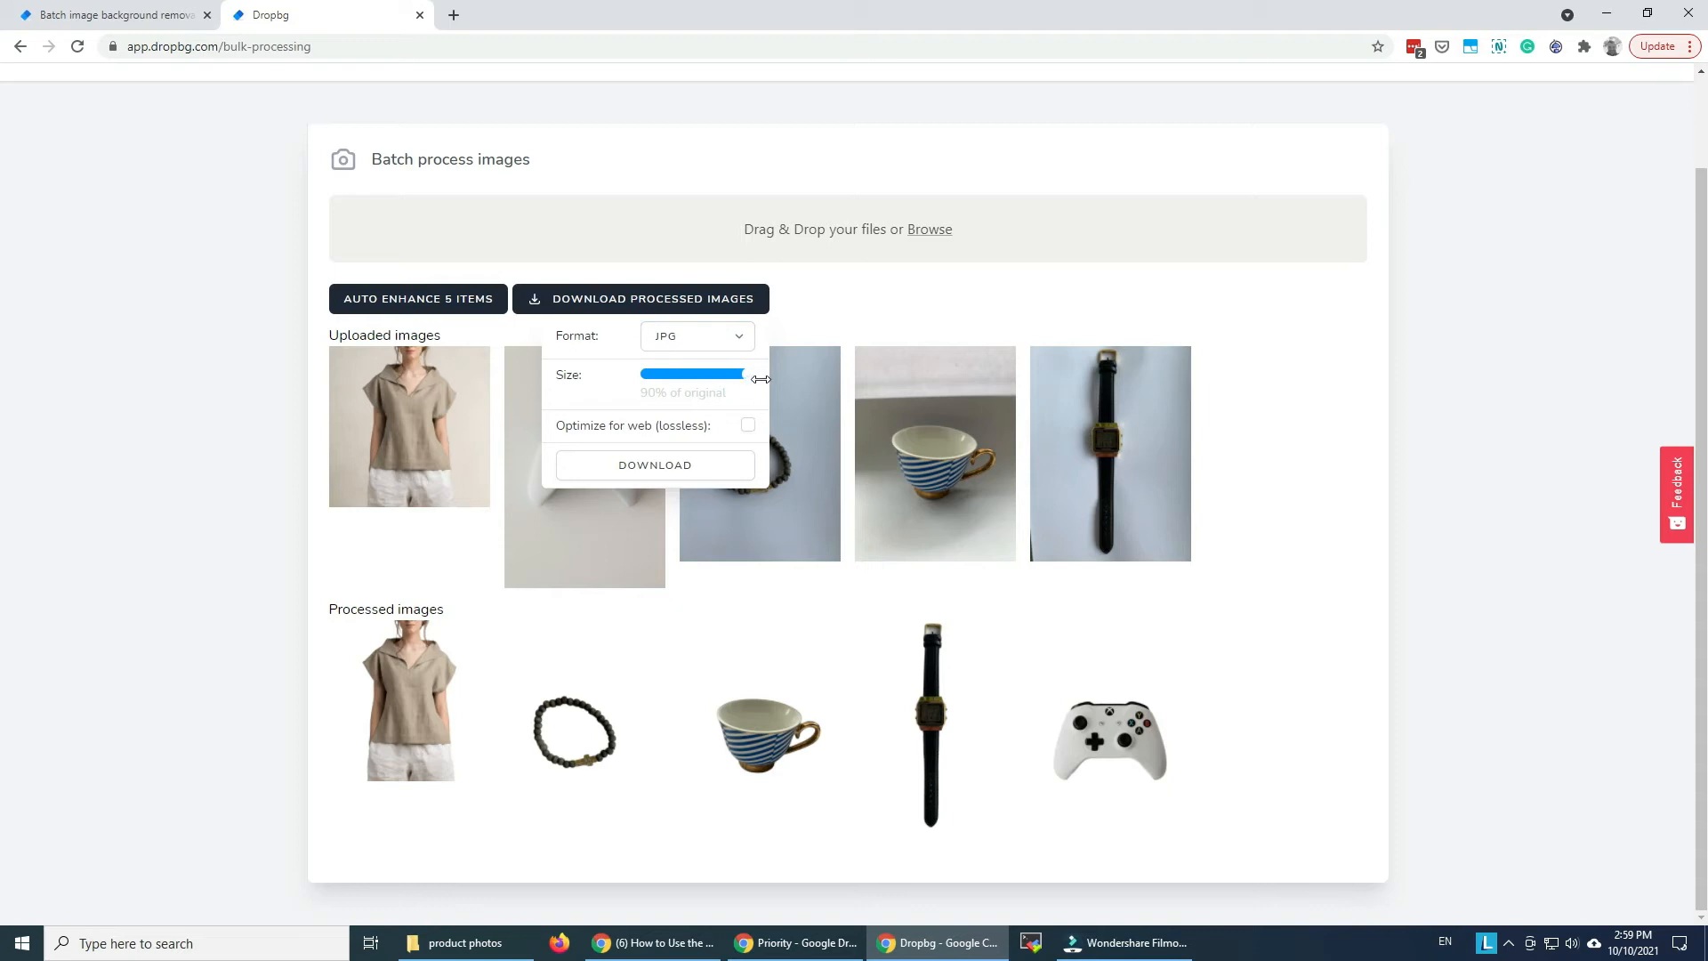
pyautogui.moveTo(741, 373); pyautogui.dragTo(763, 373)
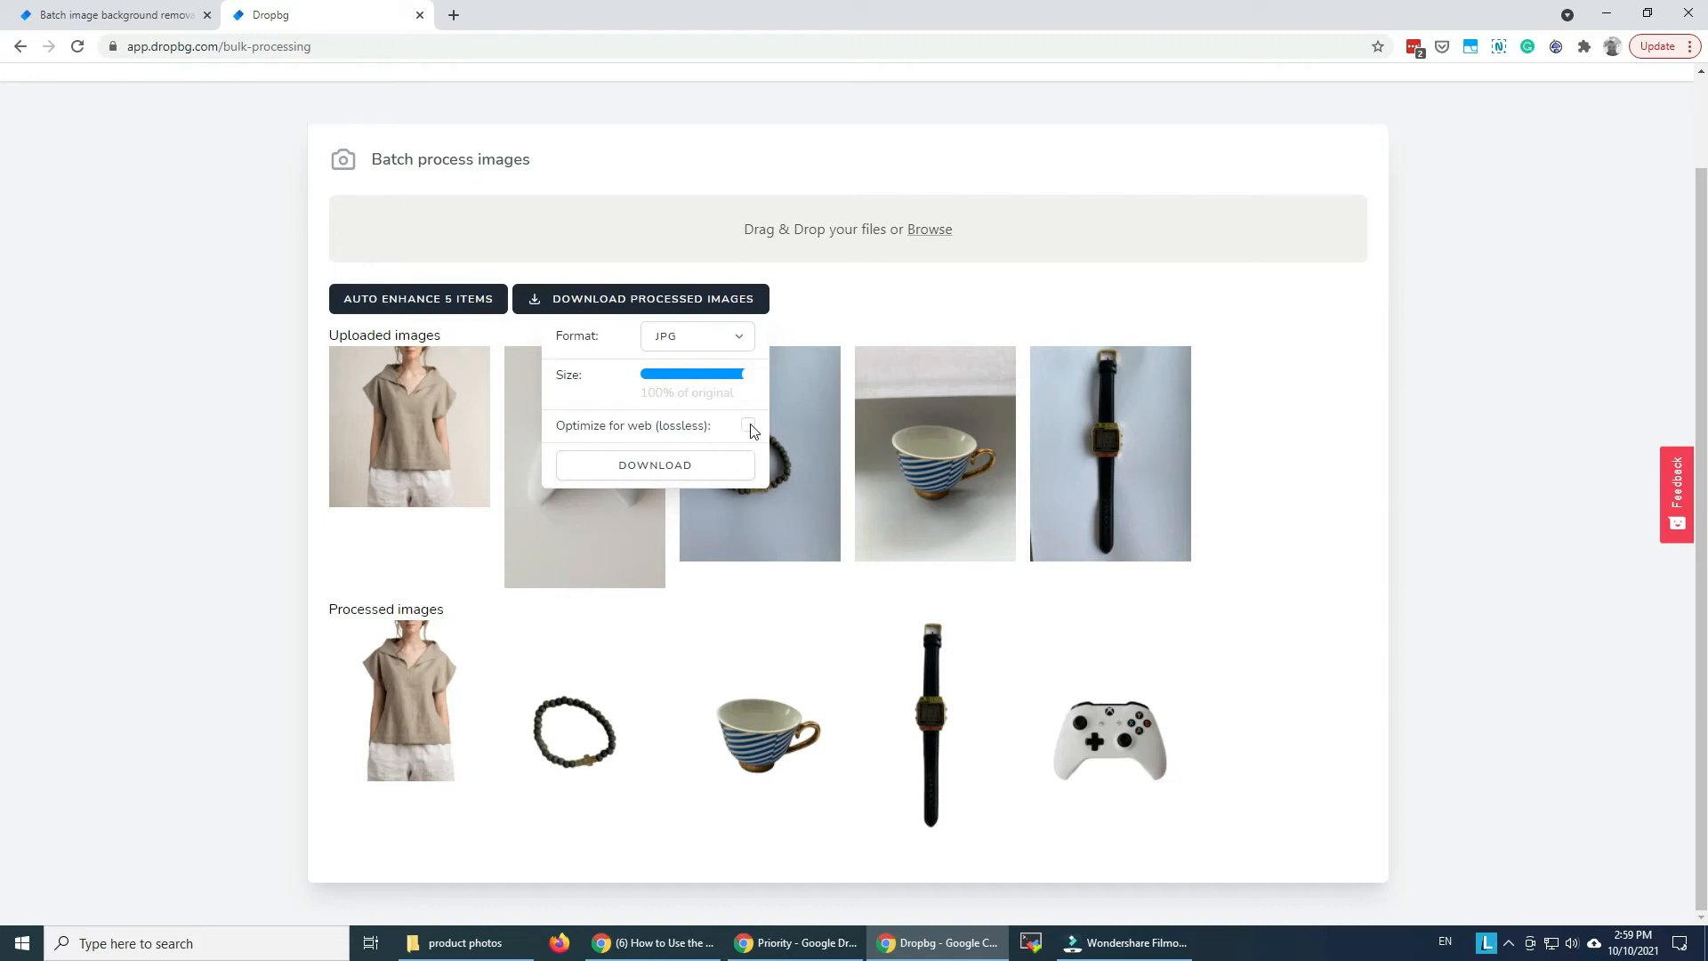
# Enable web optimization, download the processed images, and open the zip archive
pyautogui.click(748, 425)
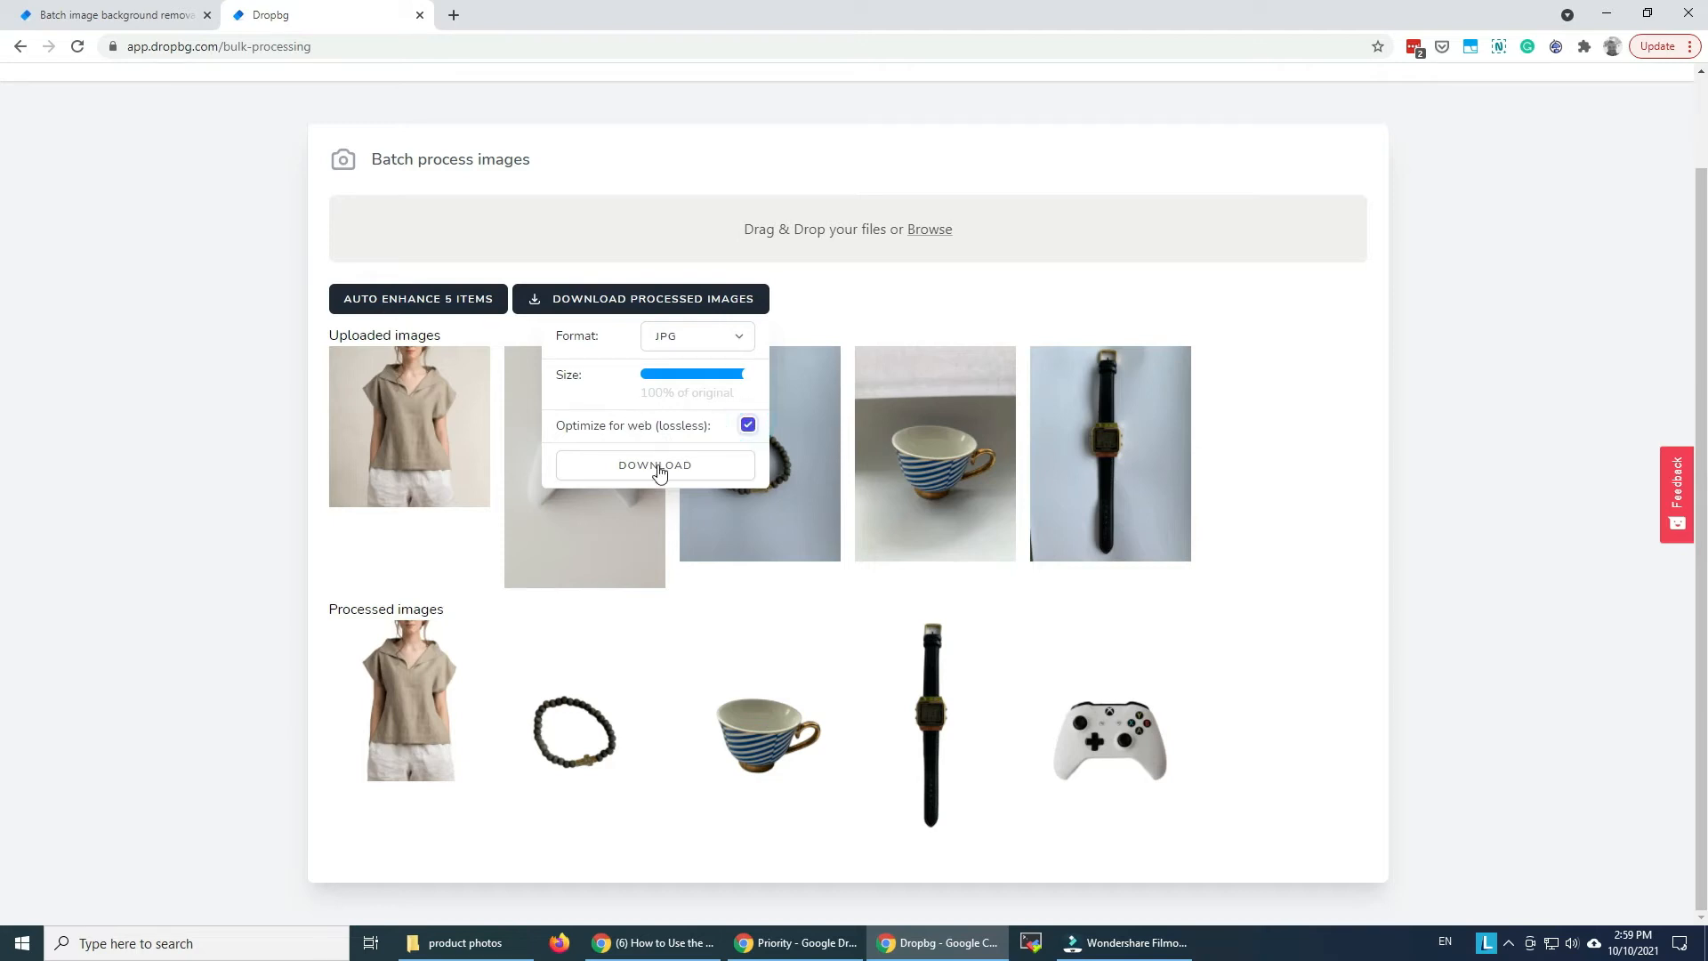
pyautogui.click(654, 465)
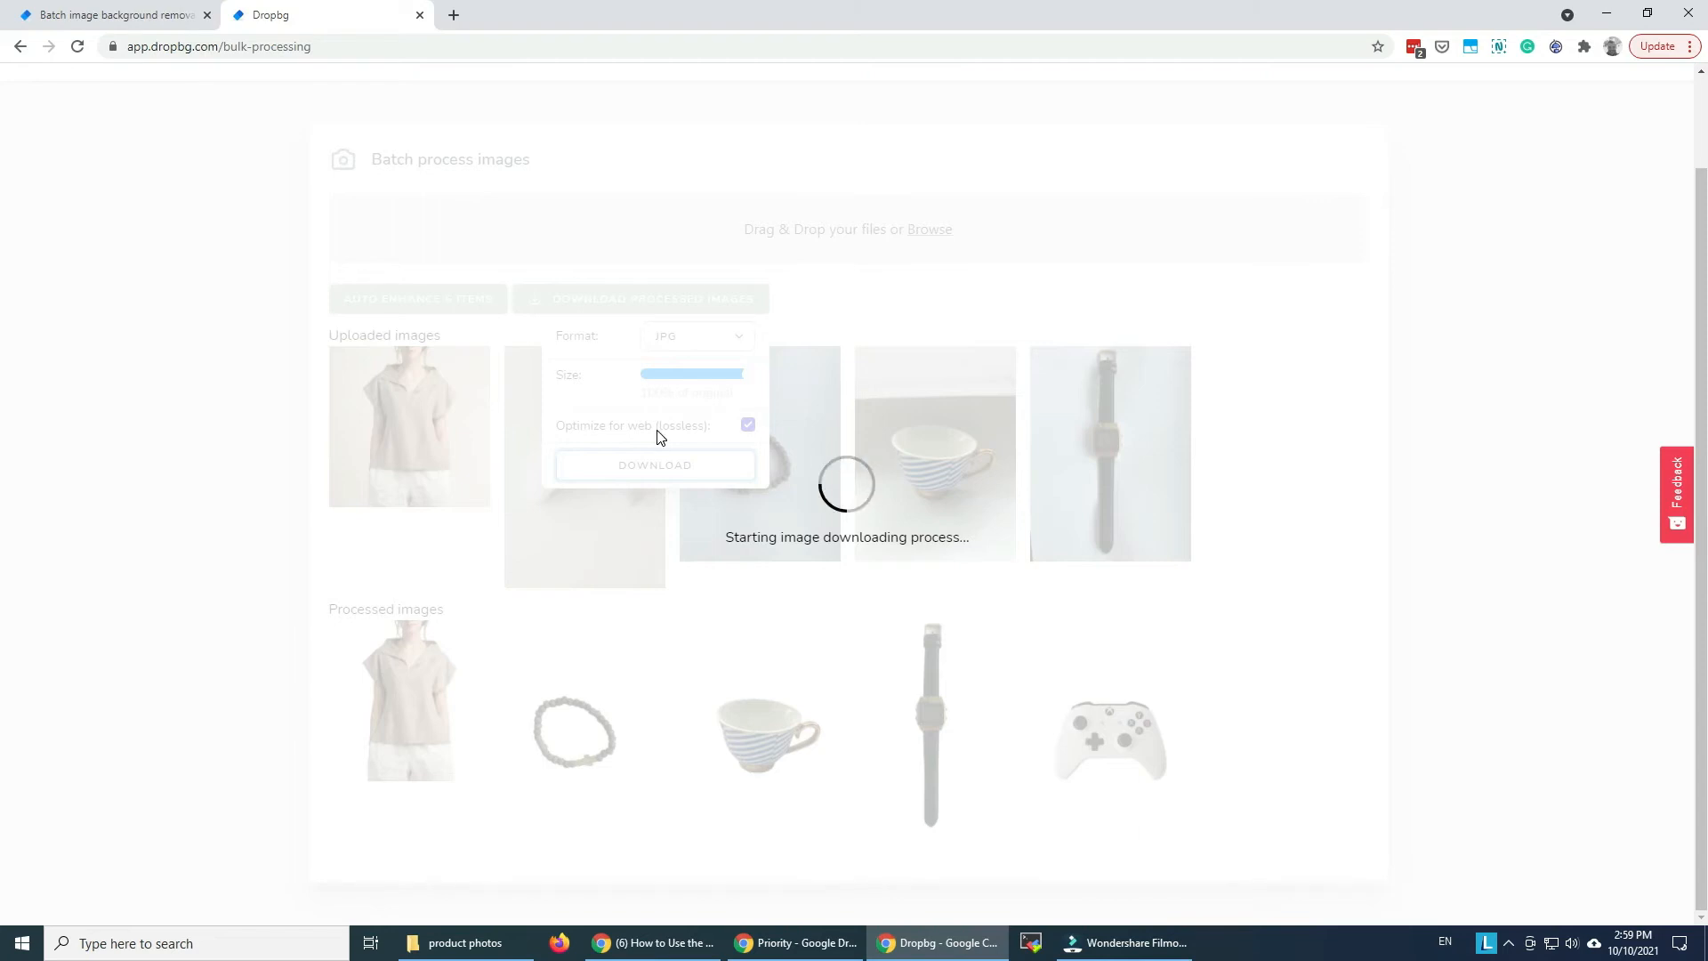
pyautogui.click(654, 465)
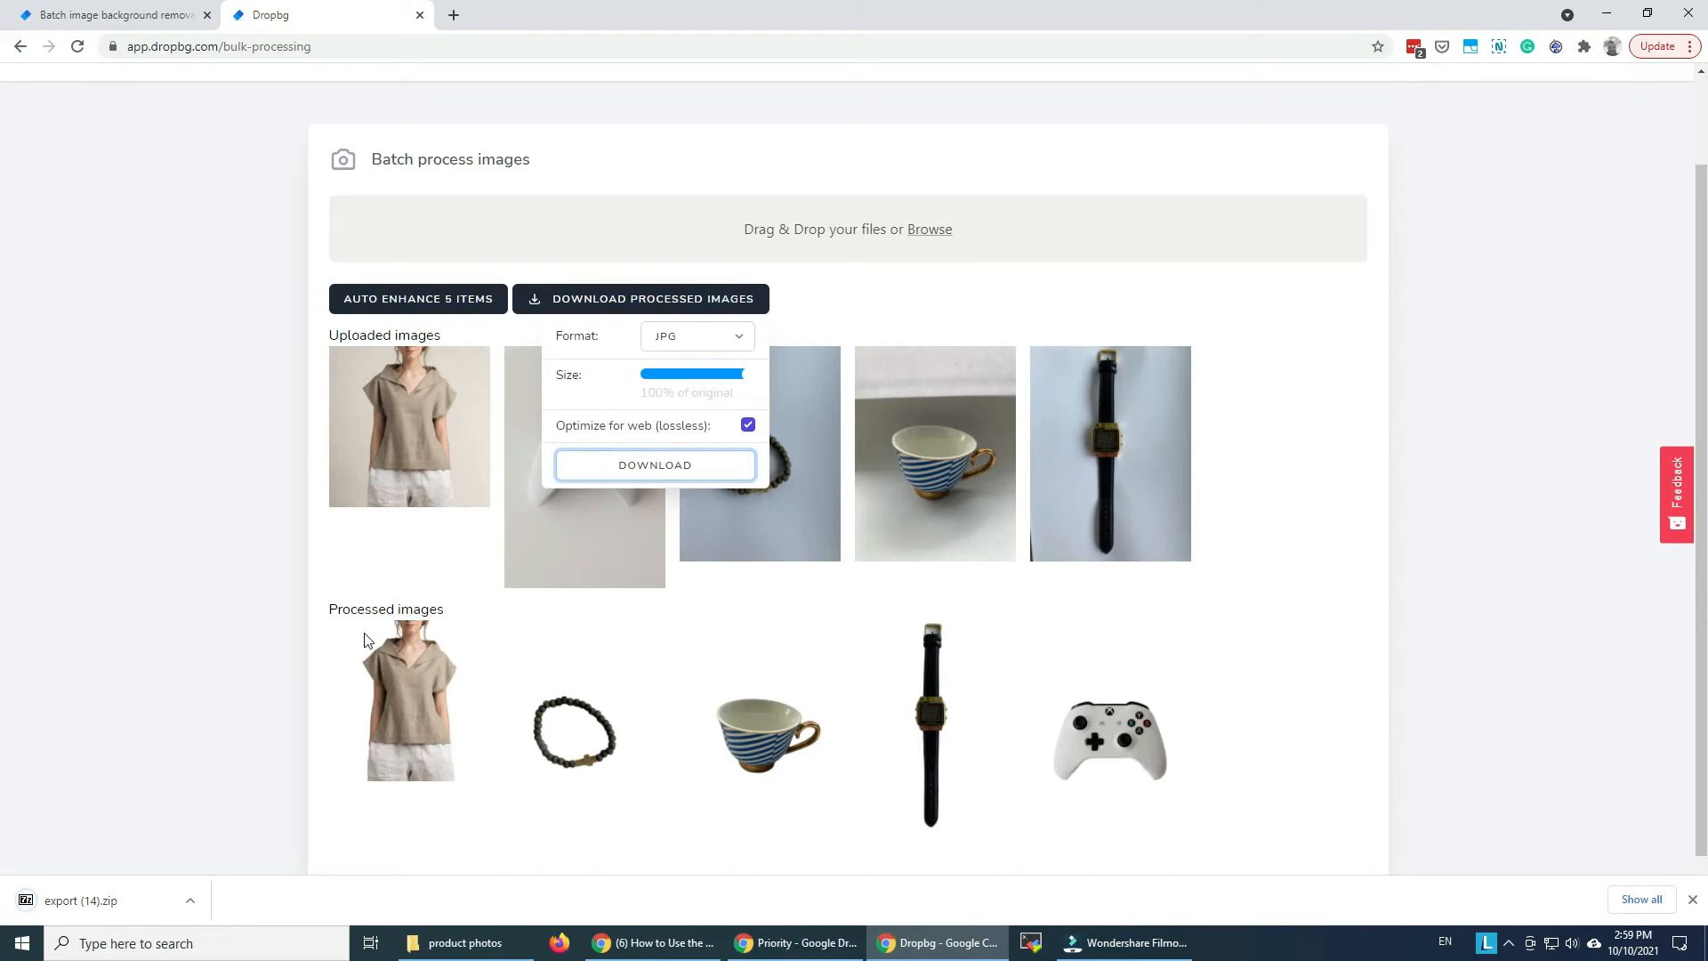
pyautogui.click(655, 465)
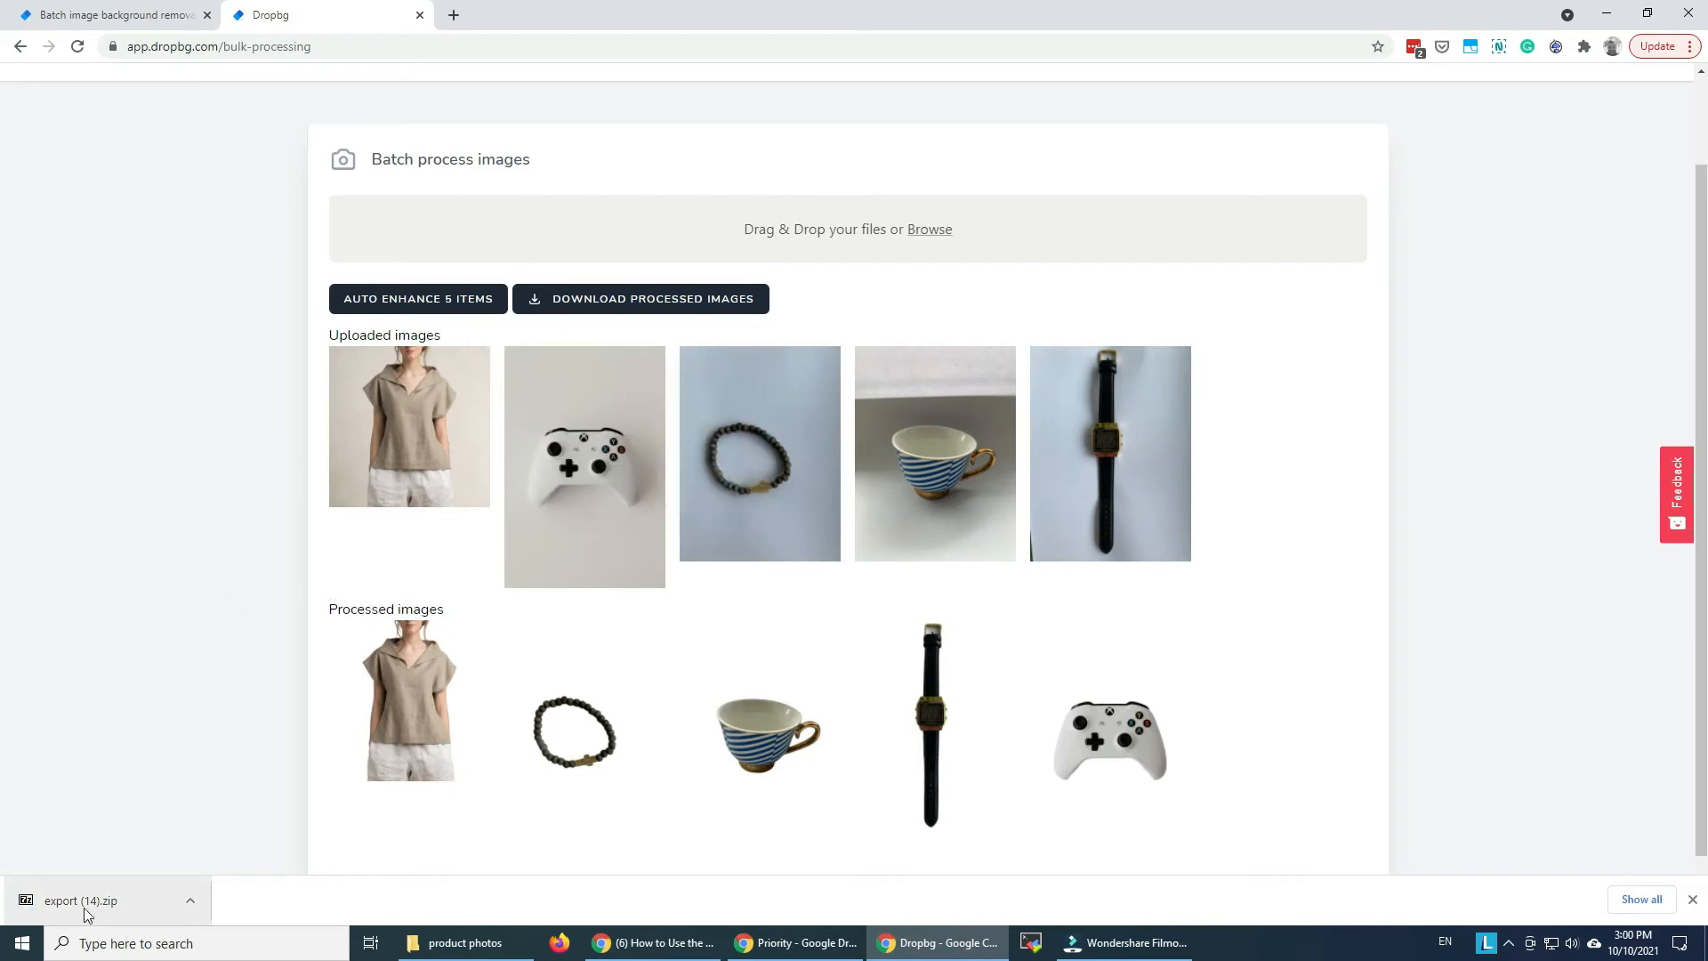
pyautogui.click(76, 899)
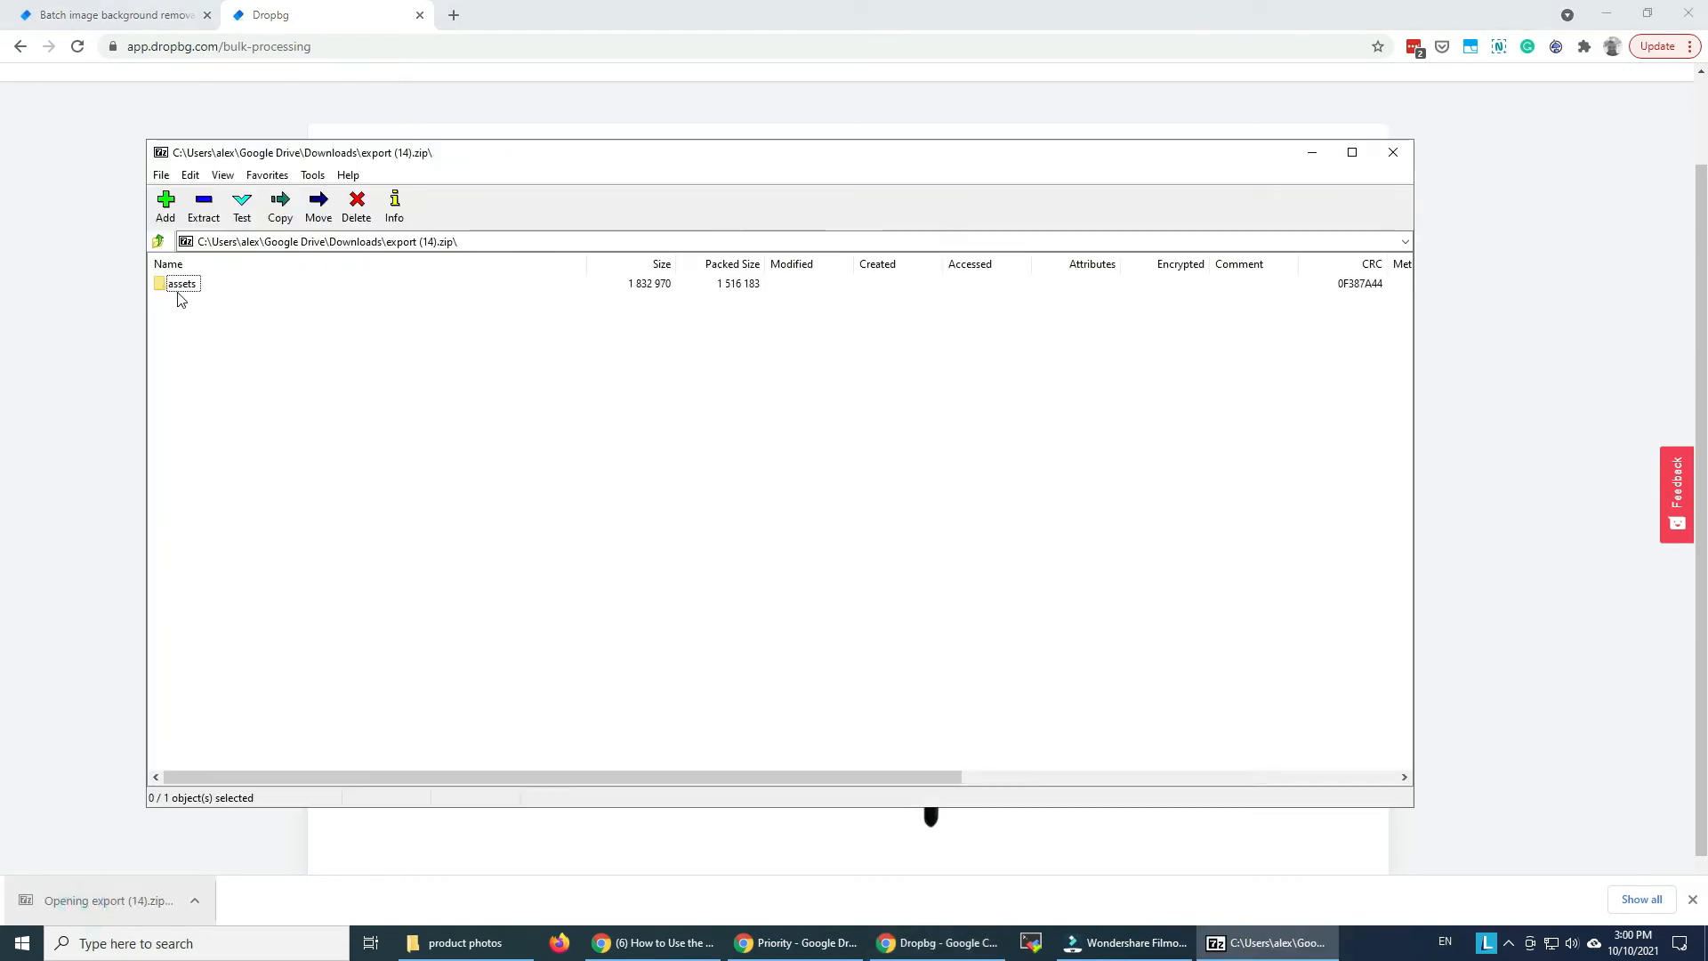
# Preview the shirt image from the 7-Zip archive in Photos
pyautogui.doubleClick(181, 283)
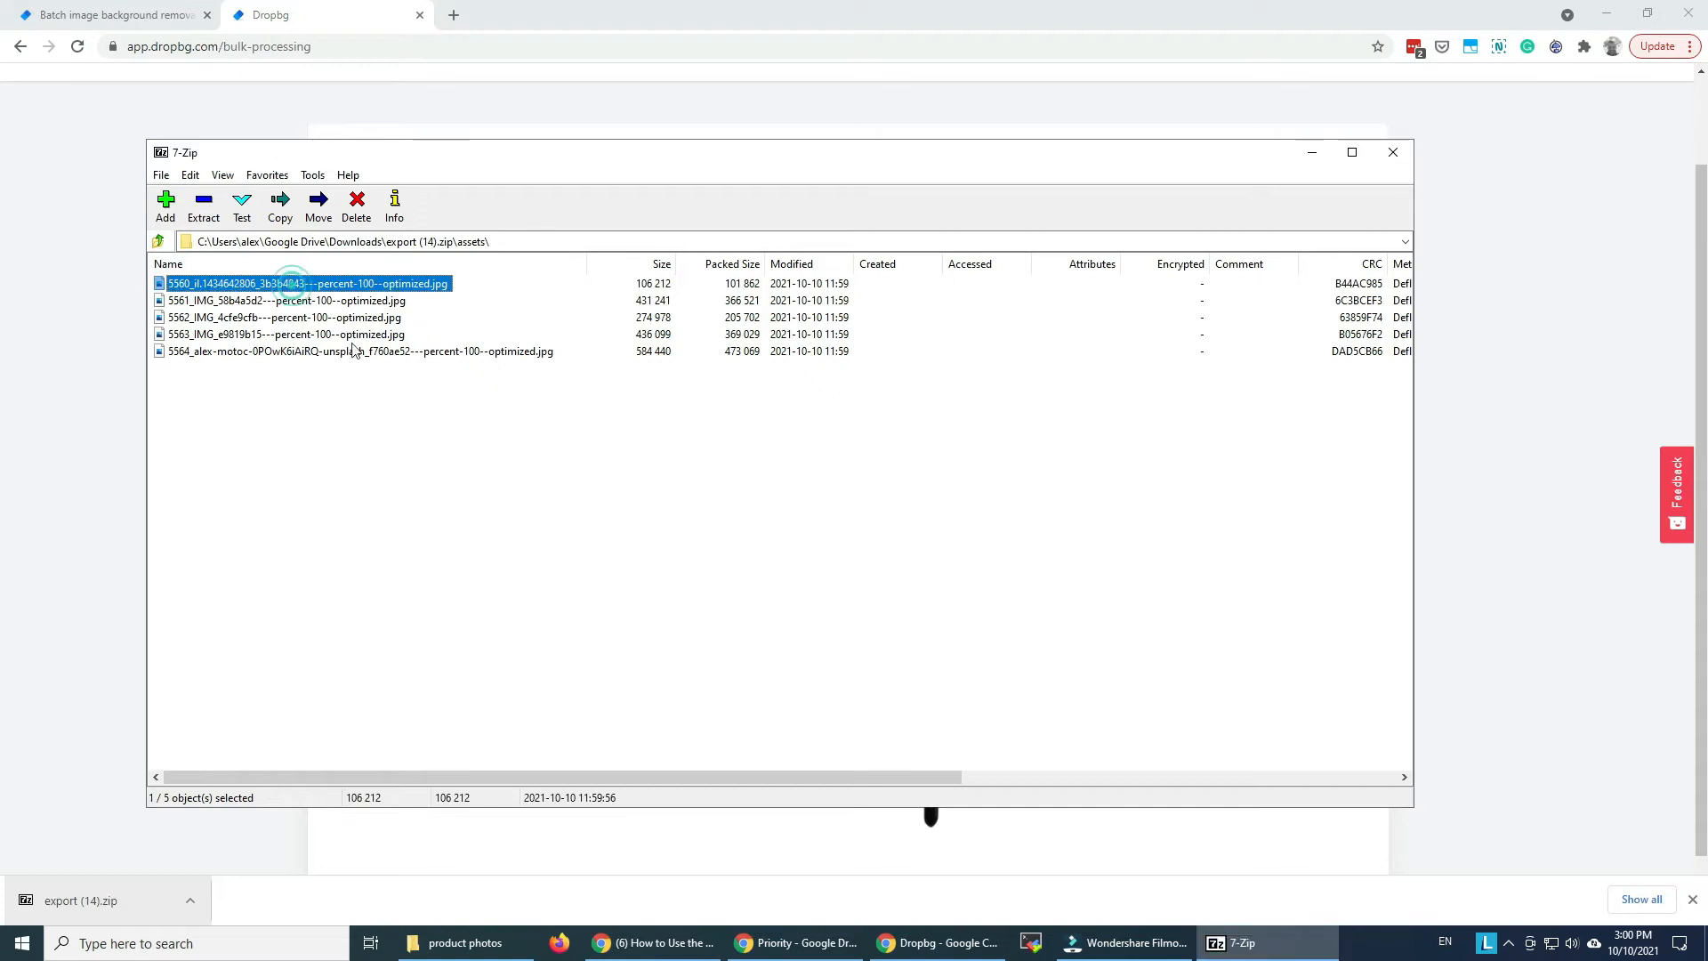
pyautogui.doubleClick(305, 282)
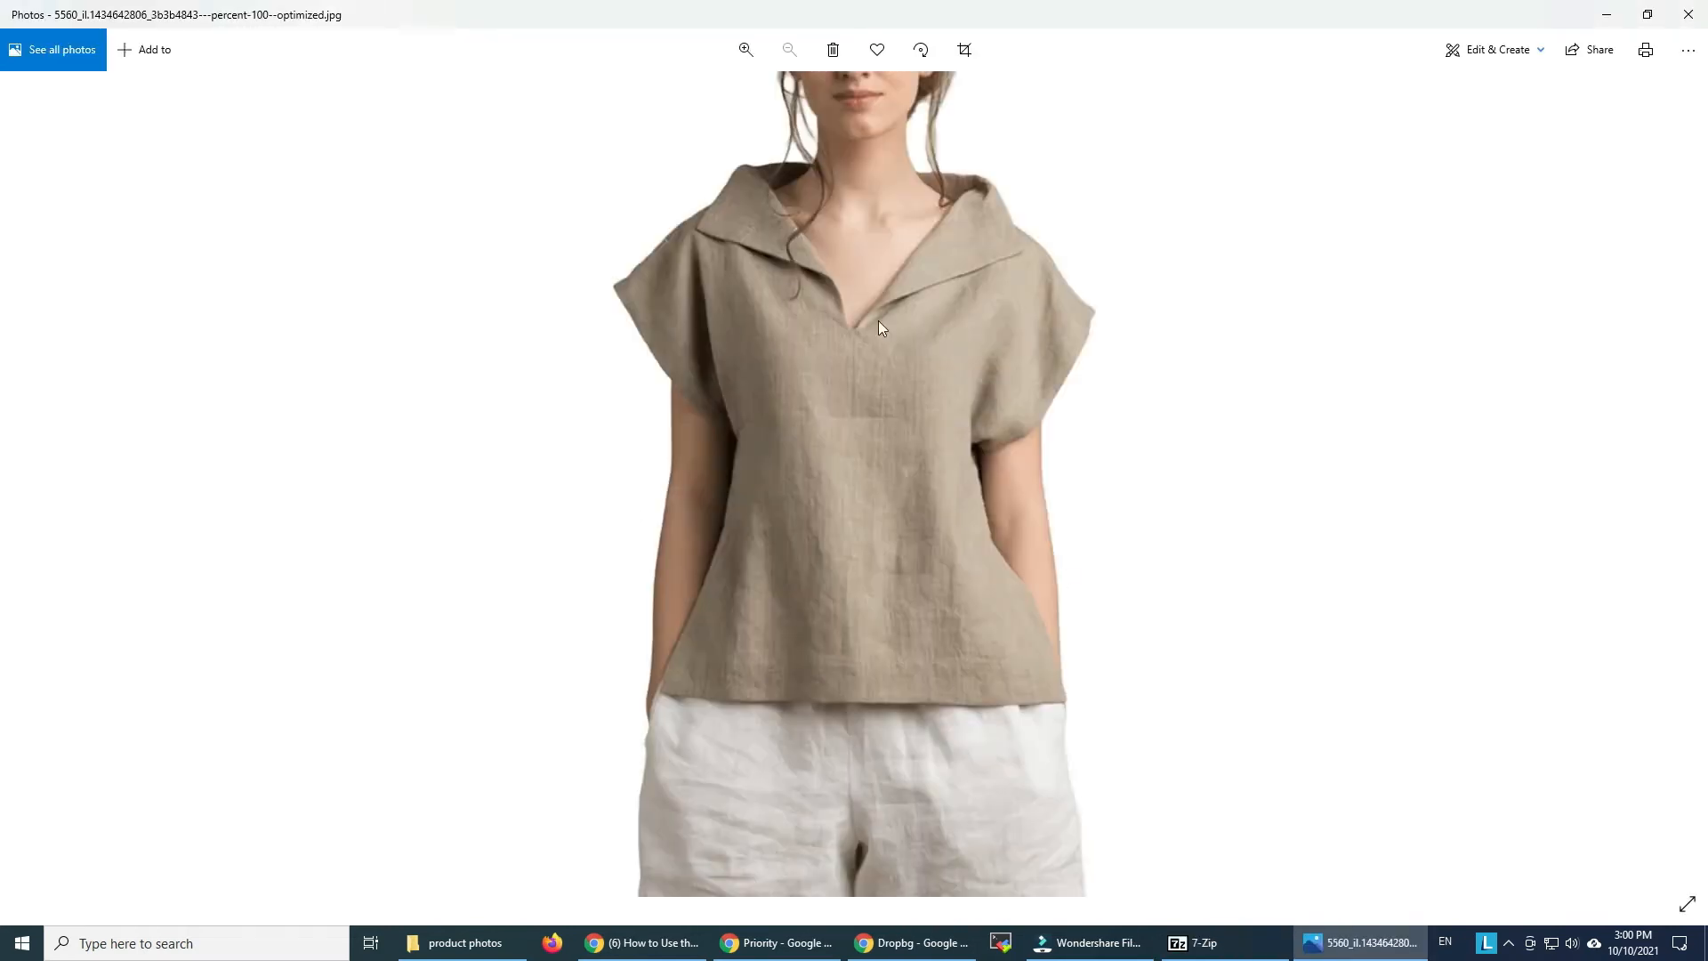
pyautogui.moveTo(1086, 624)
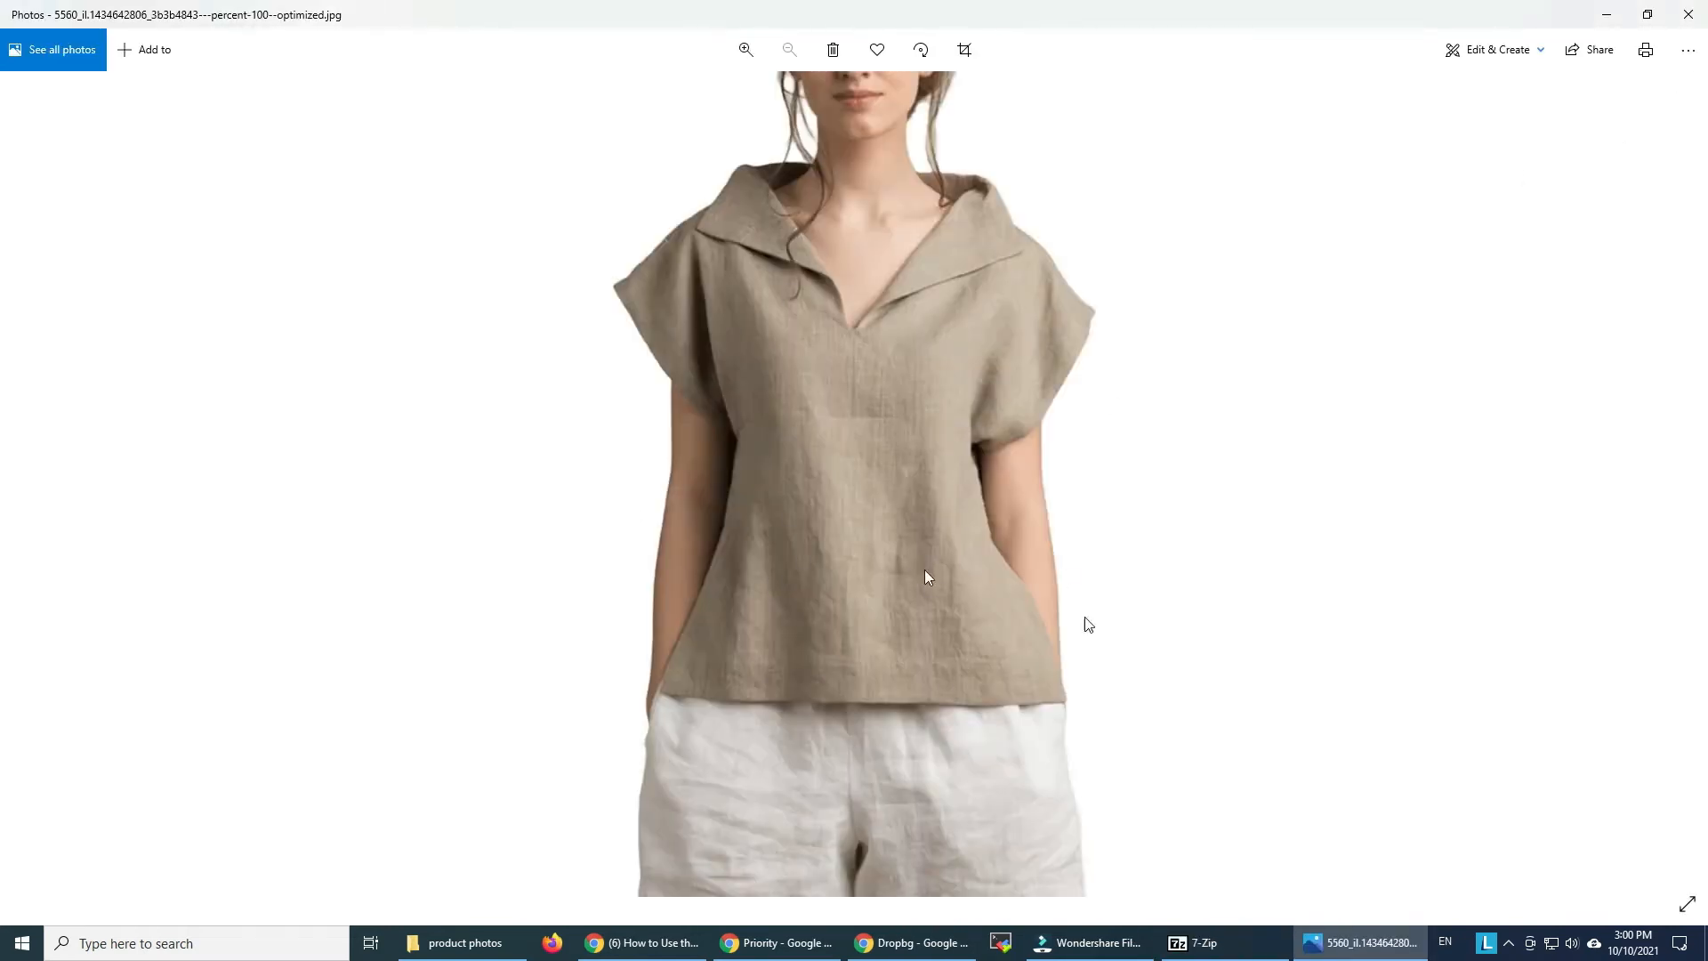
pyautogui.click(1687, 50)
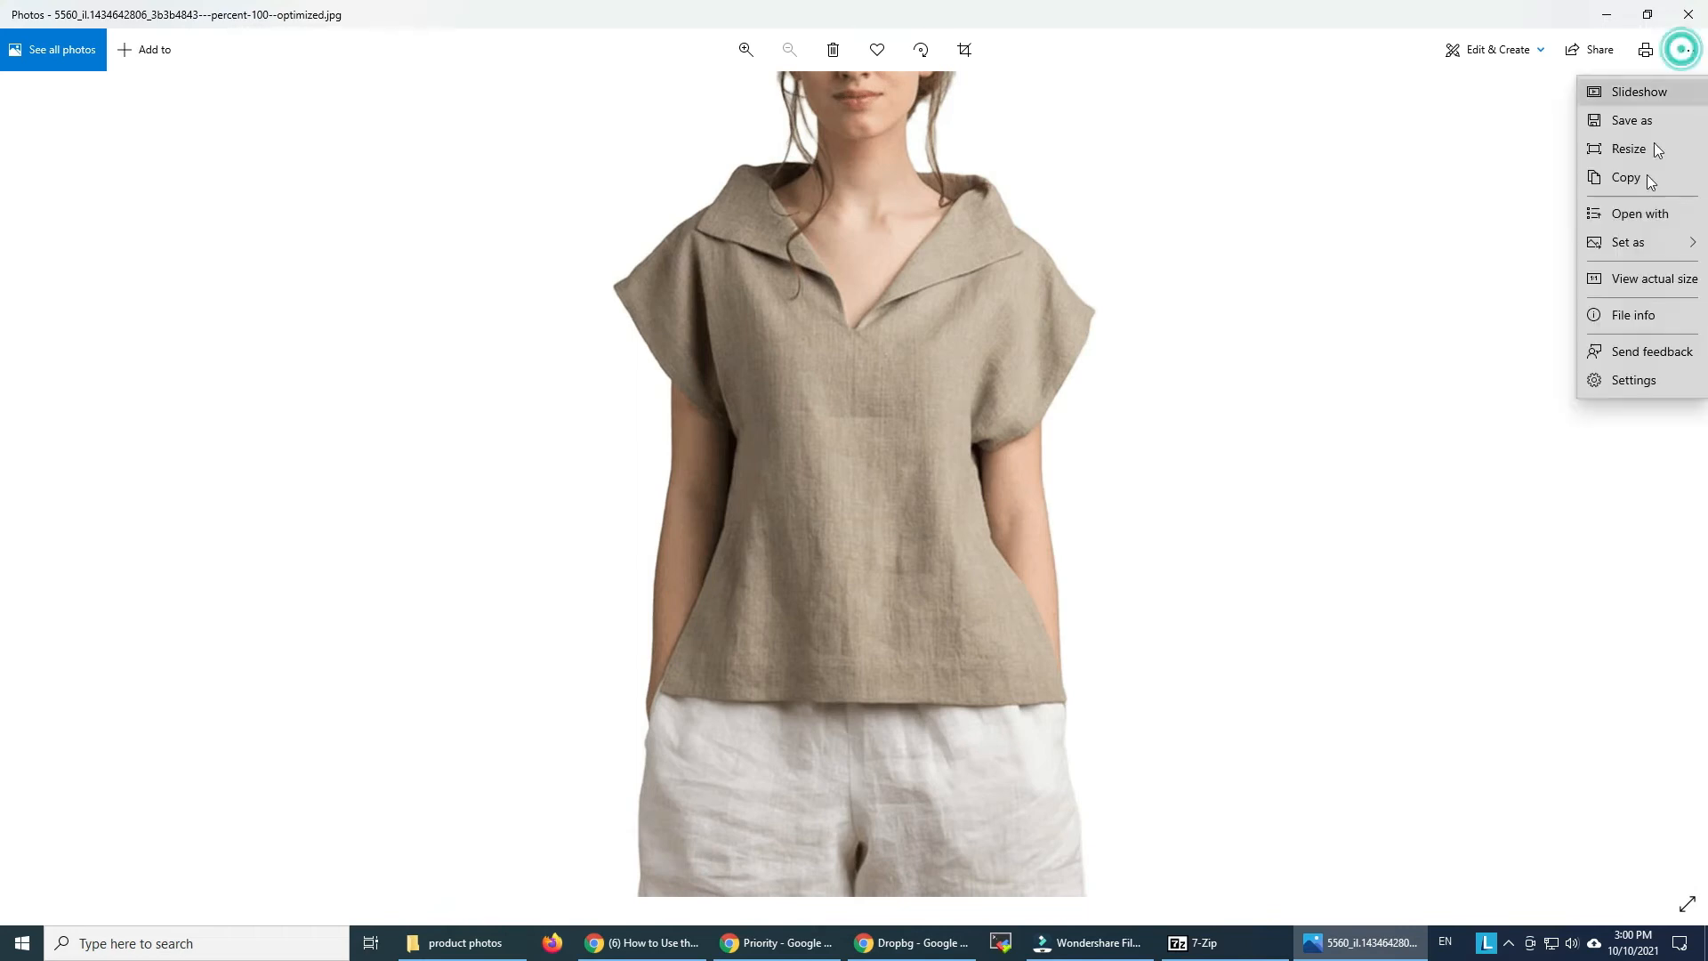
pyautogui.click(1634, 315)
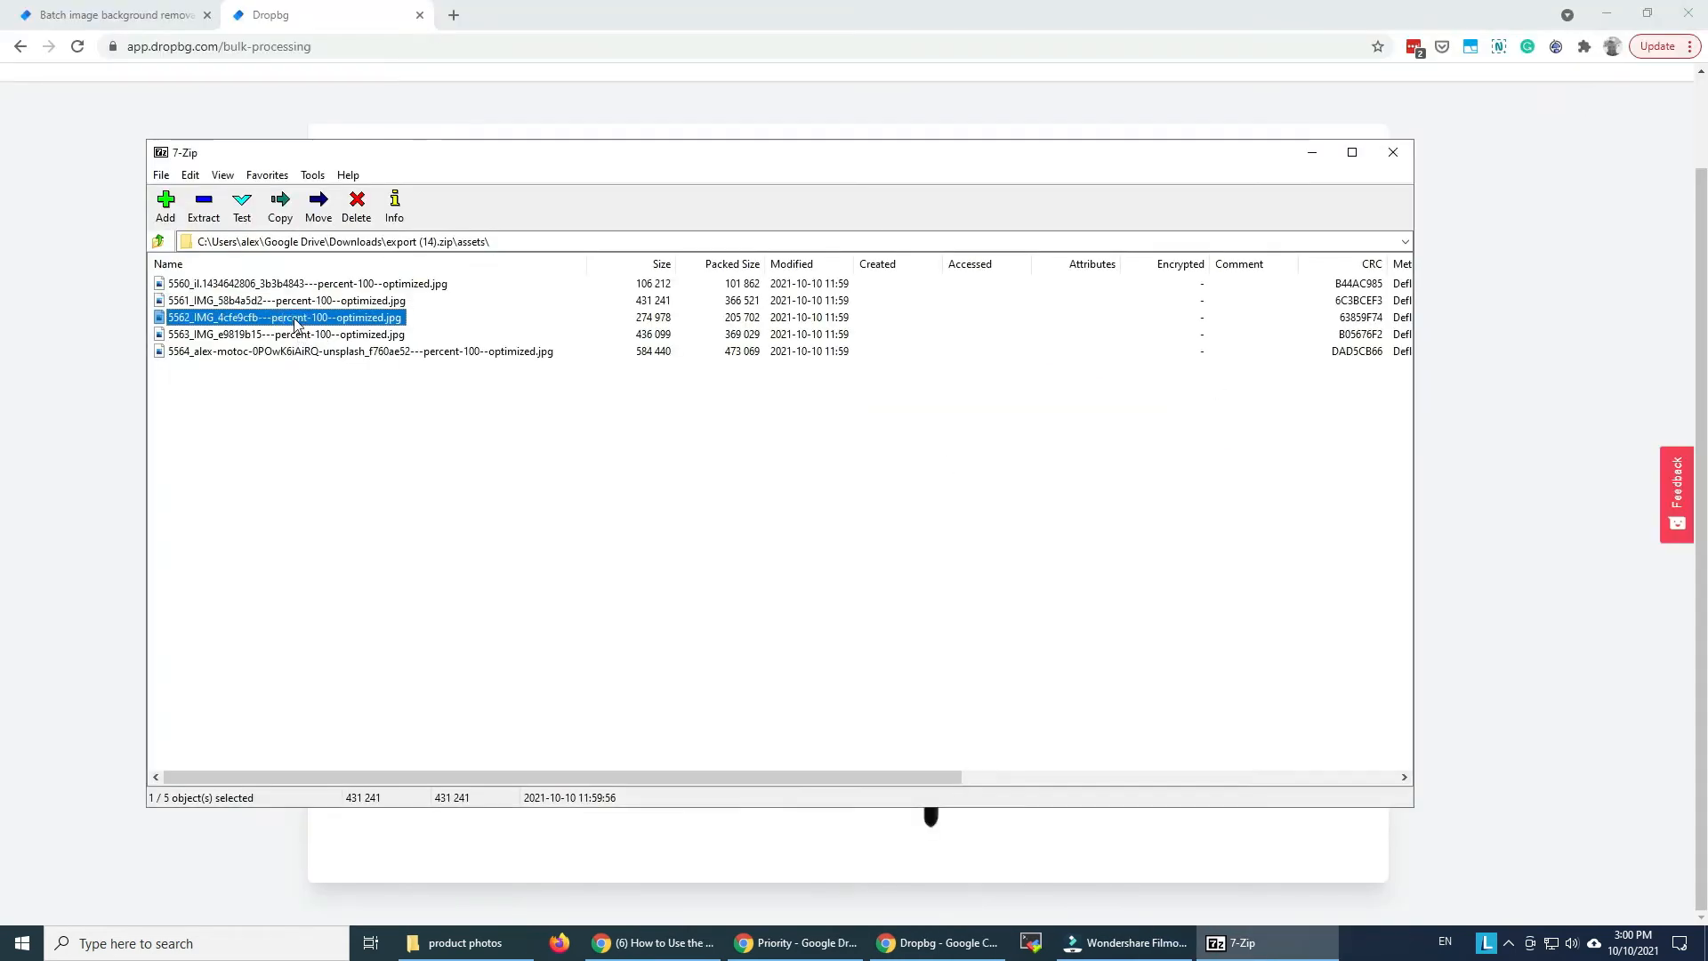
# Preview the third image and the watch image from the archive
pyautogui.doubleClick(283, 316)
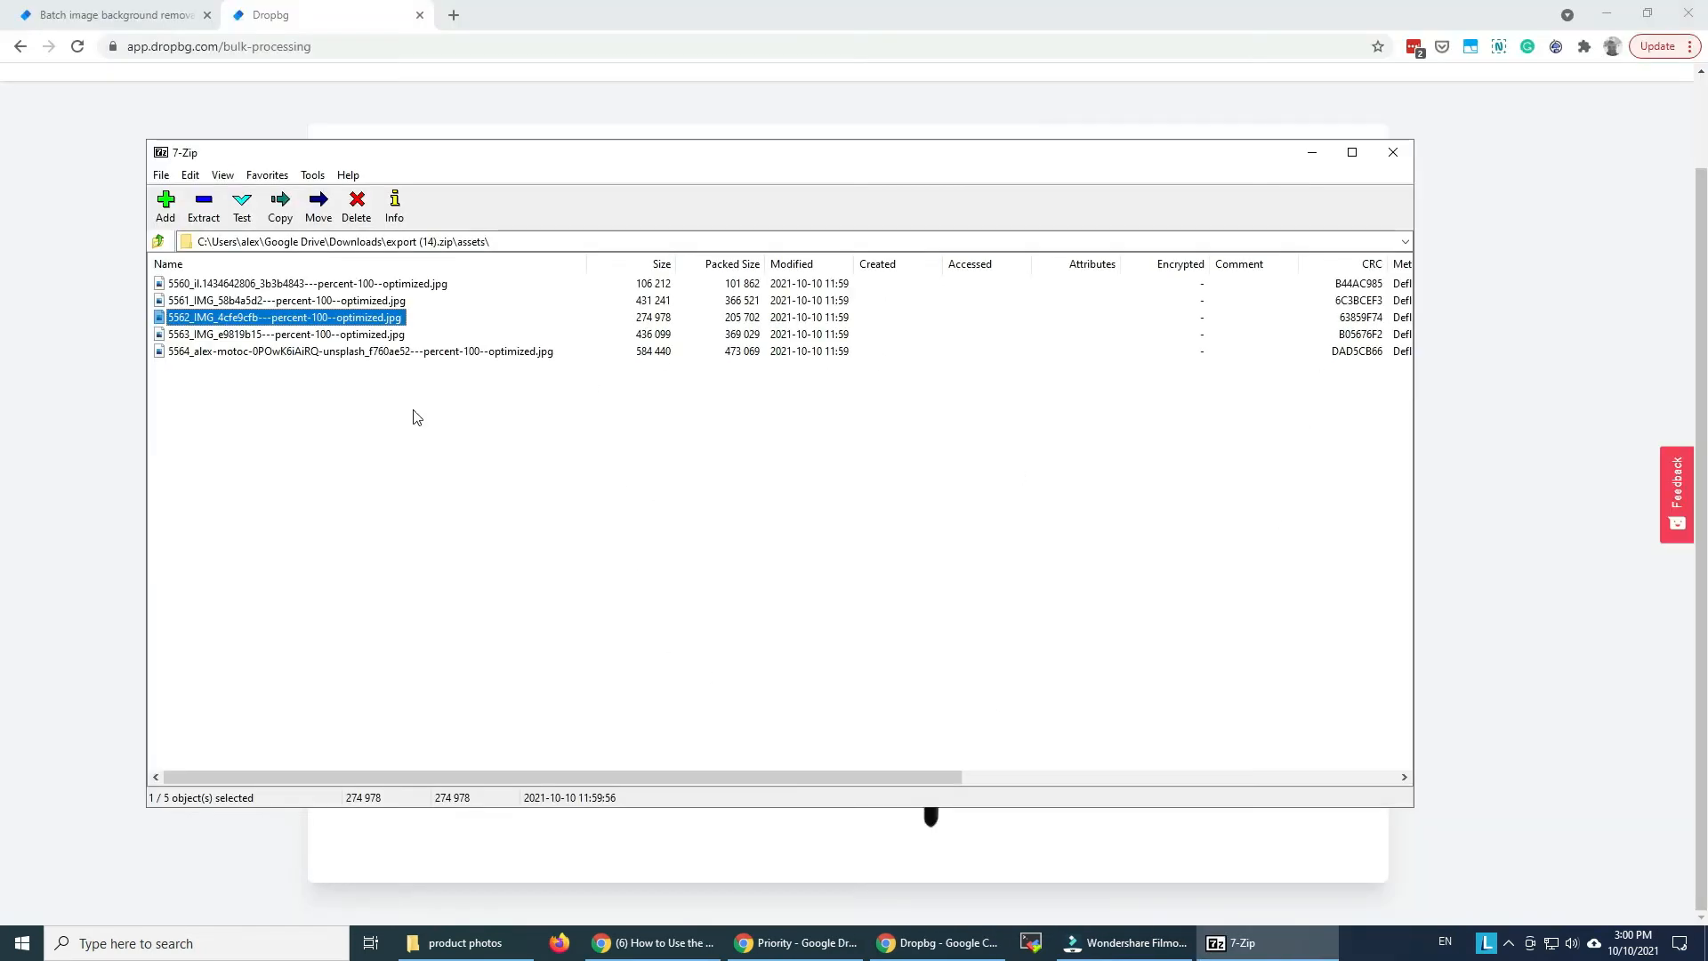
pyautogui.click(286, 335)
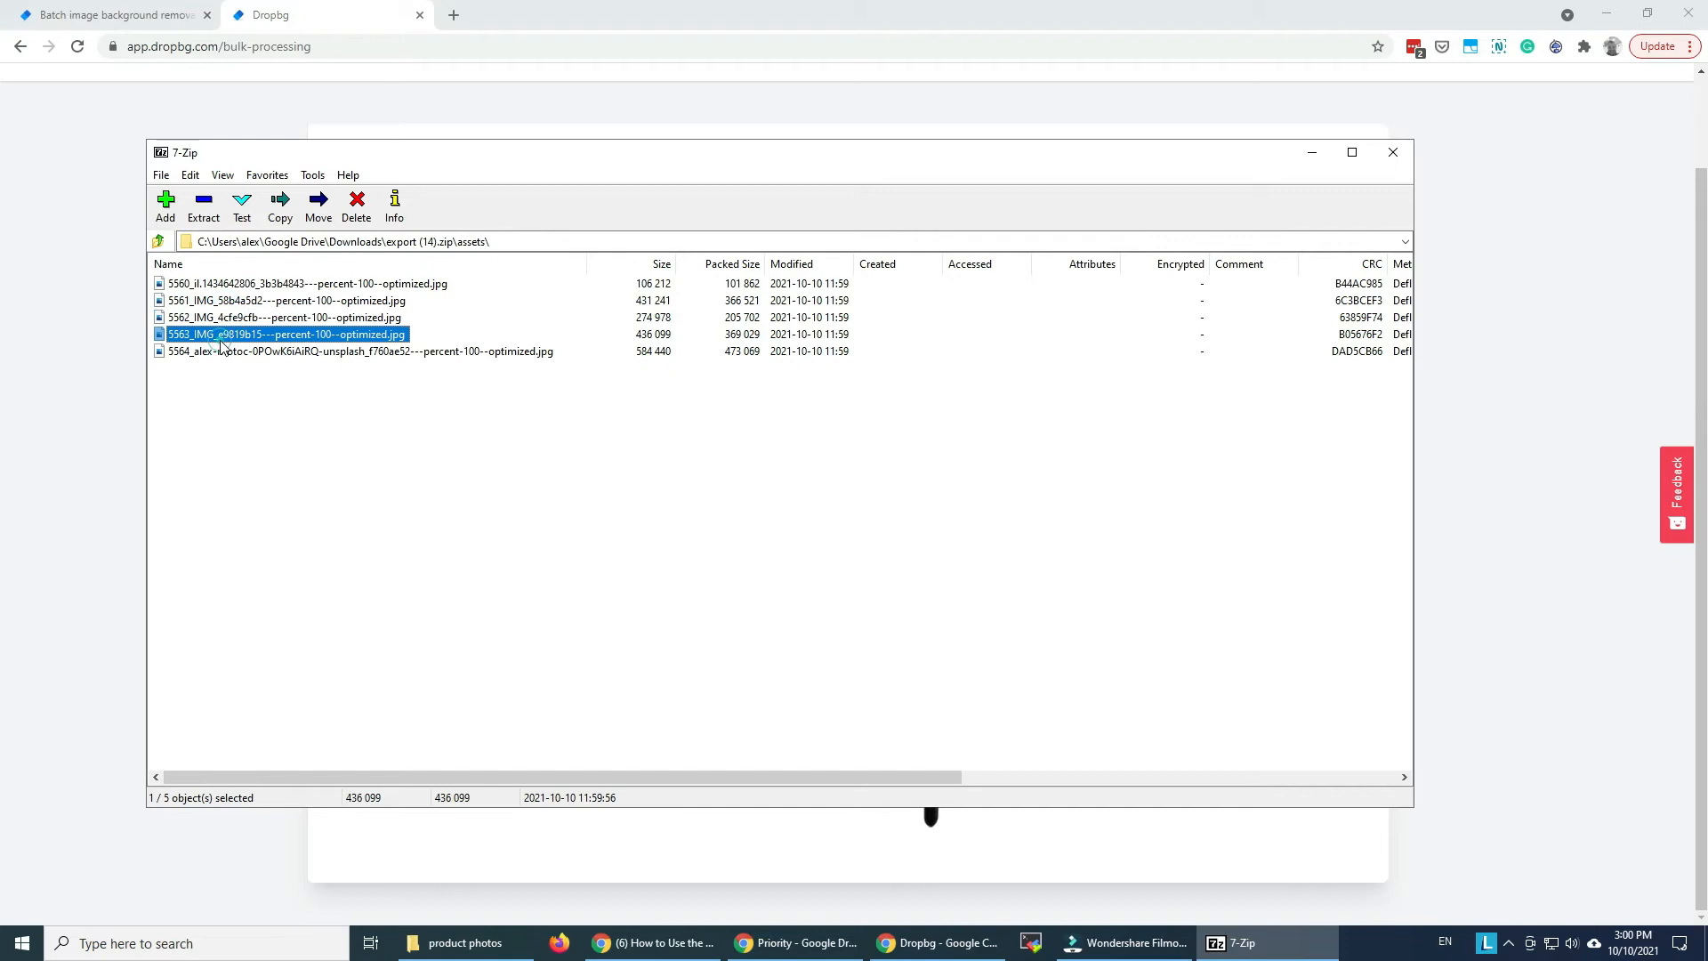
pyautogui.doubleClick(287, 334)
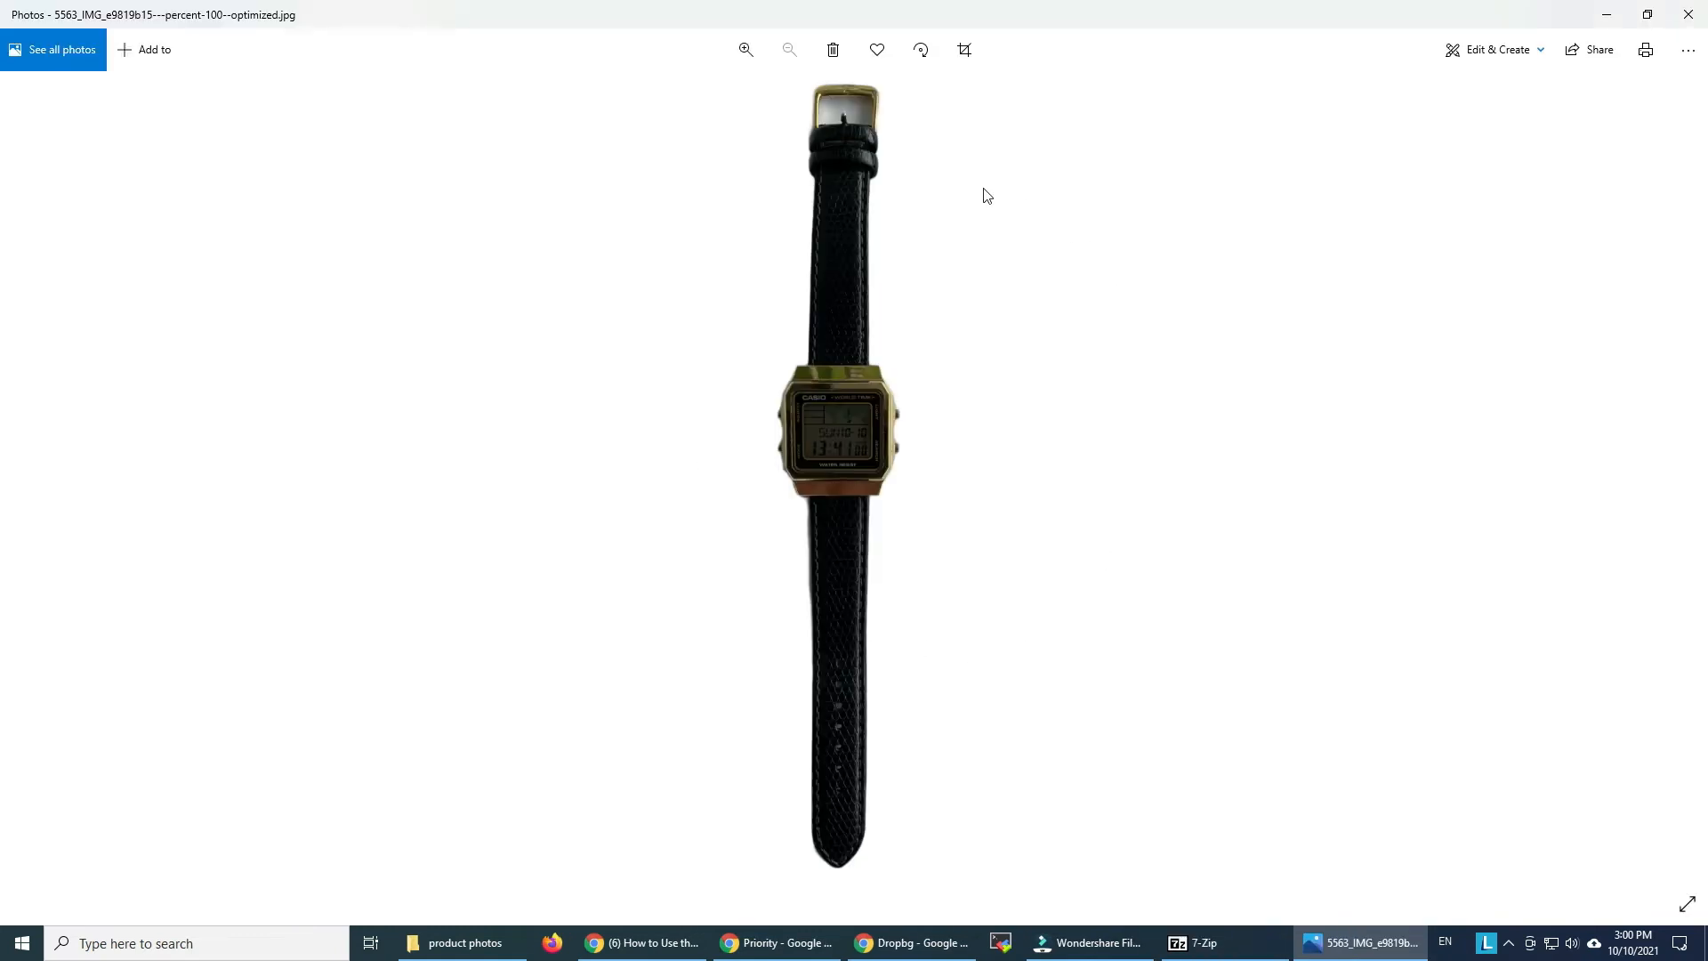
pyautogui.click(745, 50)
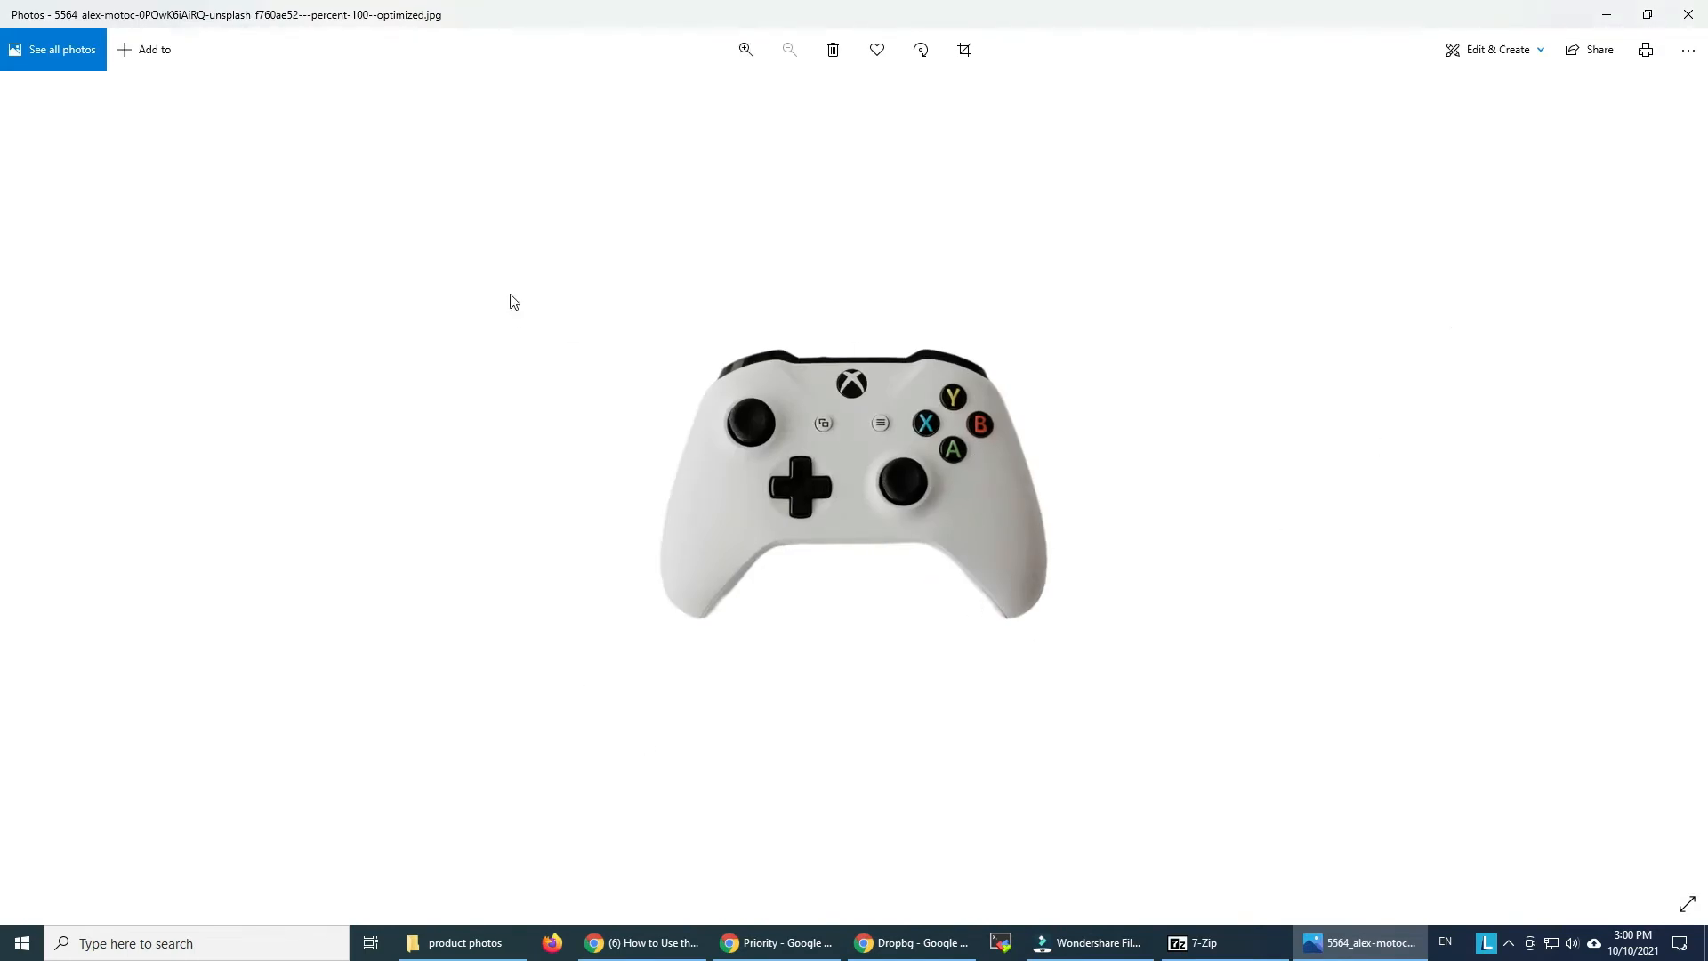
pyautogui.moveTo(732, 238)
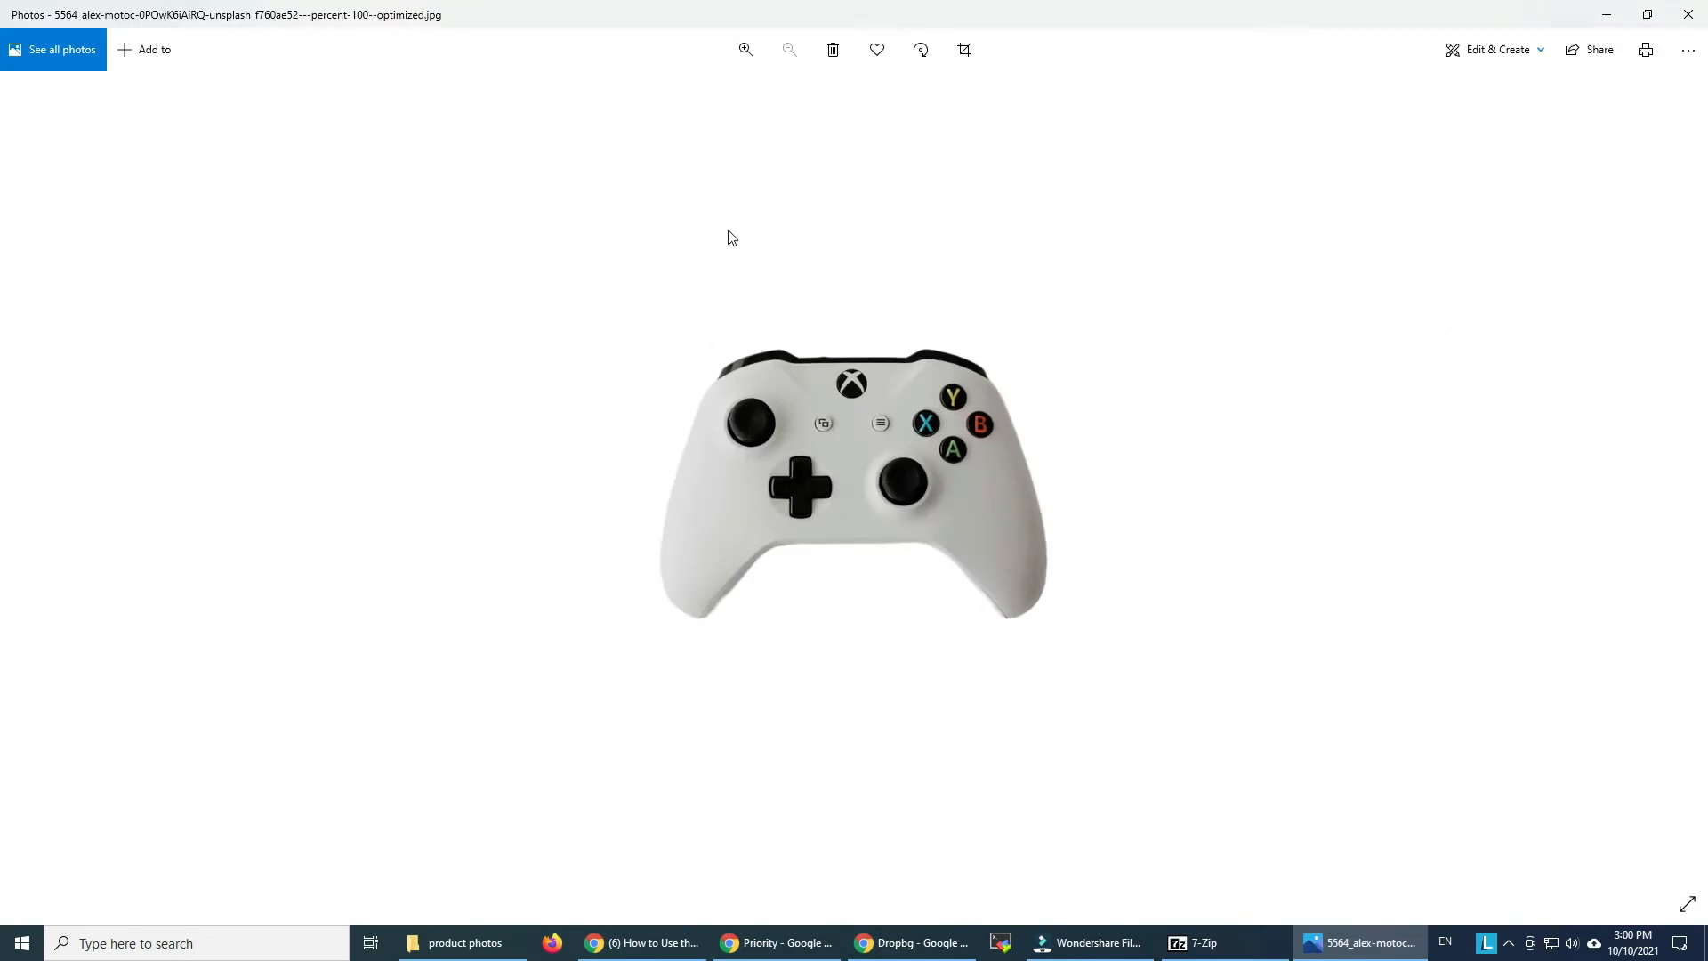
pyautogui.moveTo(1561, 316)
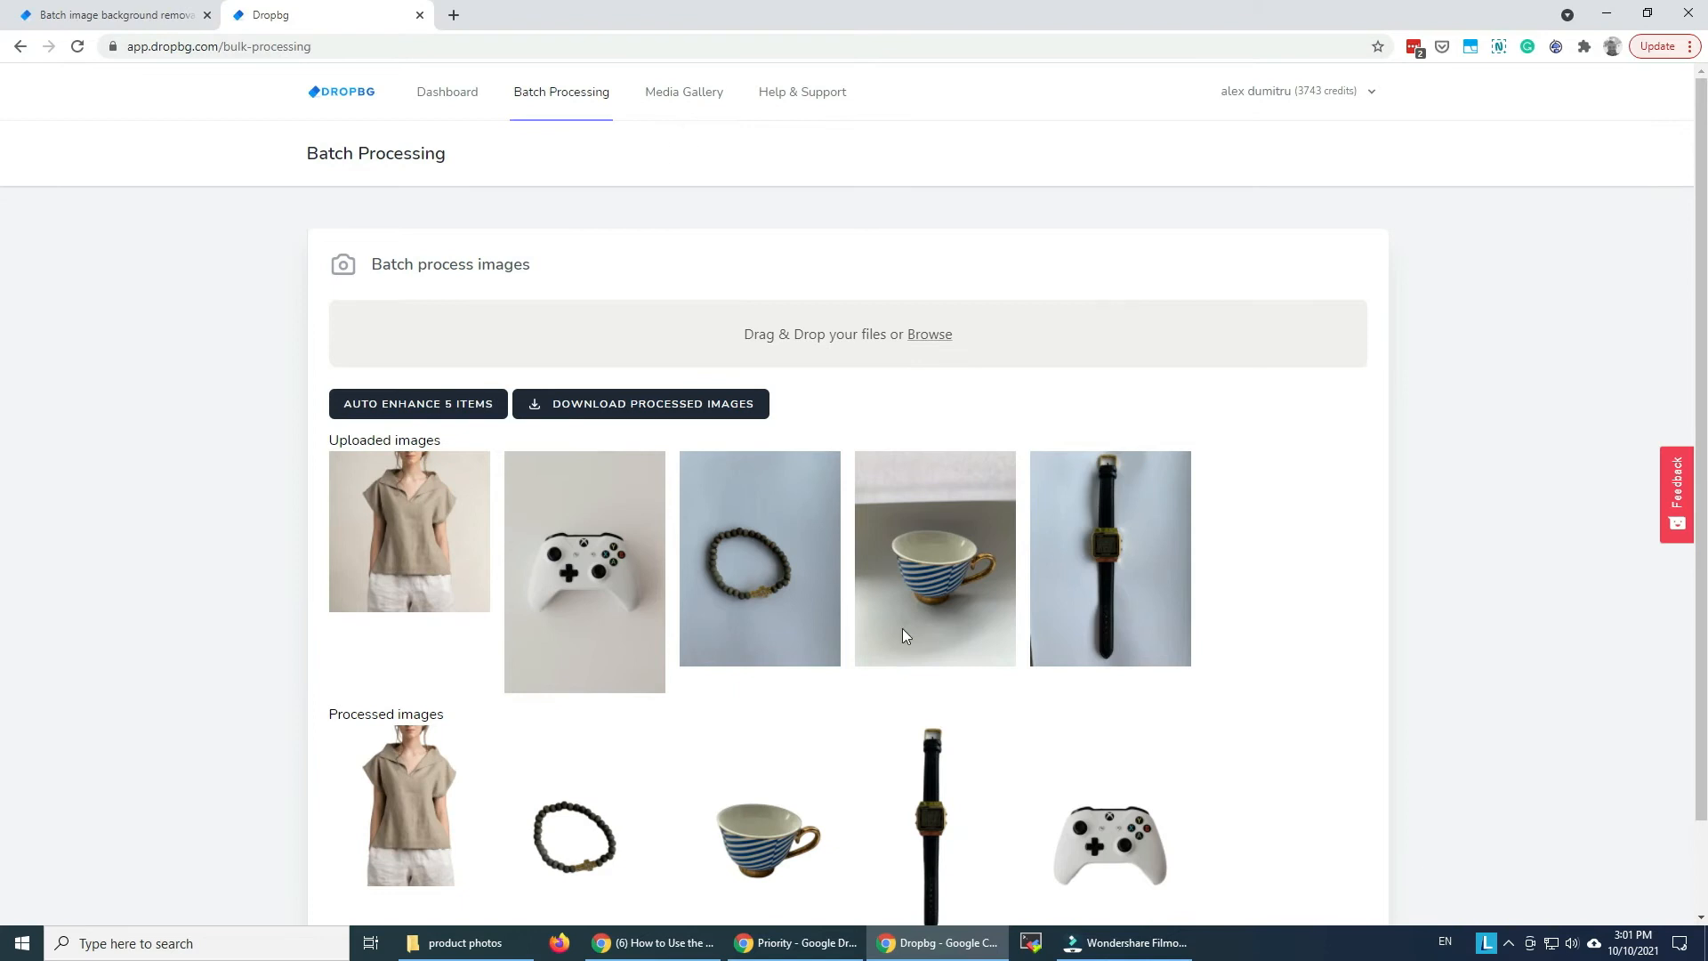
# Open the controller cut-out from the Media Gallery in the image editor
pyautogui.click(684, 91)
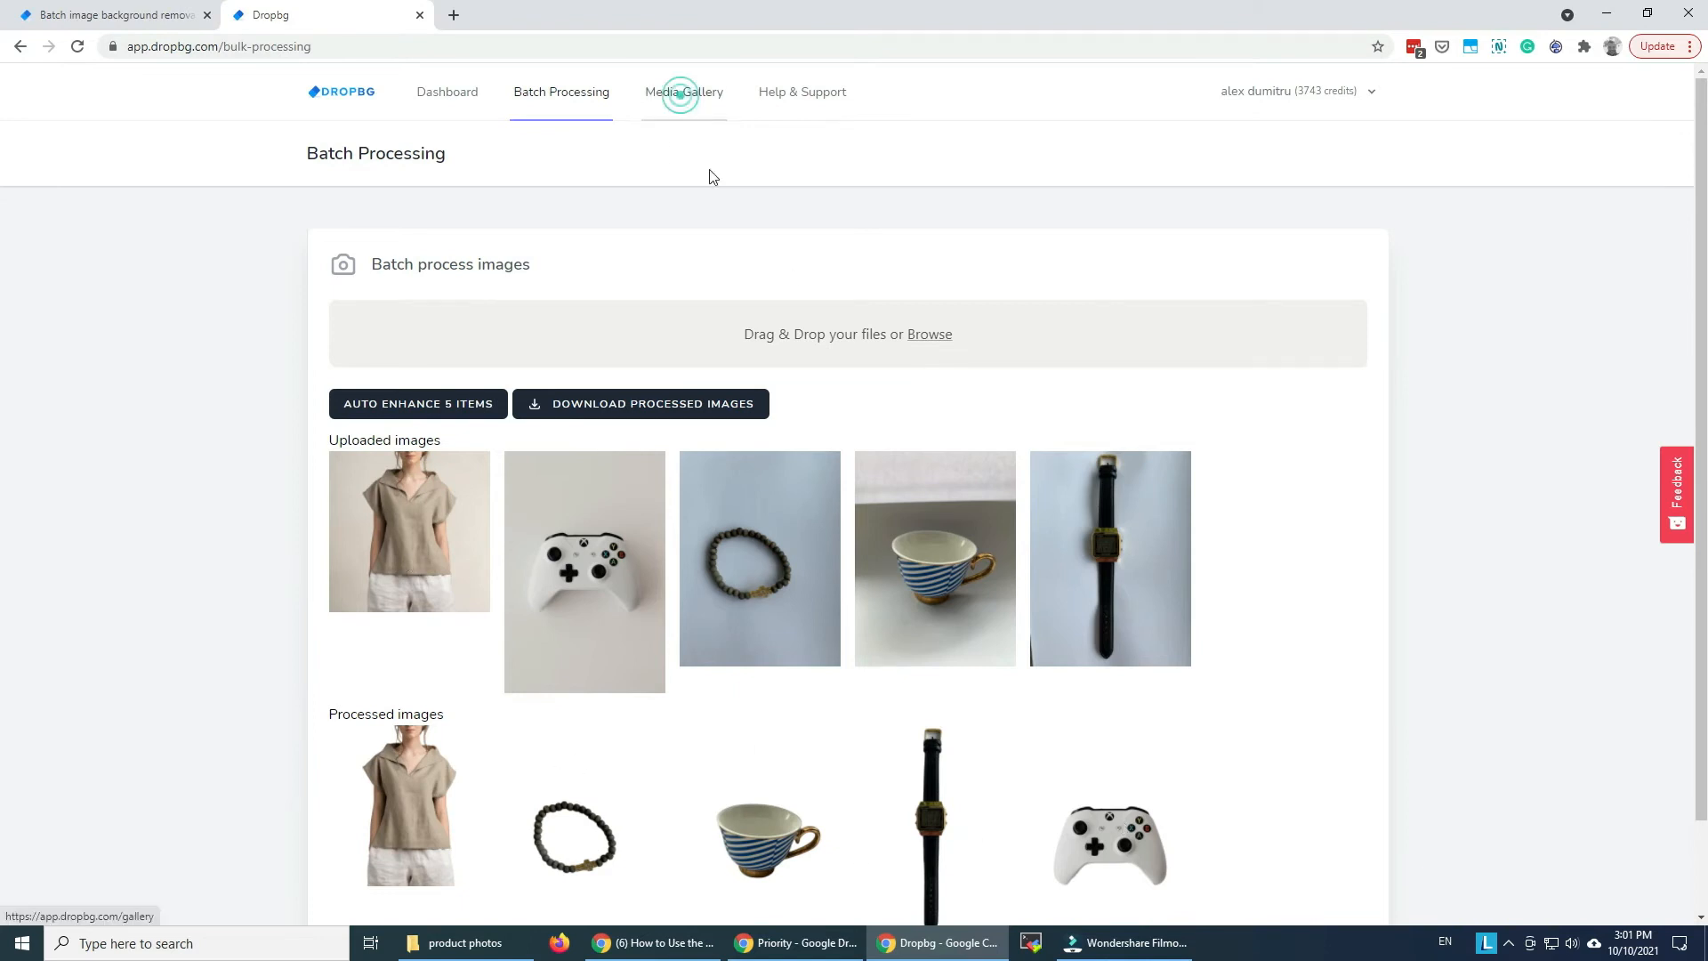
pyautogui.click(684, 92)
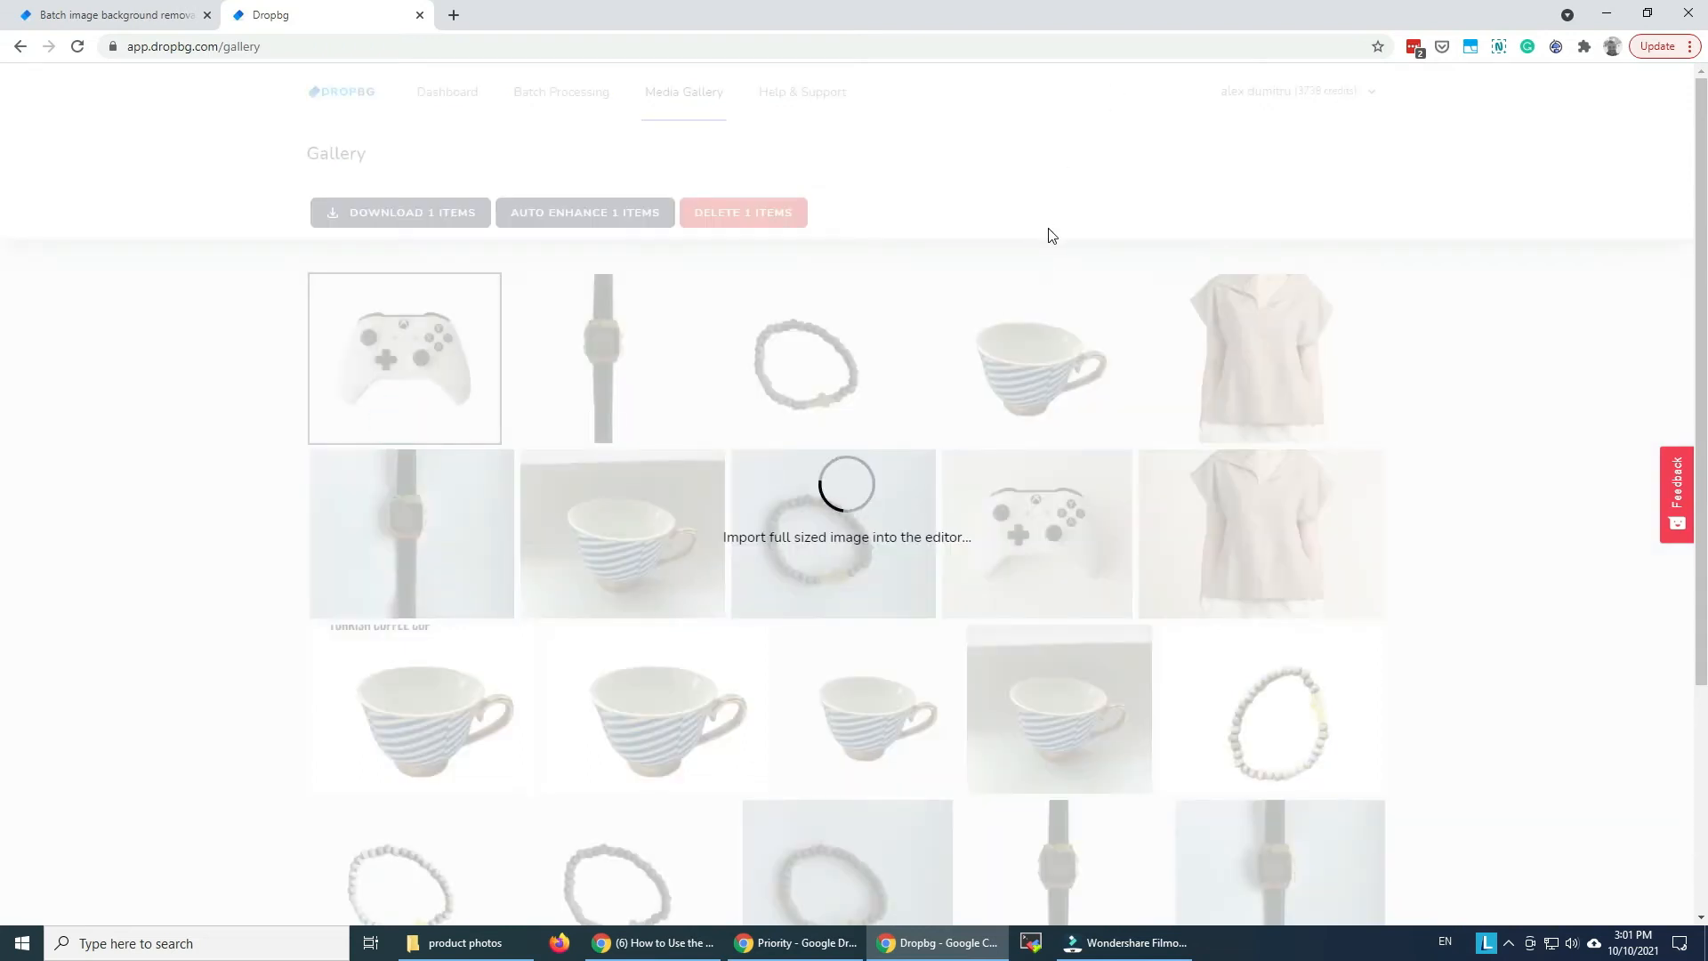
pyautogui.click(404, 358)
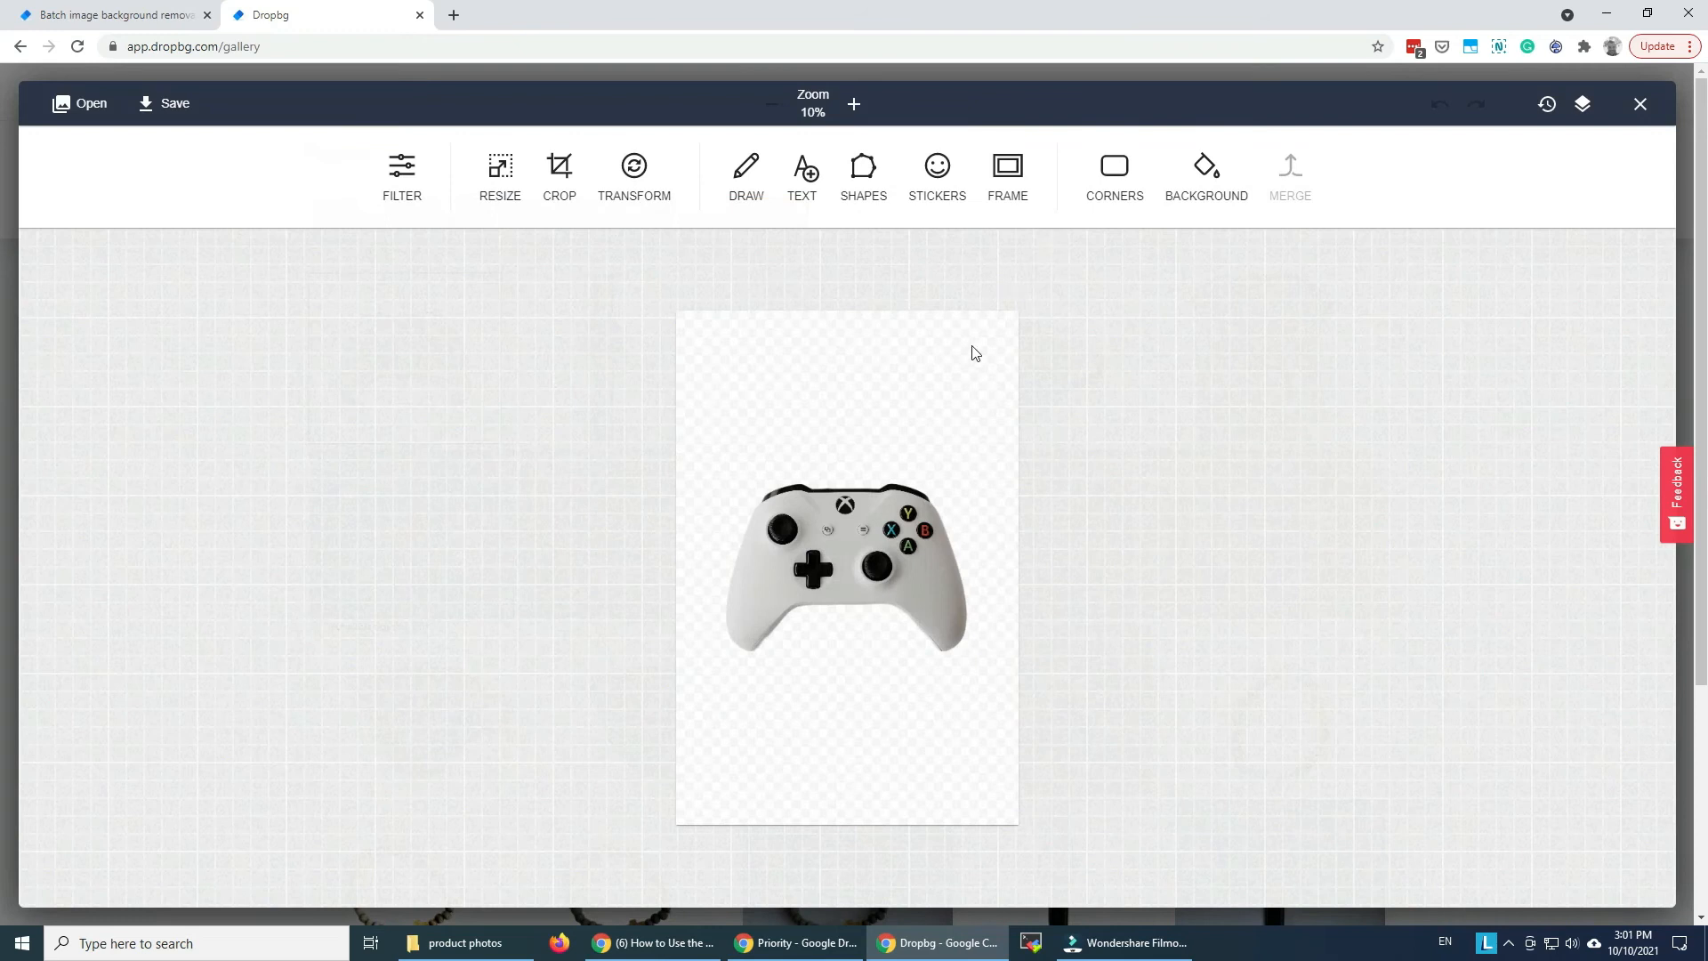
# Set the canvas background to orange after trying white
pyautogui.click(1205, 175)
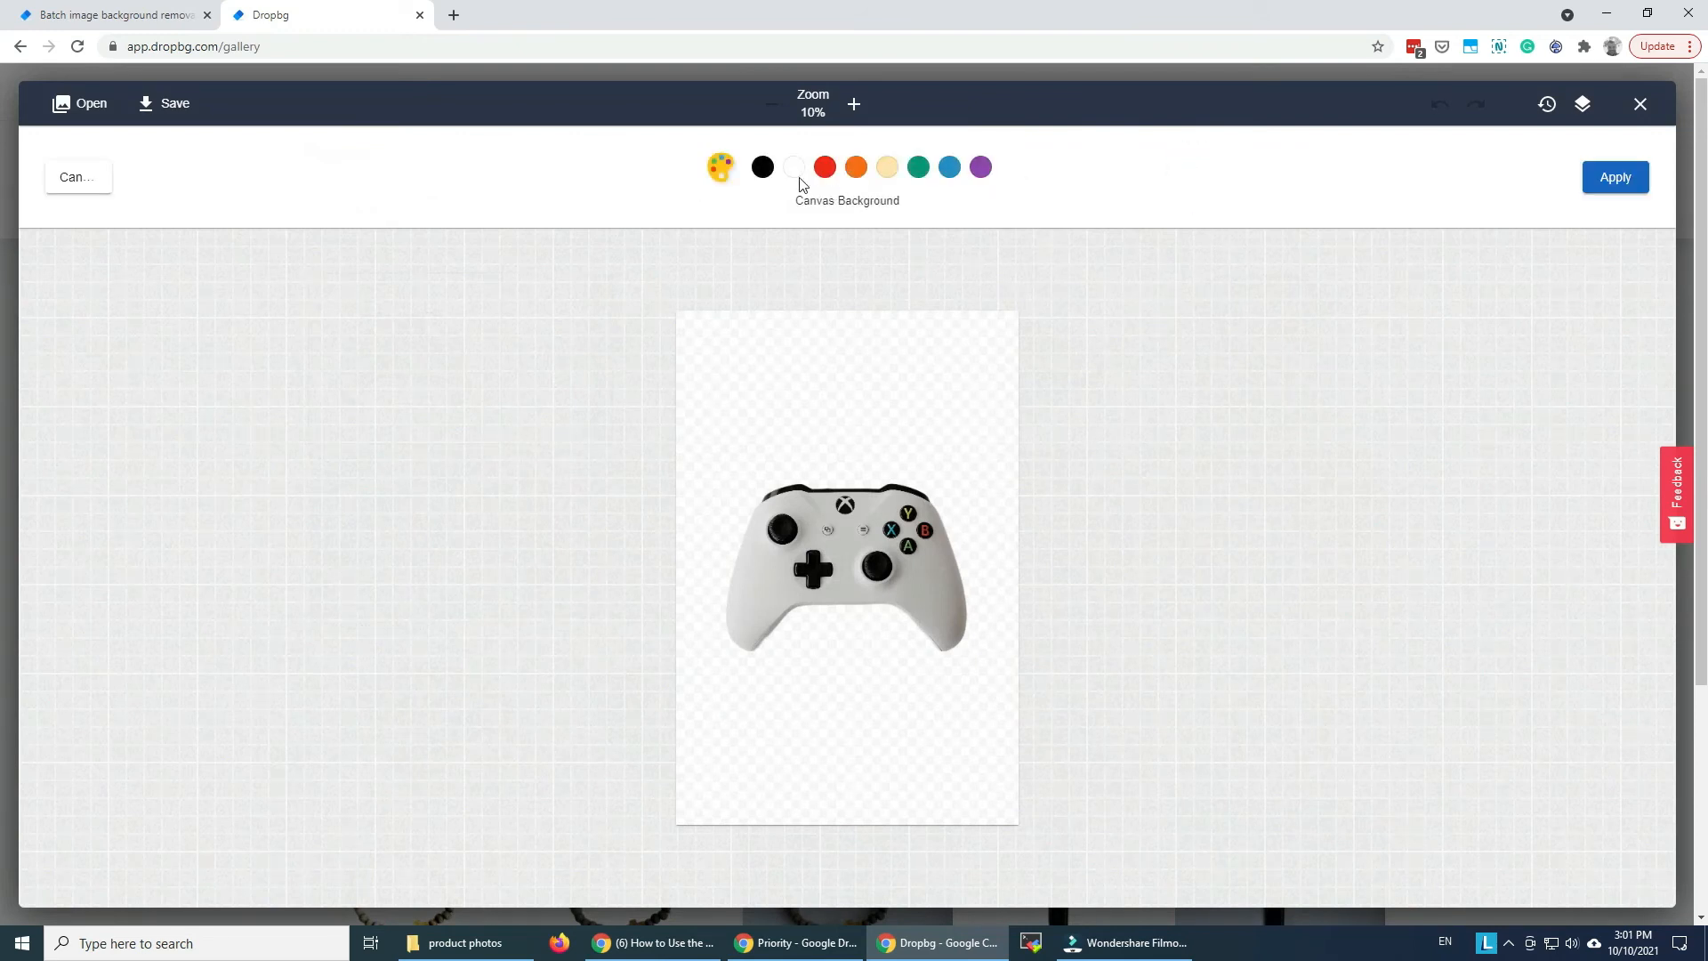
pyautogui.click(794, 166)
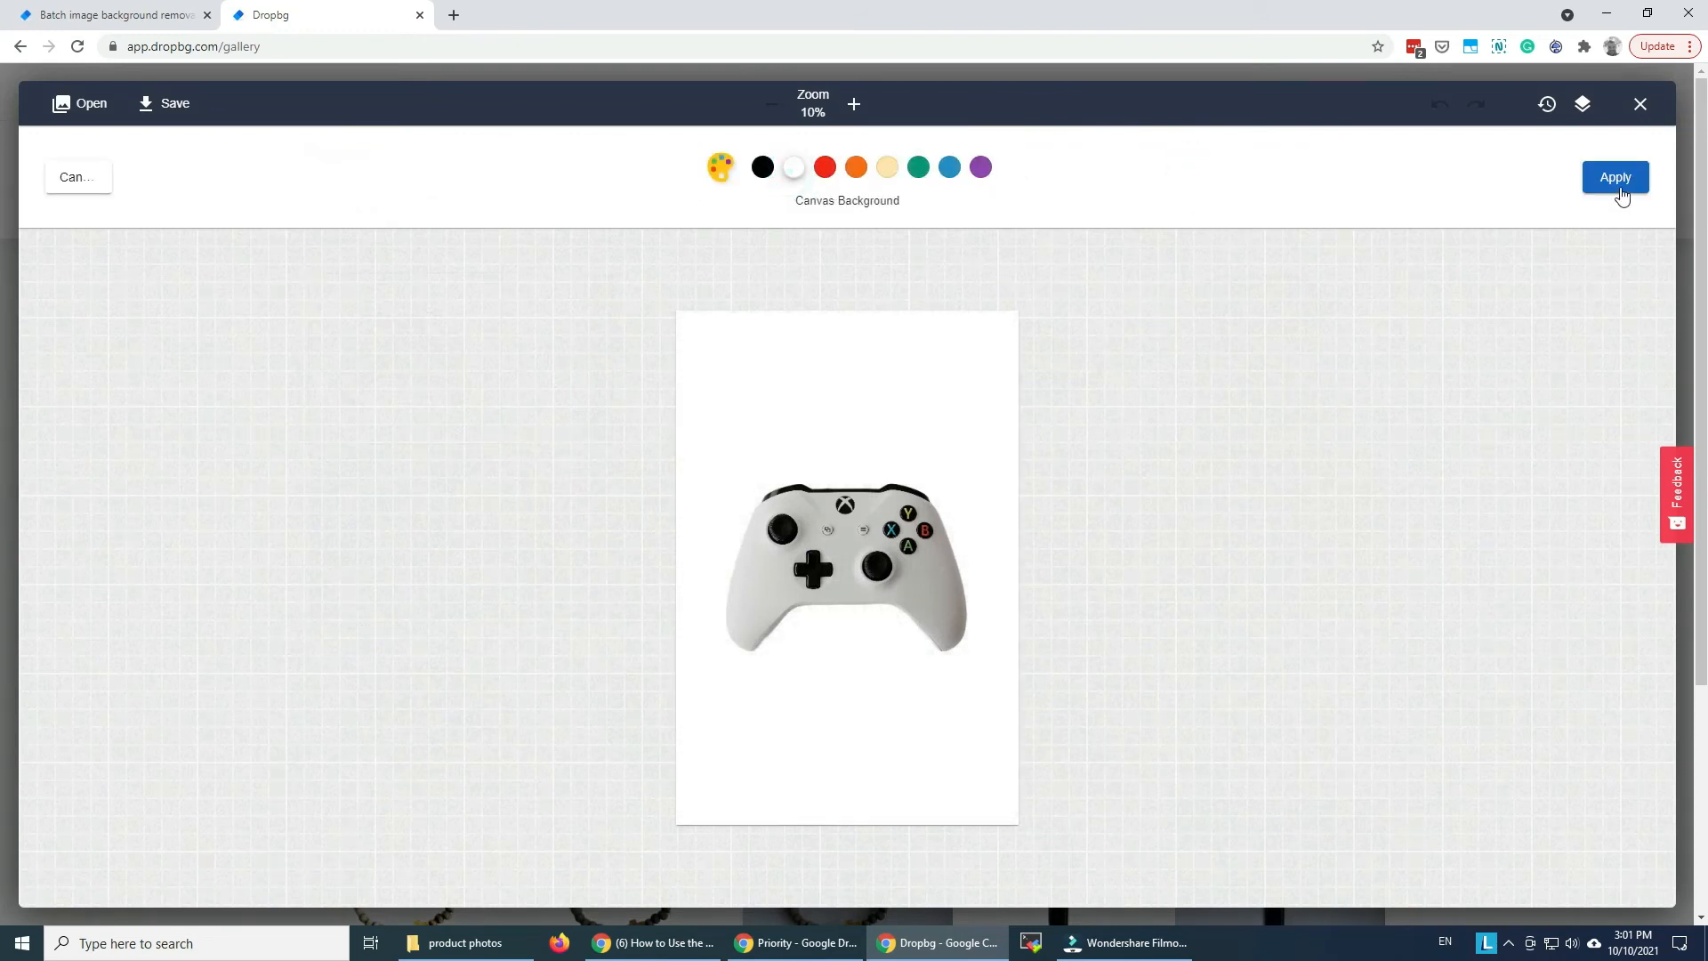
pyautogui.click(855, 167)
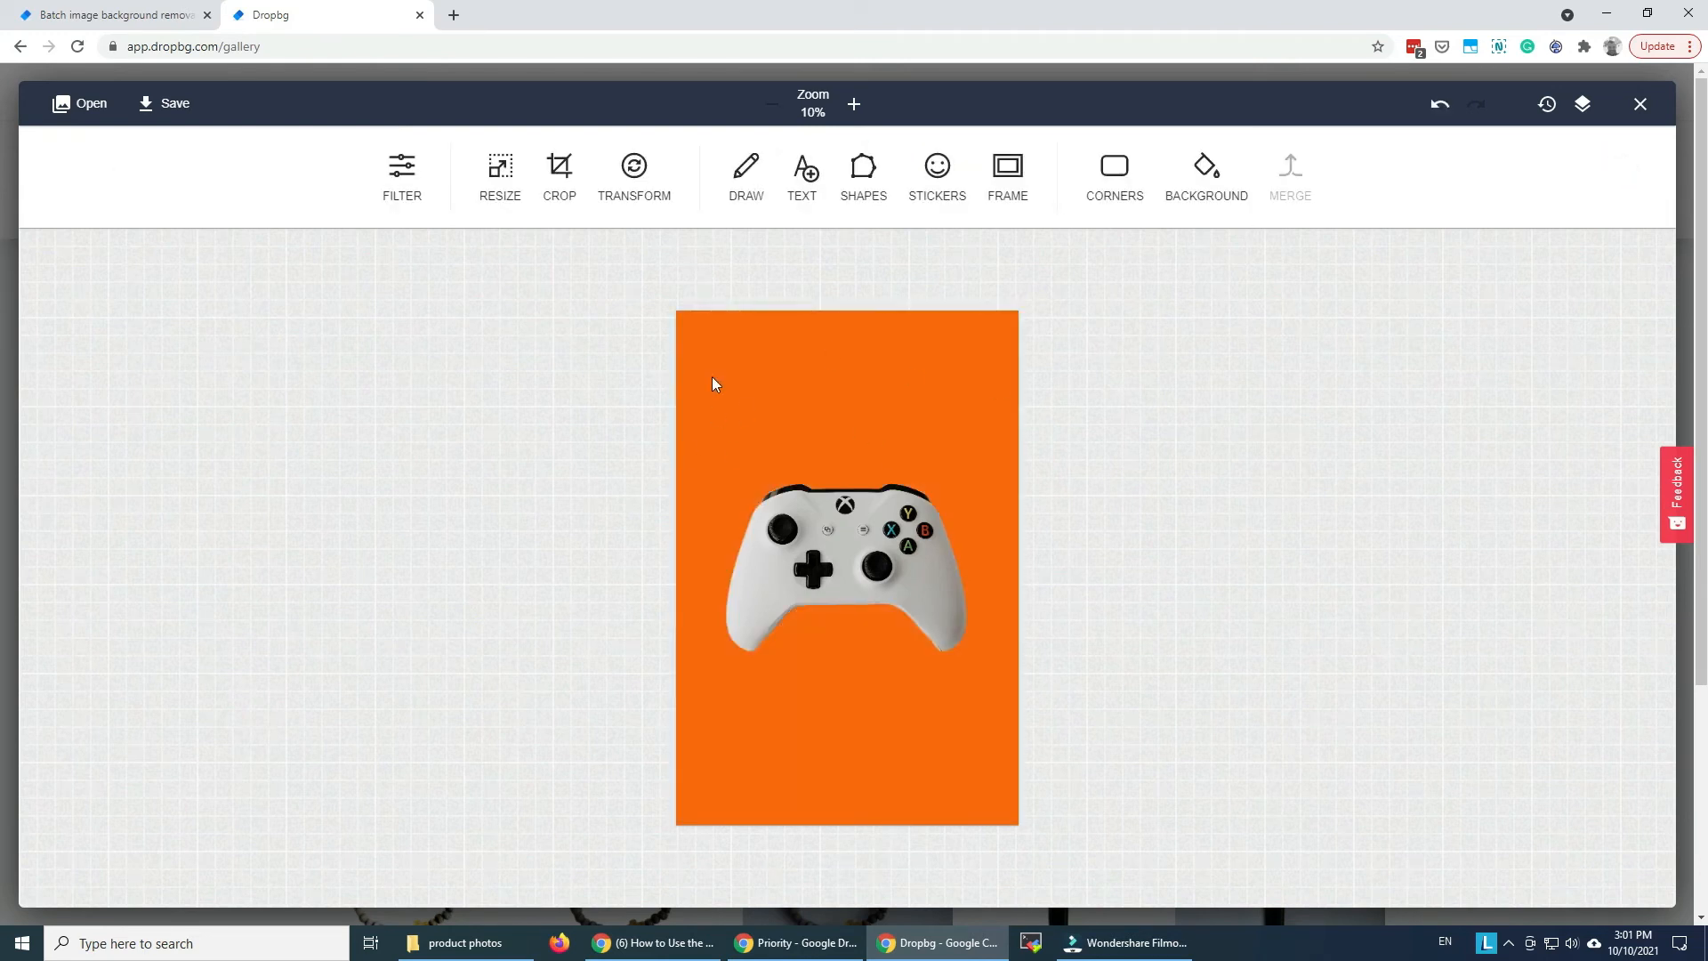
pyautogui.click(558, 174)
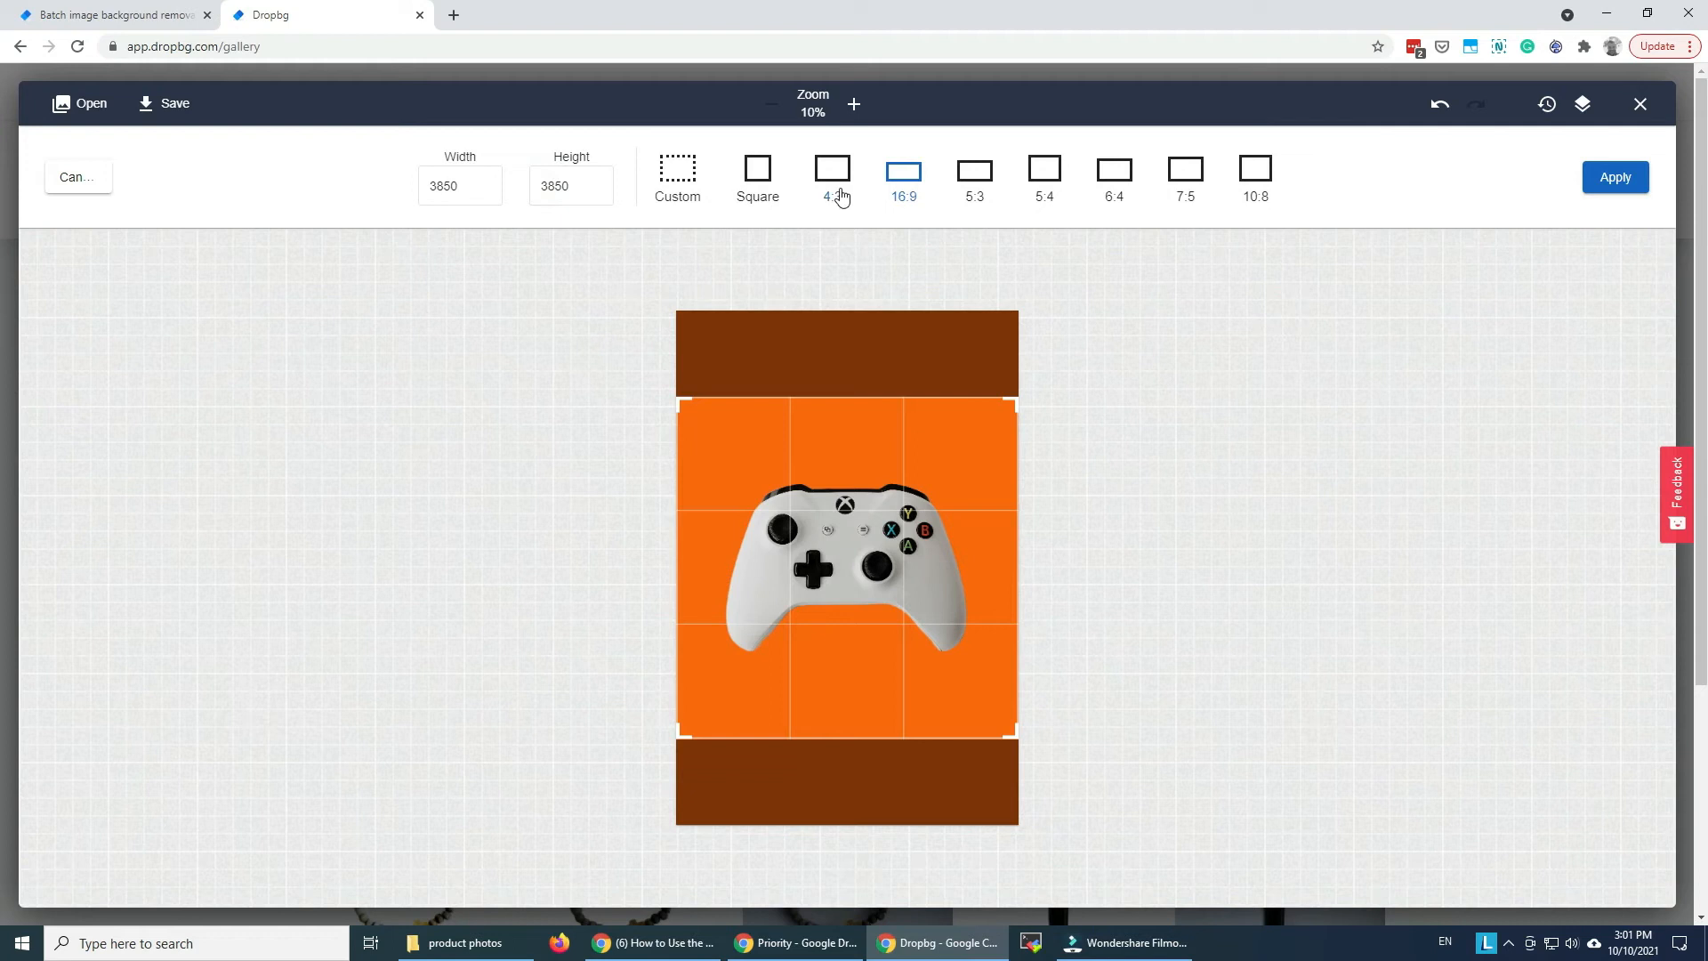
# Try a 5:3 crop ratio, then switch to a square crop
pyautogui.click(972, 169)
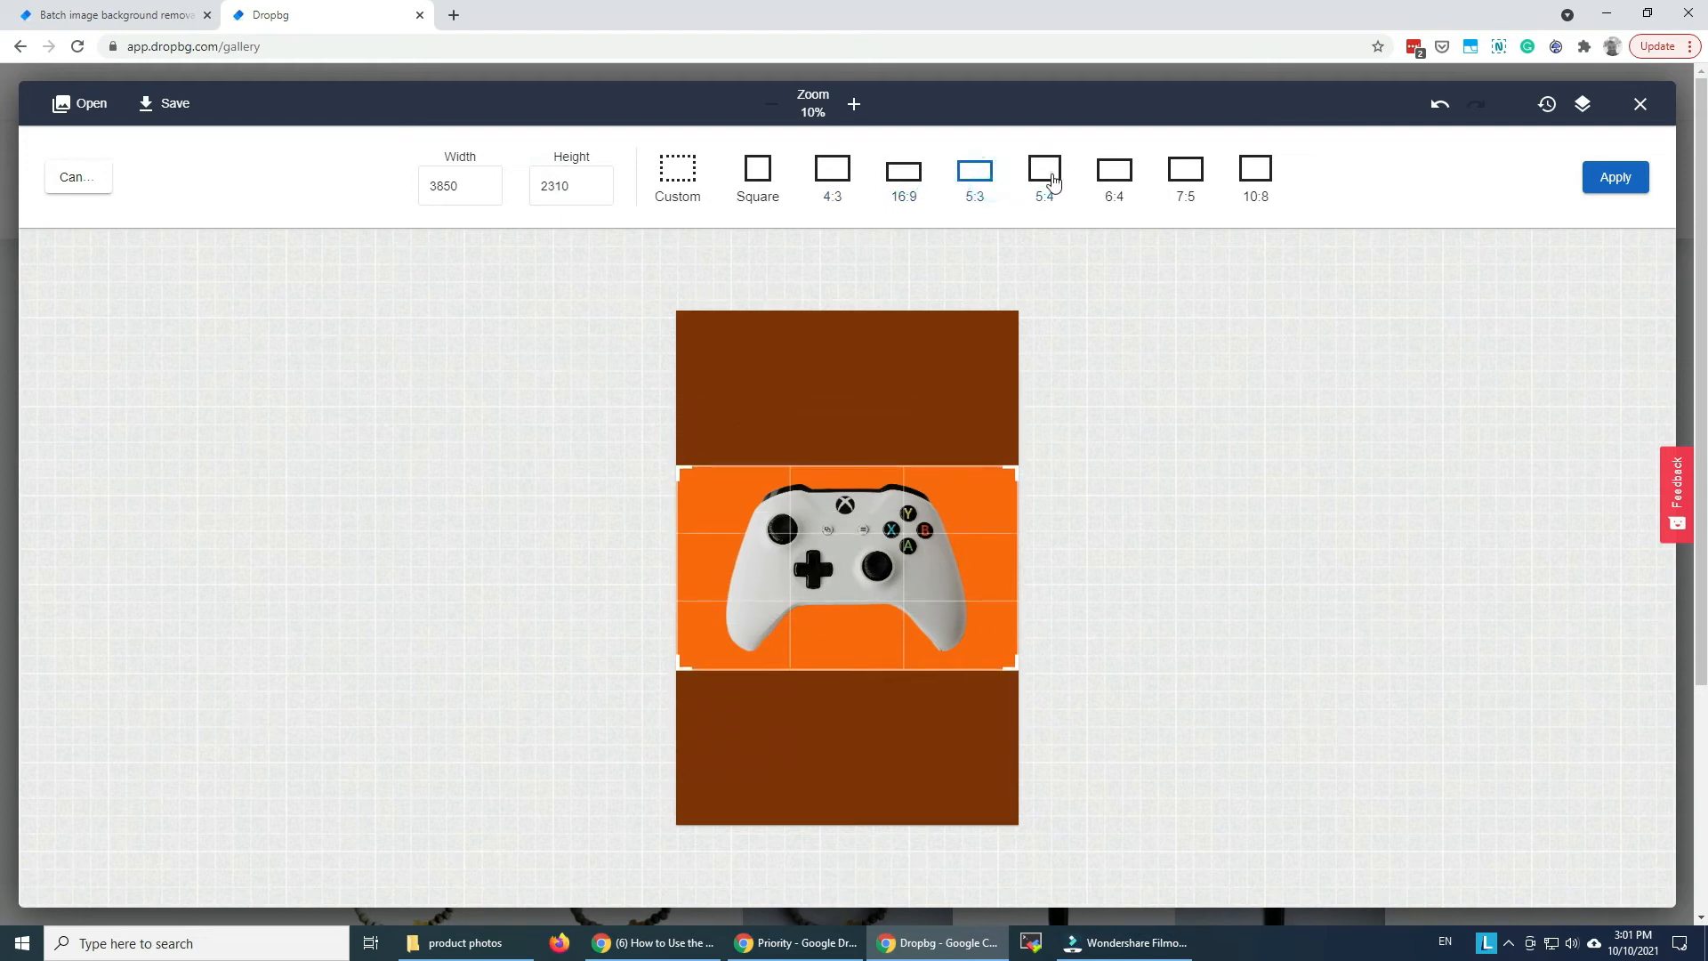
pyautogui.click(756, 168)
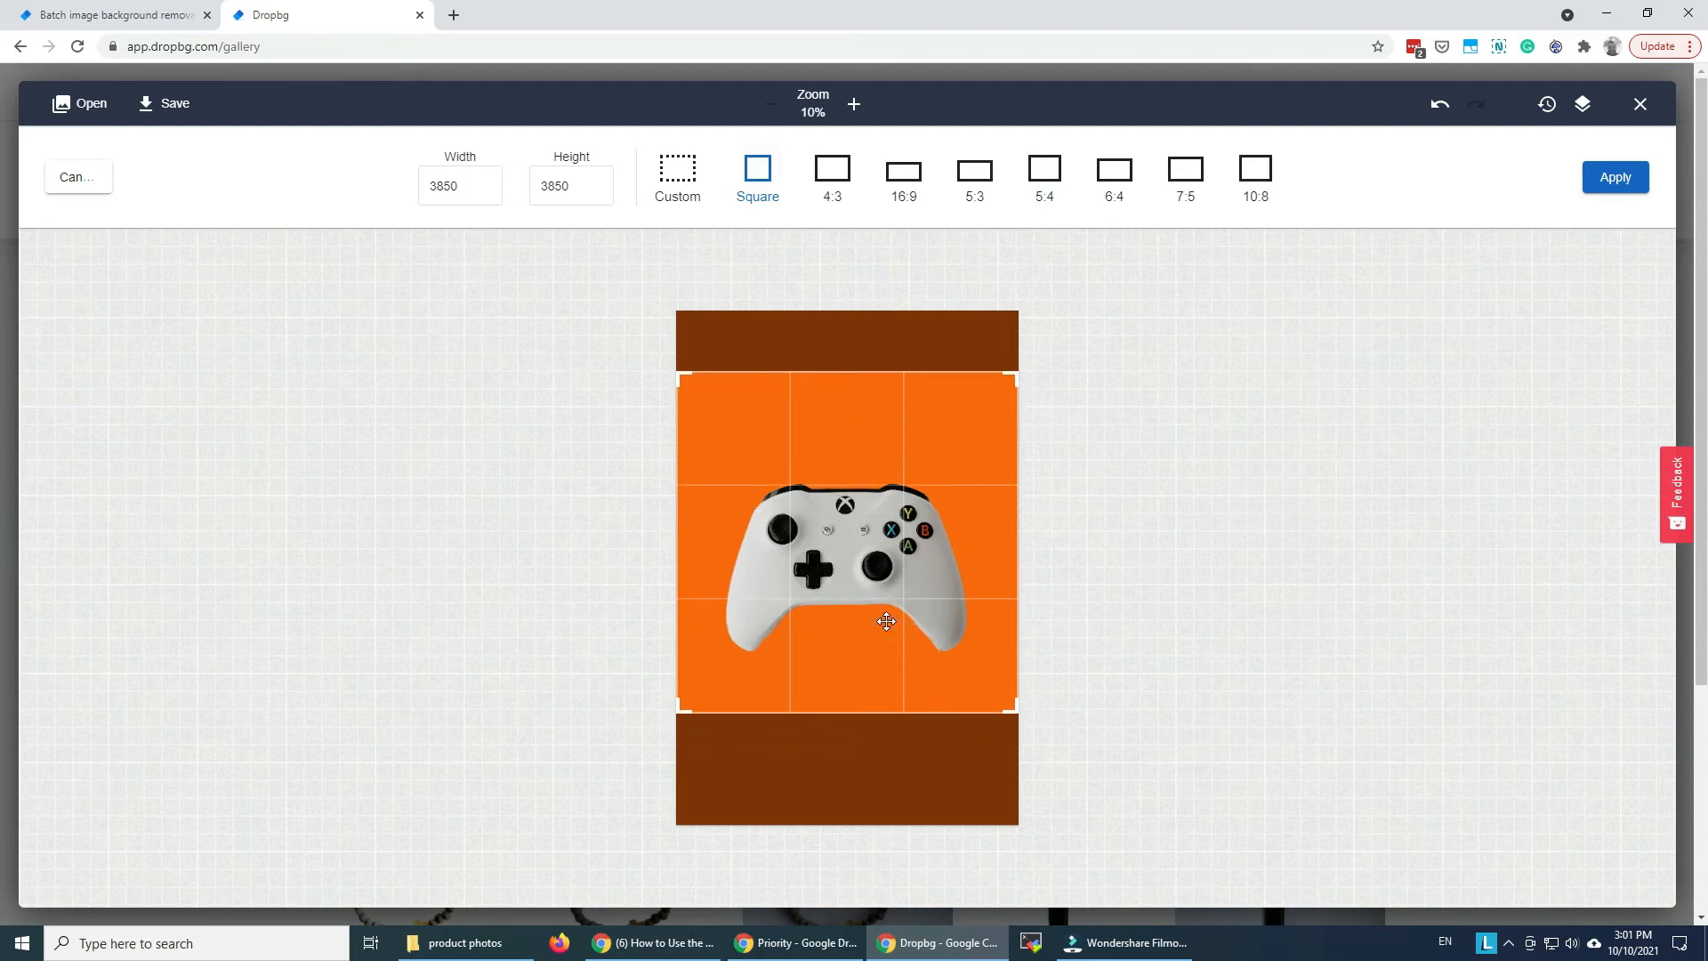
pyautogui.moveTo(875, 330)
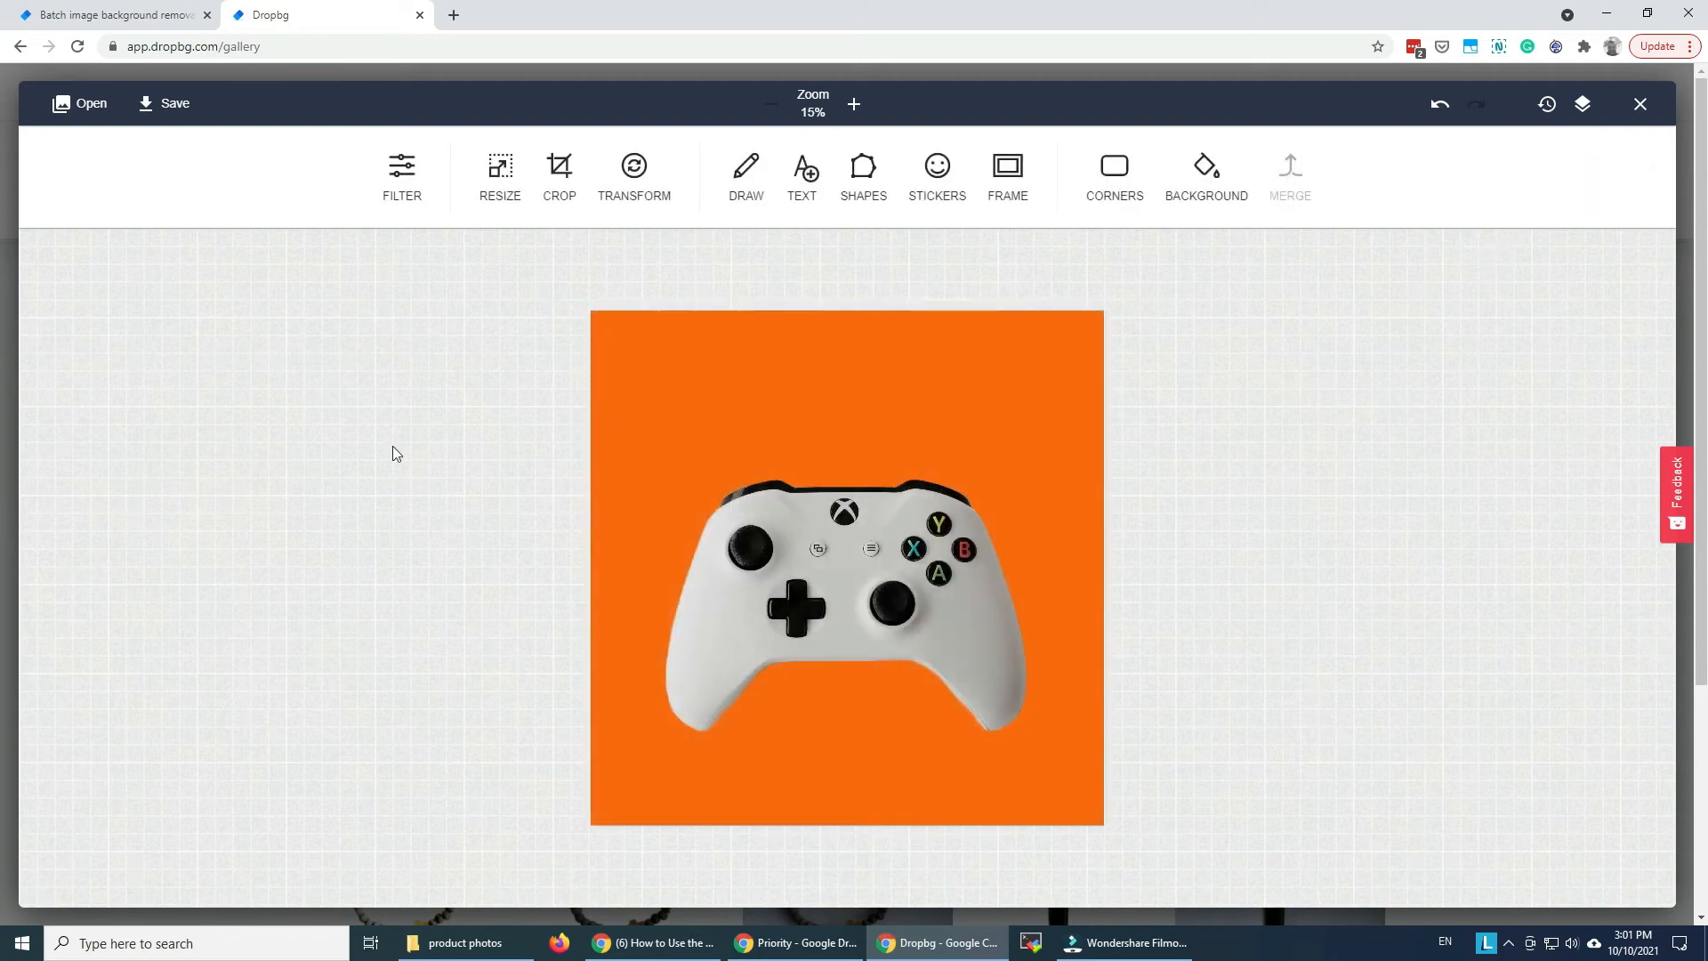
# Add a black Bebas Neue 'PS 4 CONTROLLER' heading at the top, size 126
pyautogui.click(801, 175)
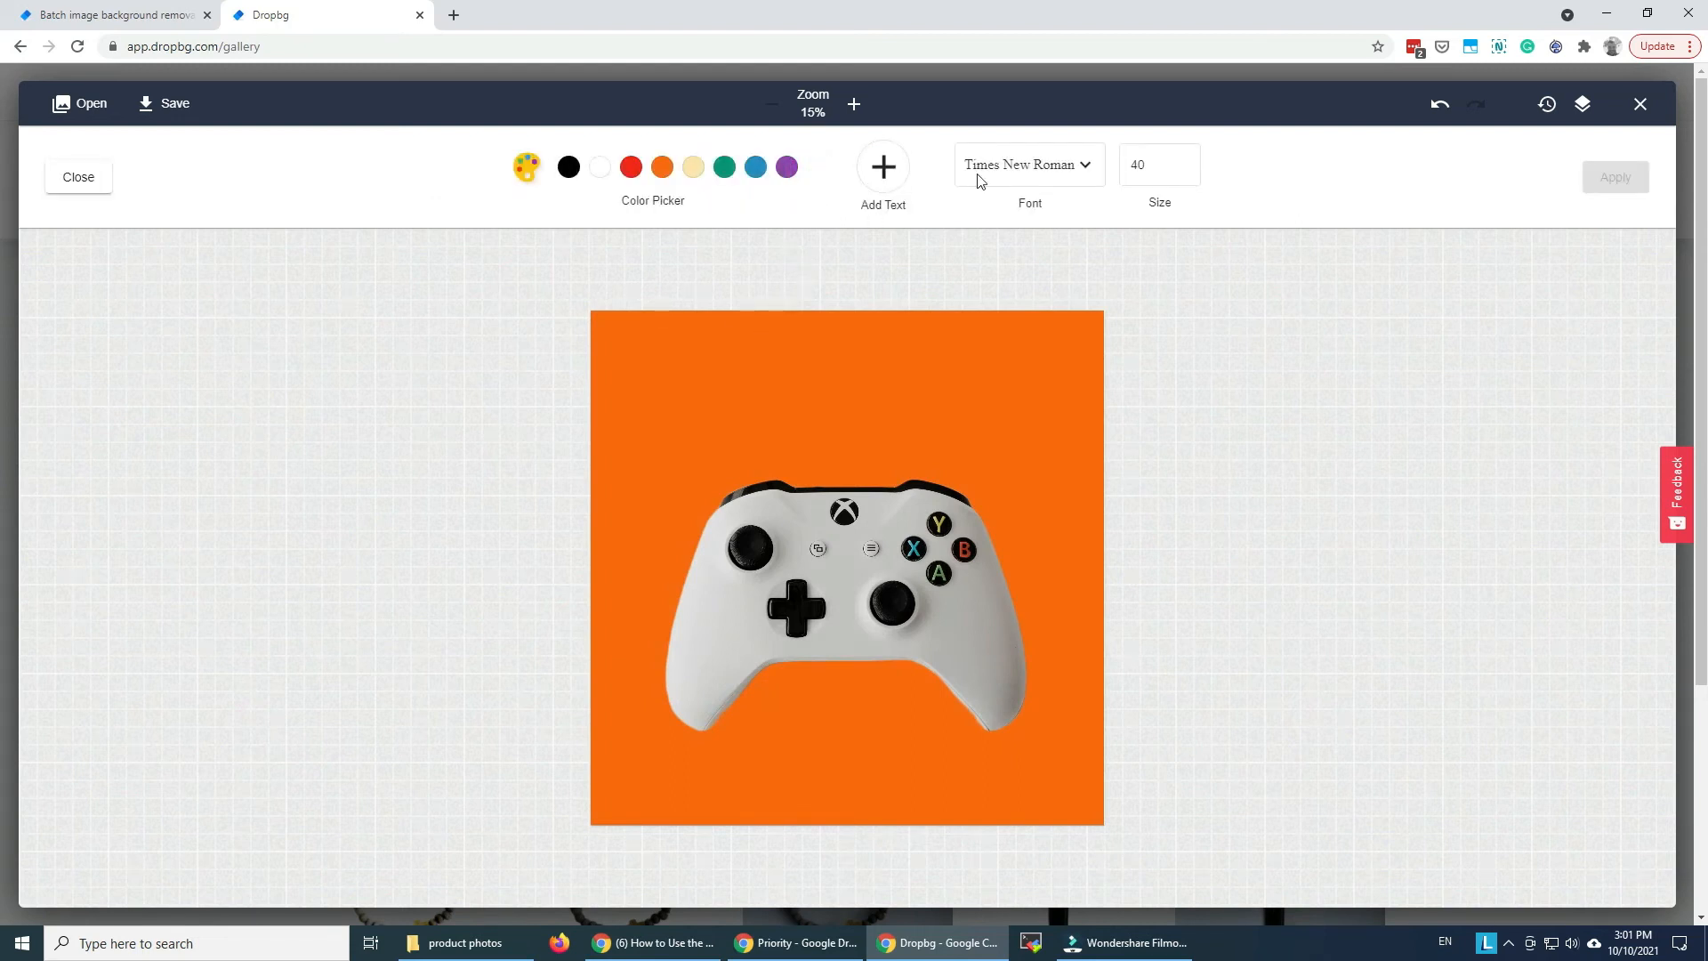
pyautogui.click(1027, 164)
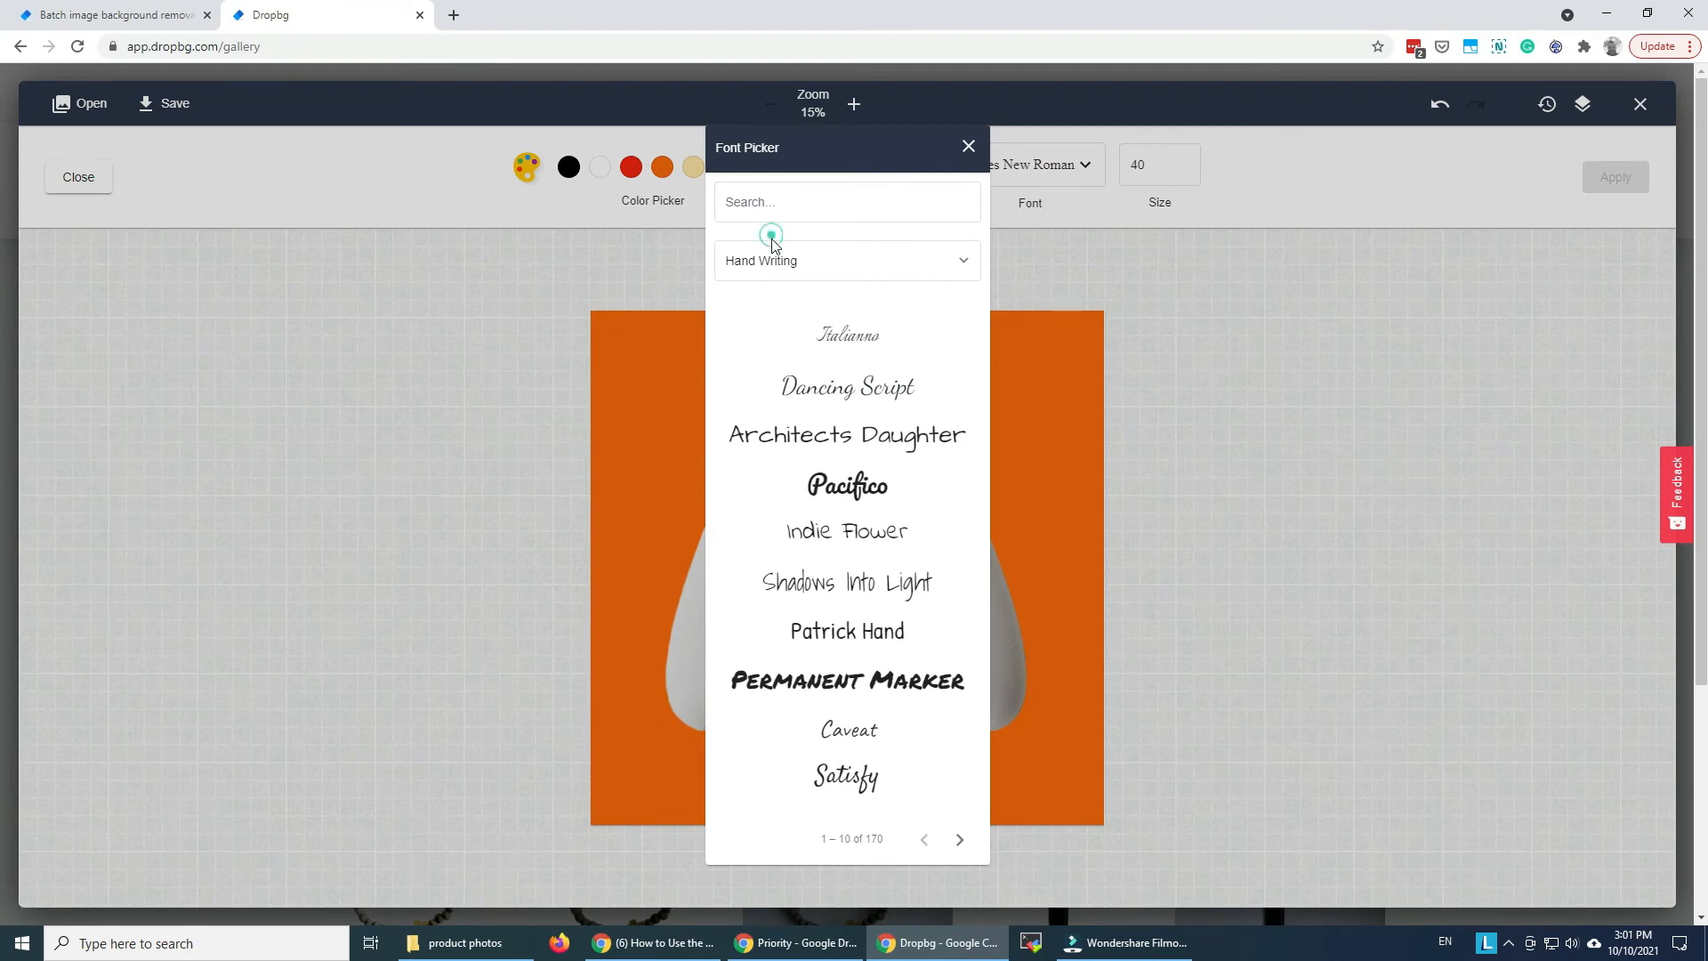
pyautogui.click(846, 261)
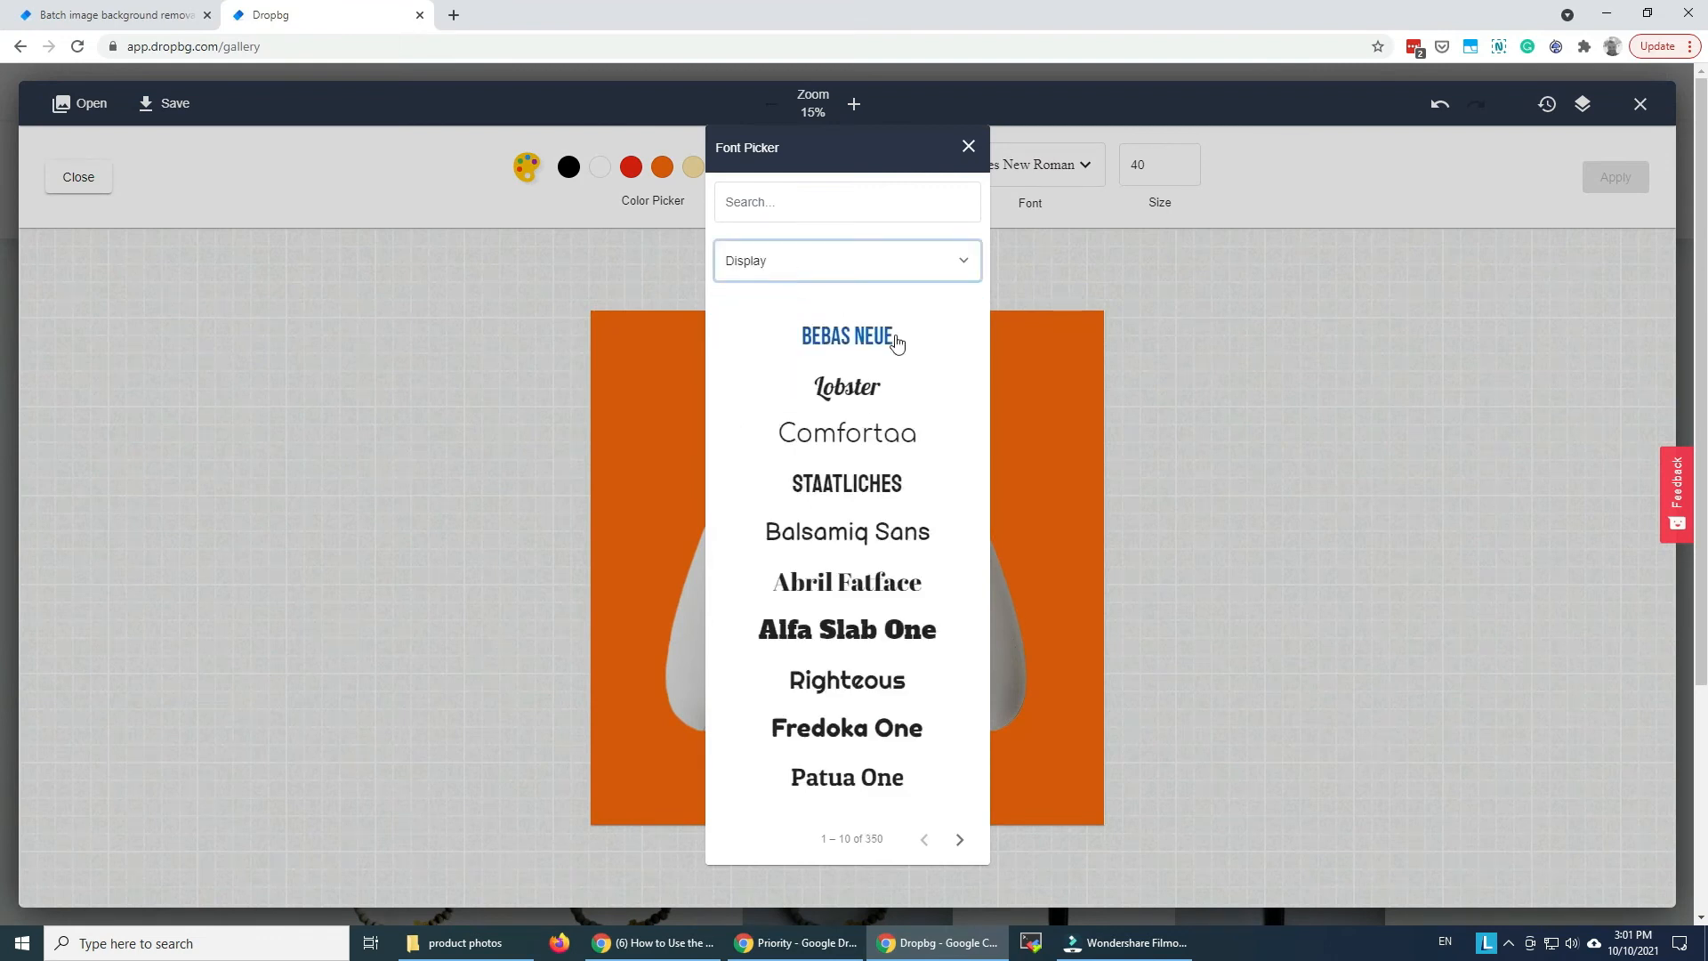
pyautogui.click(846, 335)
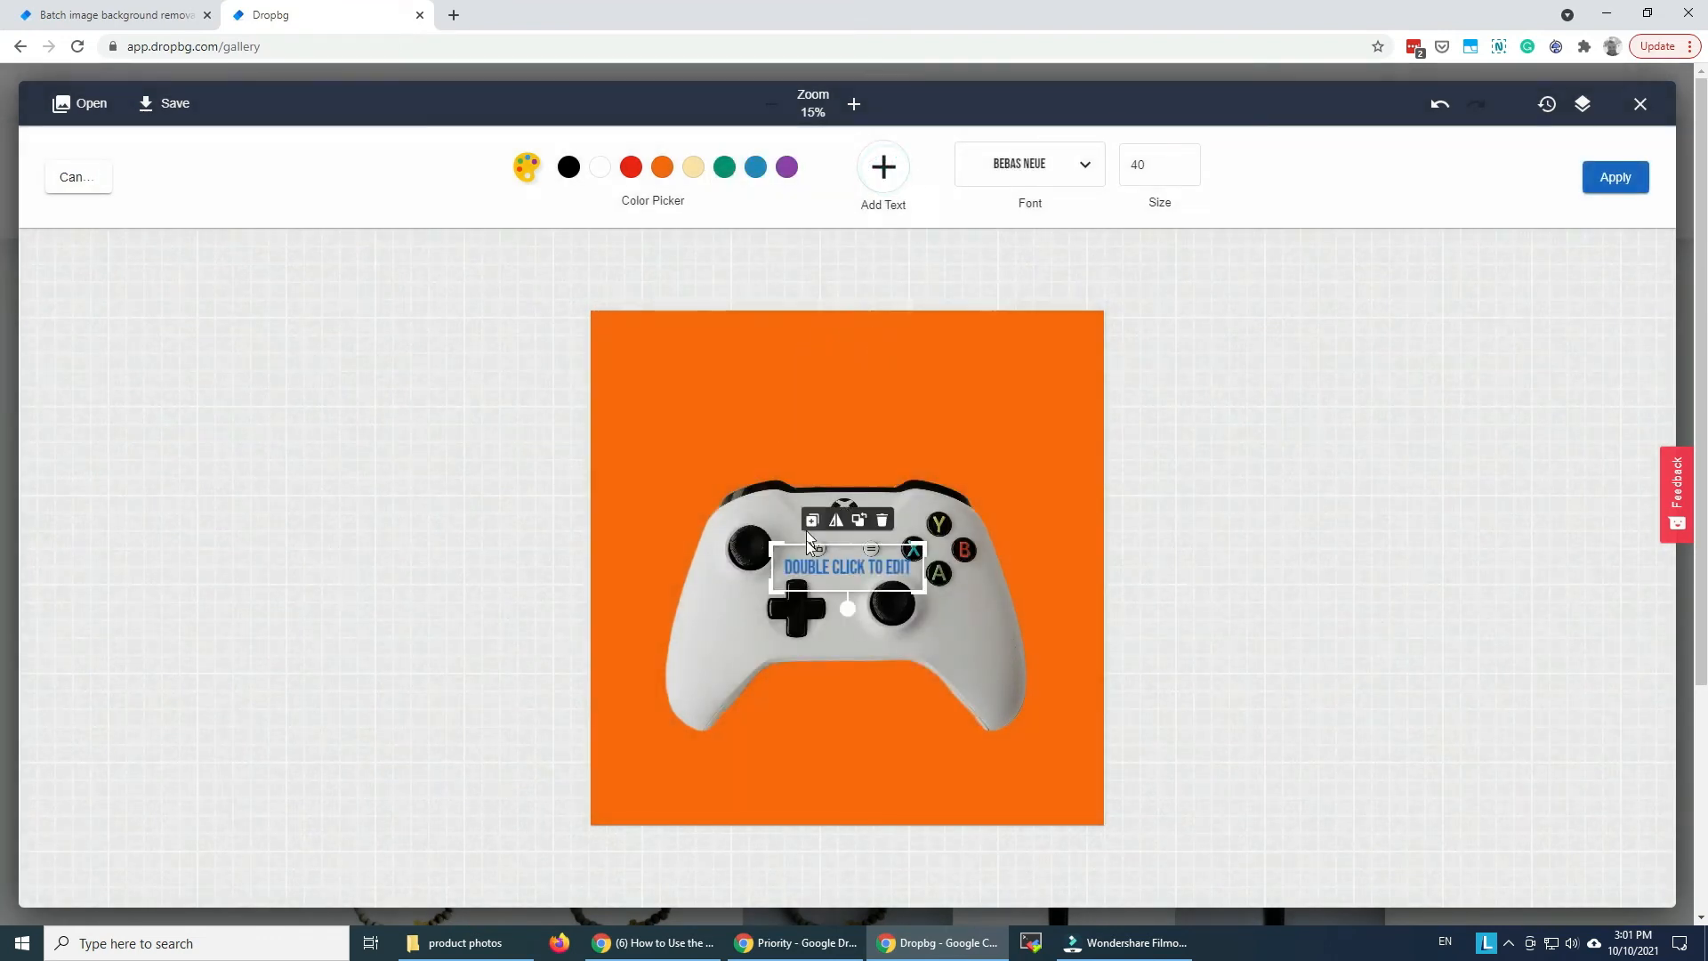
pyautogui.moveTo(847, 567); pyautogui.dragTo(848, 376)
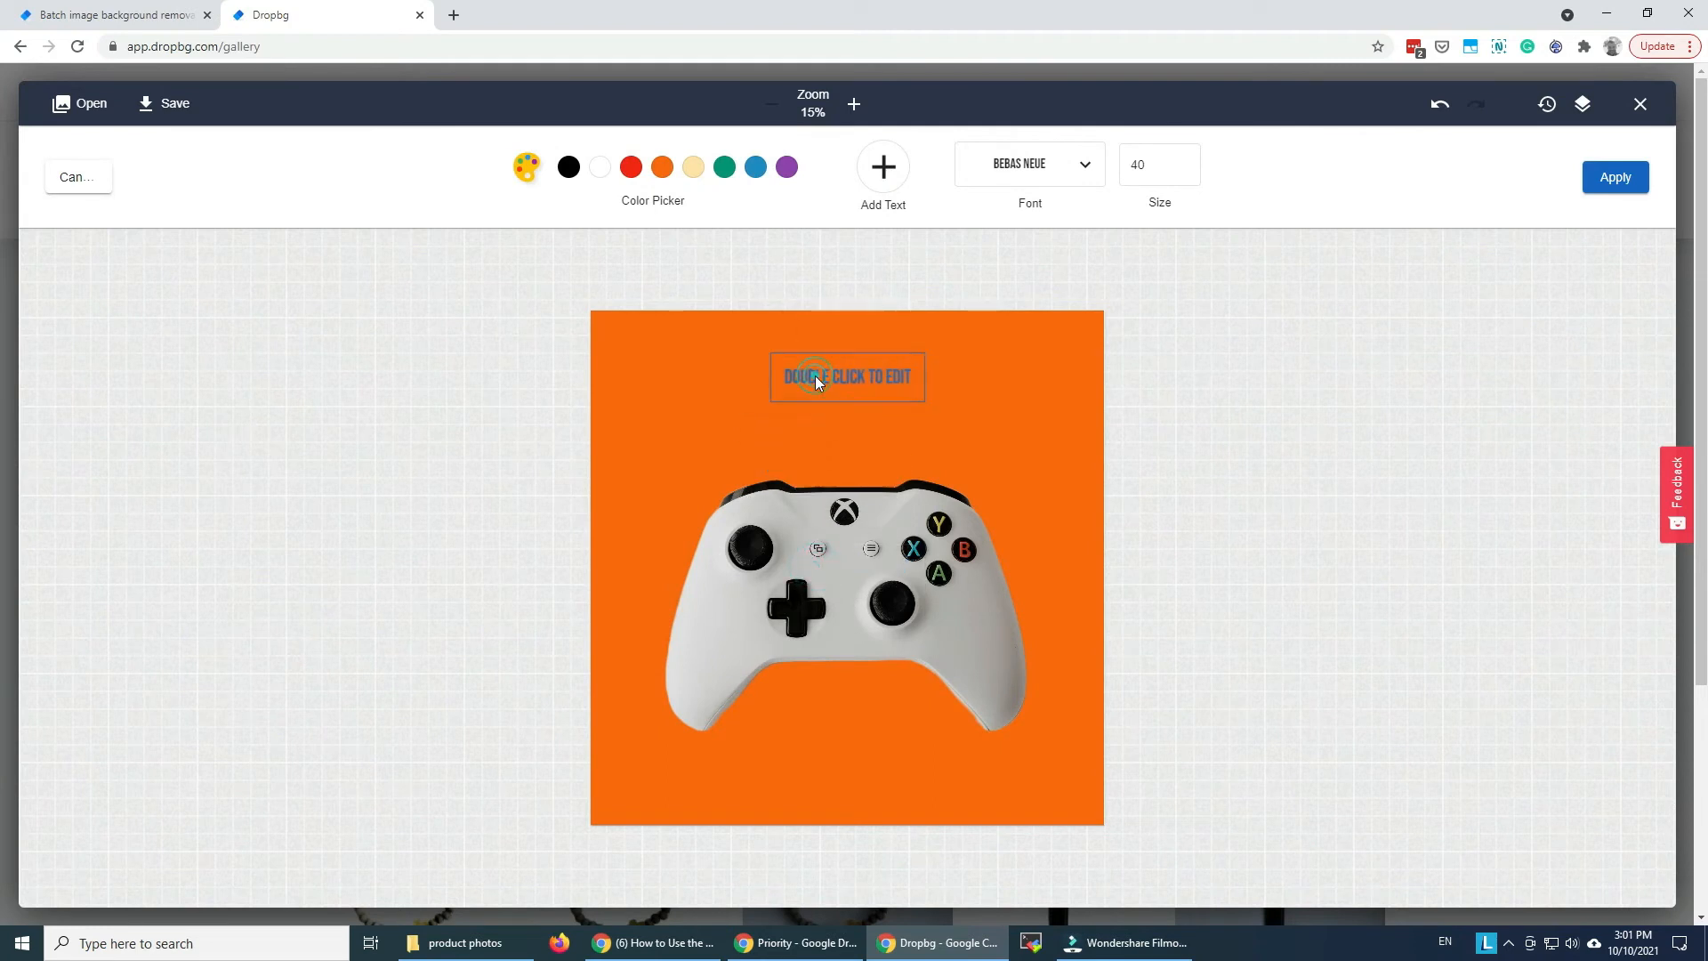
pyautogui.doubleClick(846, 376)
pyautogui.write('PS 4 CONTROLLER')
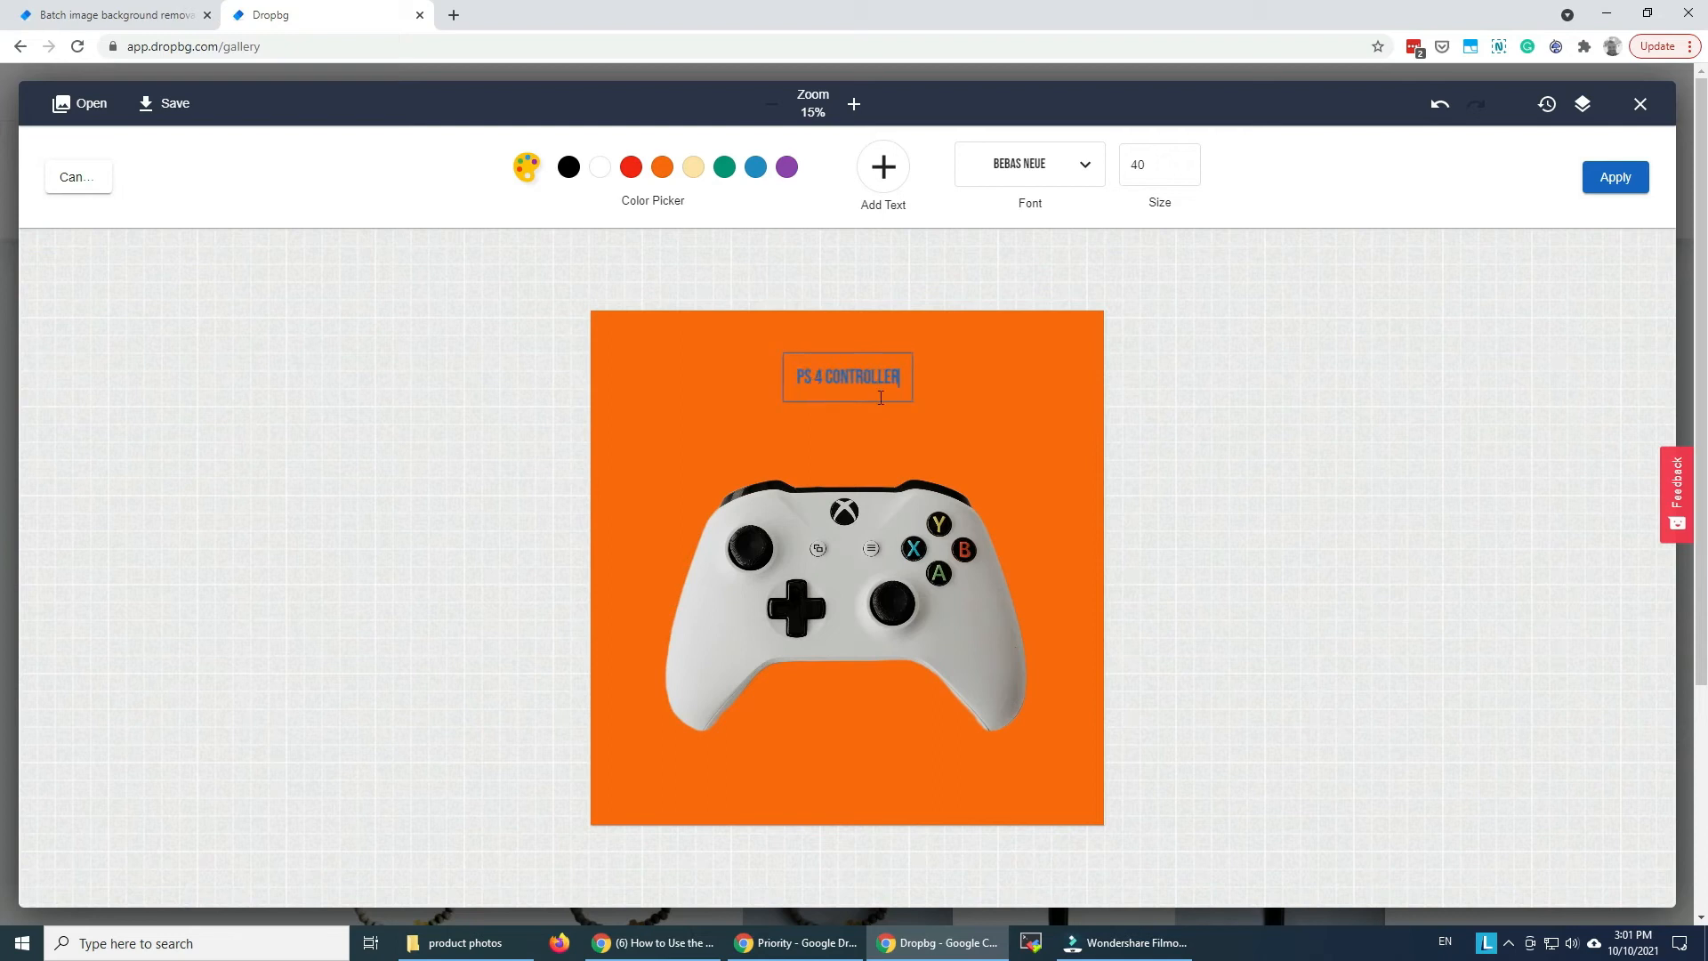
pyautogui.click(567, 166)
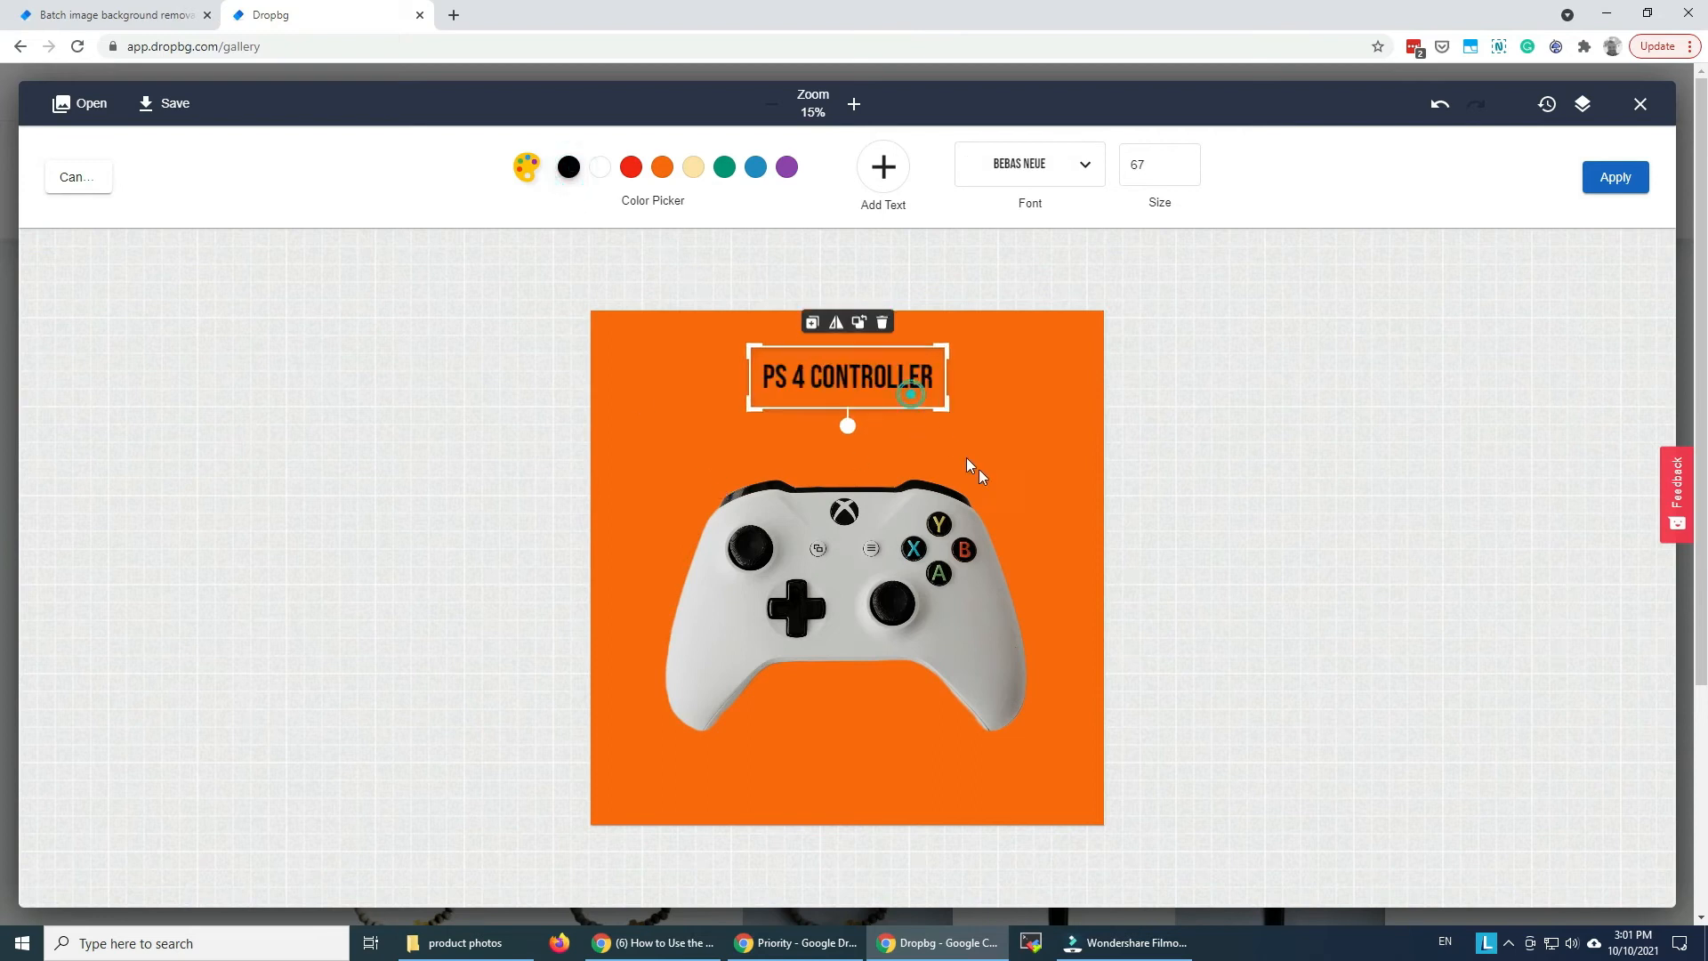
pyautogui.write('126')
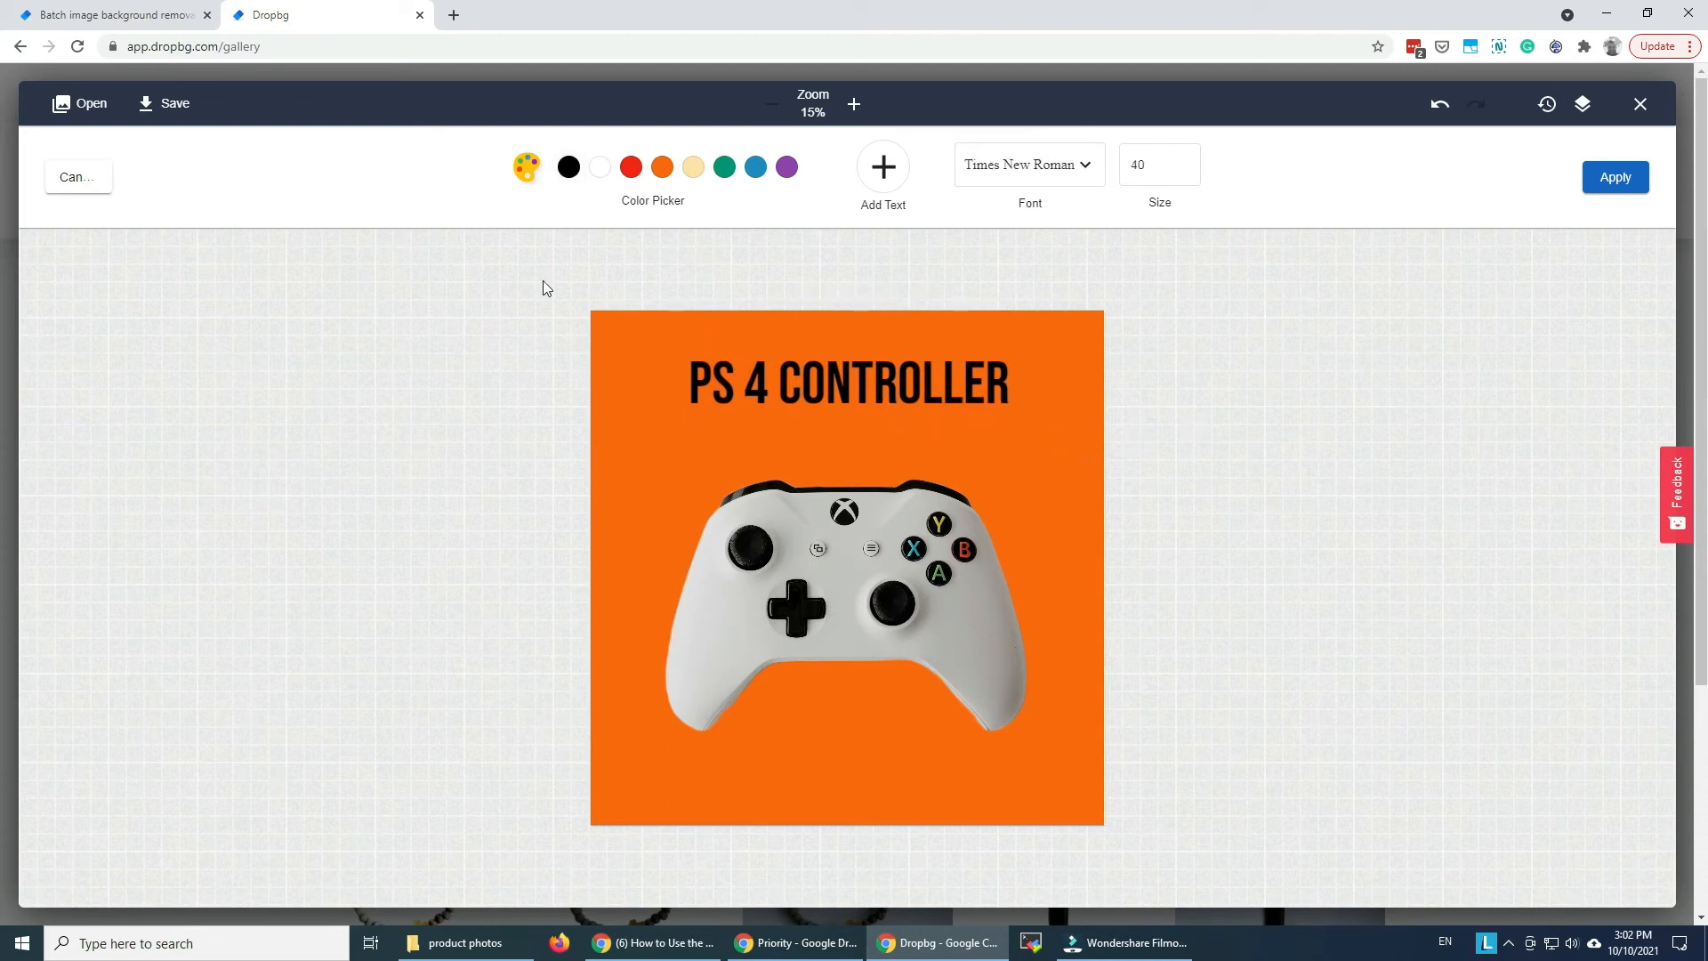
# Add a second text element for 30% OFF, entering 109, and move it lower on the image
pyautogui.click(882, 166)
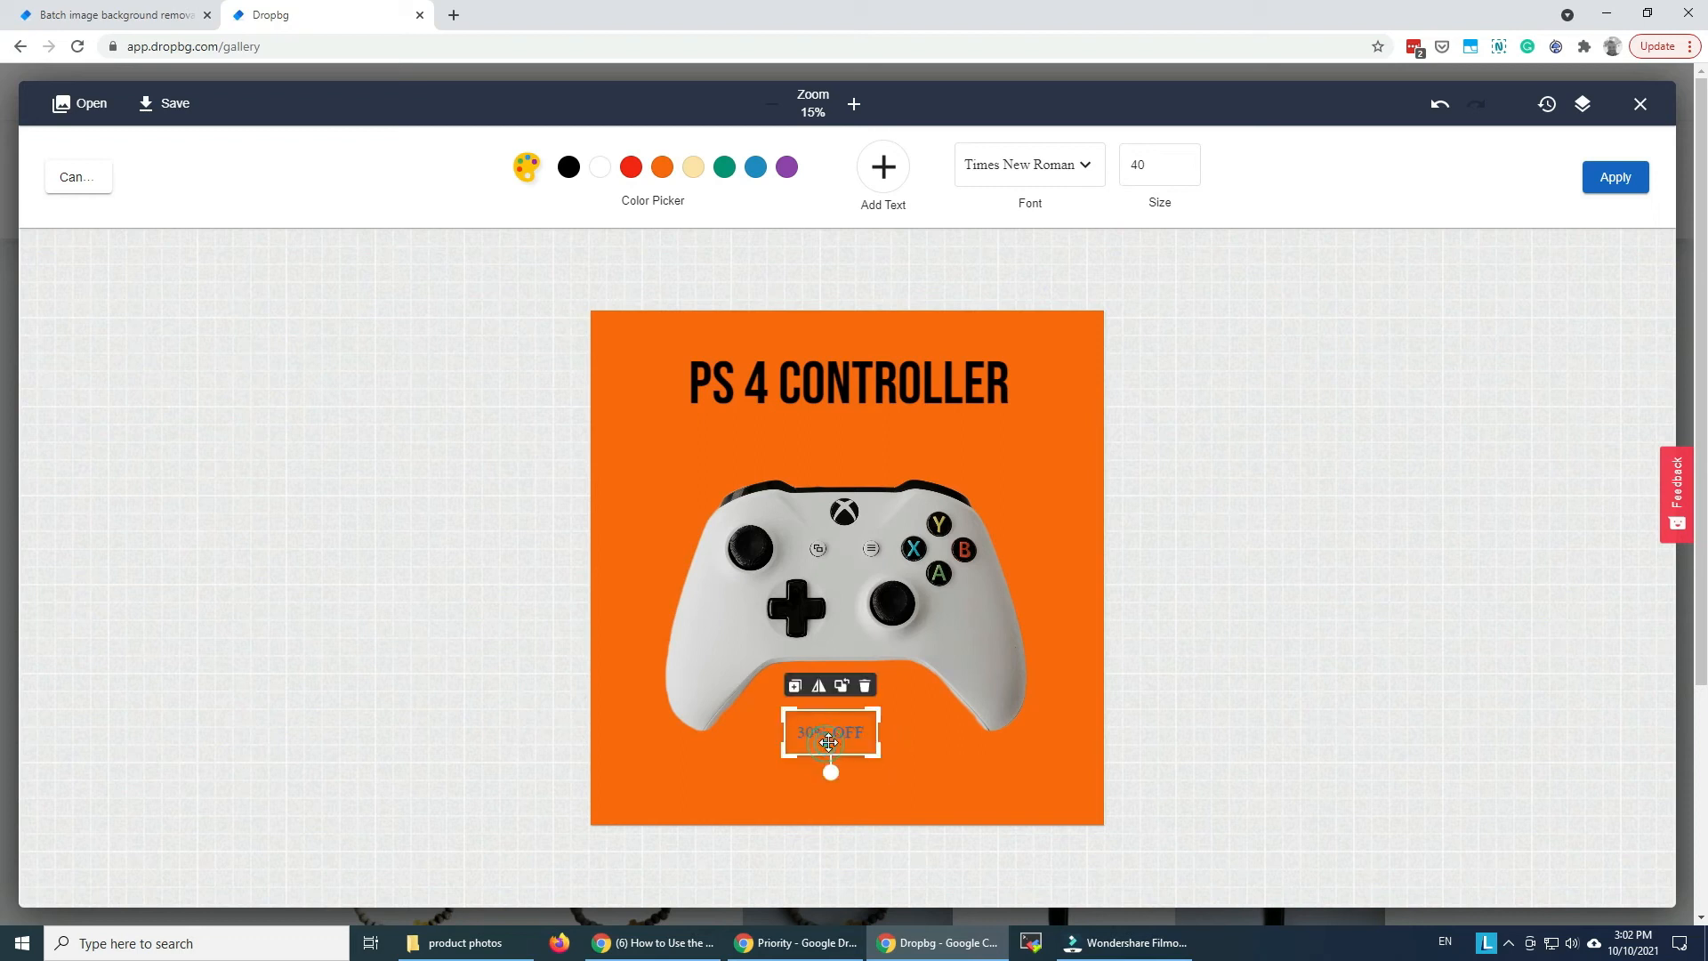
pyautogui.write('109')
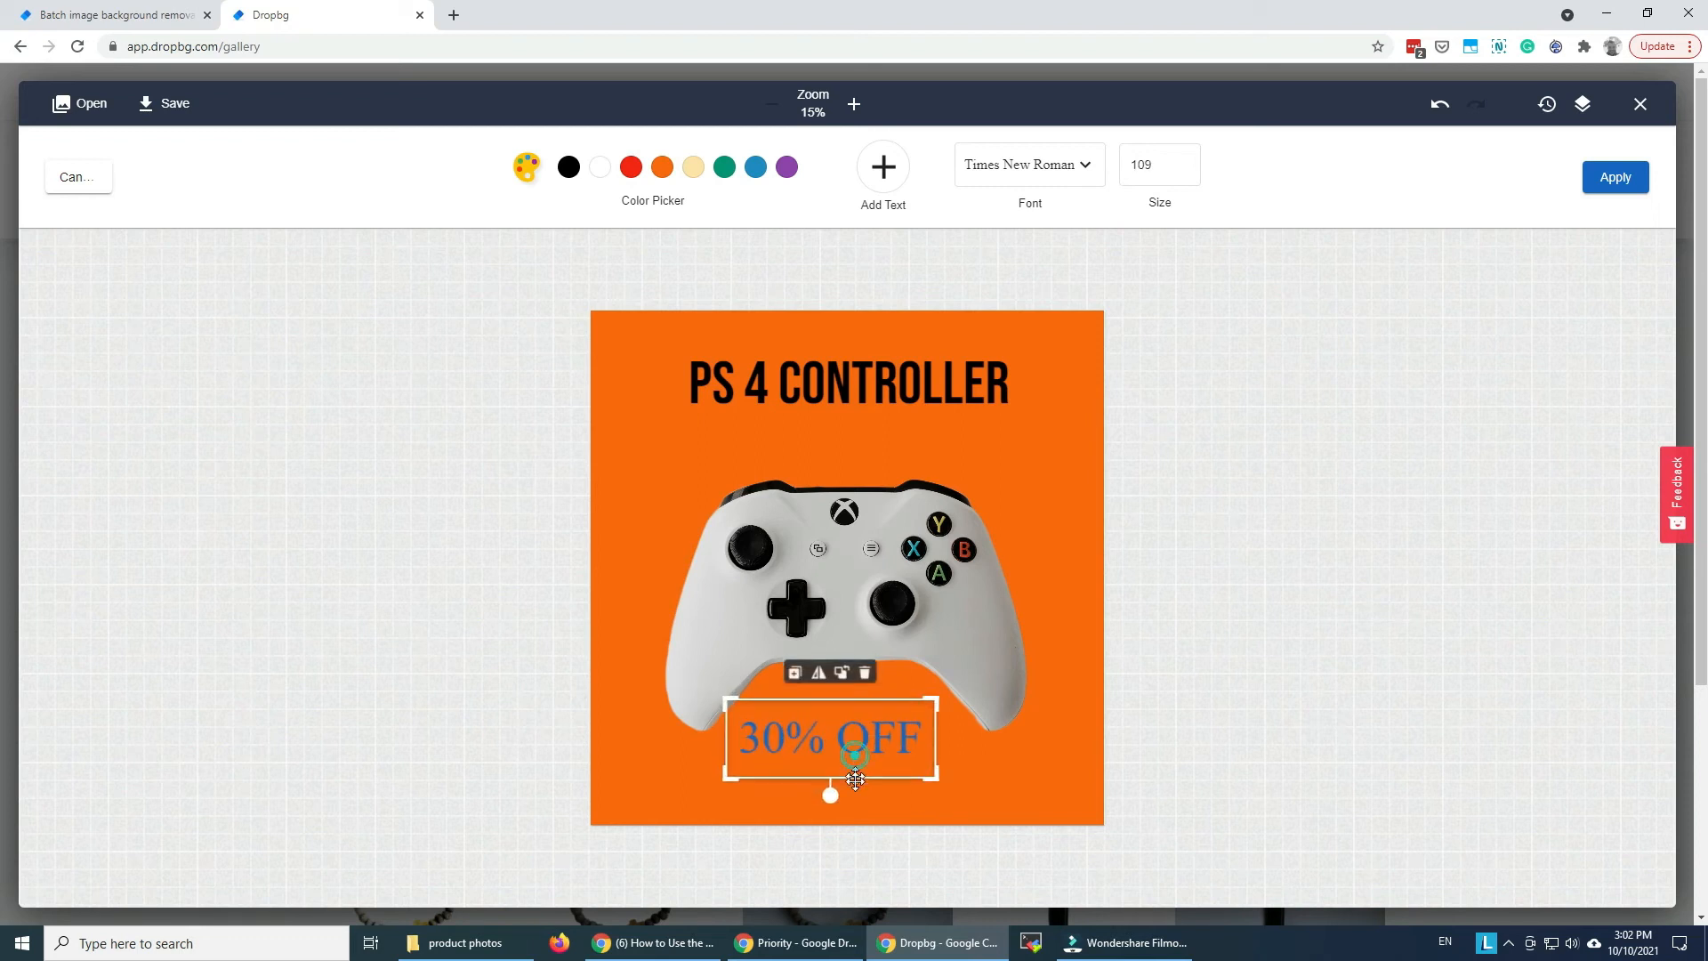
pyautogui.moveTo(853, 753); pyautogui.dragTo(880, 792)
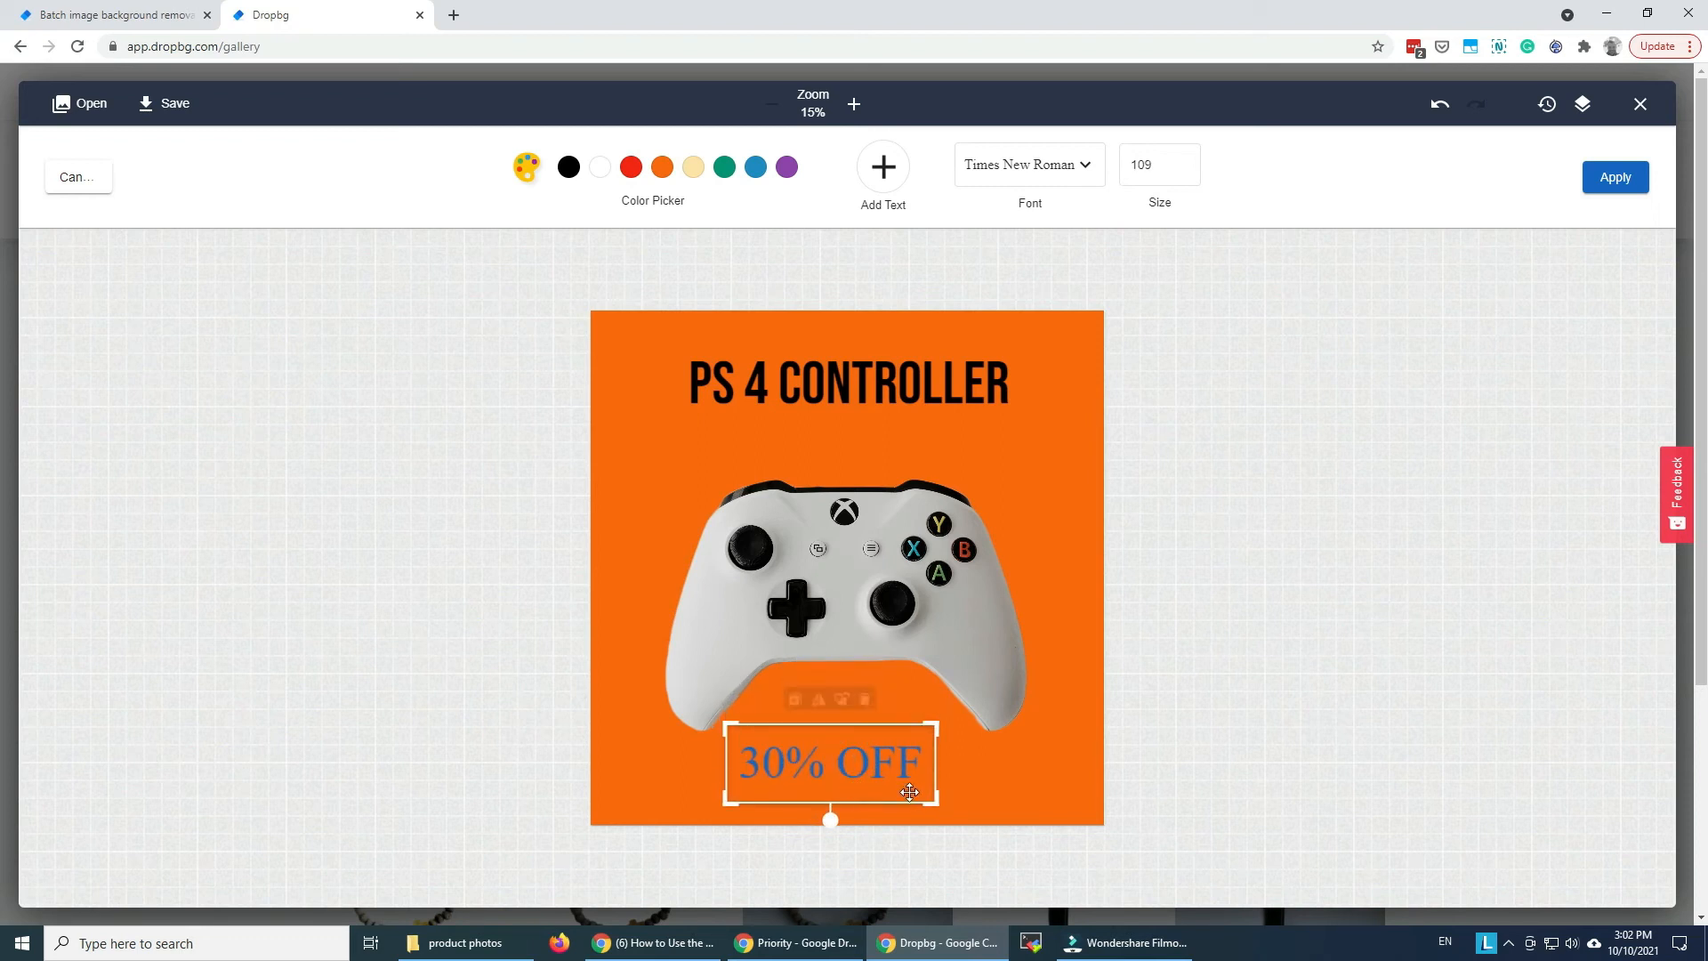
pyautogui.moveTo(911, 792); pyautogui.dragTo(819, 817)
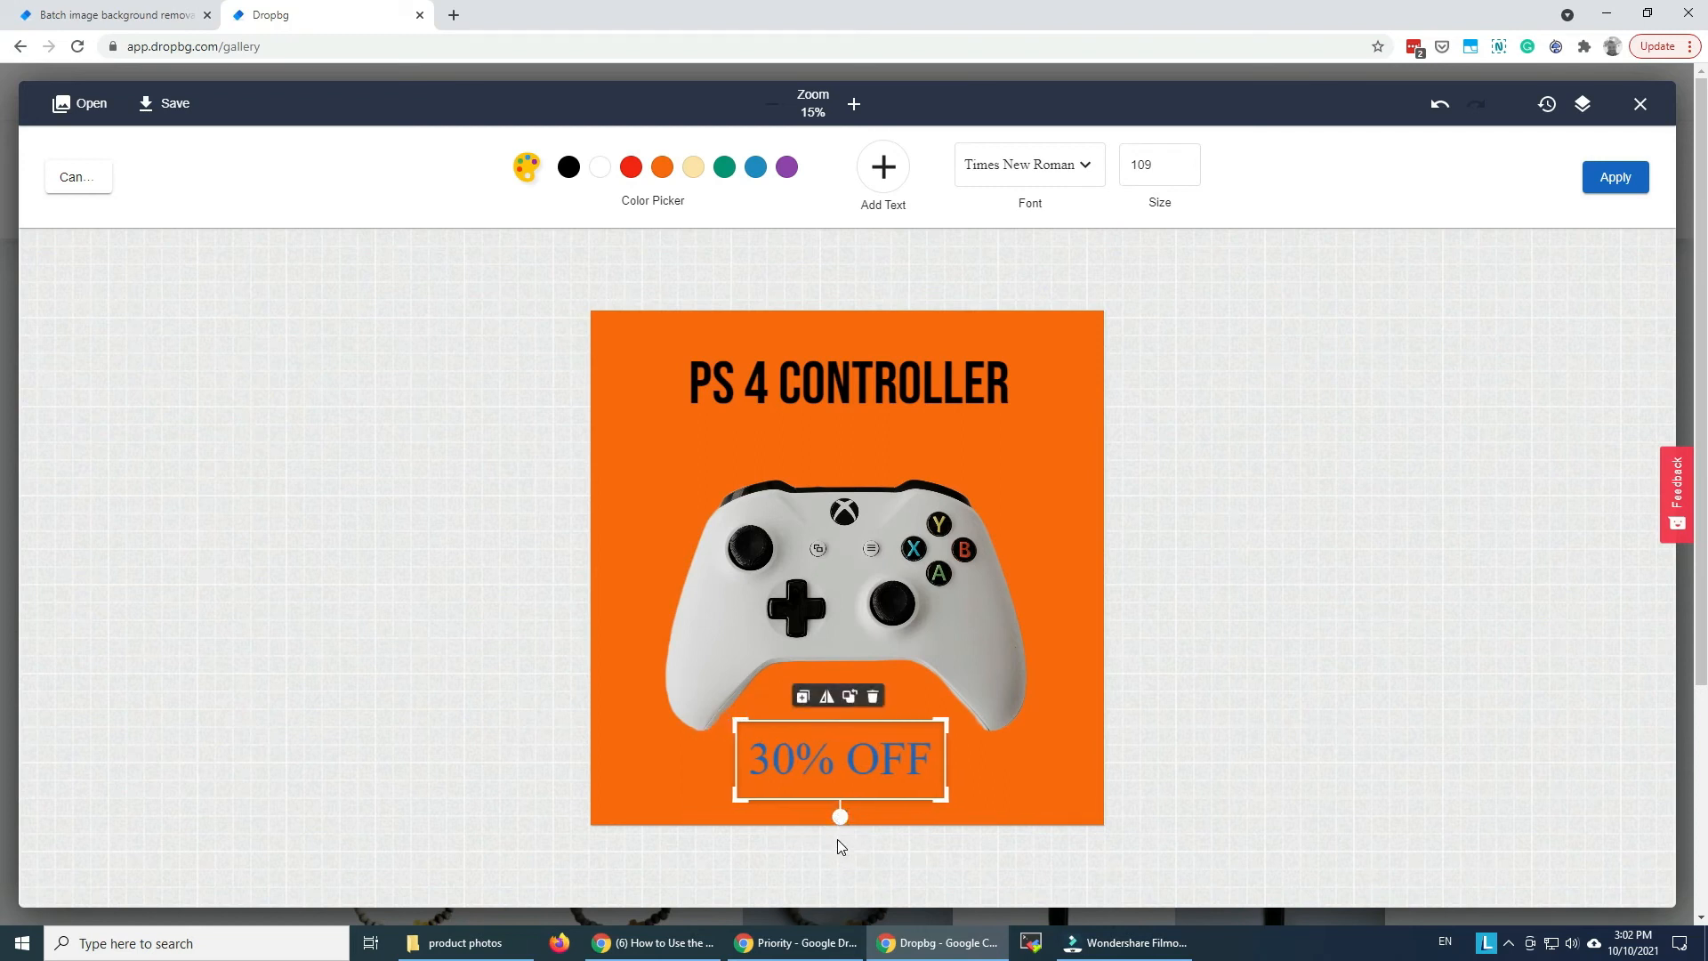
pyautogui.moveTo(802, 697)
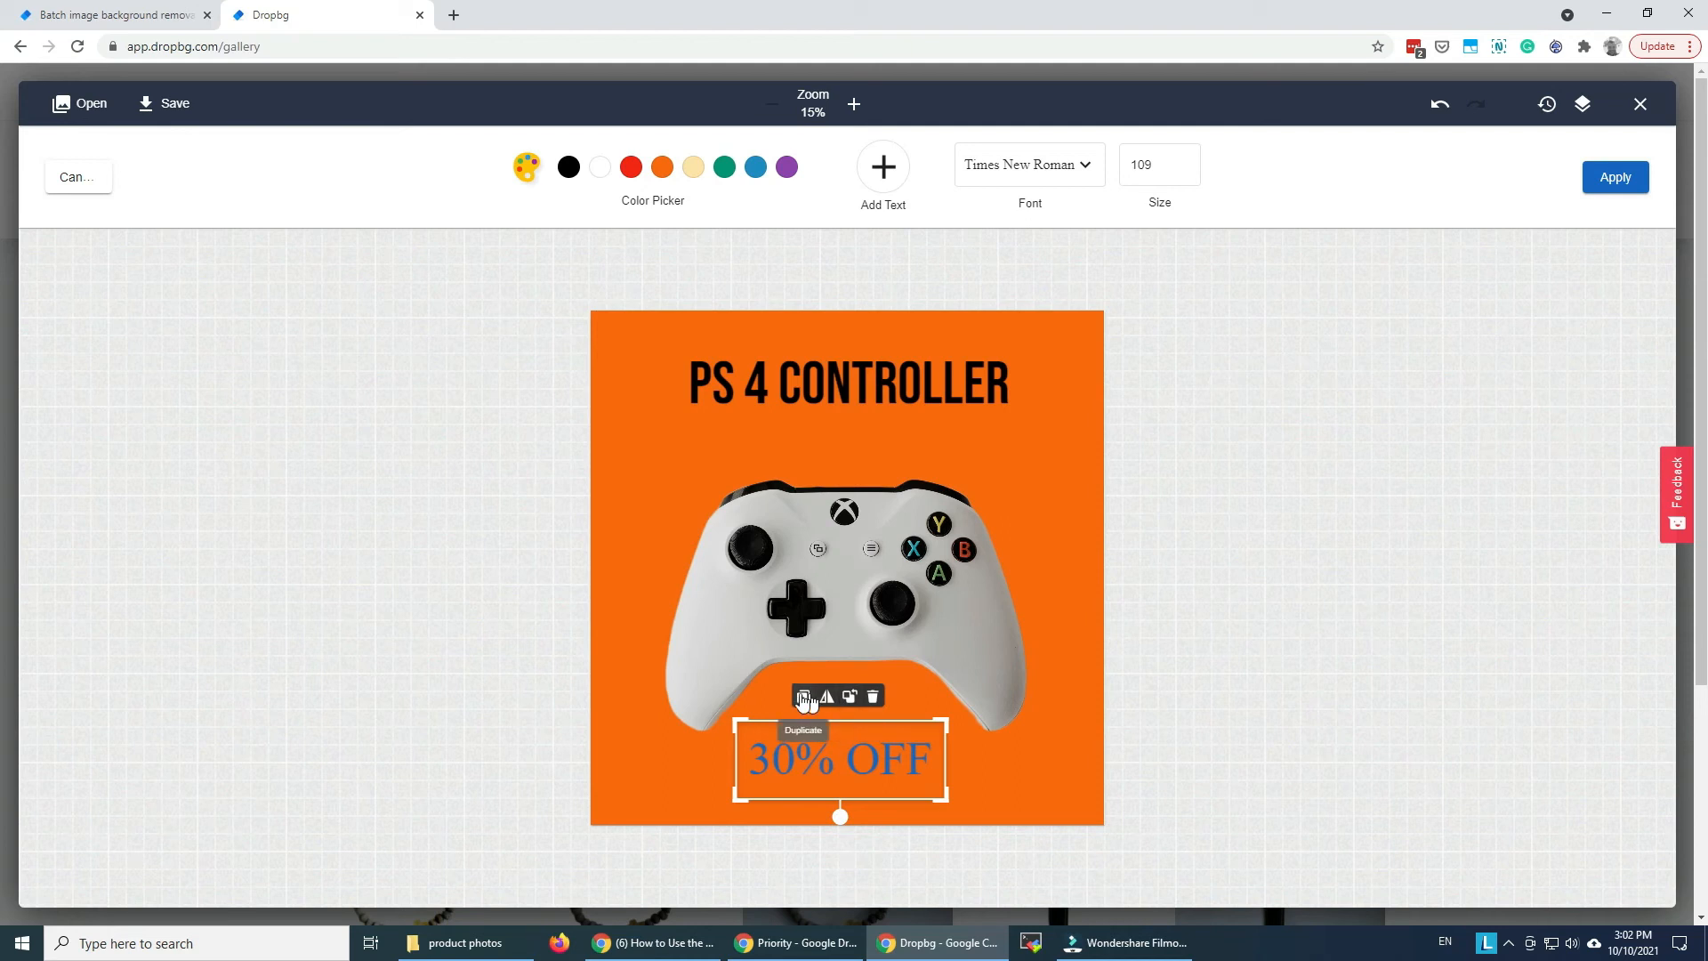
pyautogui.moveTo(629, 184)
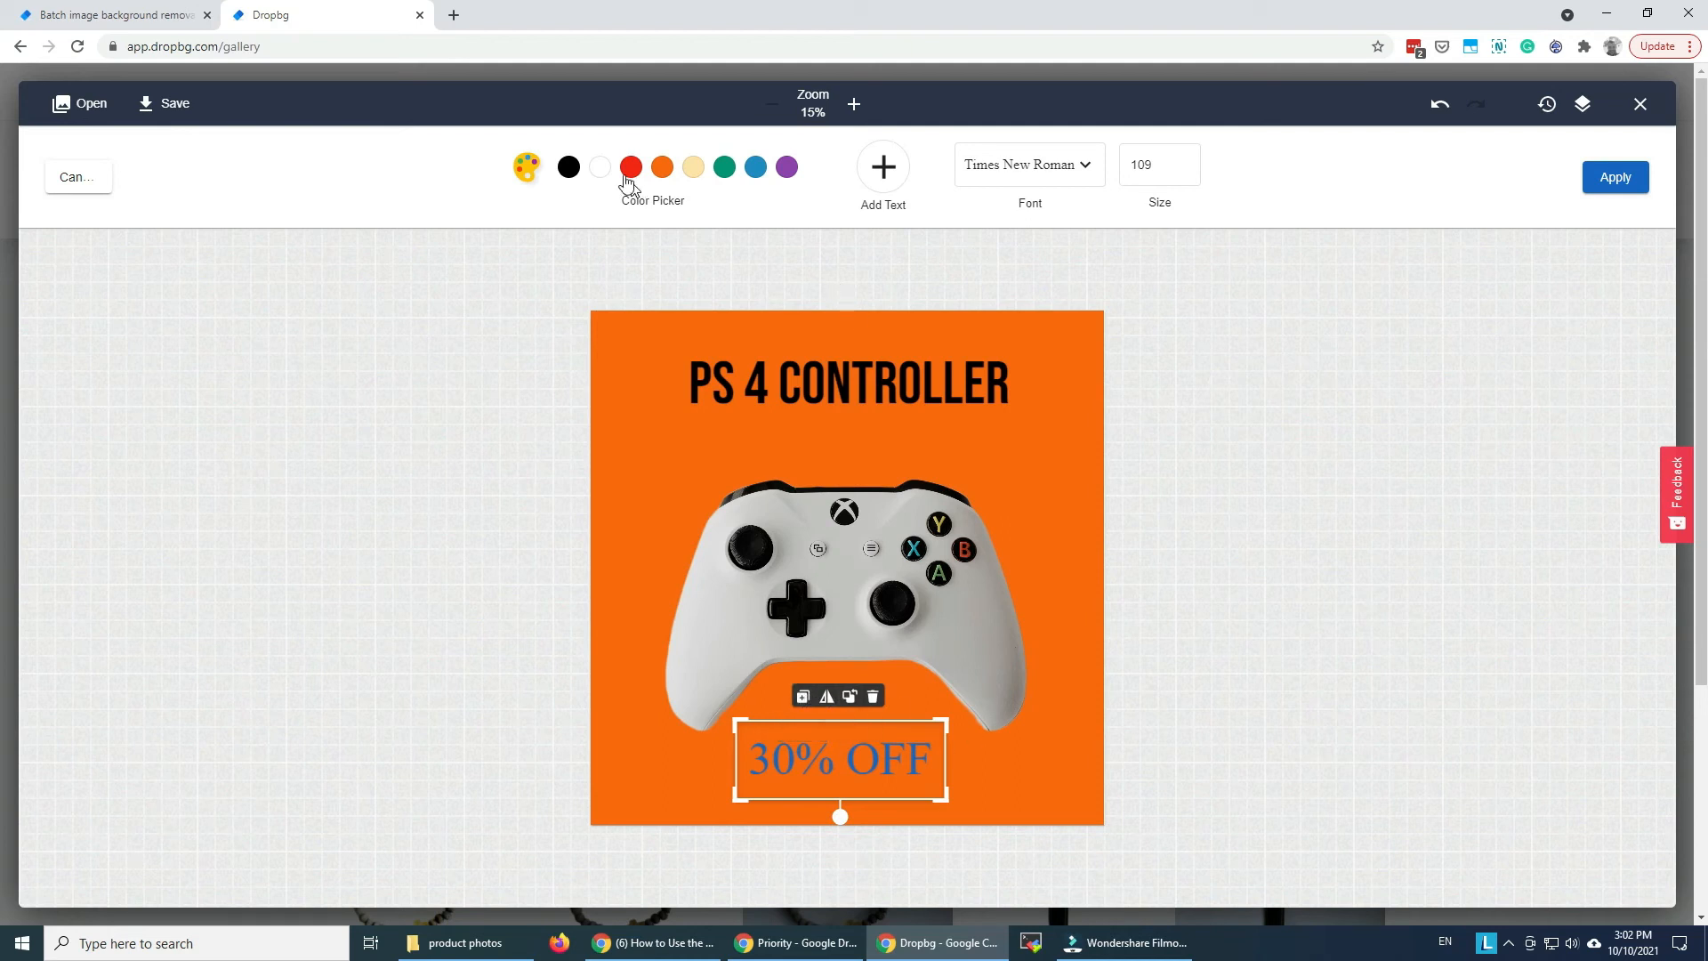
# Make the 30% OFF text white, rotate it diagonally, move it top-right, and set size 40
pyautogui.click(629, 166)
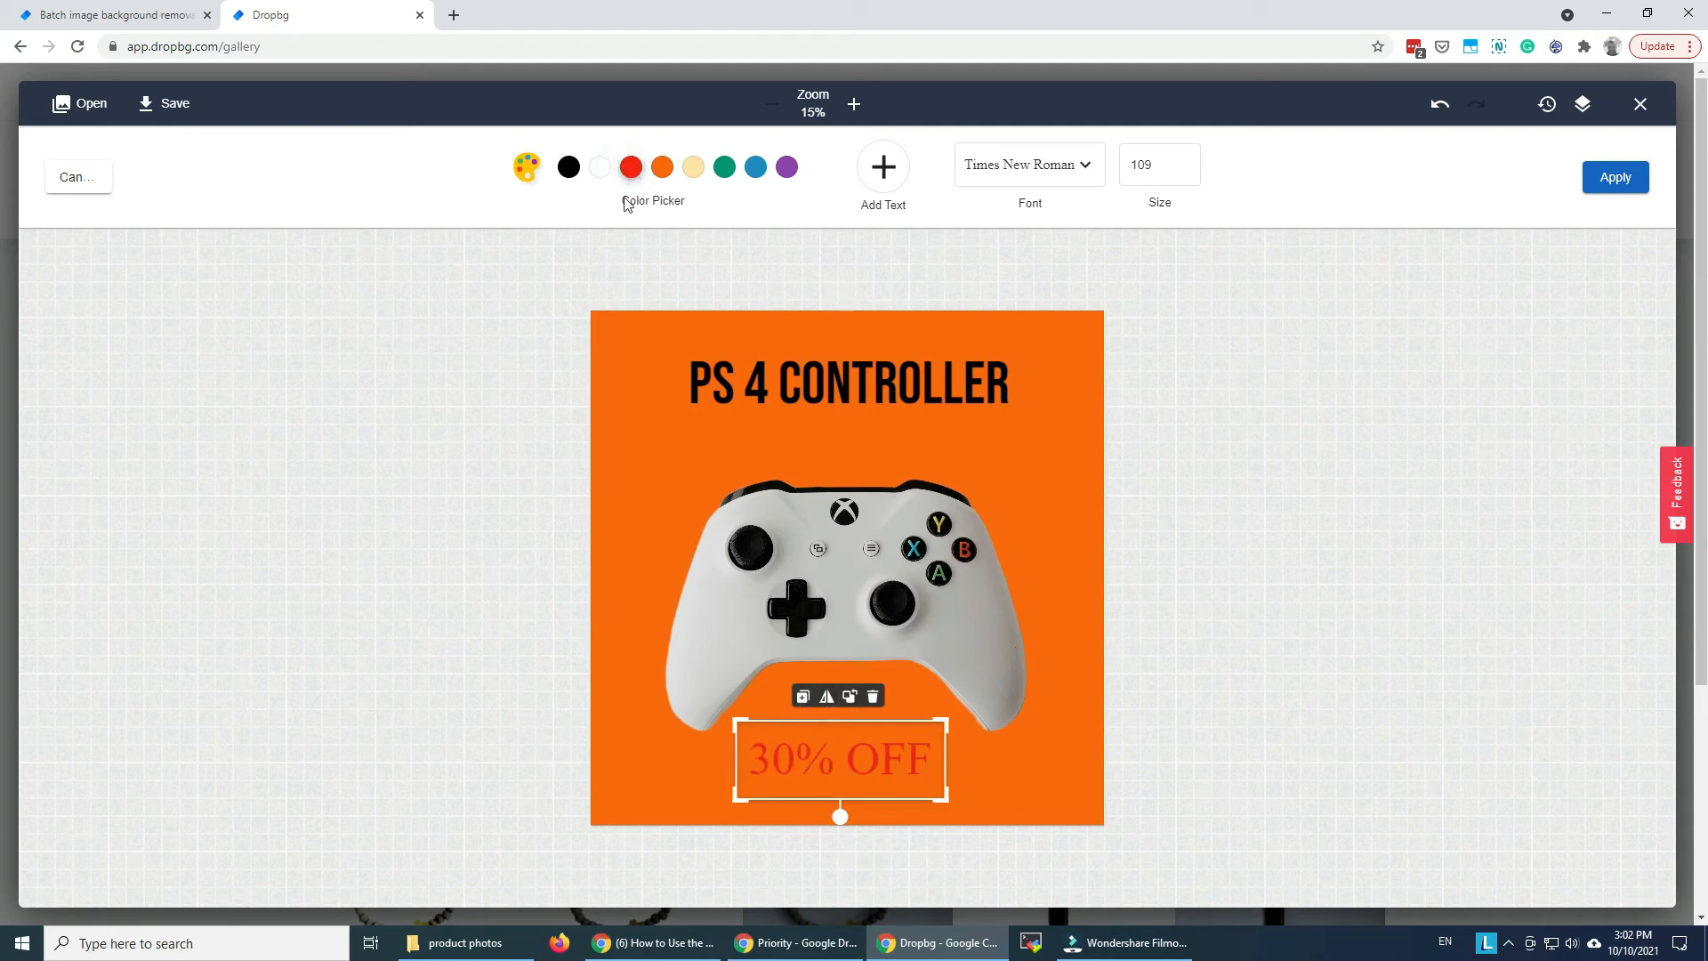
pyautogui.click(597, 167)
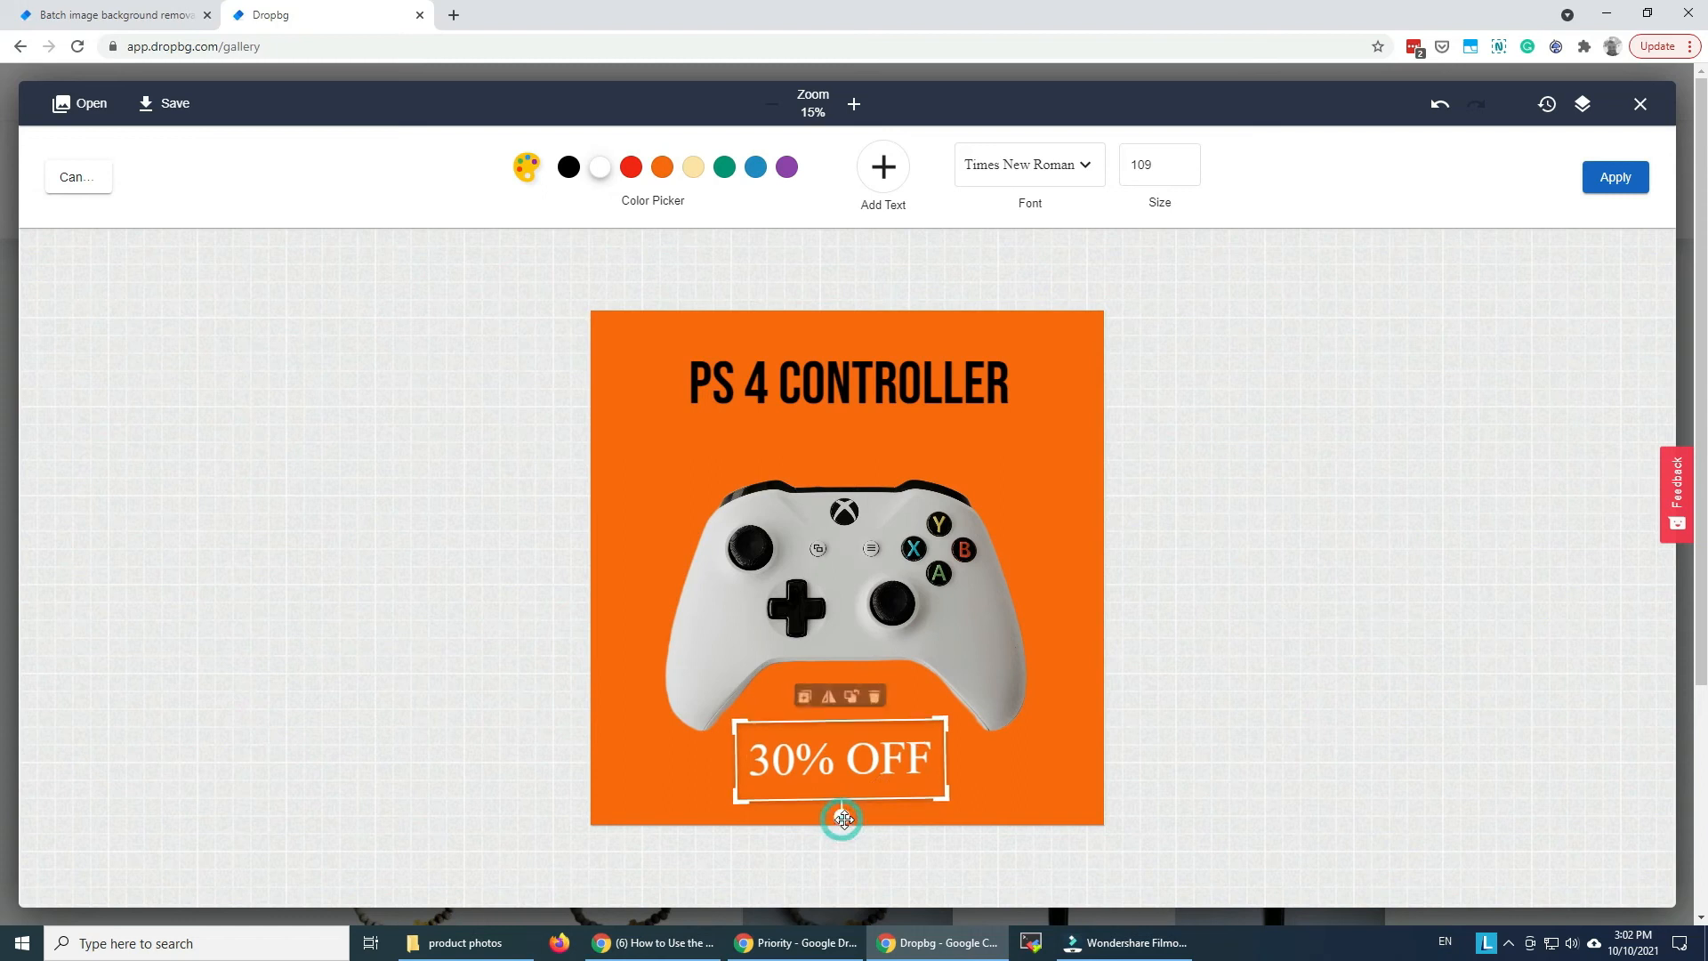
pyautogui.moveTo(843, 819); pyautogui.dragTo(849, 814)
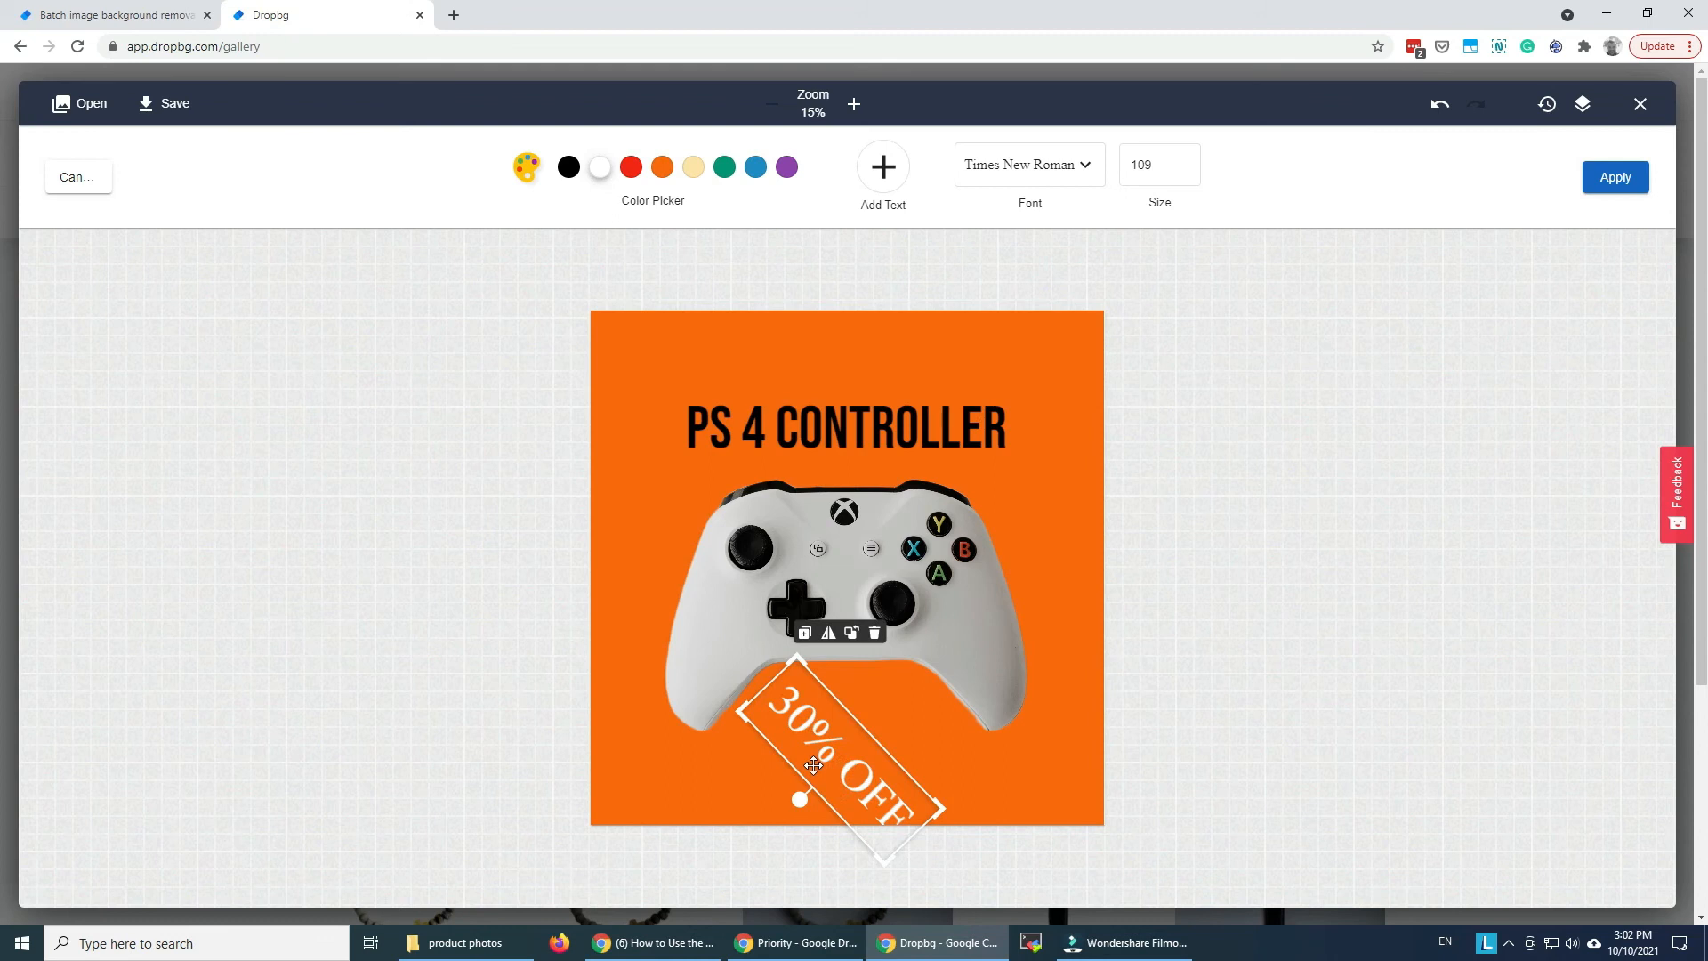
pyautogui.moveTo(814, 765); pyautogui.dragTo(996, 384)
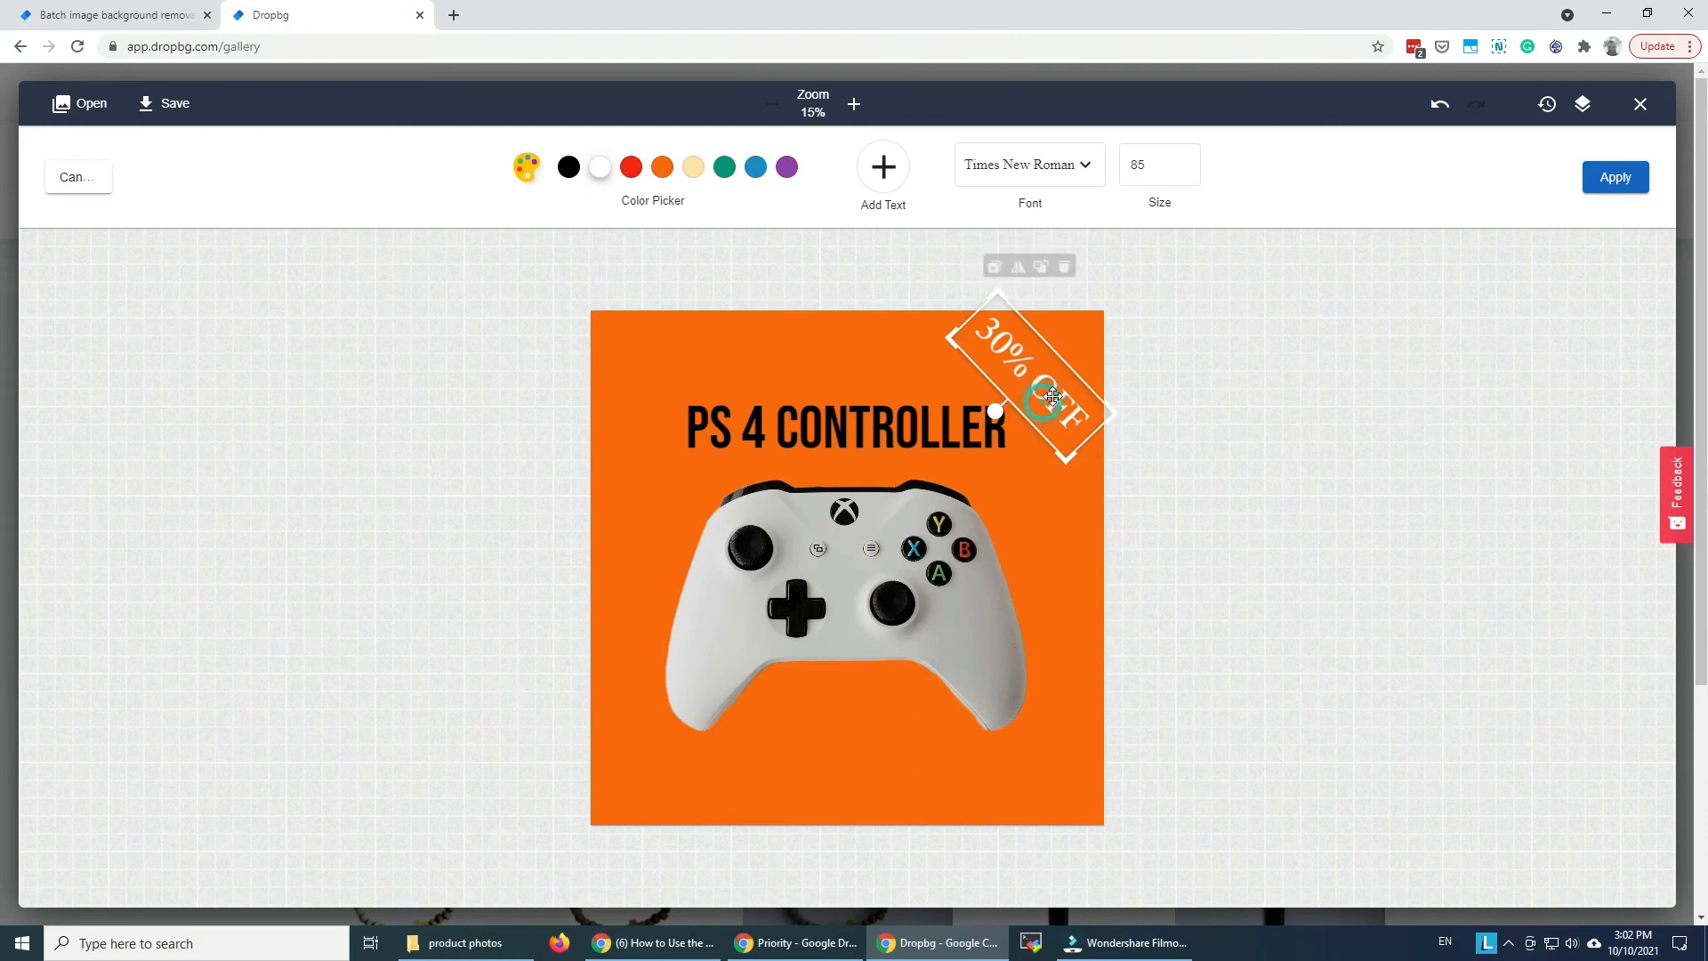
pyautogui.write('40')
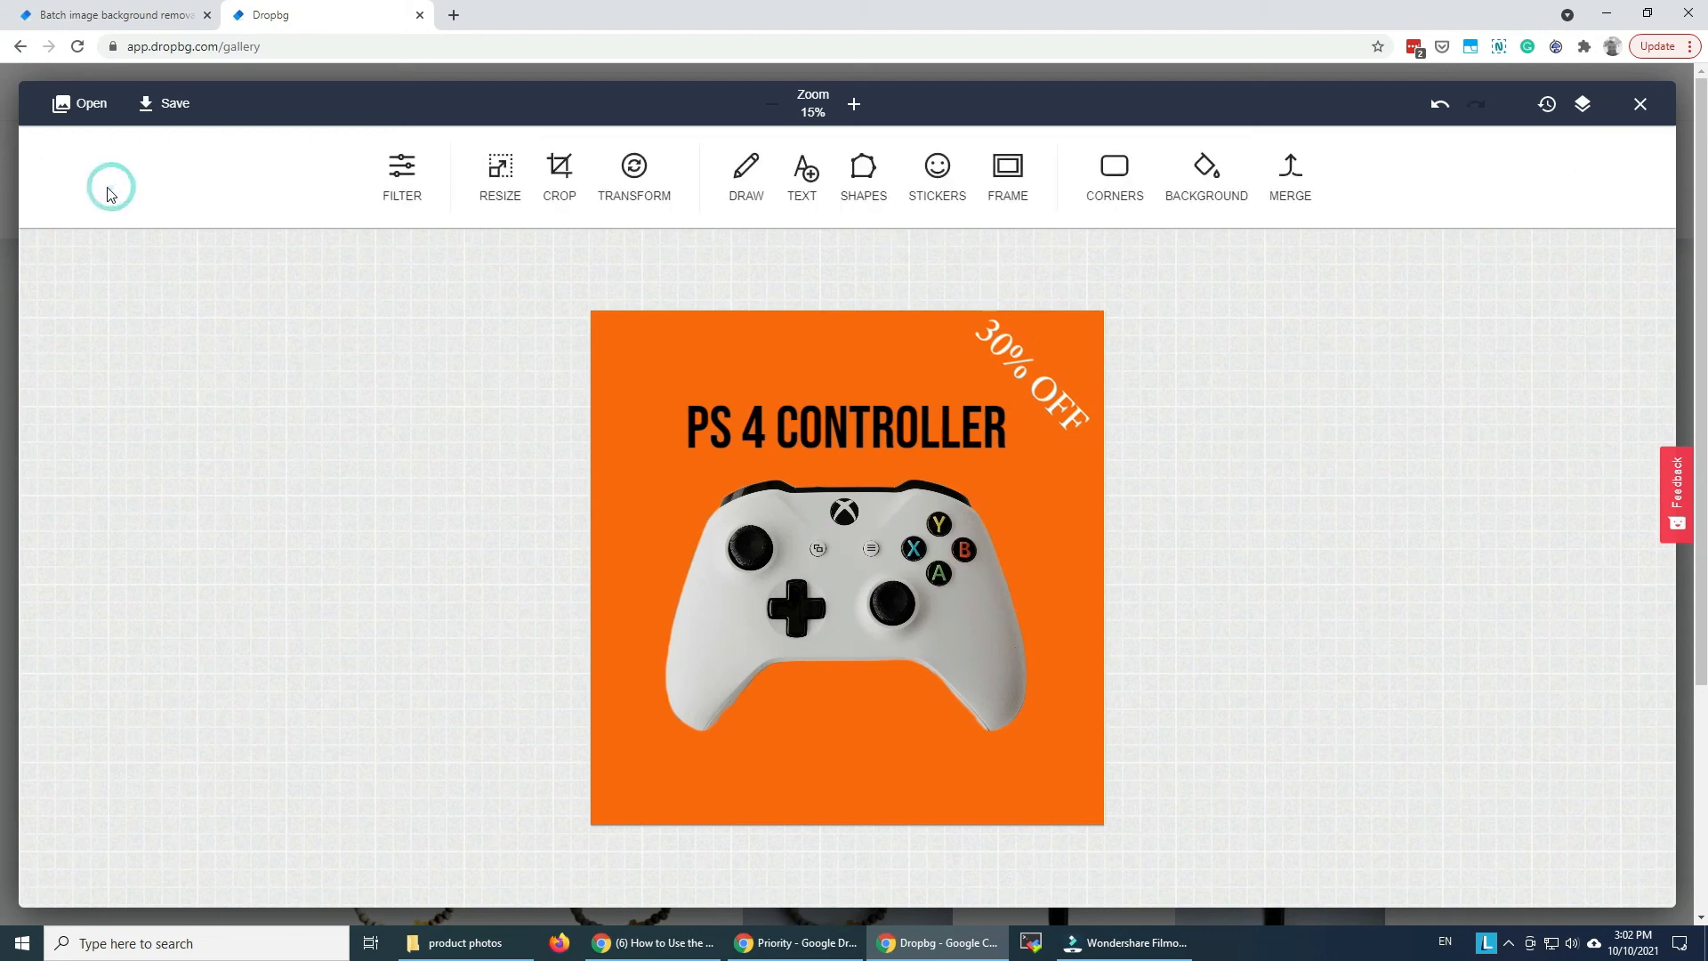
# Save the edited controller image, then check it in the gallery via rename and enlarged preview without changes
pyautogui.click(163, 103)
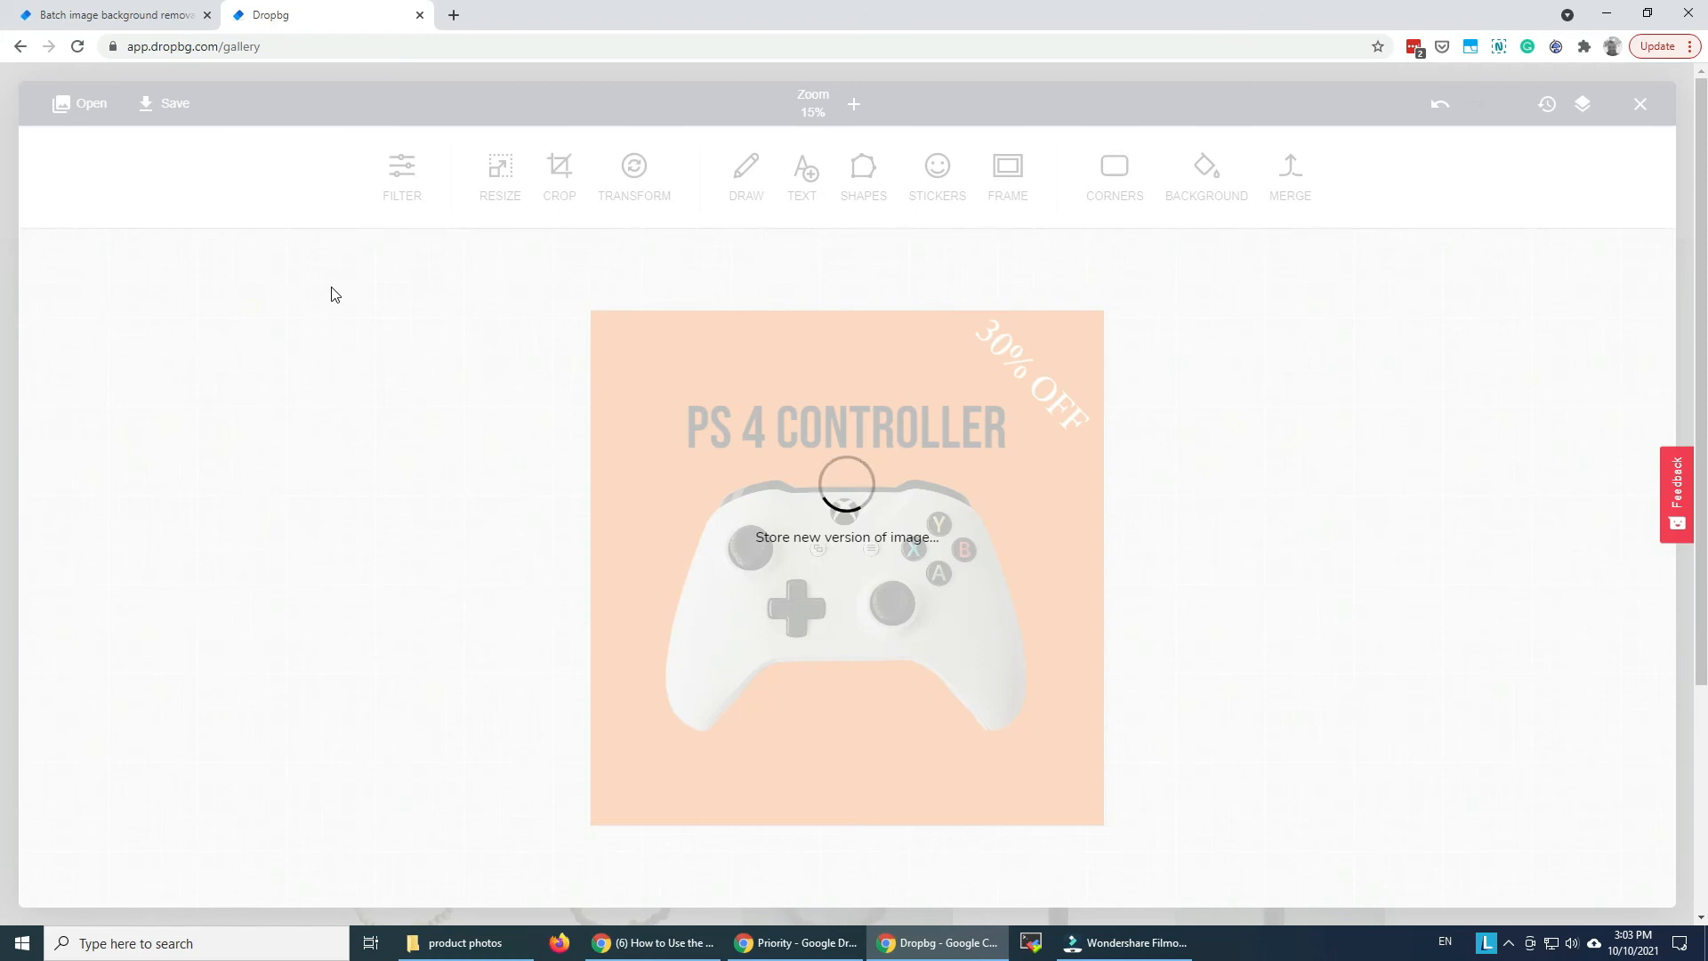
pyautogui.click(1640, 103)
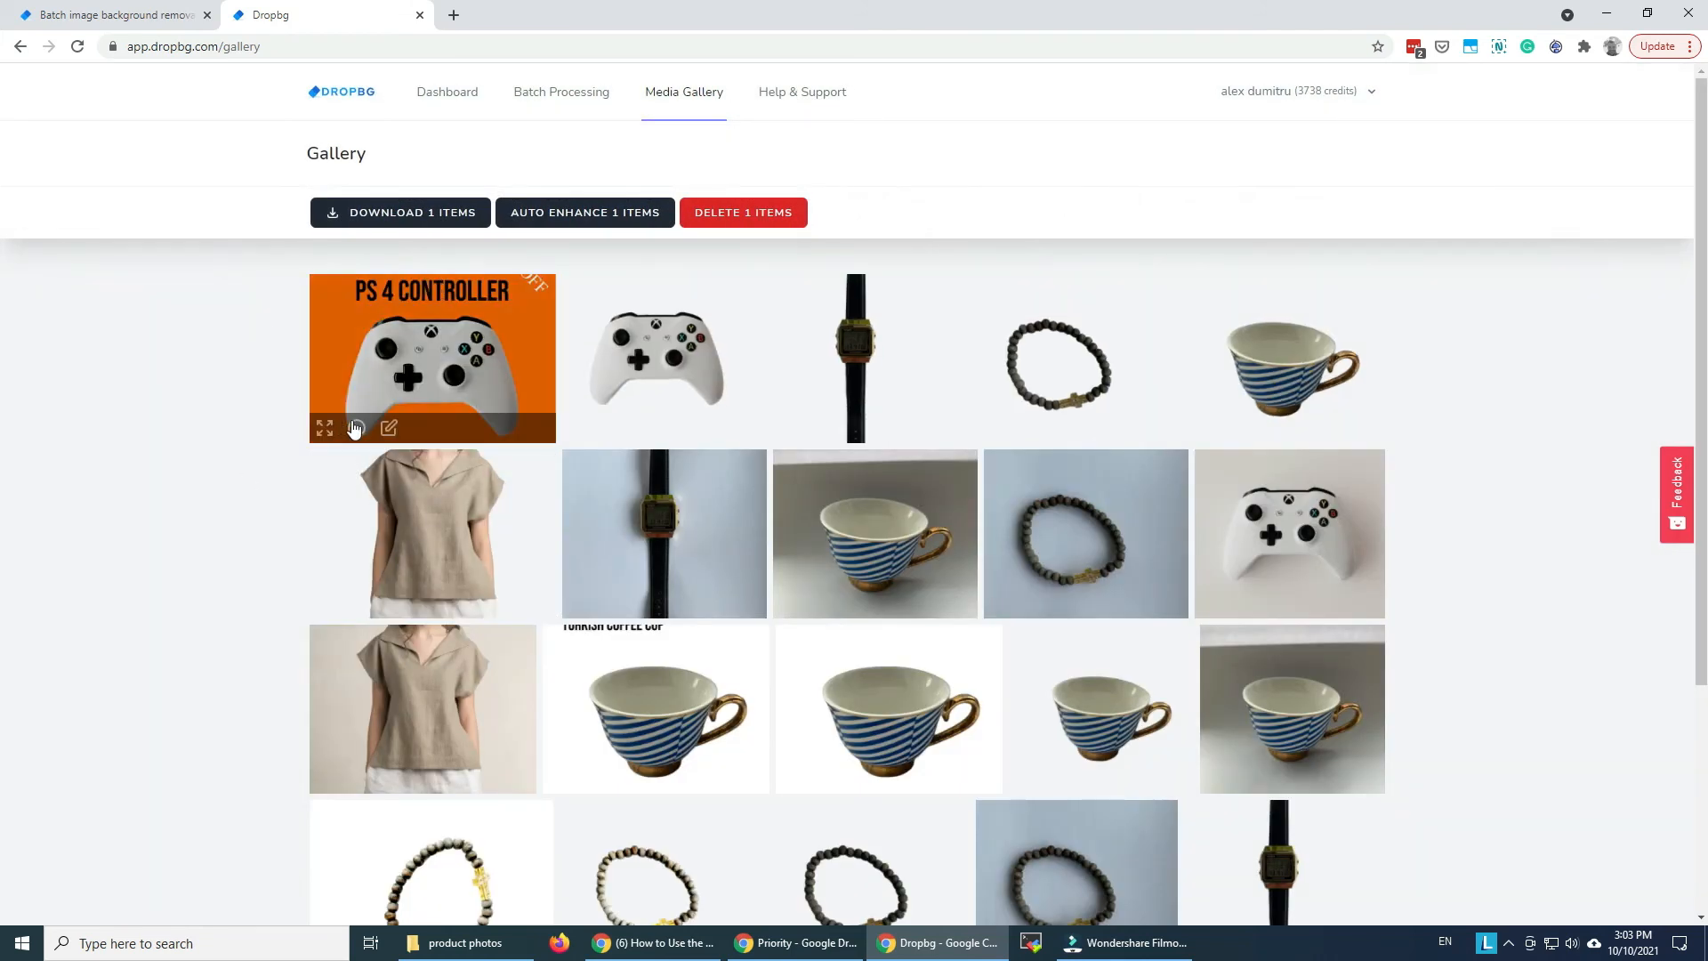
pyautogui.click(388, 428)
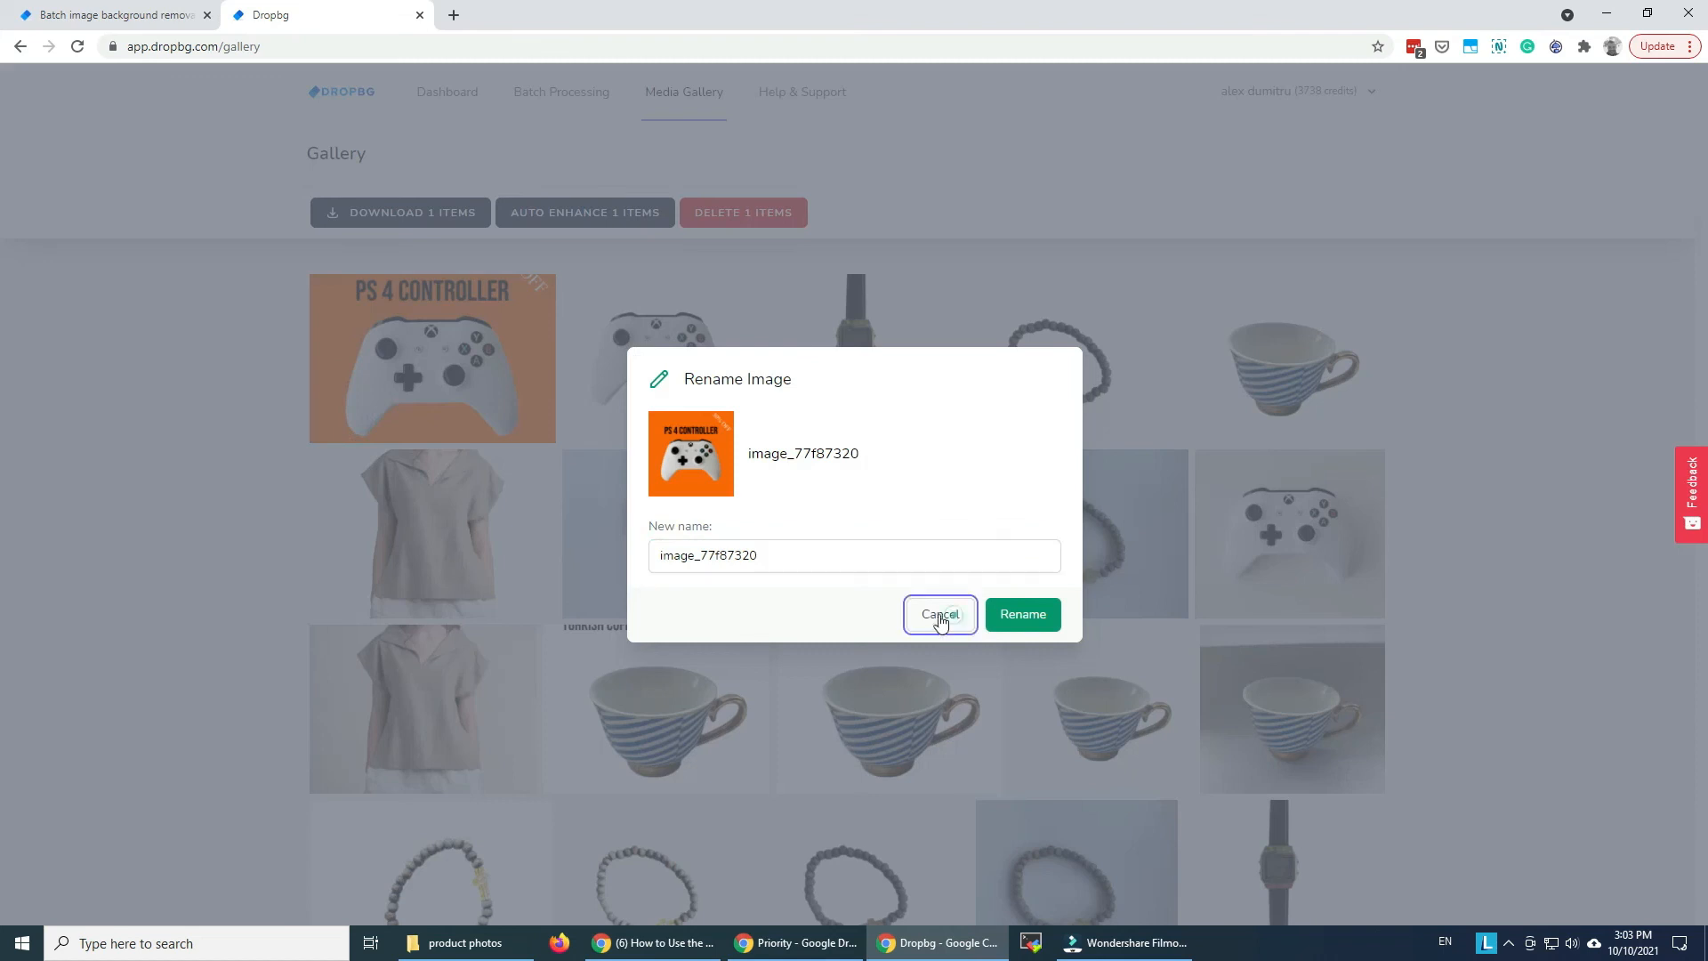
pyautogui.click(939, 613)
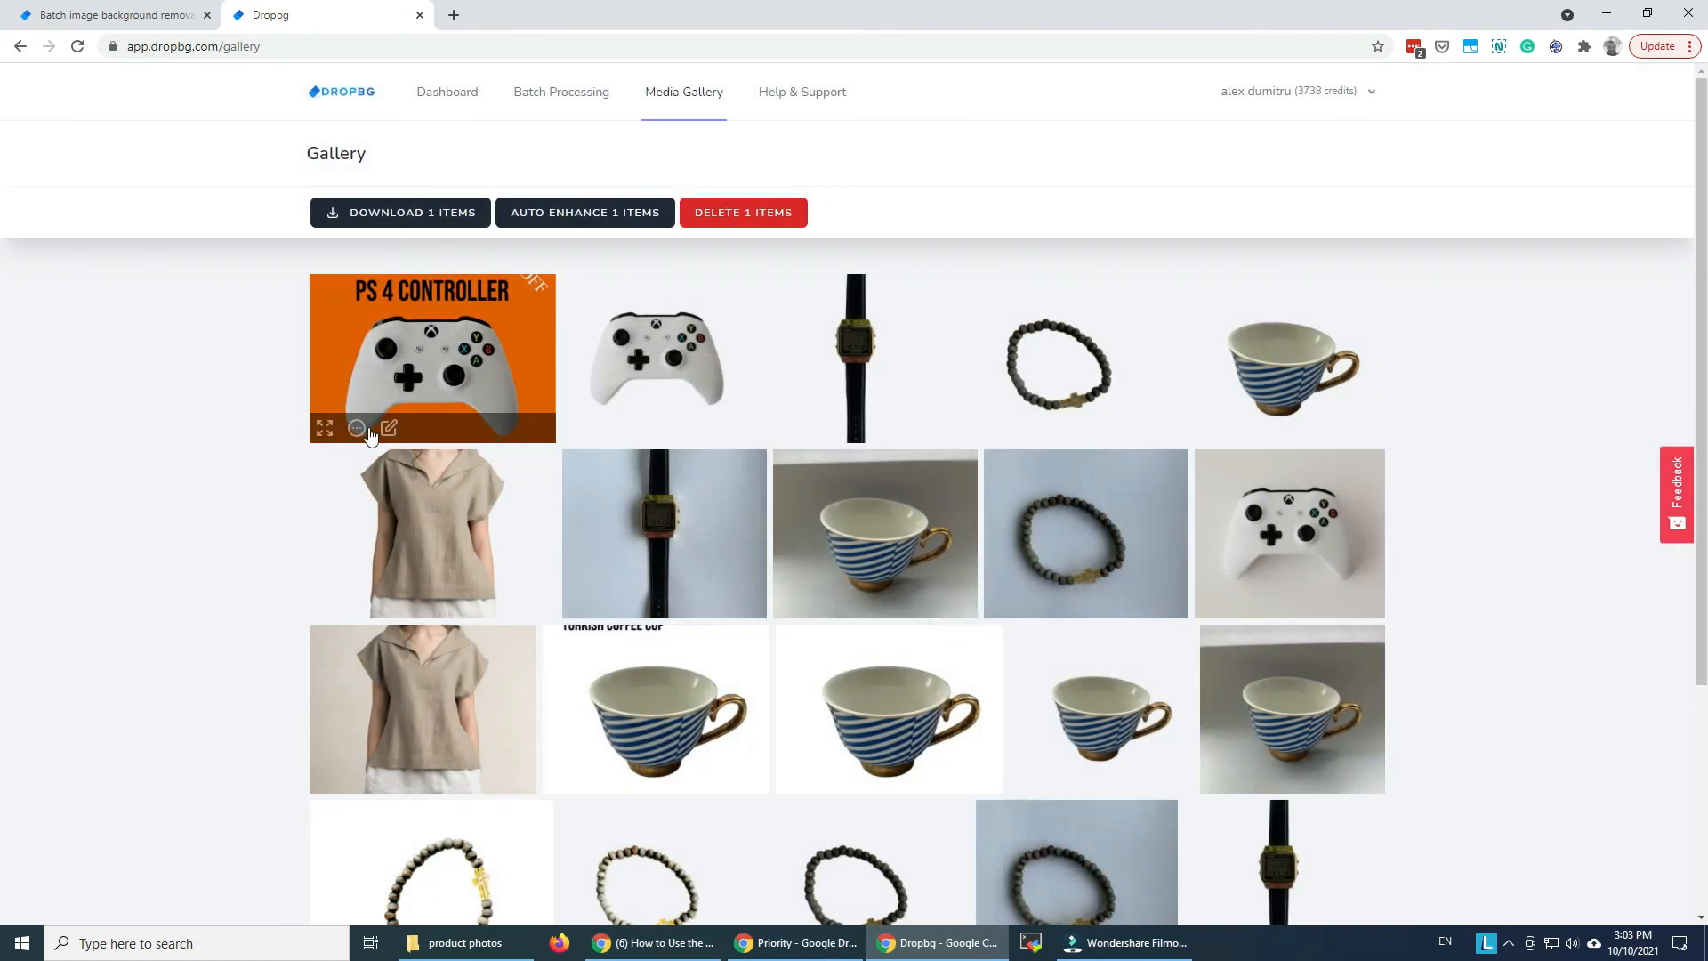
pyautogui.click(325, 427)
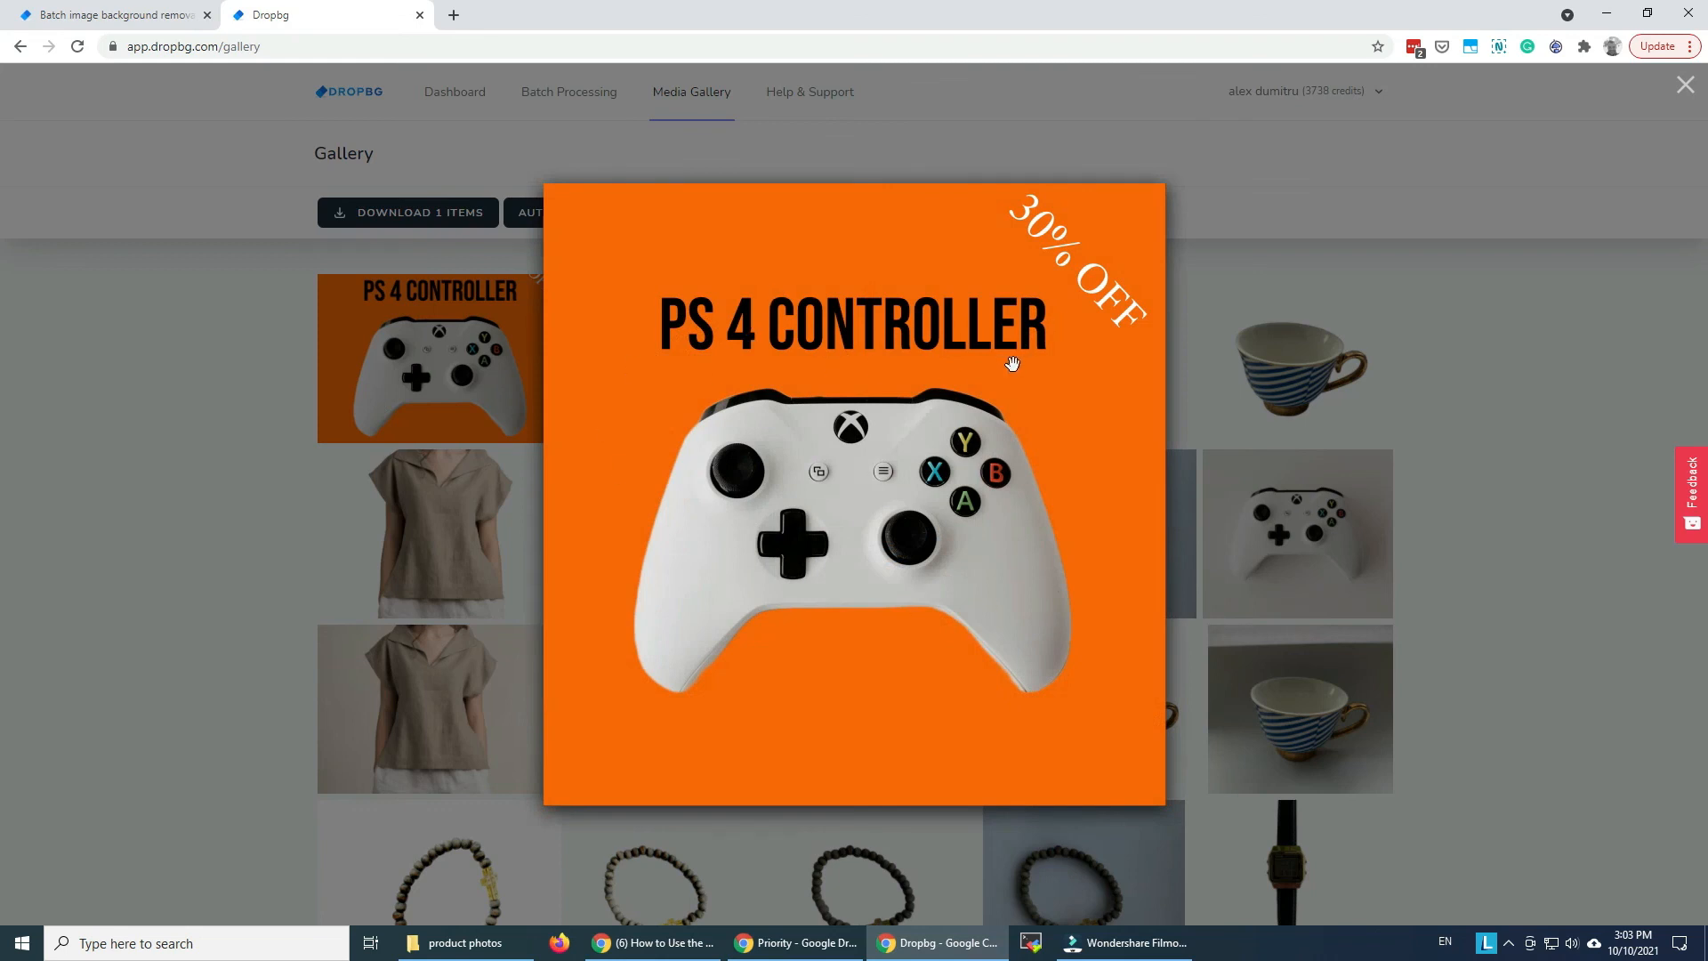
pyautogui.click(1685, 83)
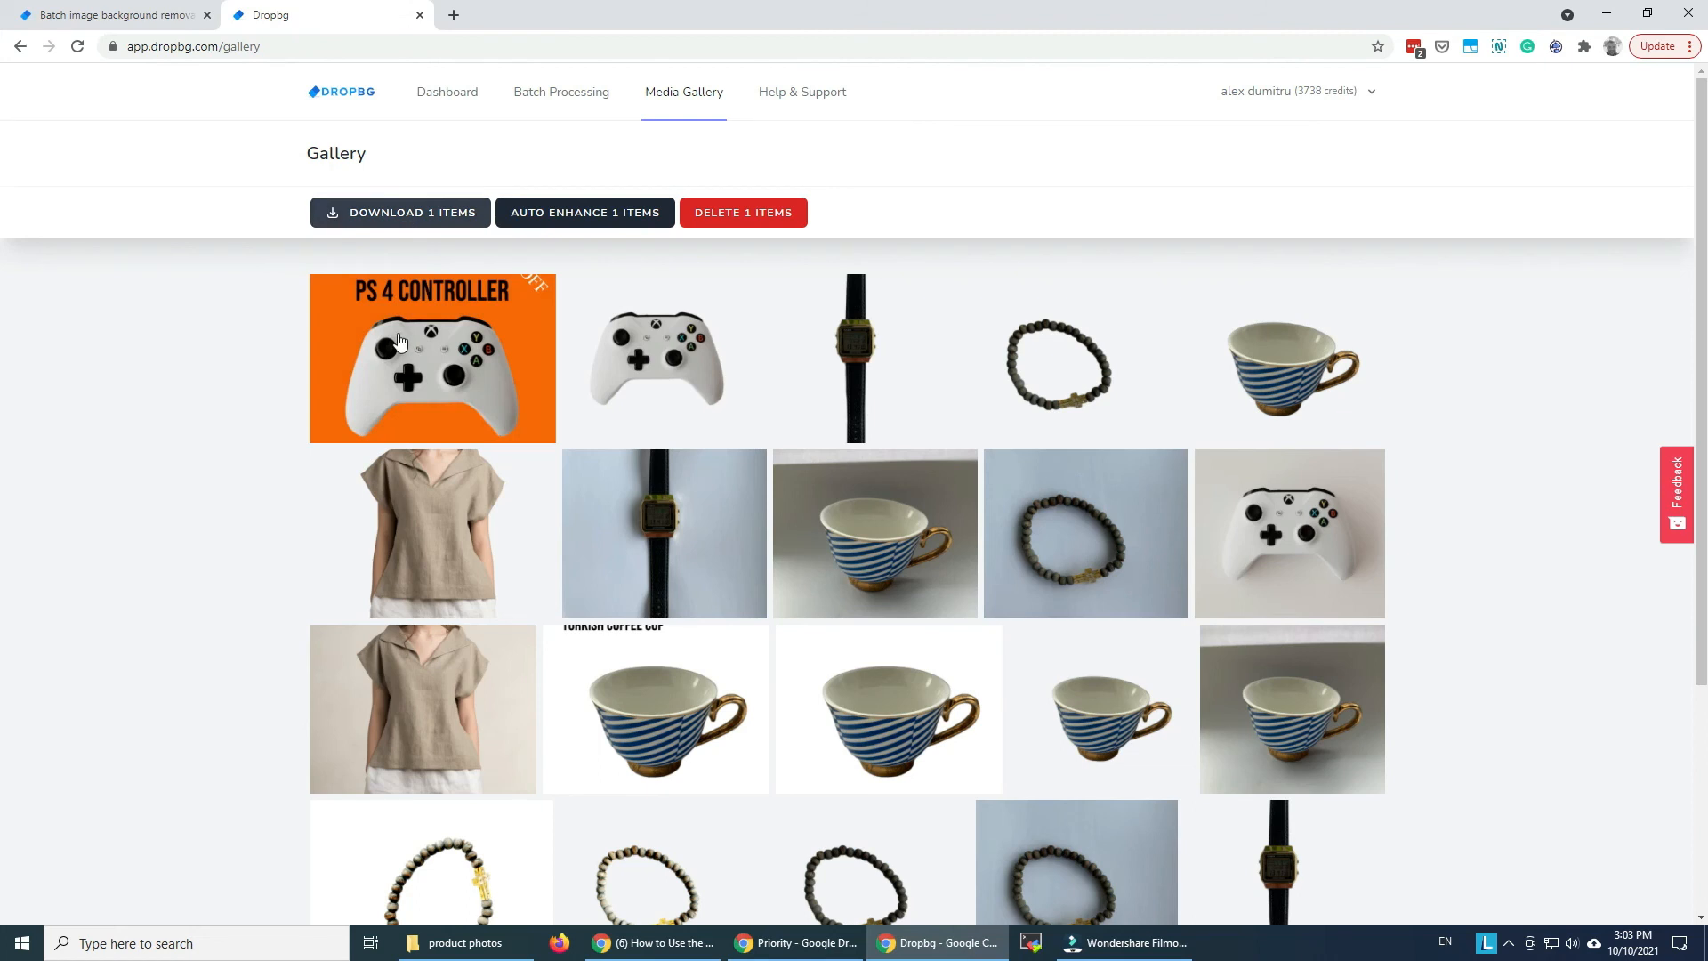
pyautogui.moveTo(388, 373)
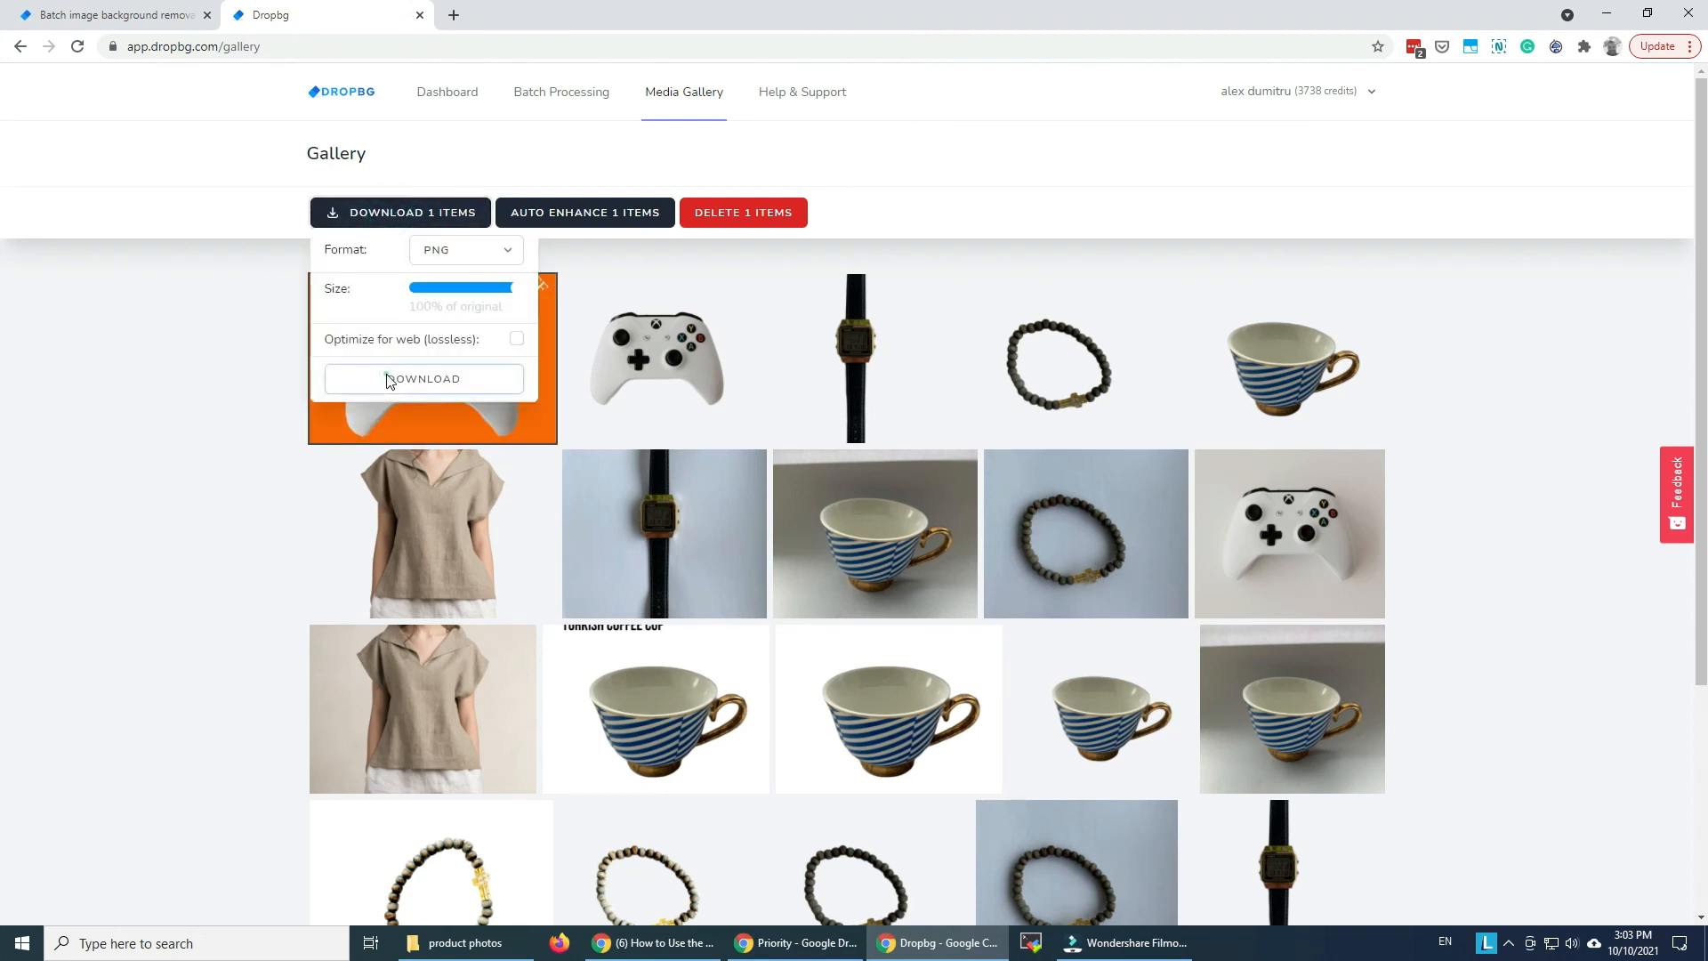
# Download the edited image as PNG and open the resulting export (15).zip archive
pyautogui.click(423, 378)
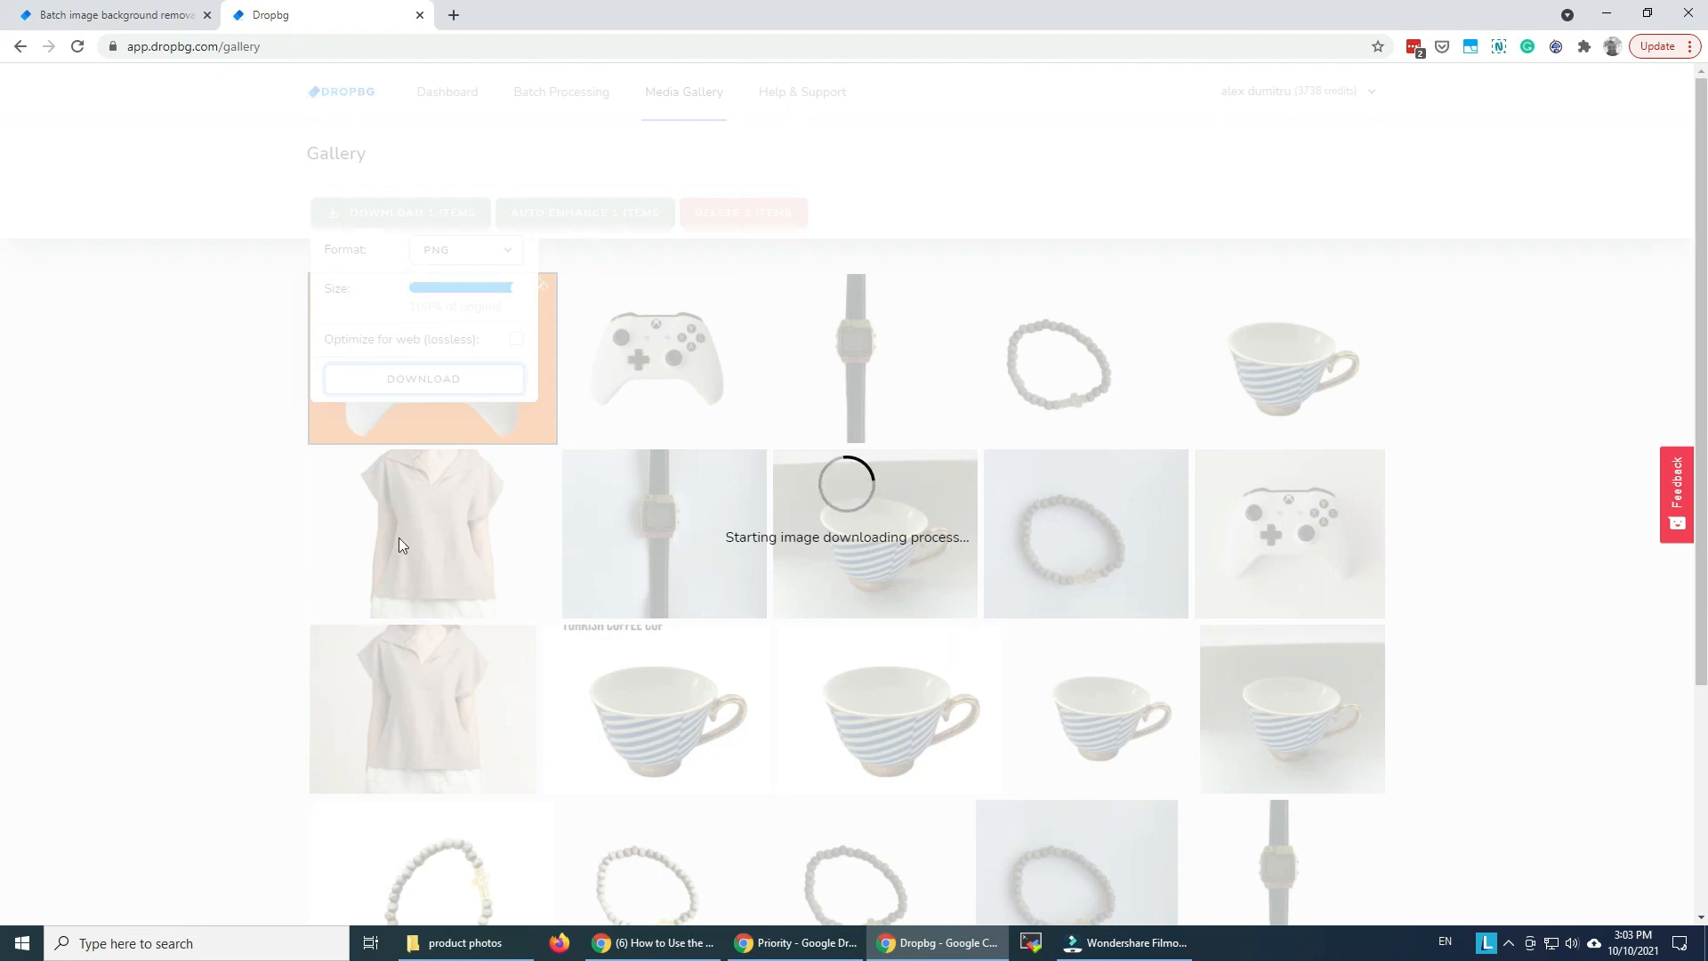
pyautogui.moveTo(151, 615)
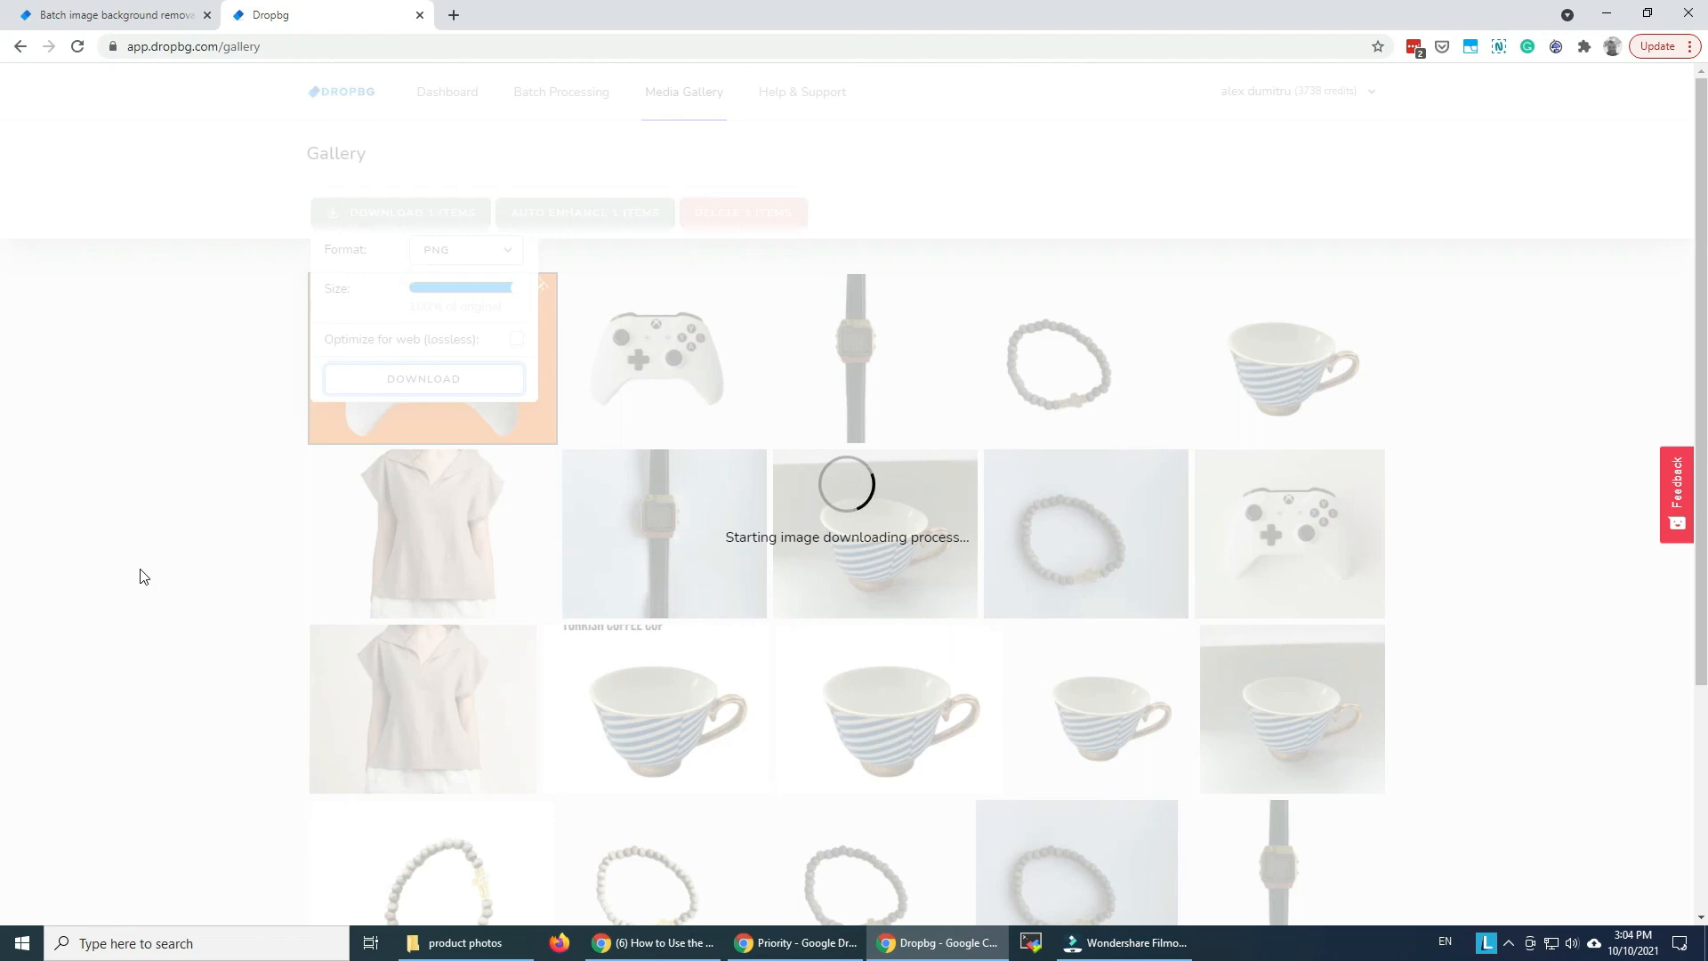
pyautogui.click(423, 378)
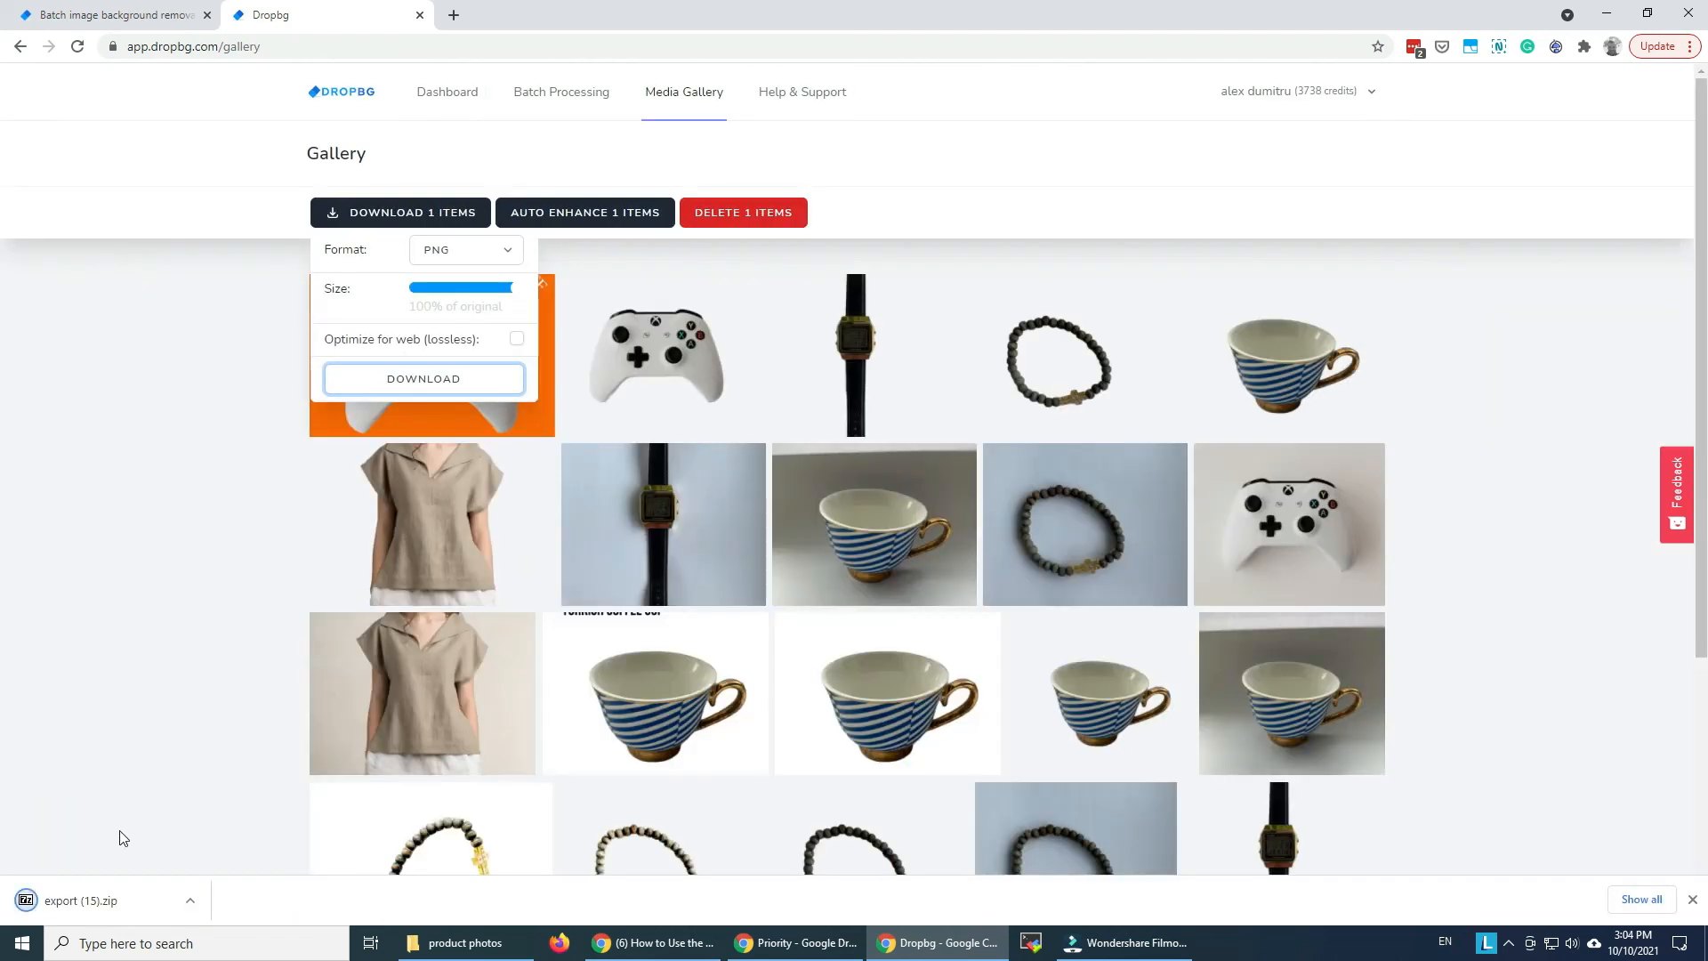
pyautogui.click(77, 900)
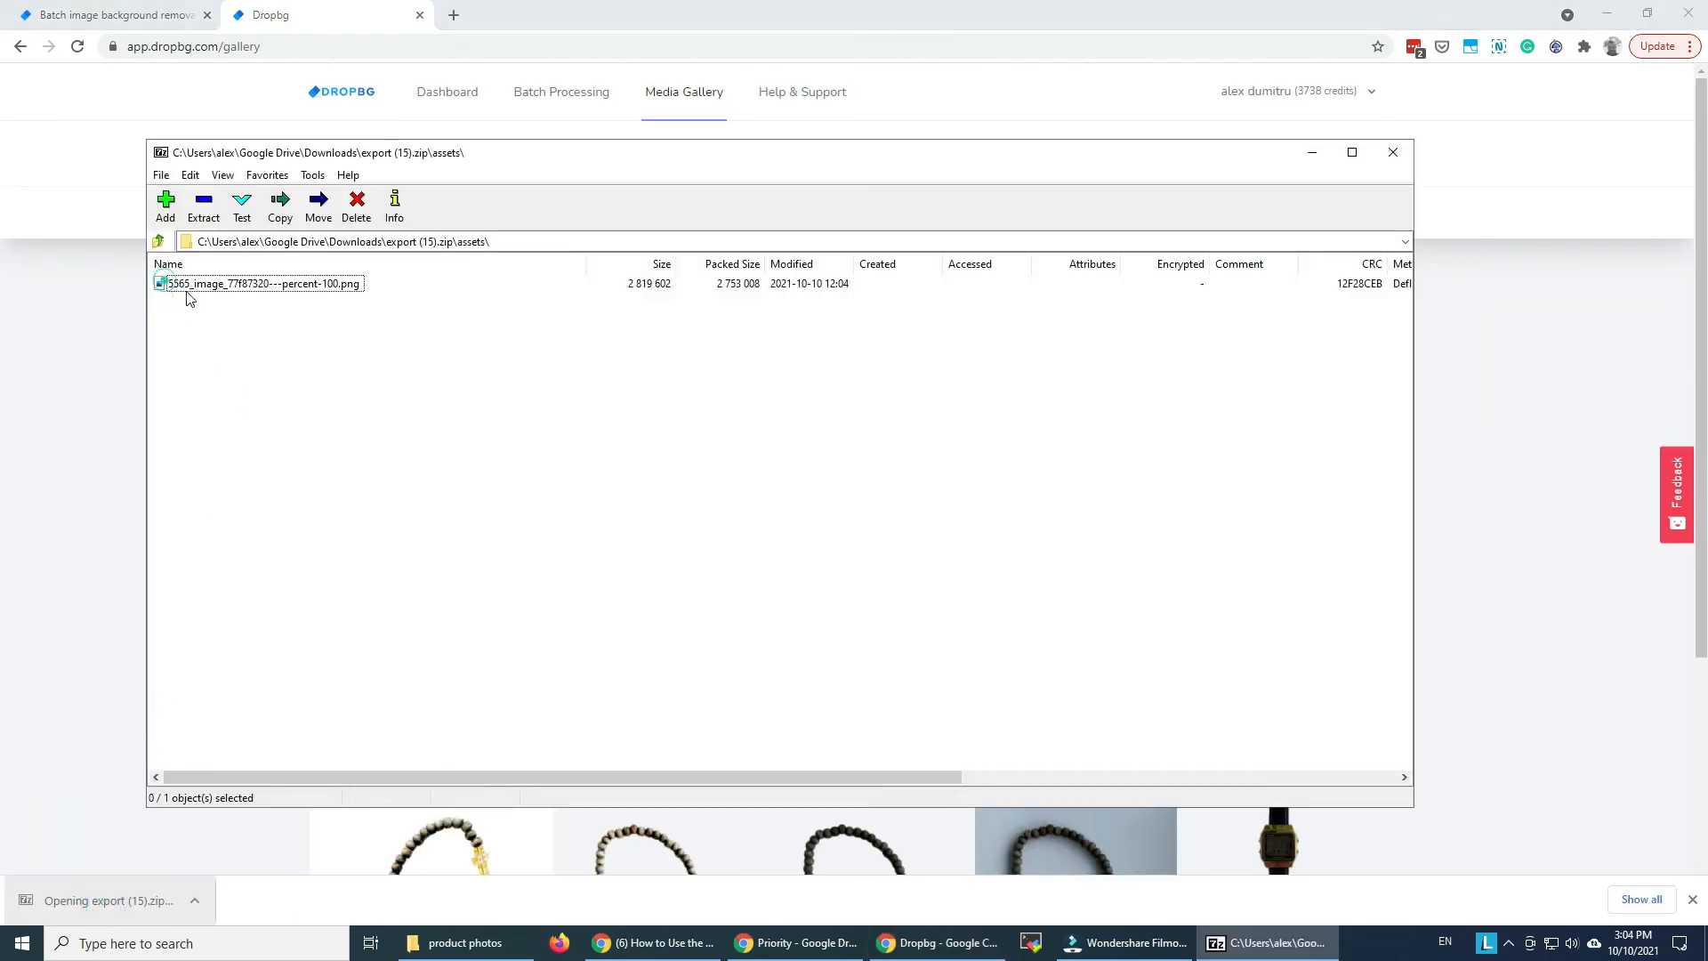
# Preview the downloaded PNG in Windows Photos, then close the viewer
pyautogui.doubleClick(262, 283)
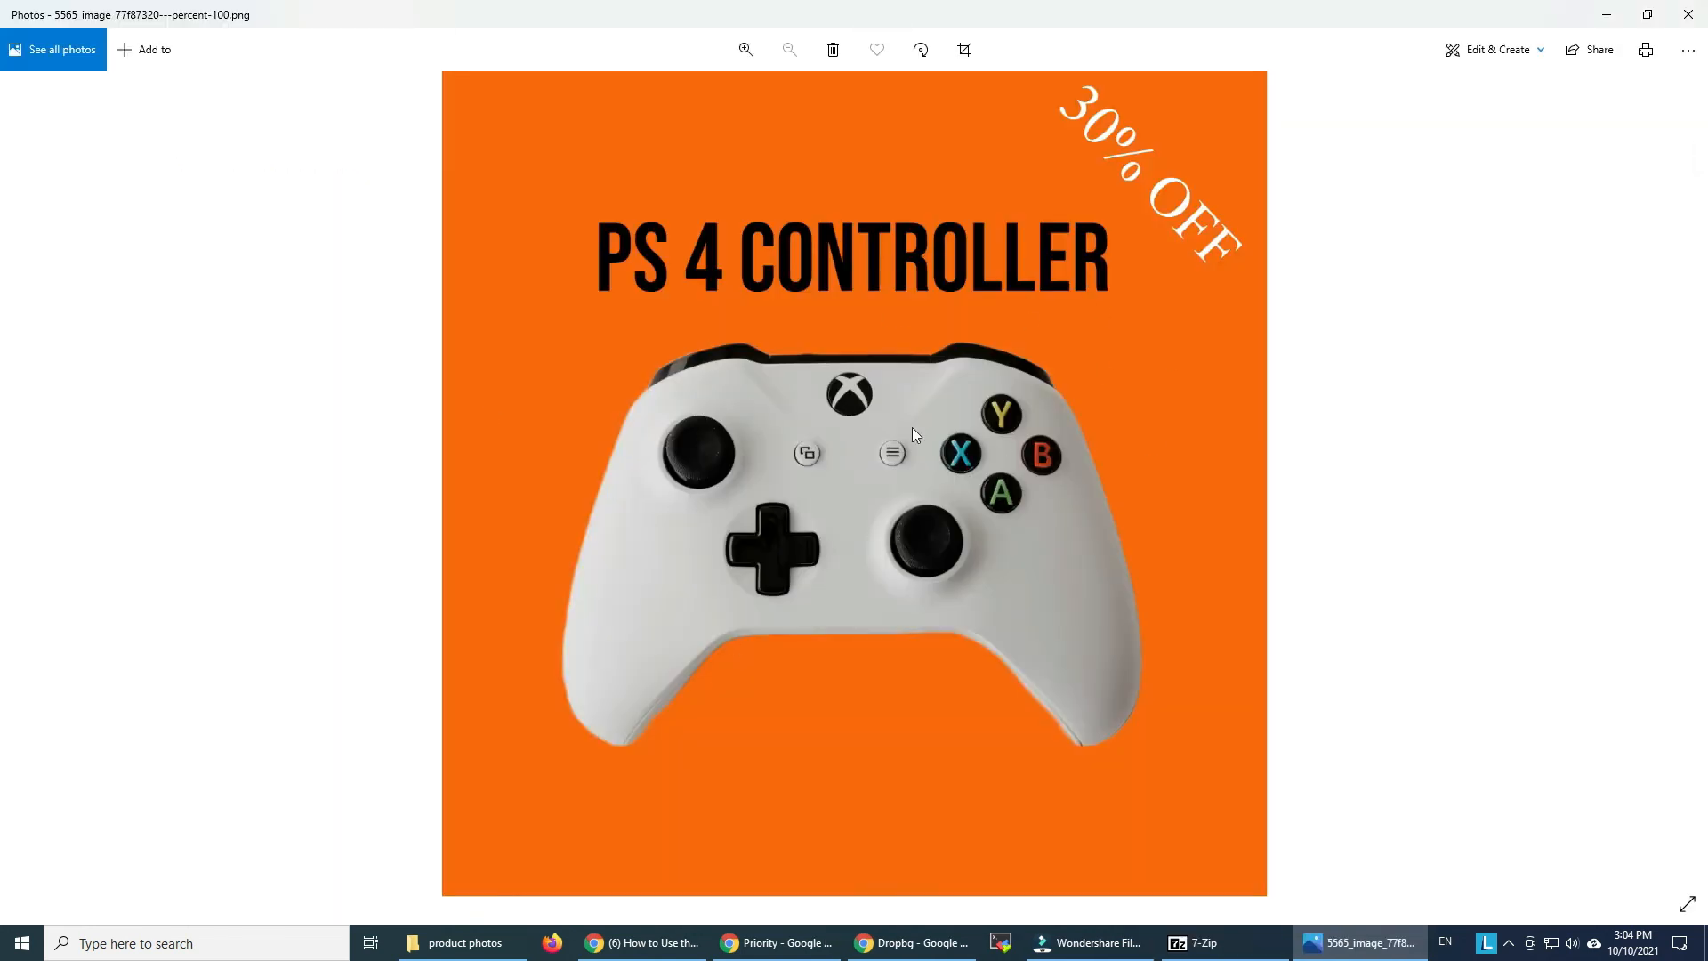
pyautogui.click(1192, 943)
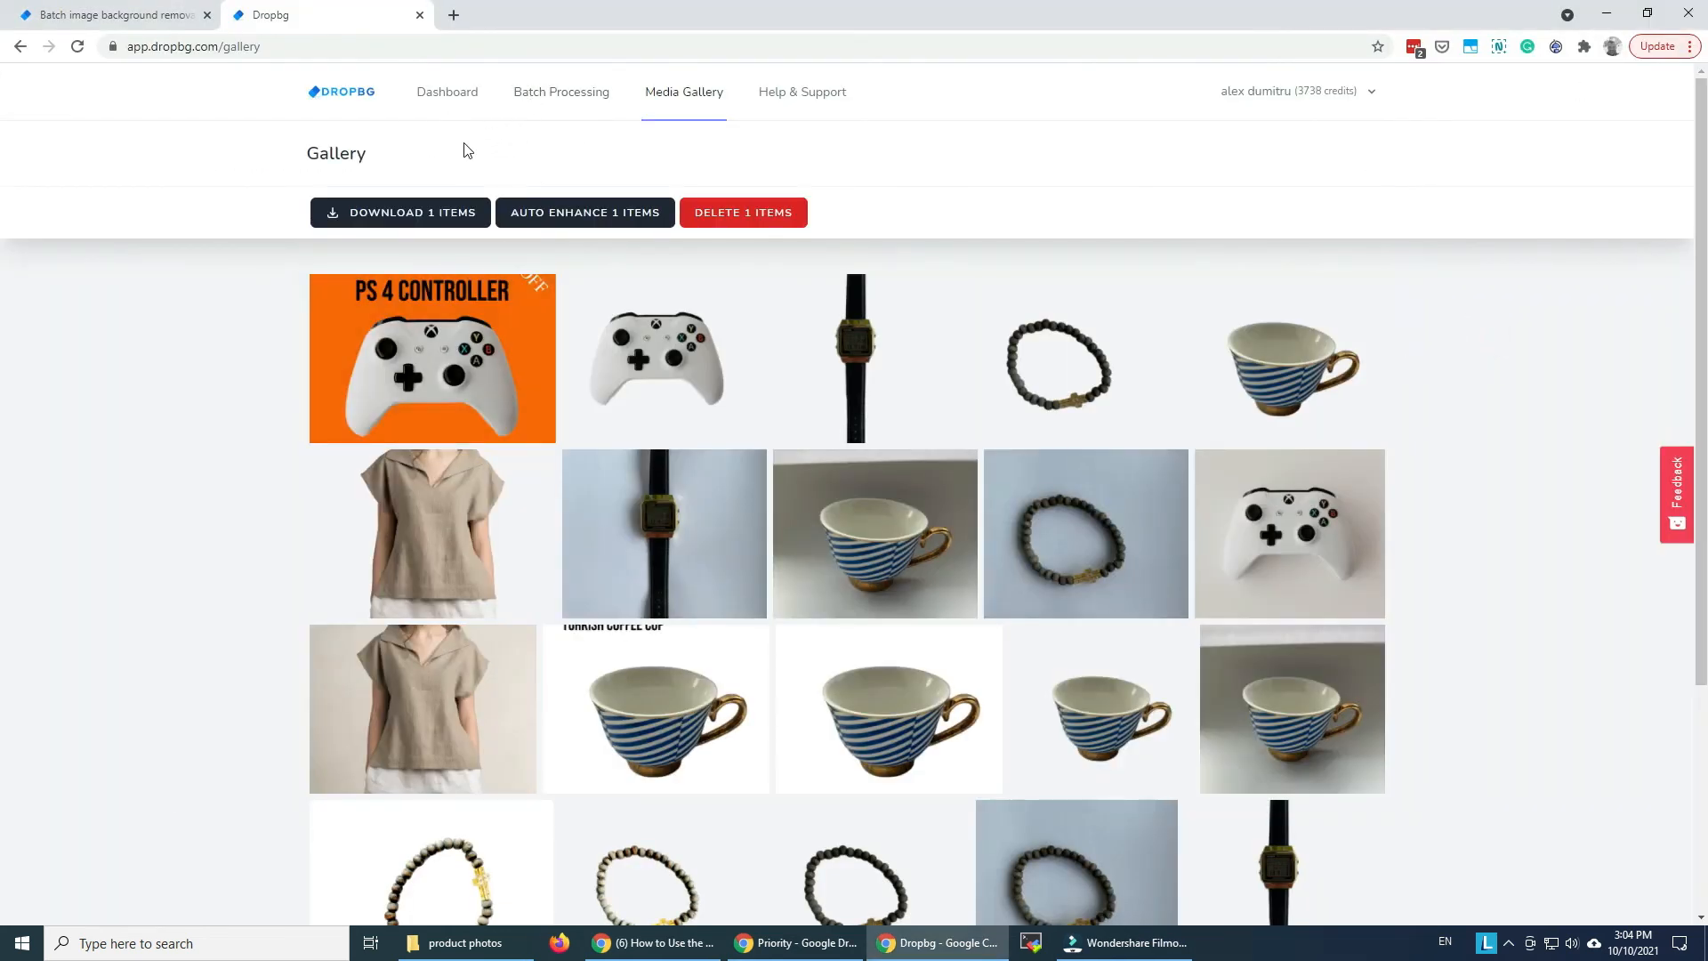
pyautogui.moveTo(510, 139)
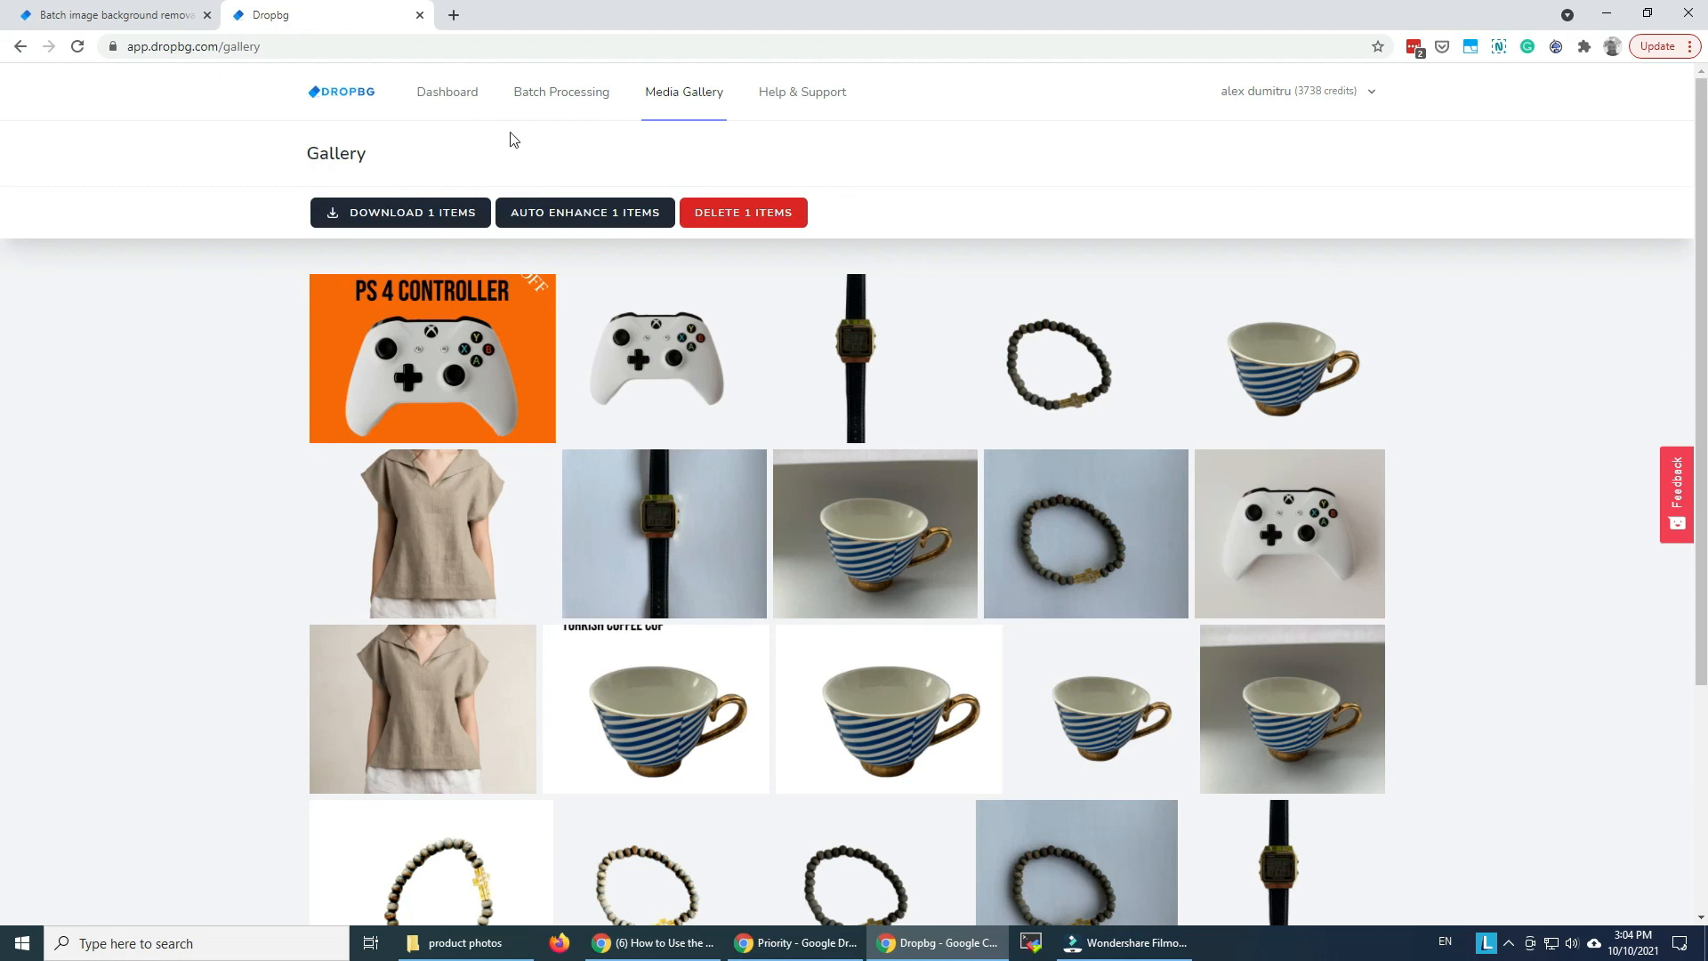
pyautogui.moveTo(453, 142)
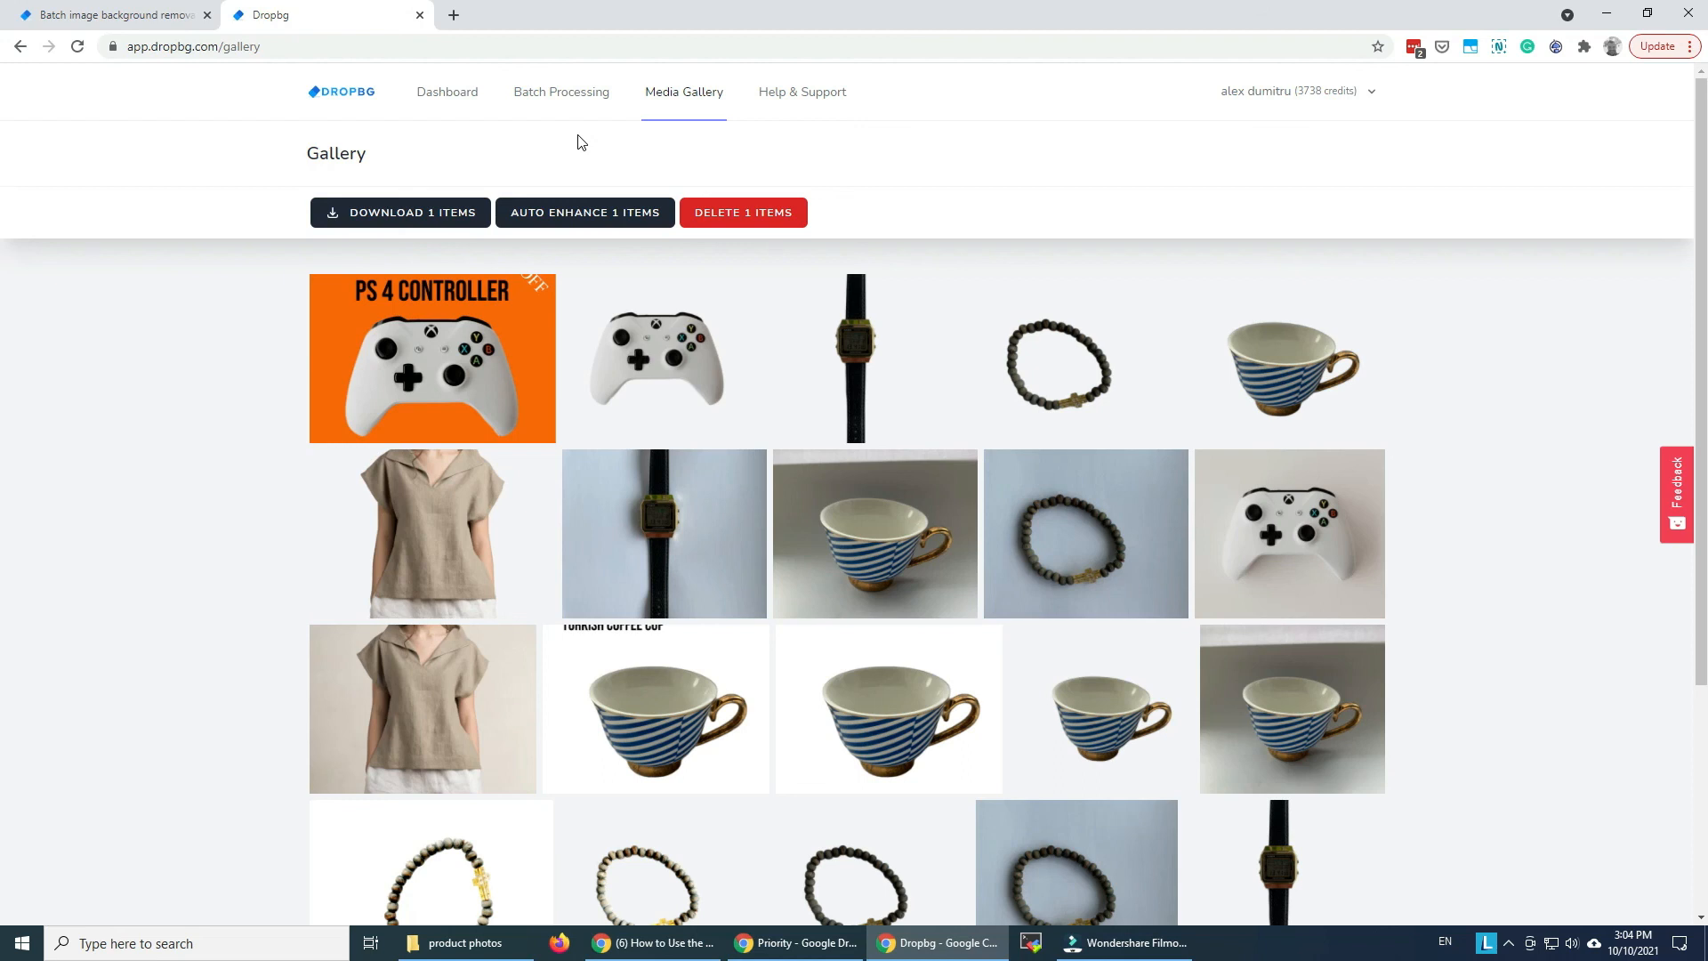
pyautogui.moveTo(518, 147)
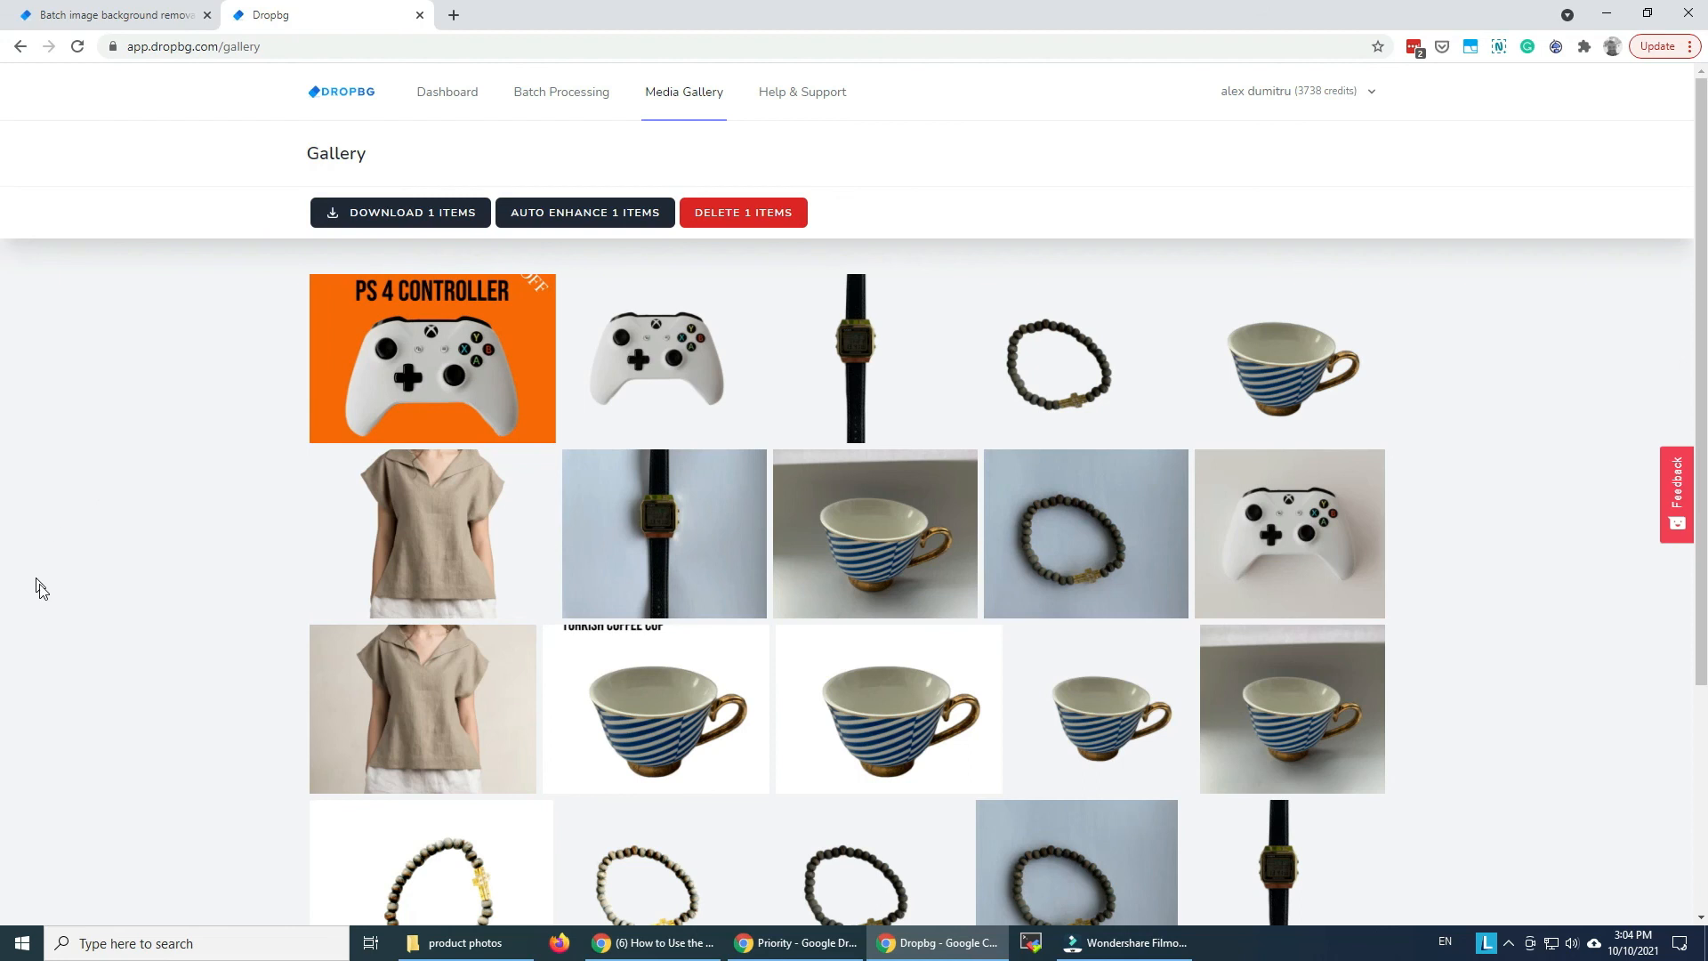
pyautogui.moveTo(1549, 305)
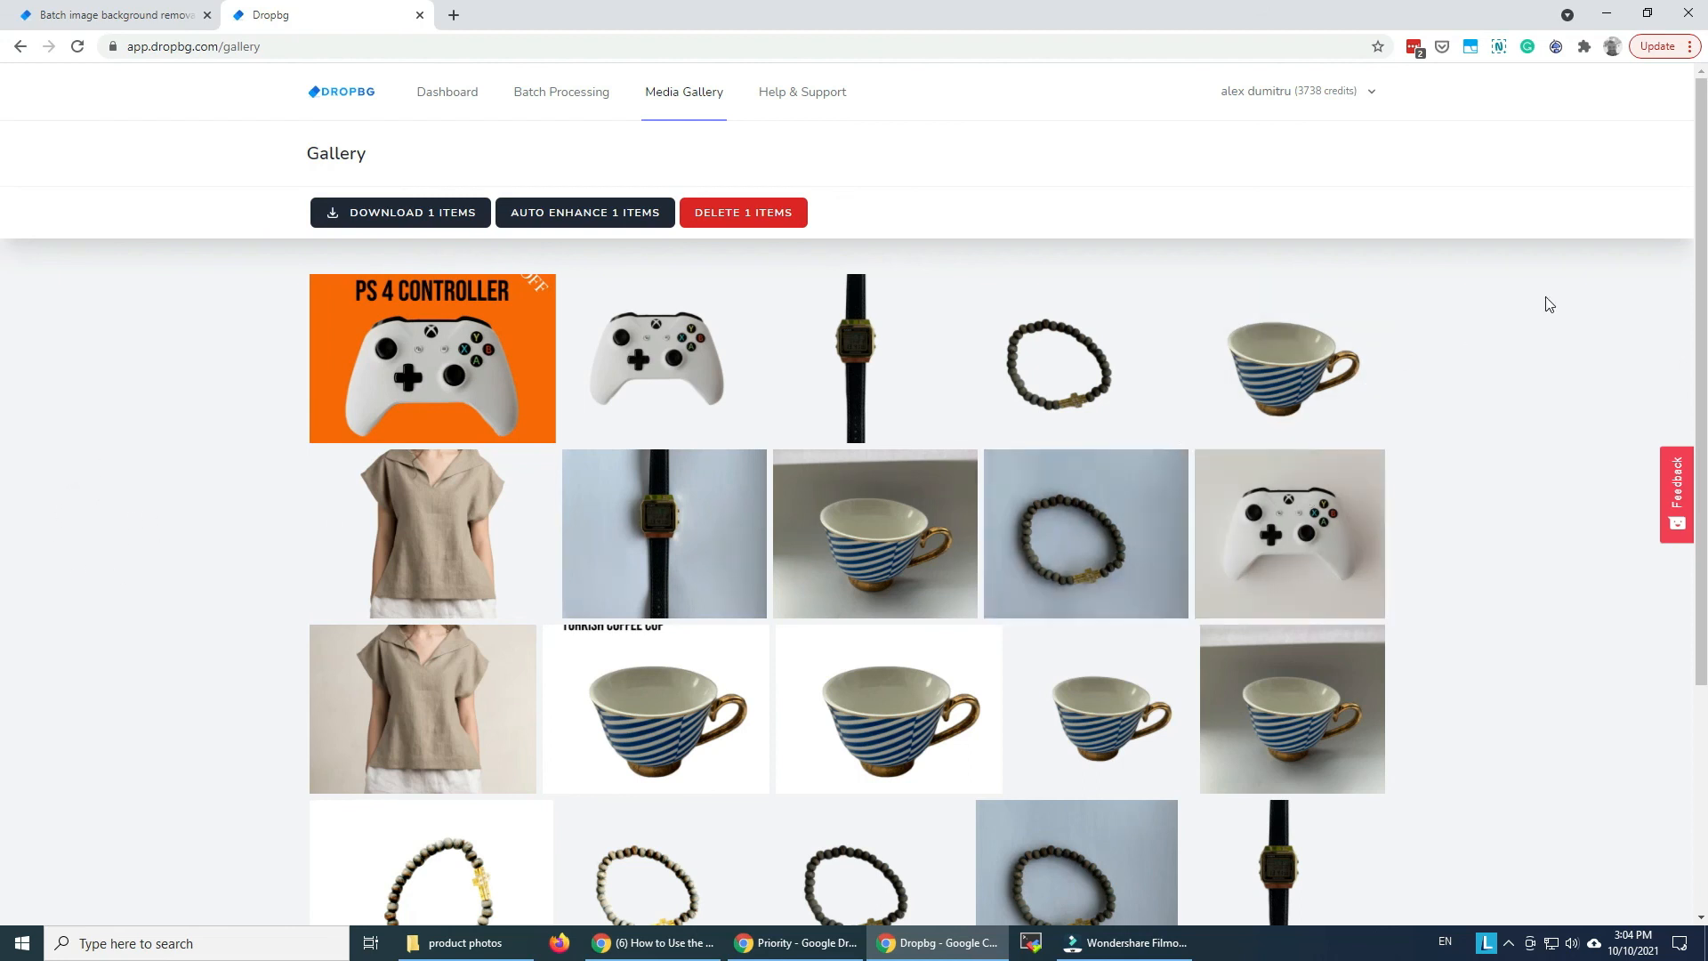
pyautogui.moveTo(1509, 486)
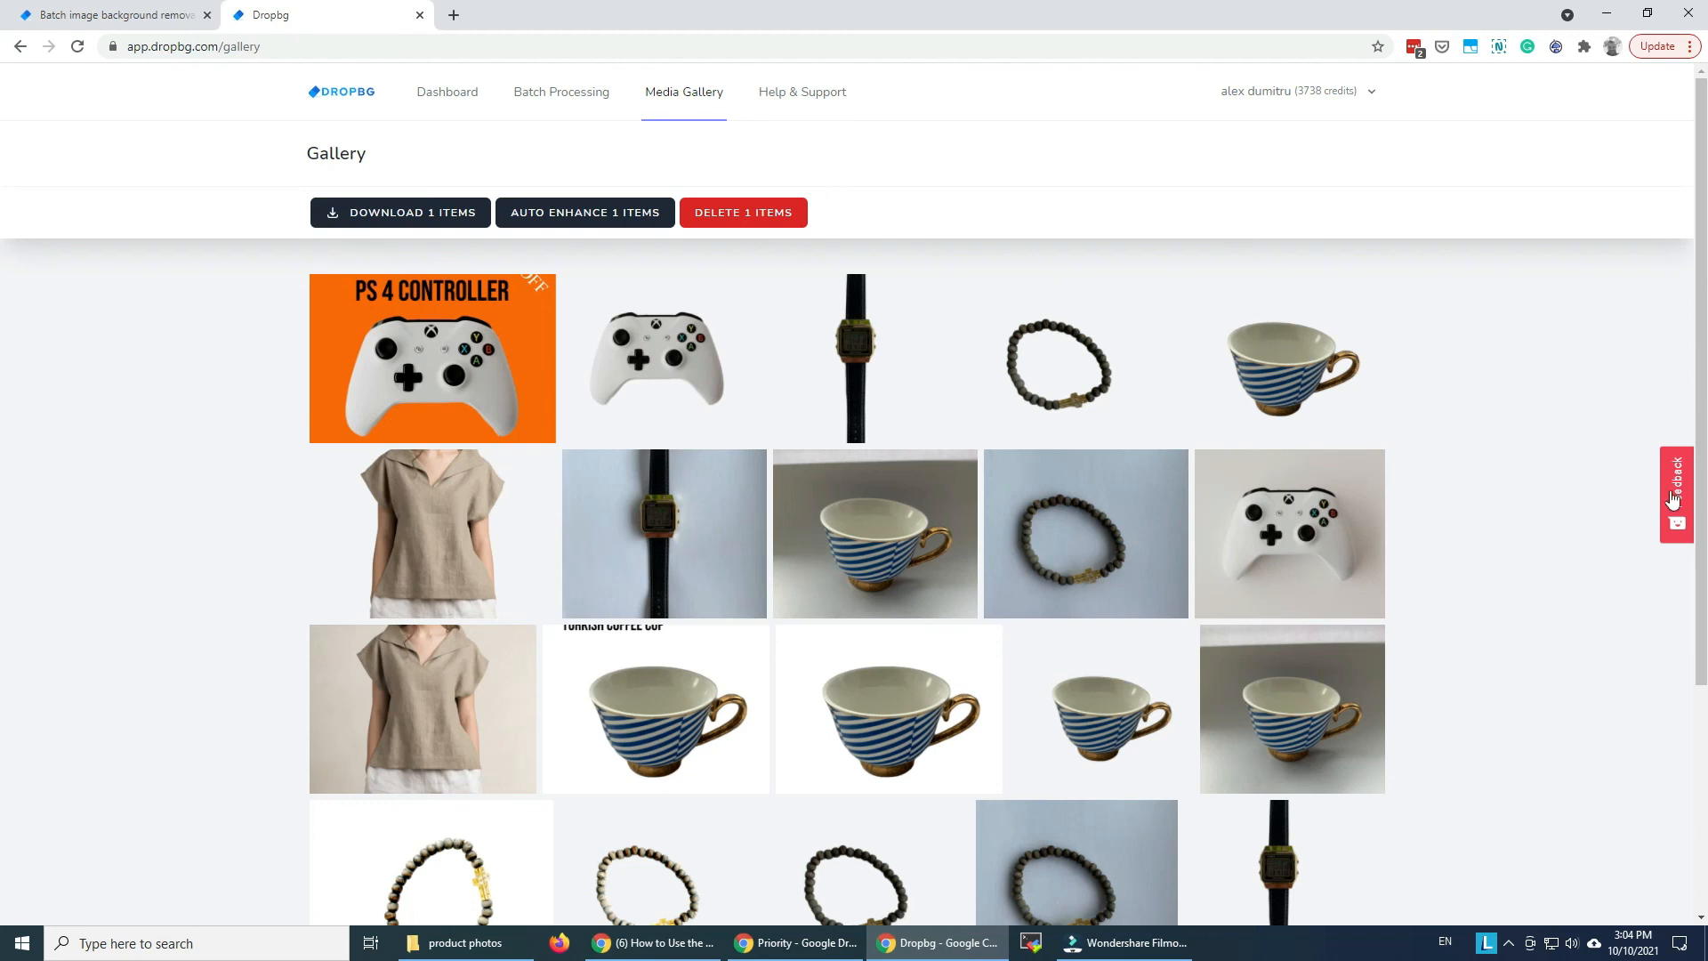
pyautogui.click(1675, 494)
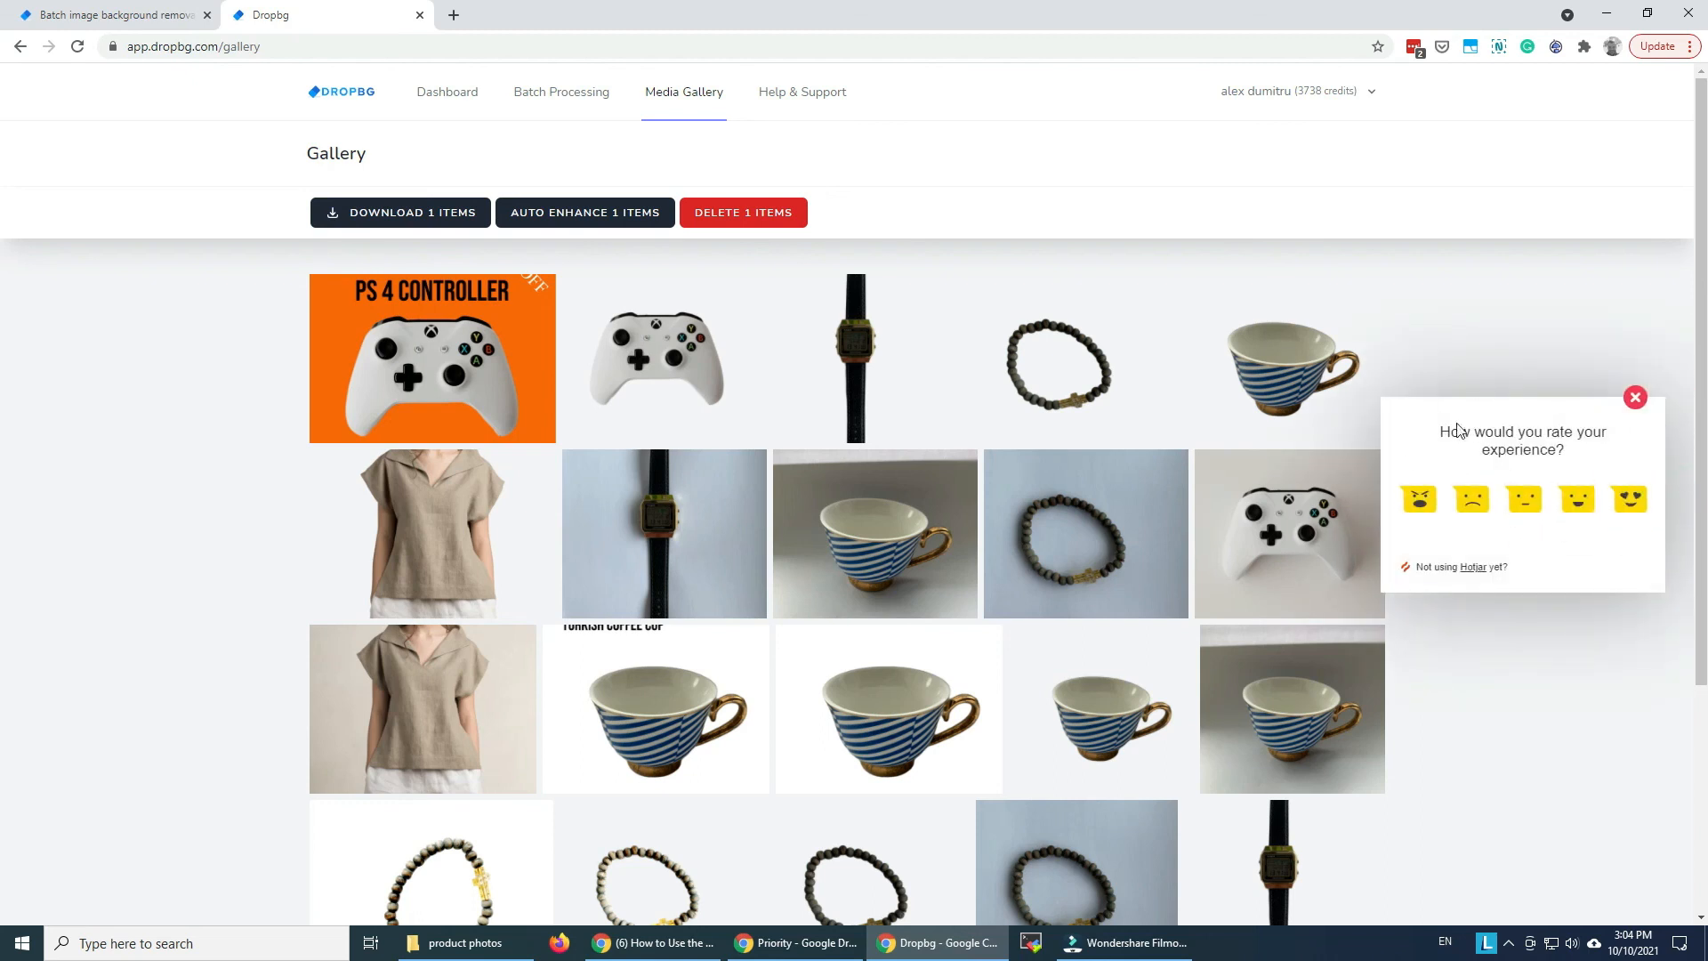
pyautogui.moveTo(1553, 412)
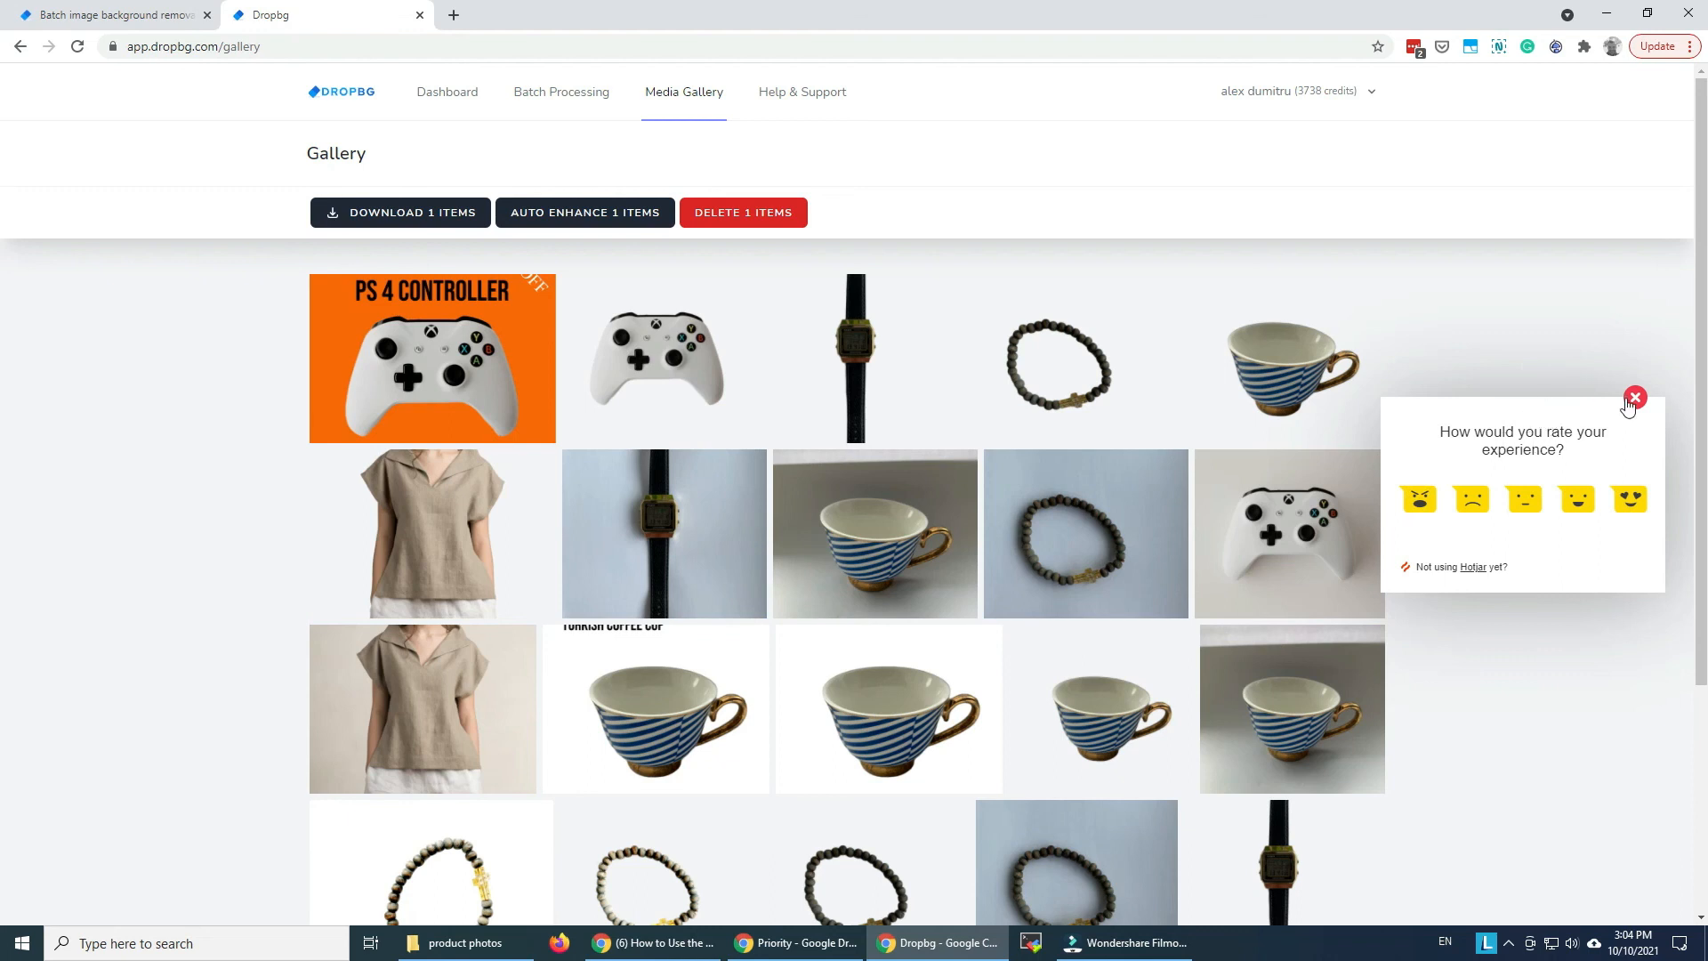
pyautogui.click(1635, 397)
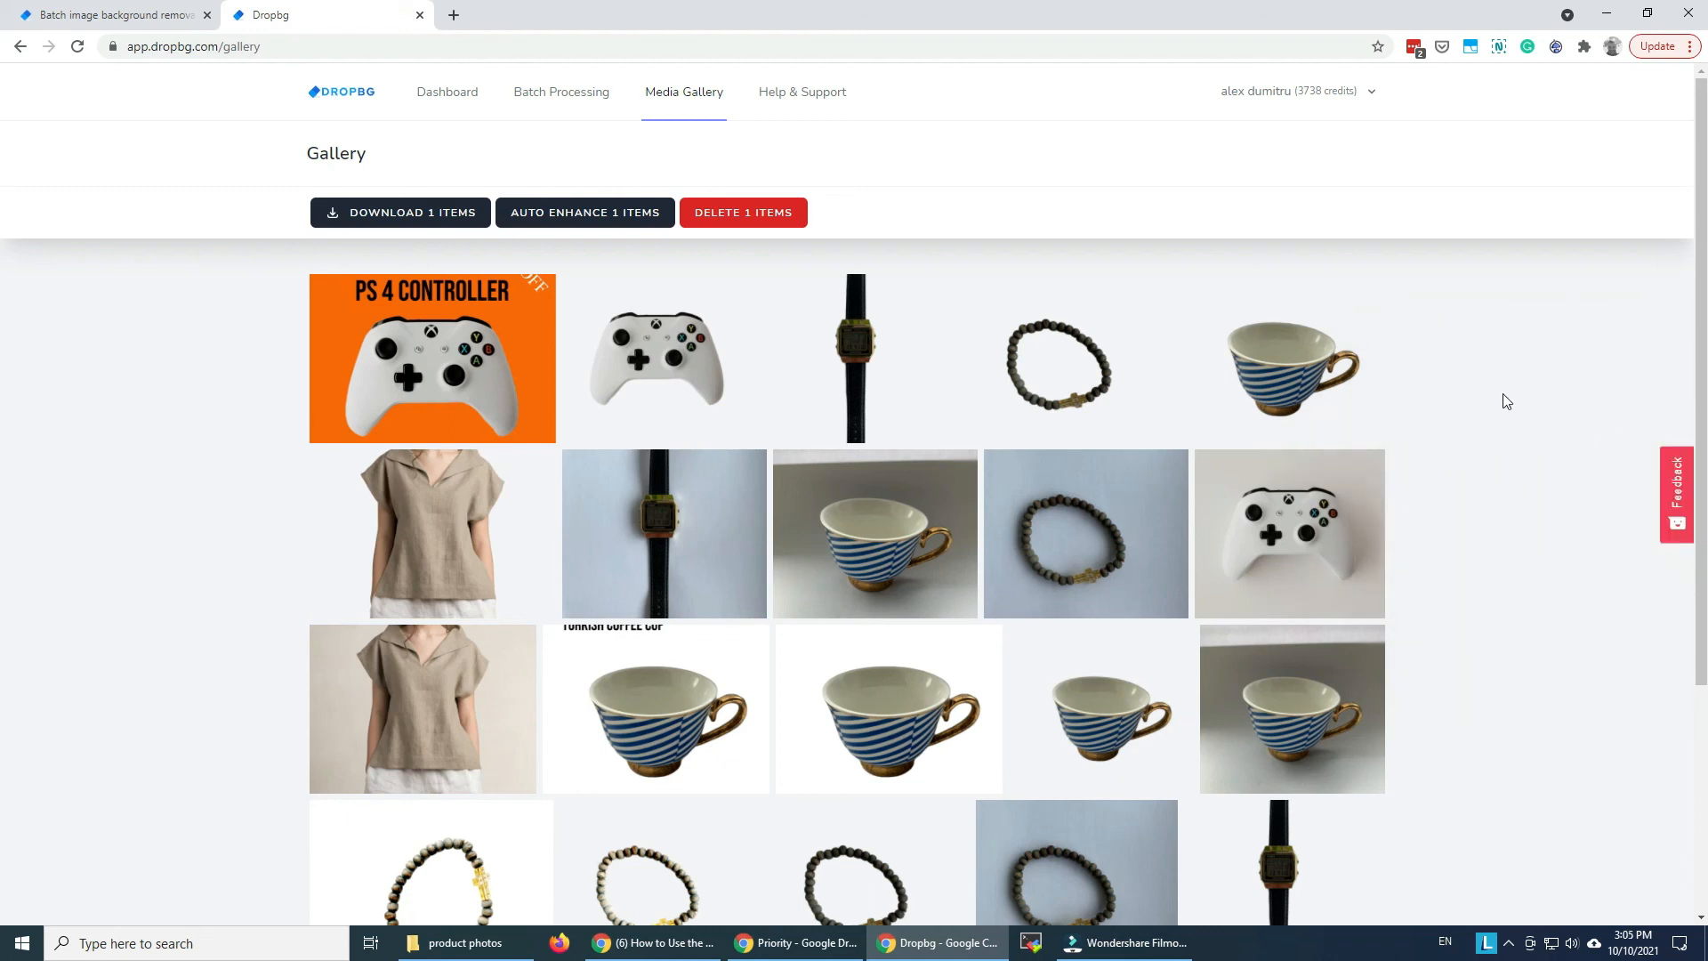